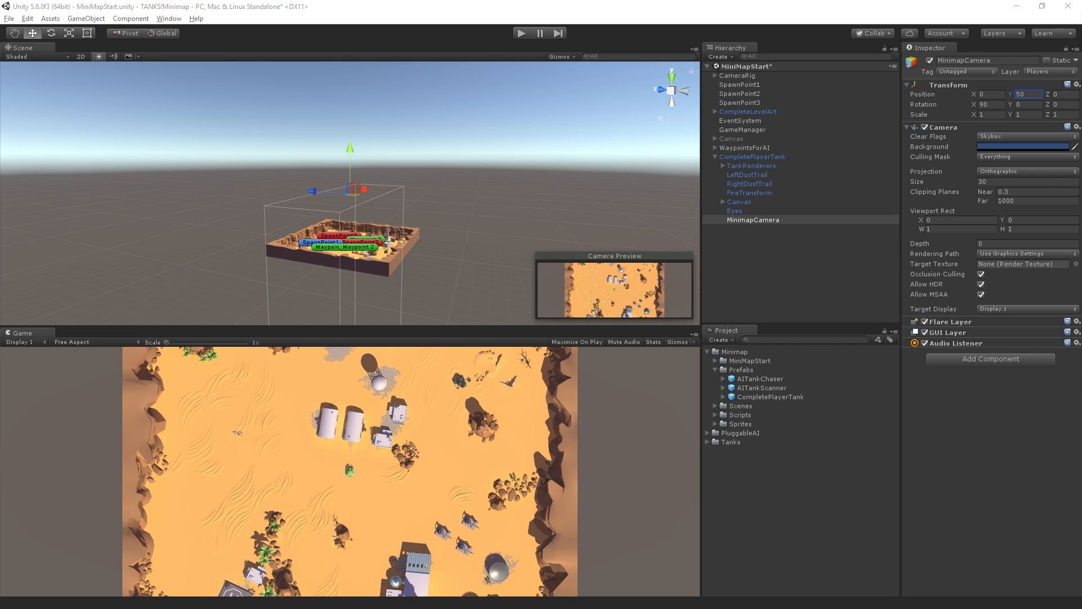
mouse_move(899, 195)
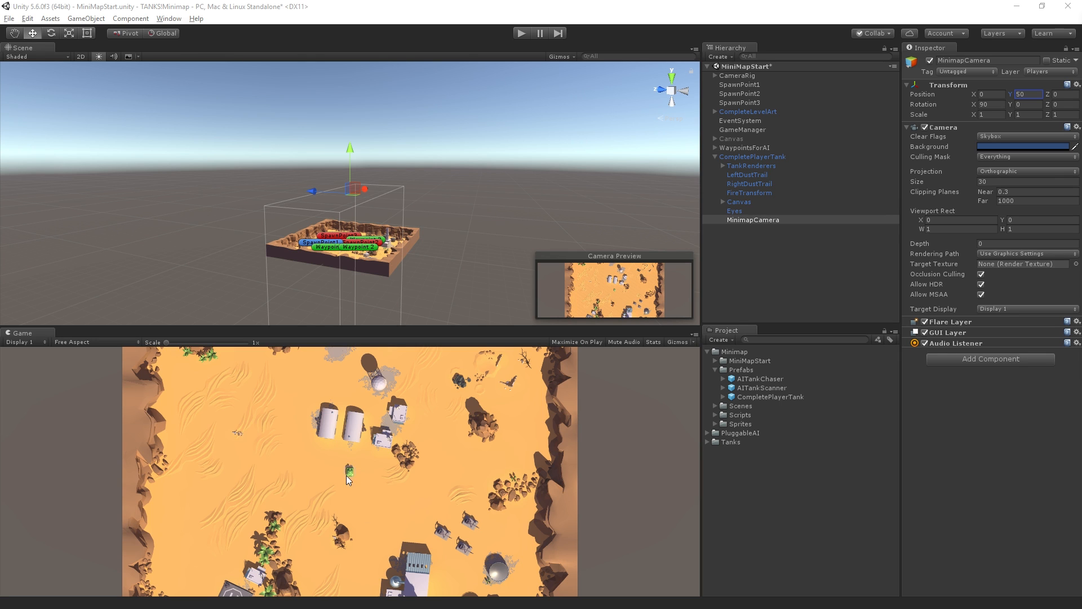
mouse_move(653, 316)
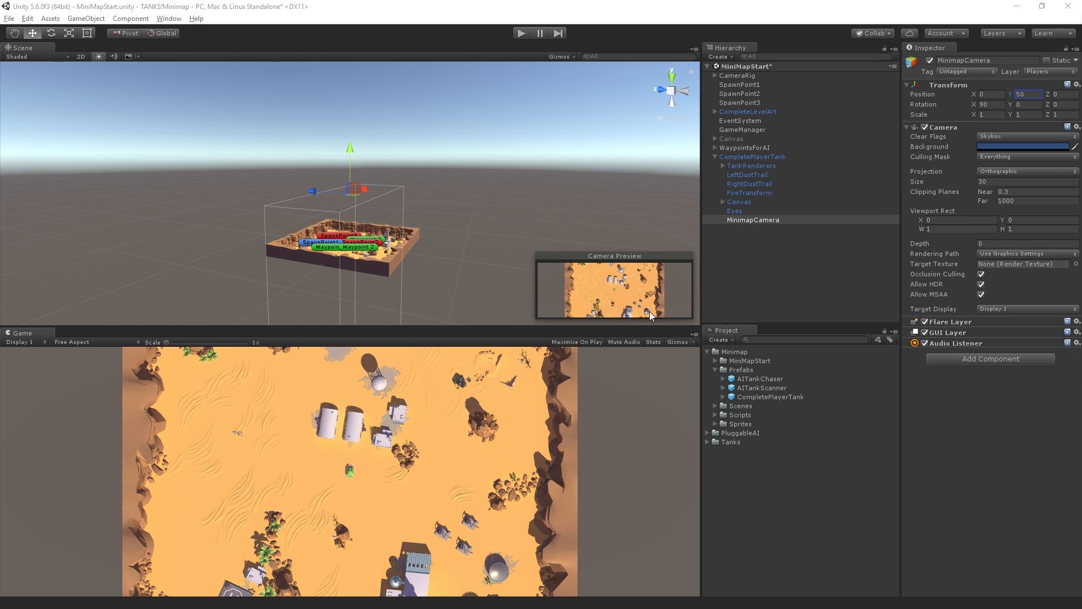
mouse_move(626, 294)
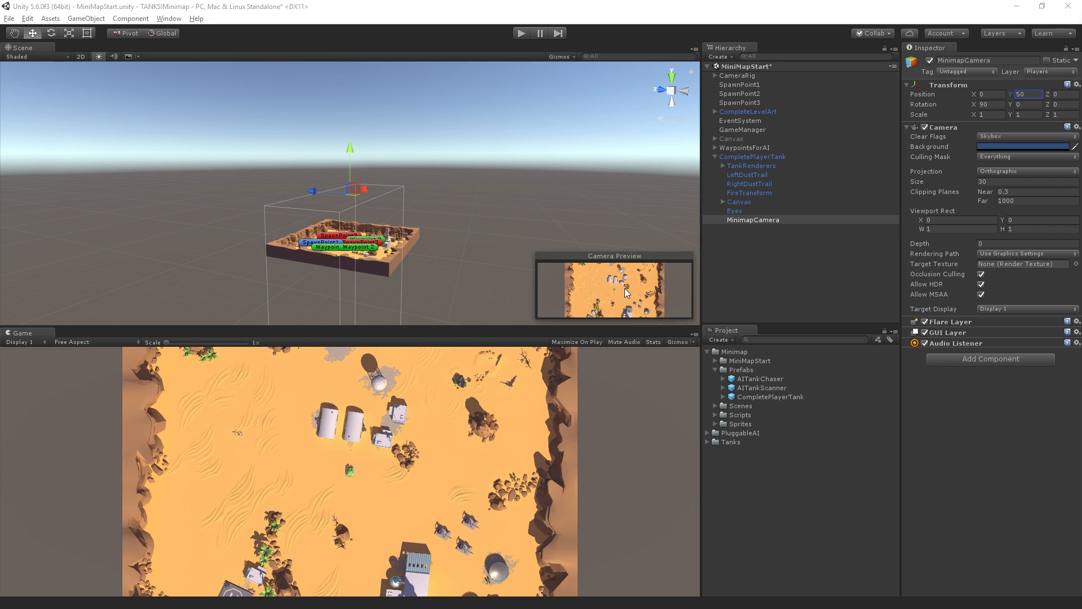
mouse_move(611, 300)
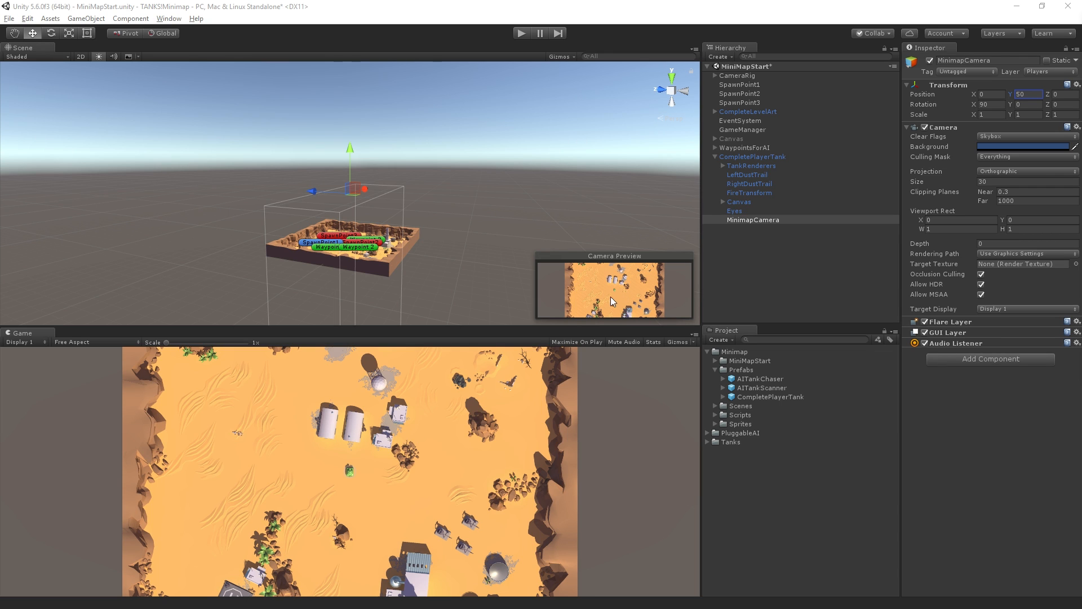
mouse_move(644, 328)
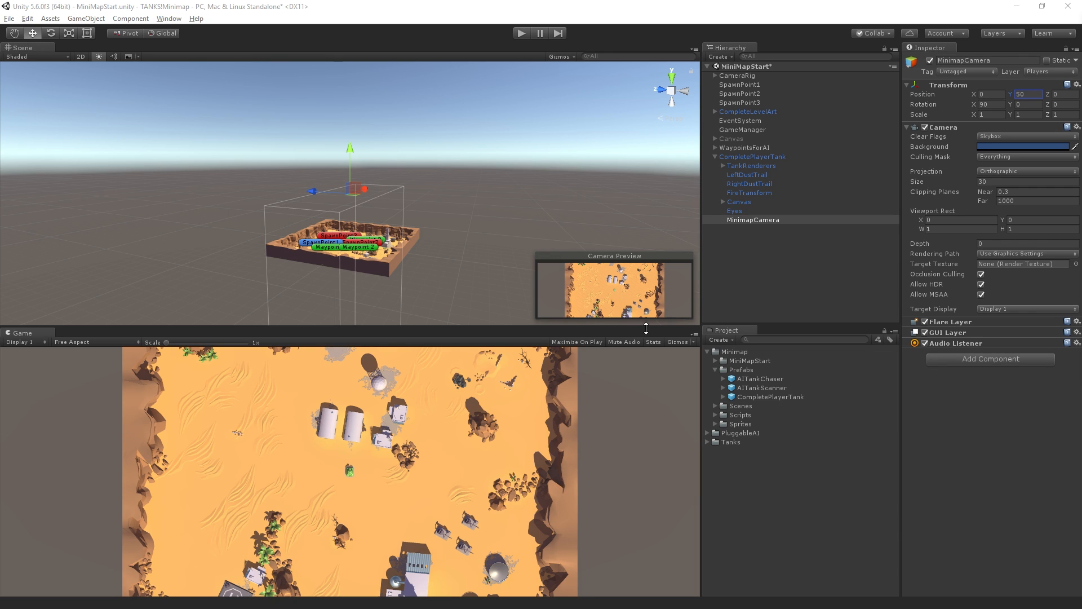
mouse_move(730, 348)
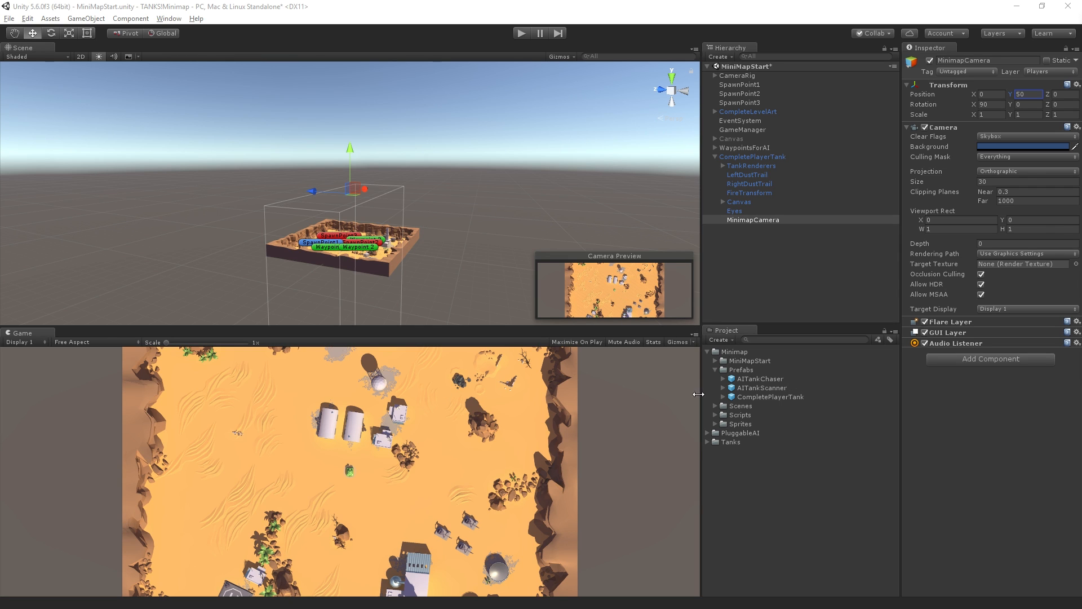
mouse_move(837, 269)
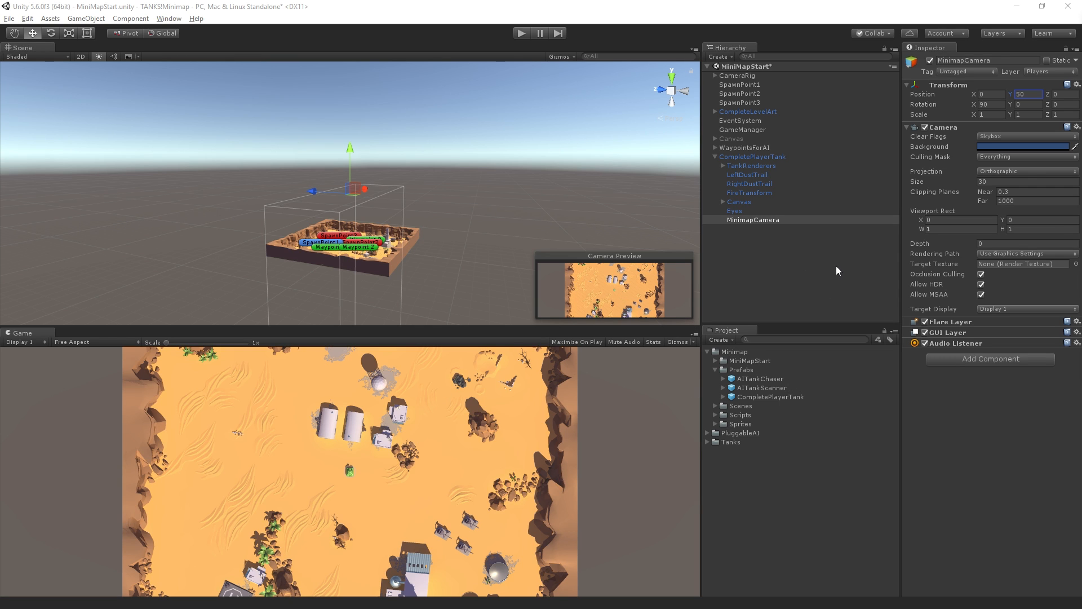
mouse_move(757, 164)
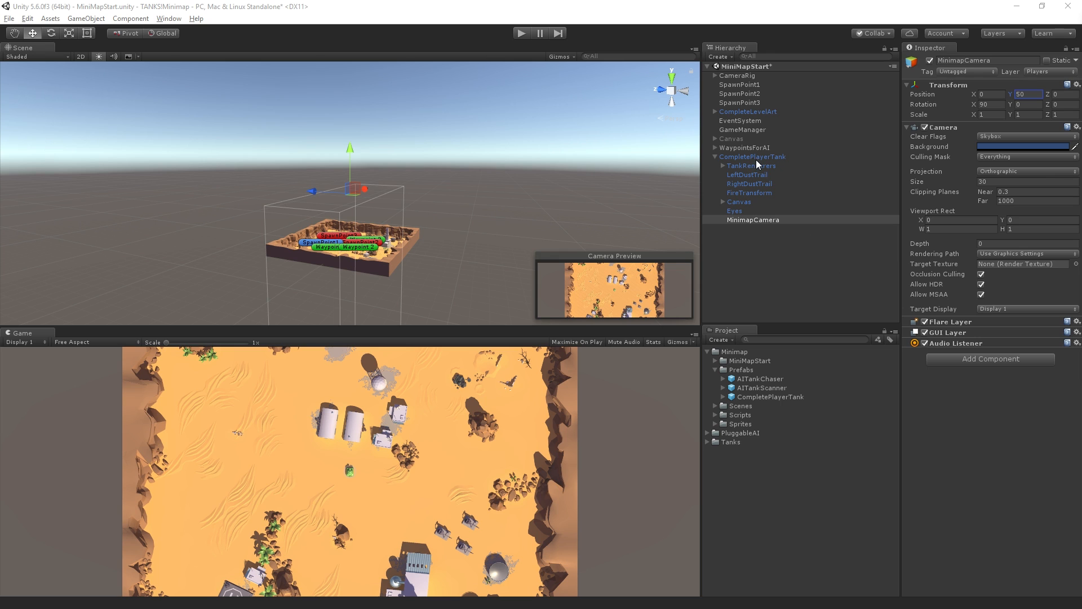
Select CompletePlayerTank in the Hierarchy to show its Rigidbody, collider and scripts
left_click(752, 156)
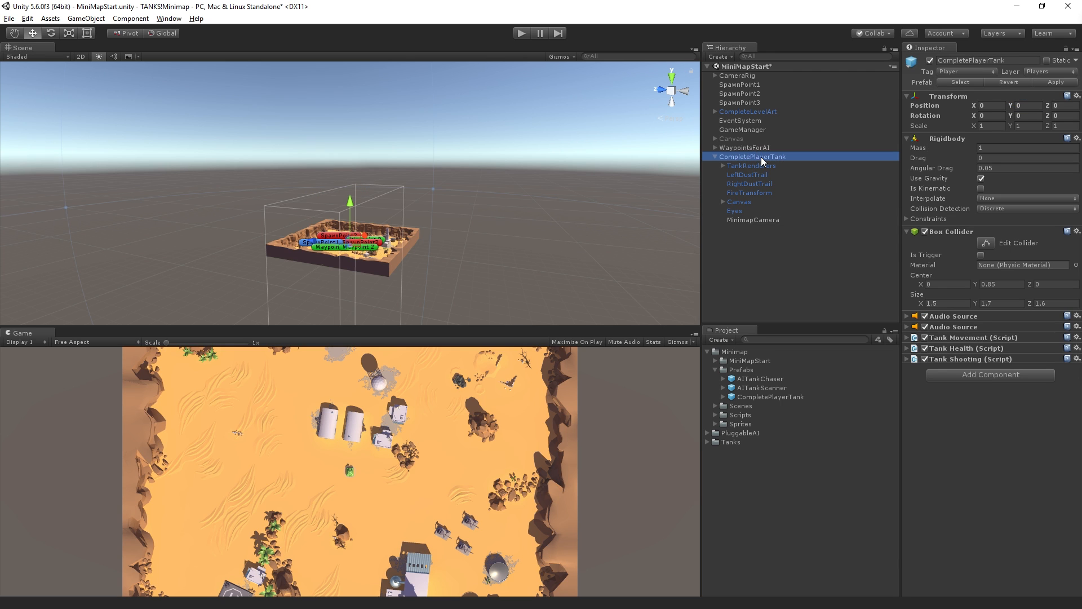
mouse_move(807, 198)
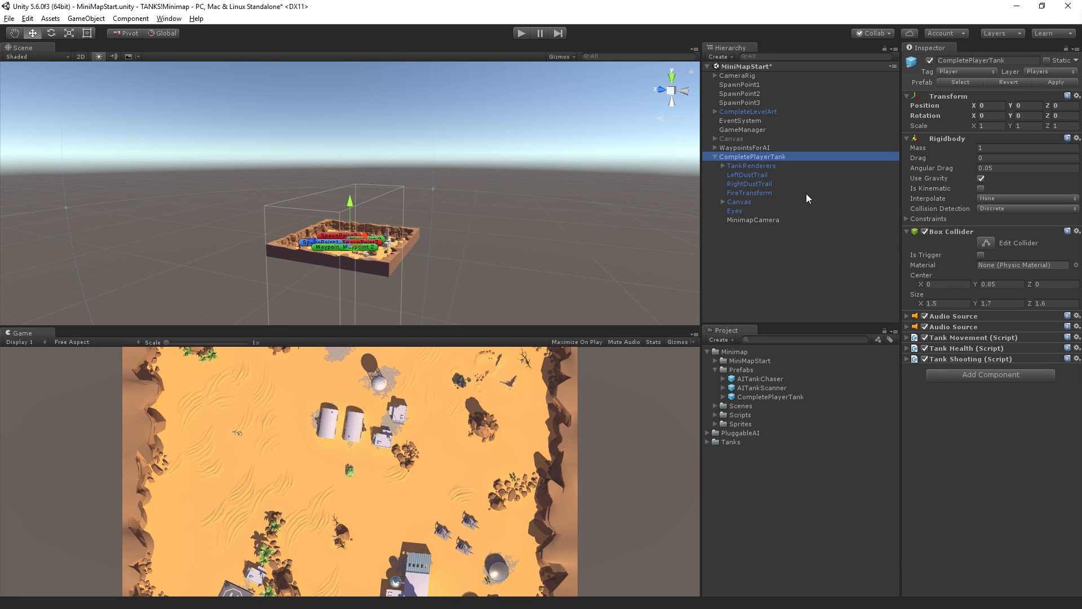
mouse_move(818, 210)
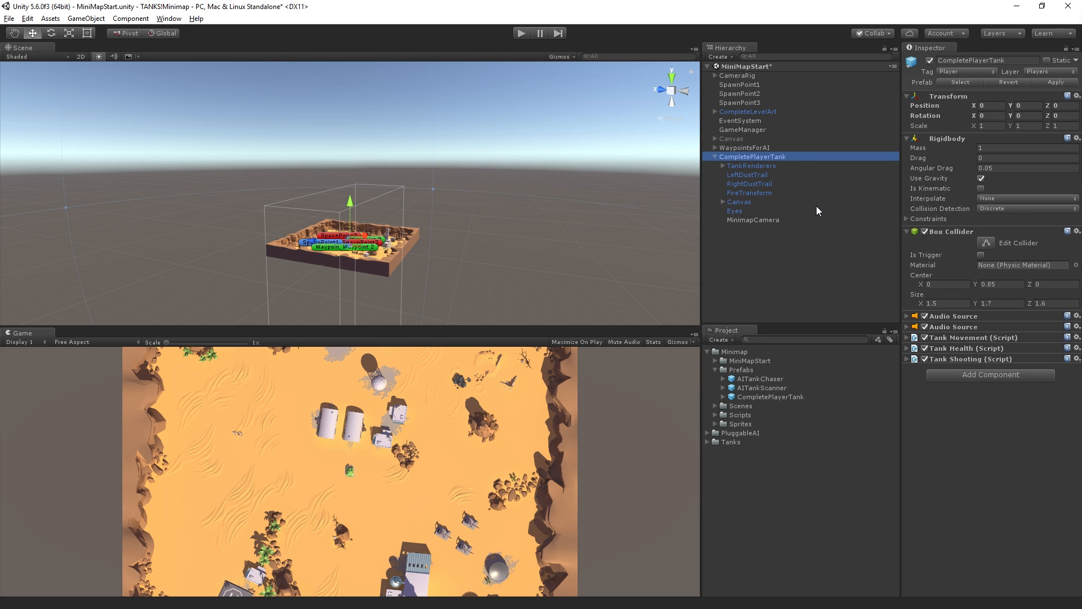
mouse_move(773, 184)
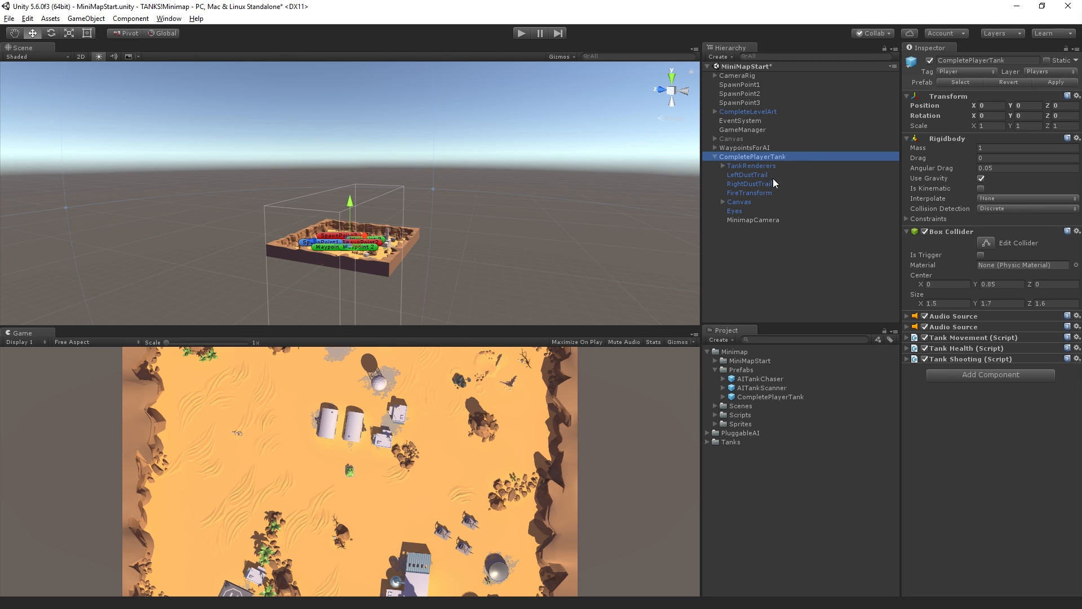
mouse_move(802, 159)
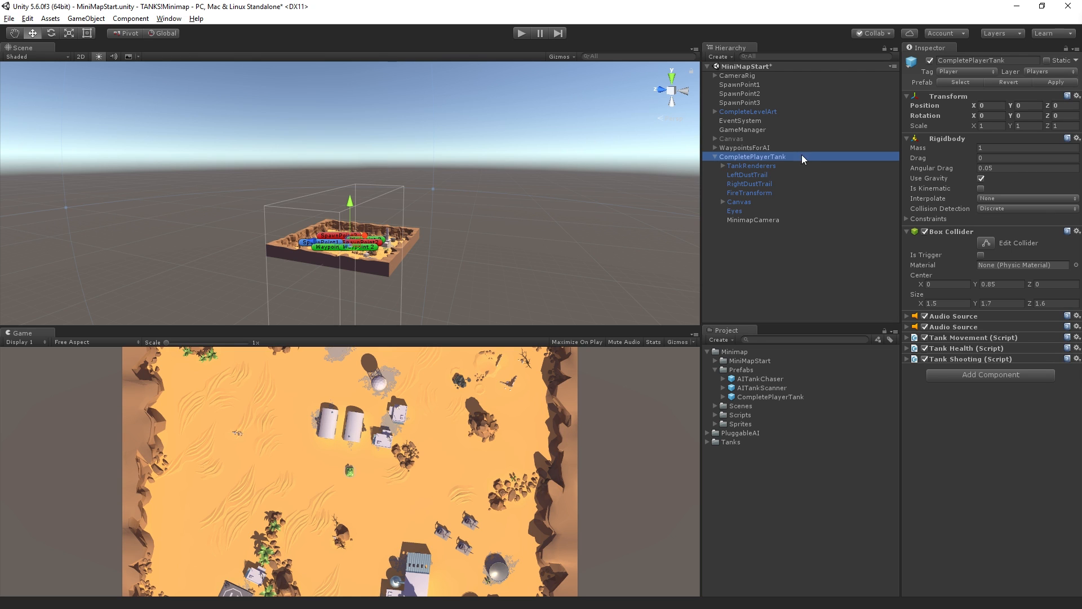
Create a Quad as a child of CompletePlayerTank via 3D Object > Quad
right_click(752, 156)
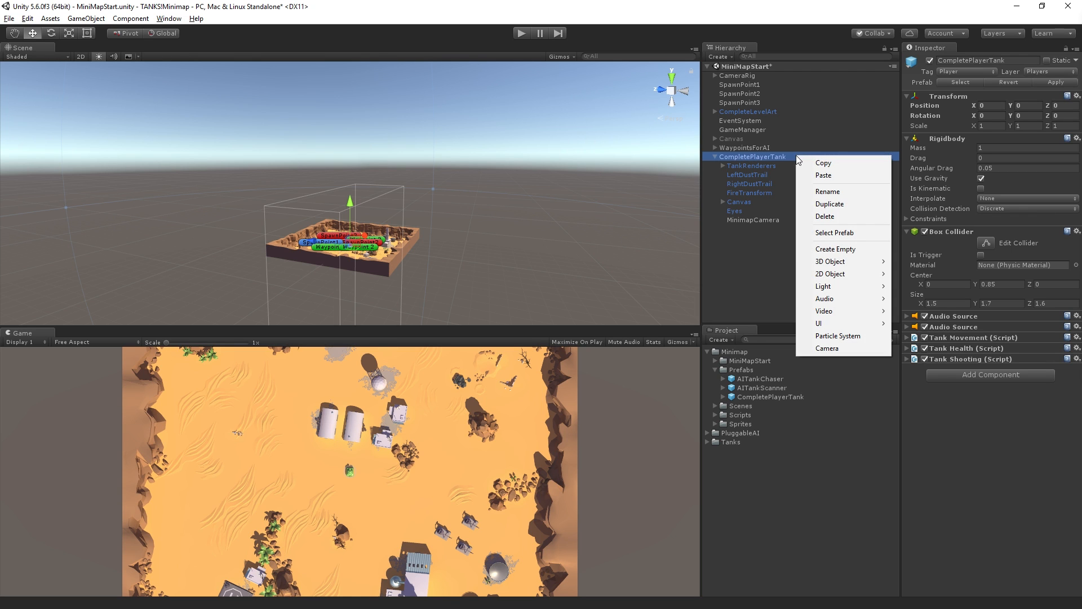
mouse_move(831, 260)
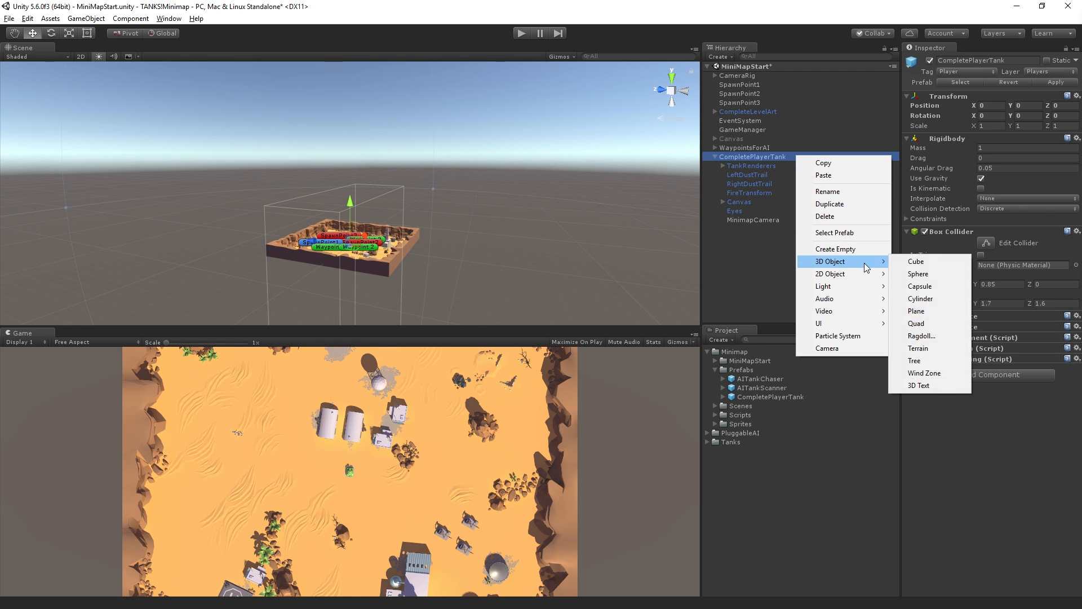
mouse_move(915, 323)
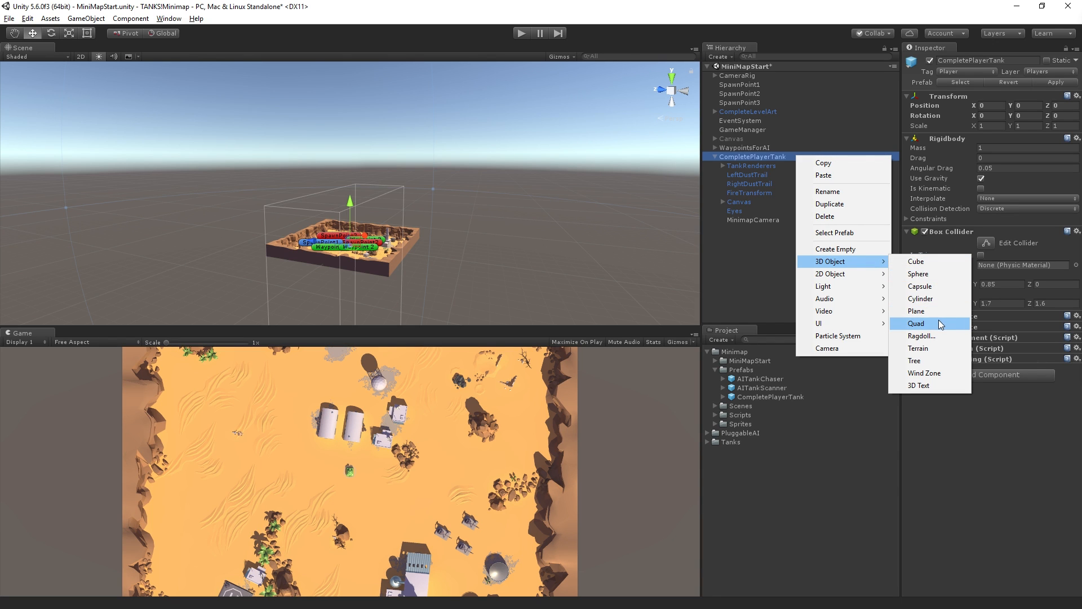
left_click(915, 323)
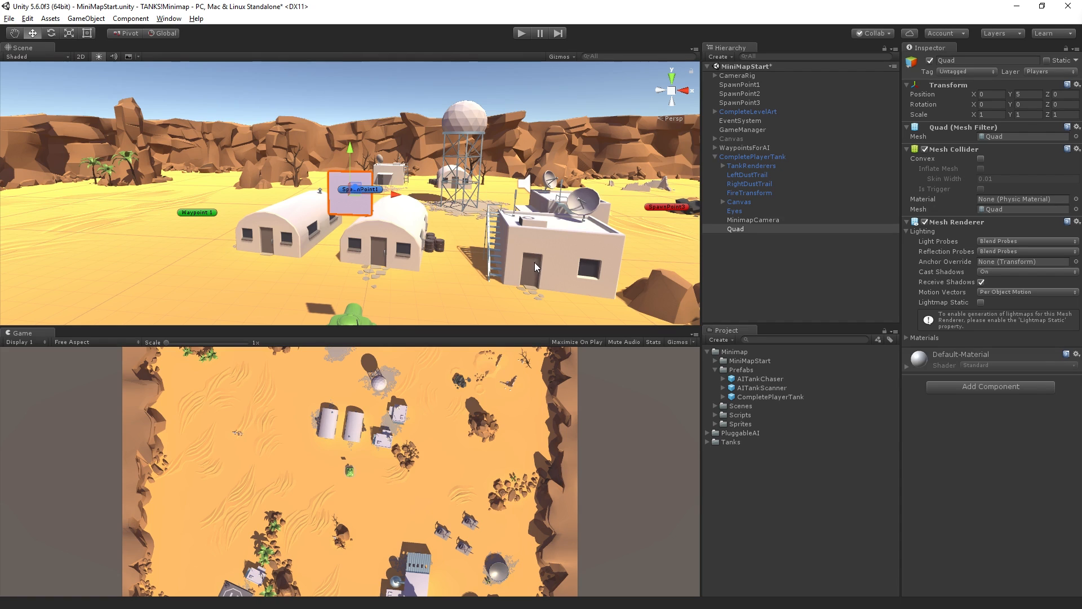
mouse_move(383, 426)
type("90")
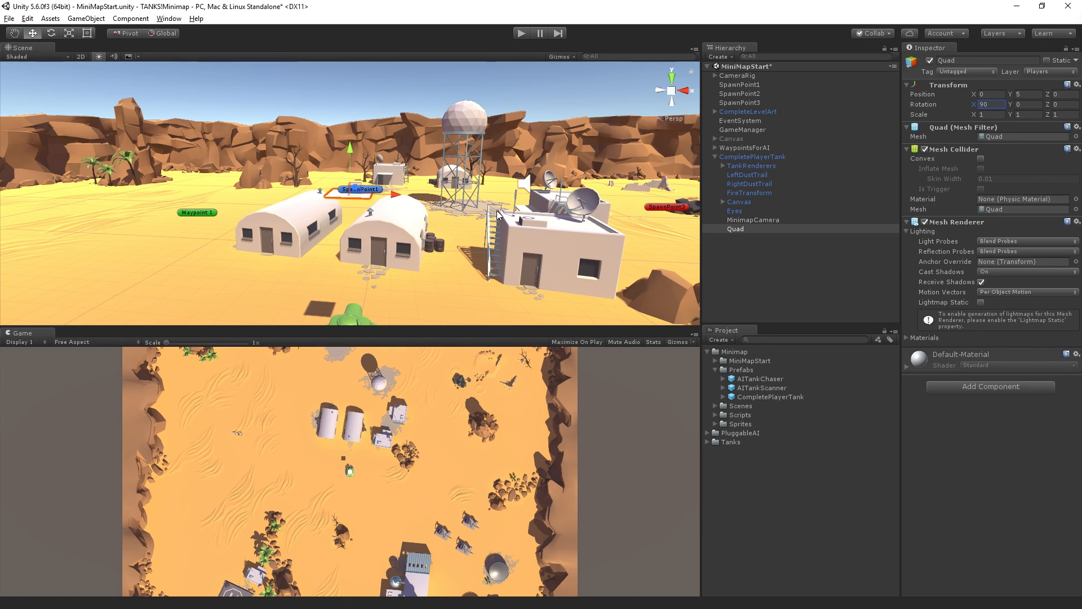
mouse_move(356, 487)
type("MinimapIcon")
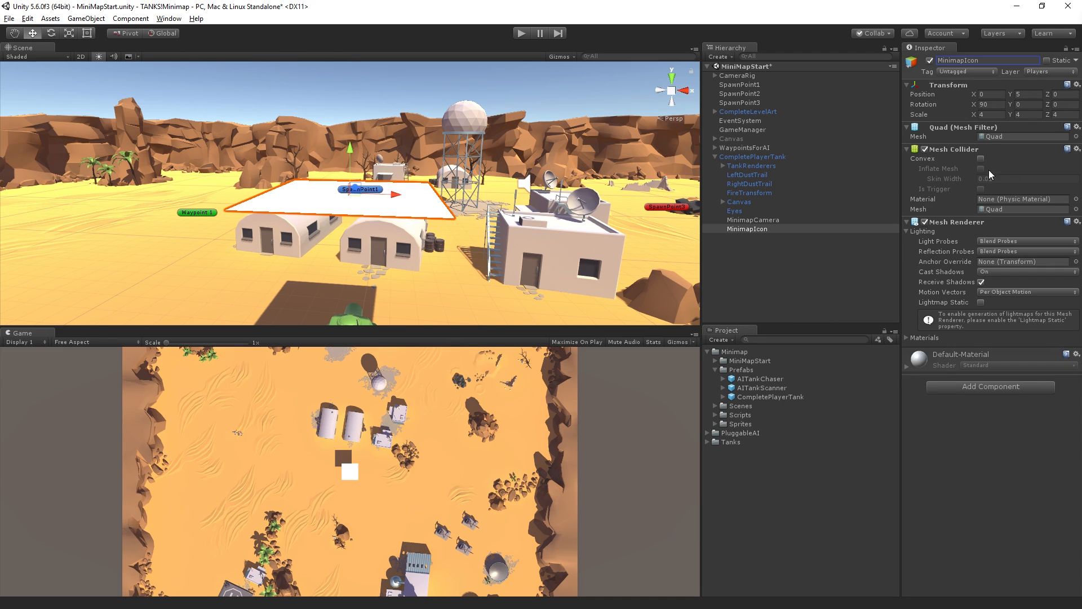
mouse_move(1016, 177)
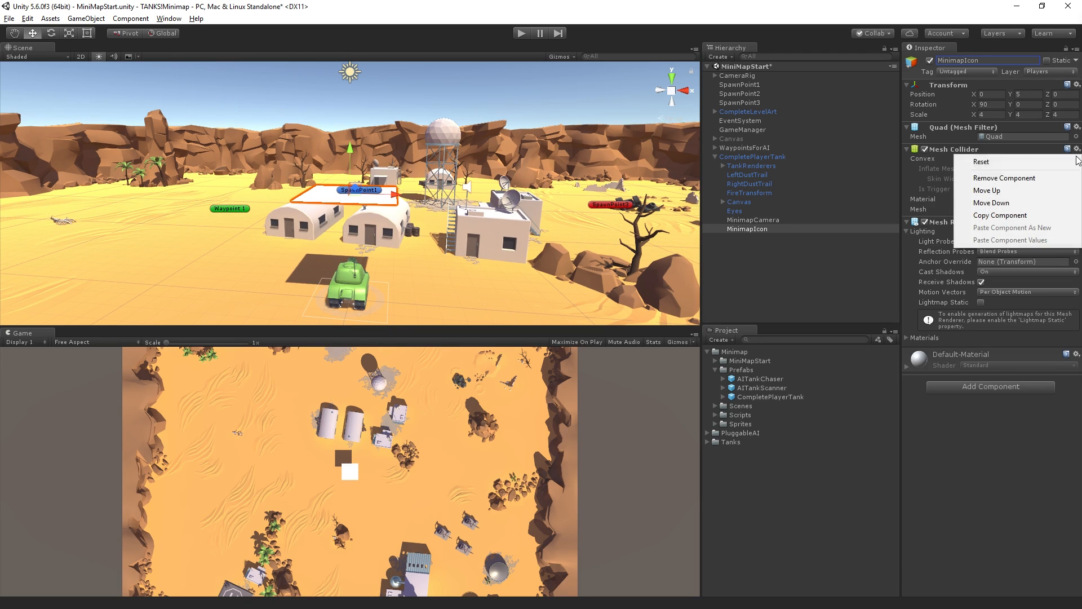
Remove MinimapIcon's Mesh Collider and set its Mesh Renderer Cast Shadows to Off
left_click(1004, 178)
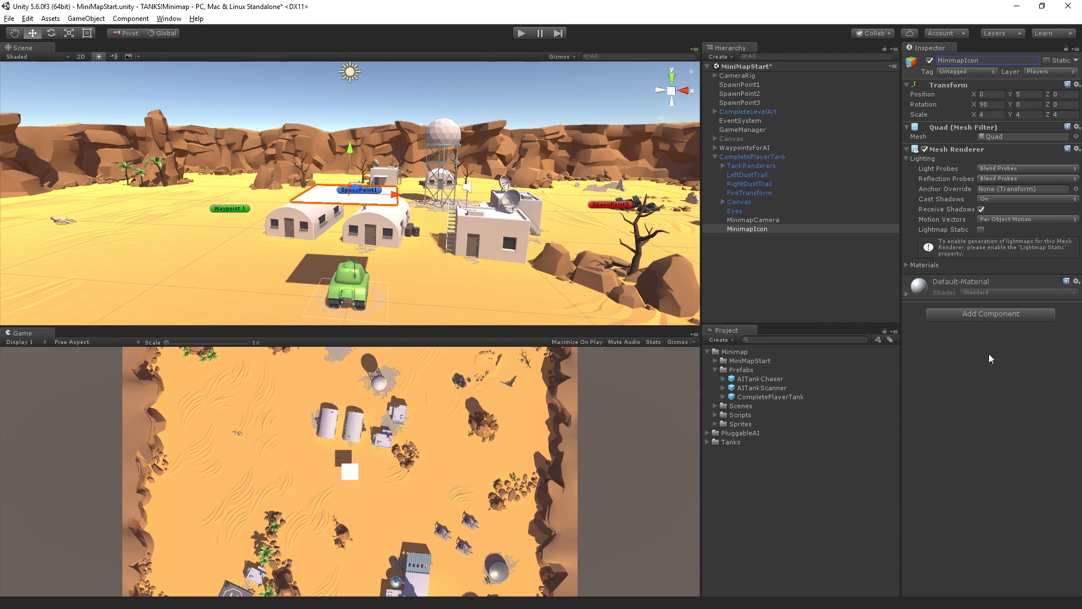
mouse_move(1034, 190)
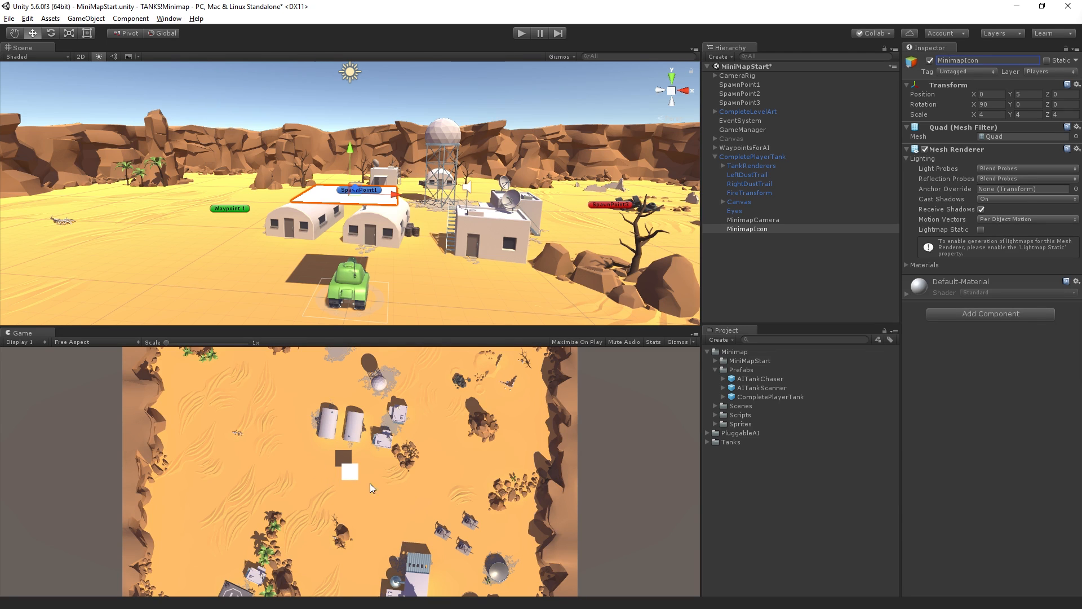
mouse_move(357, 496)
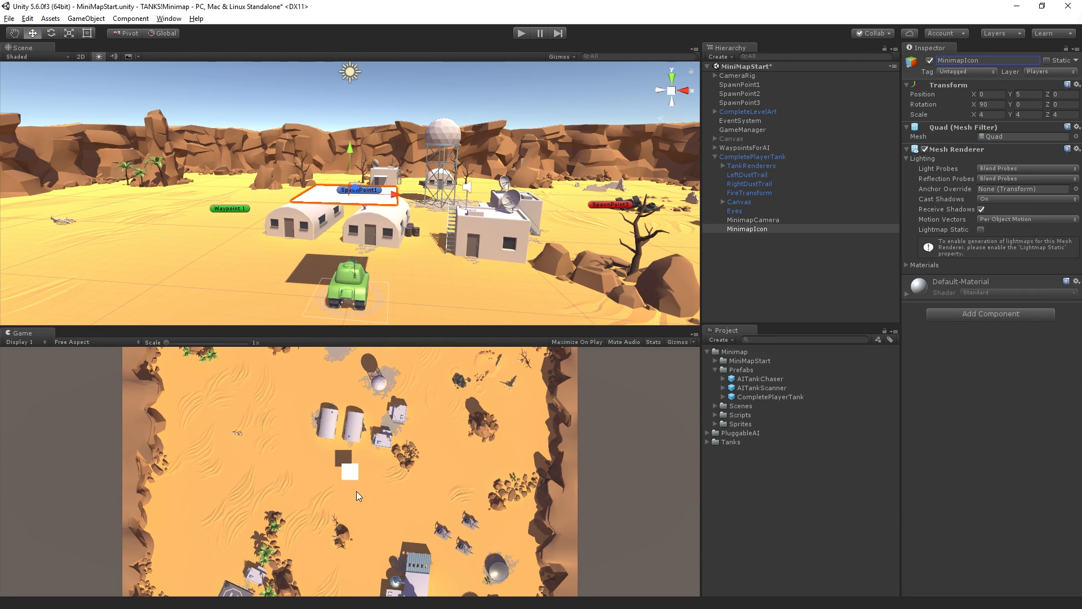
mouse_move(440, 518)
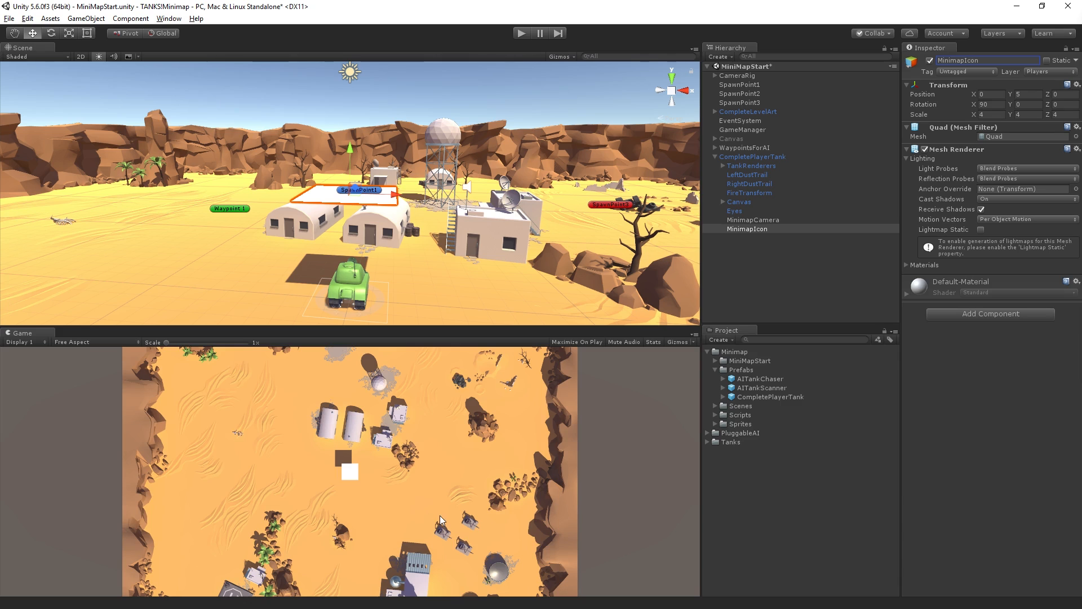
mouse_move(1004, 255)
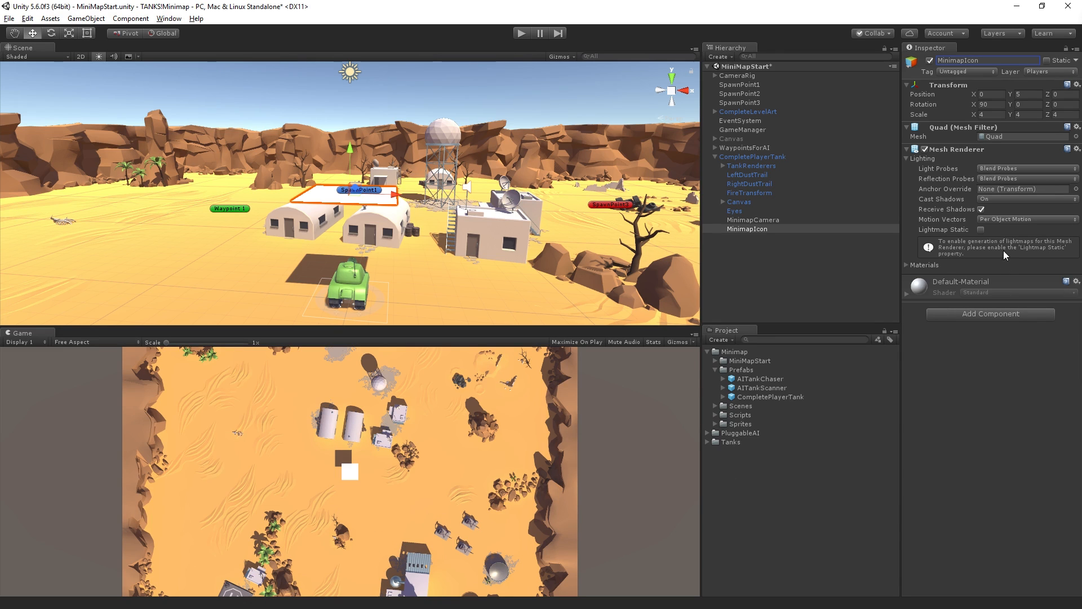
left_click(1025, 198)
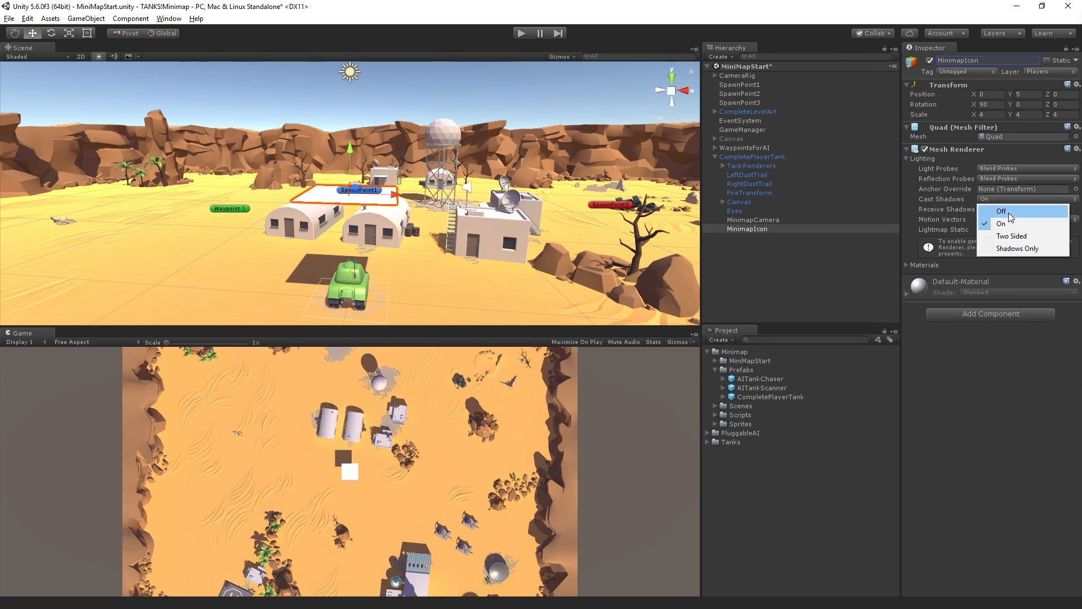
left_click(1001, 211)
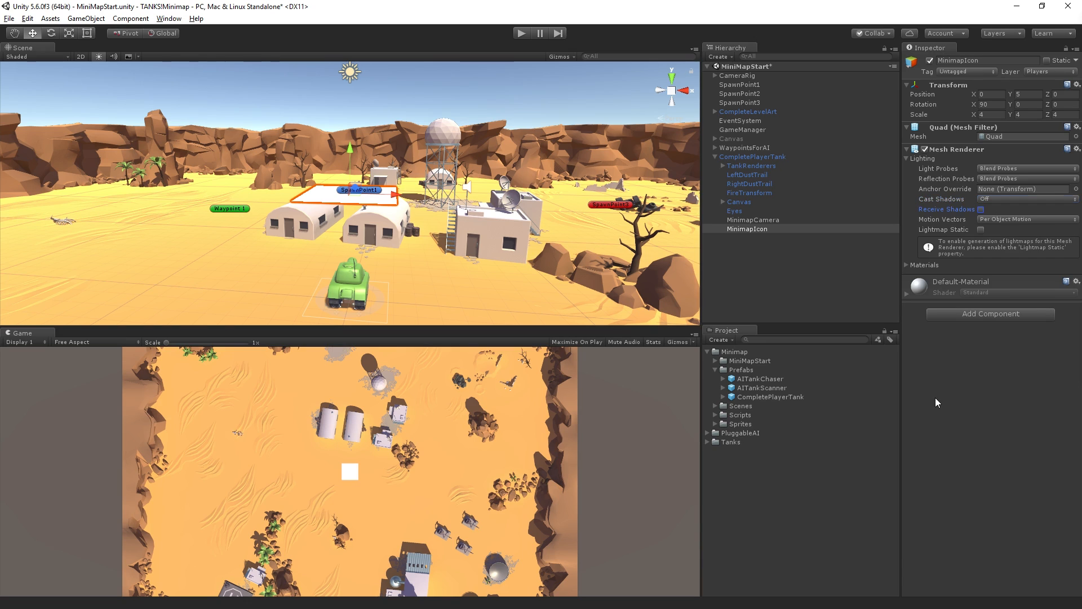
mouse_move(934, 349)
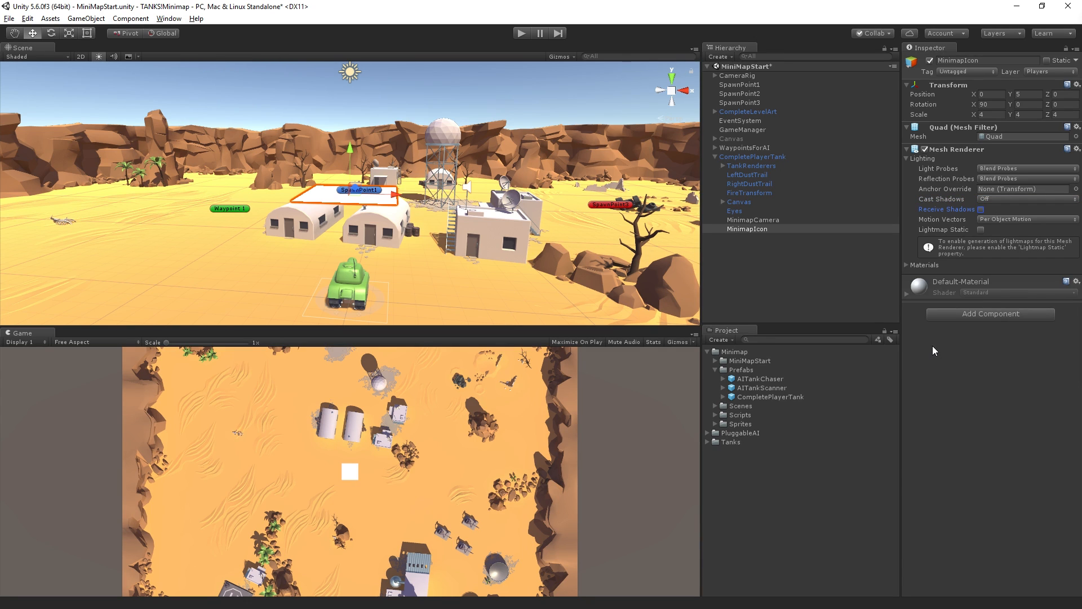
mouse_move(949, 372)
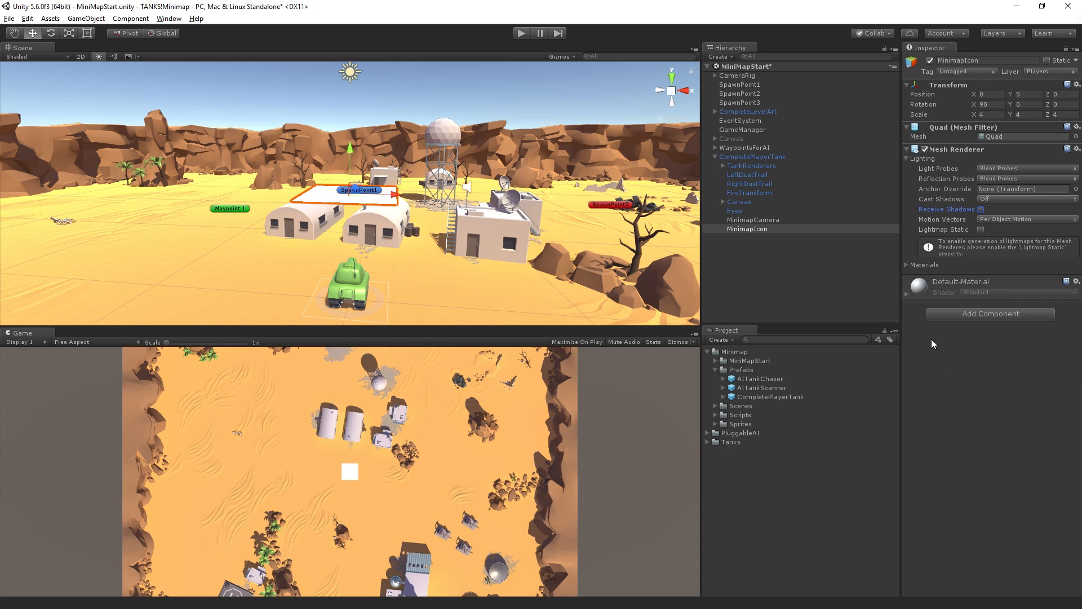
mouse_move(384, 501)
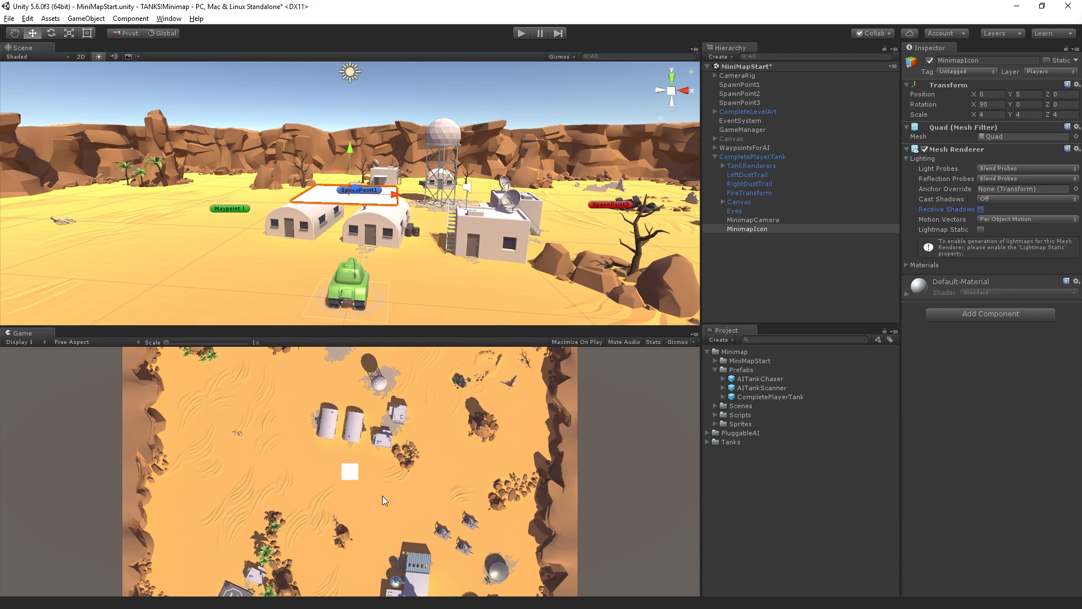
mouse_move(791, 387)
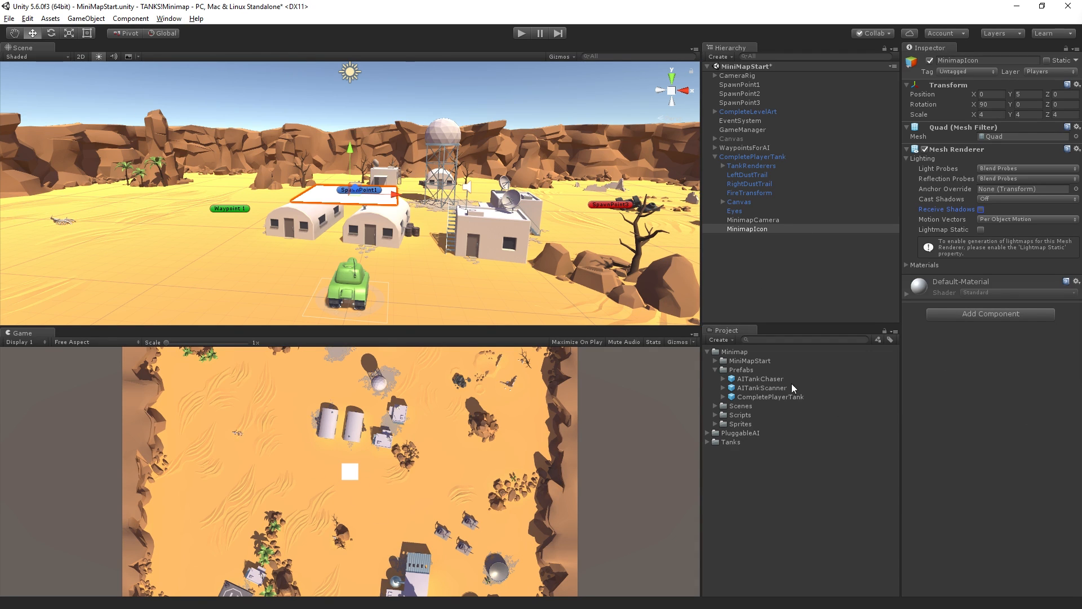
mouse_move(720, 373)
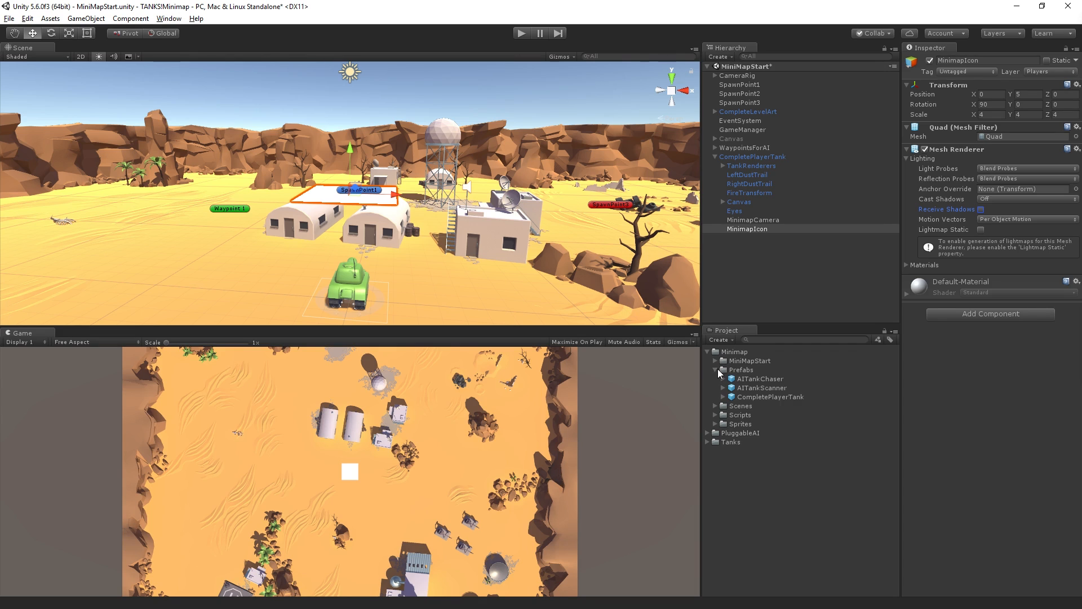
Create a Materials folder under Minimap and a new MinimapIconMaterial inside it
right_click(724, 352)
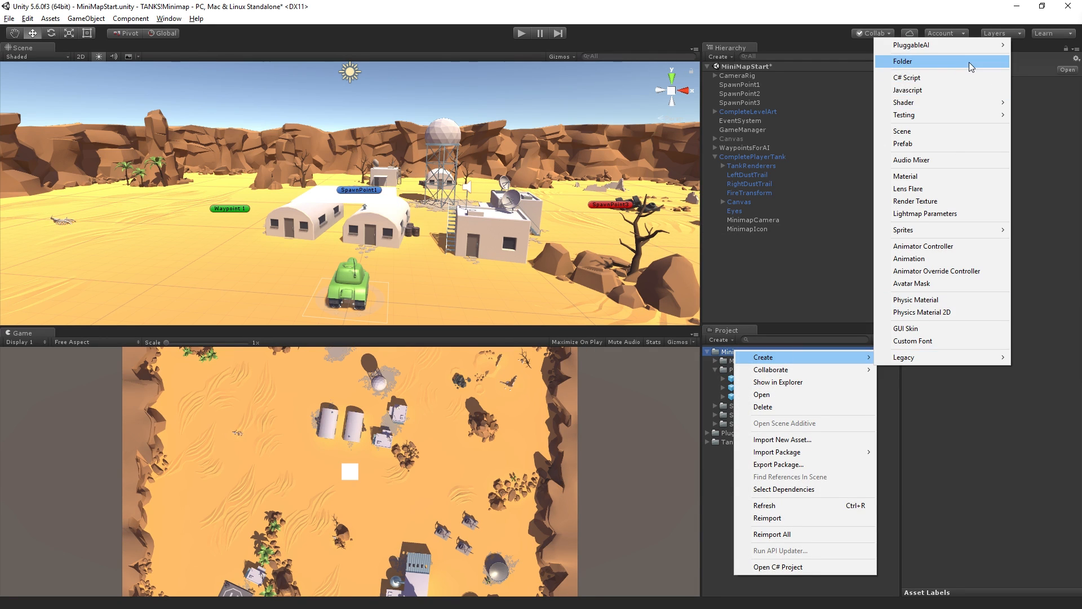
left_click(903, 61)
type("Materials")
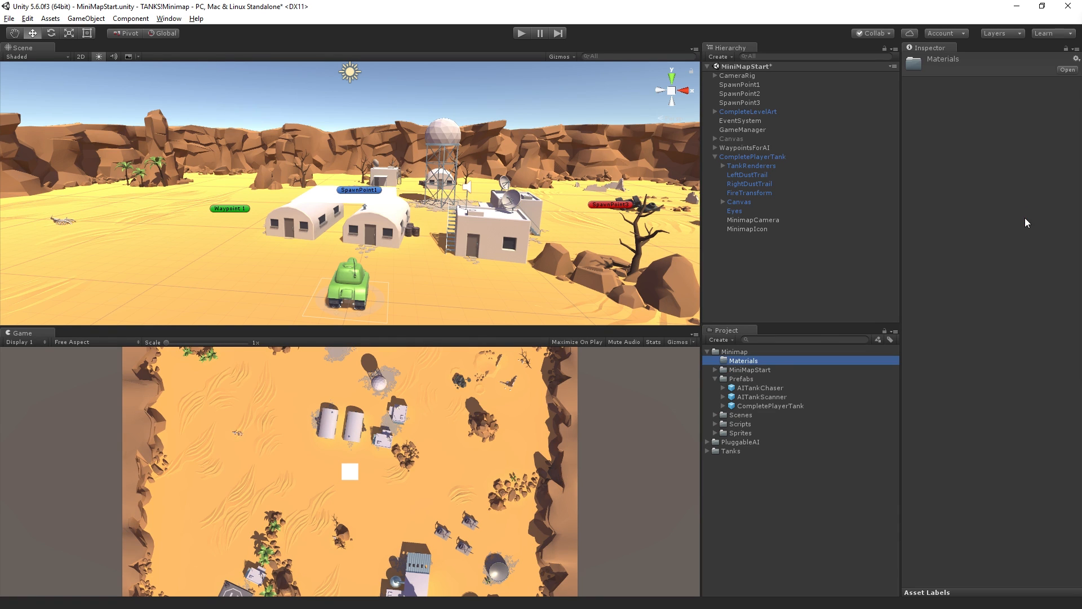
right_click(742, 360)
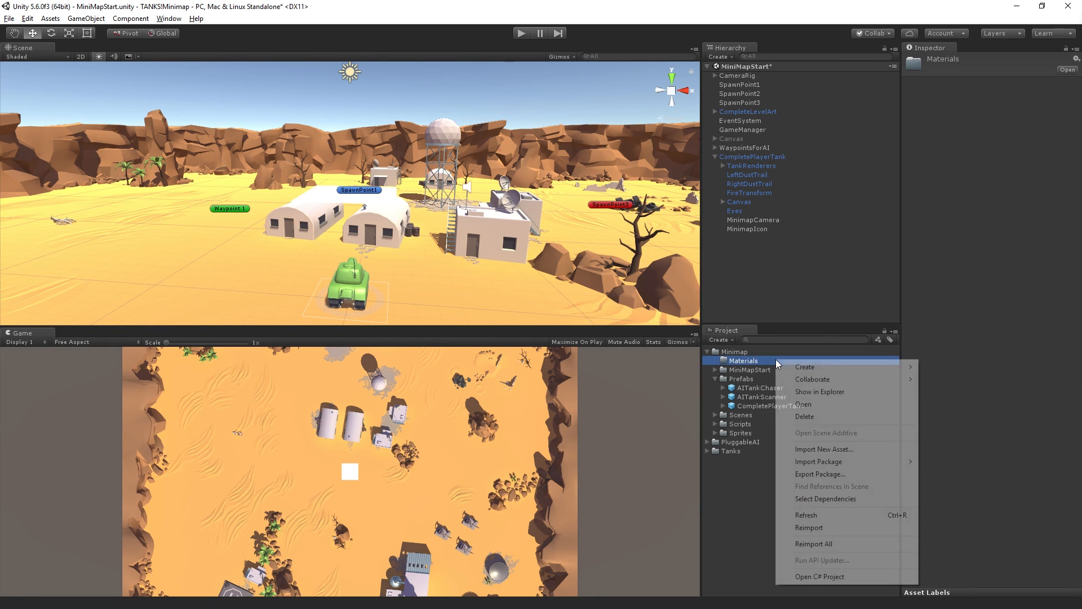
left_click(803, 367)
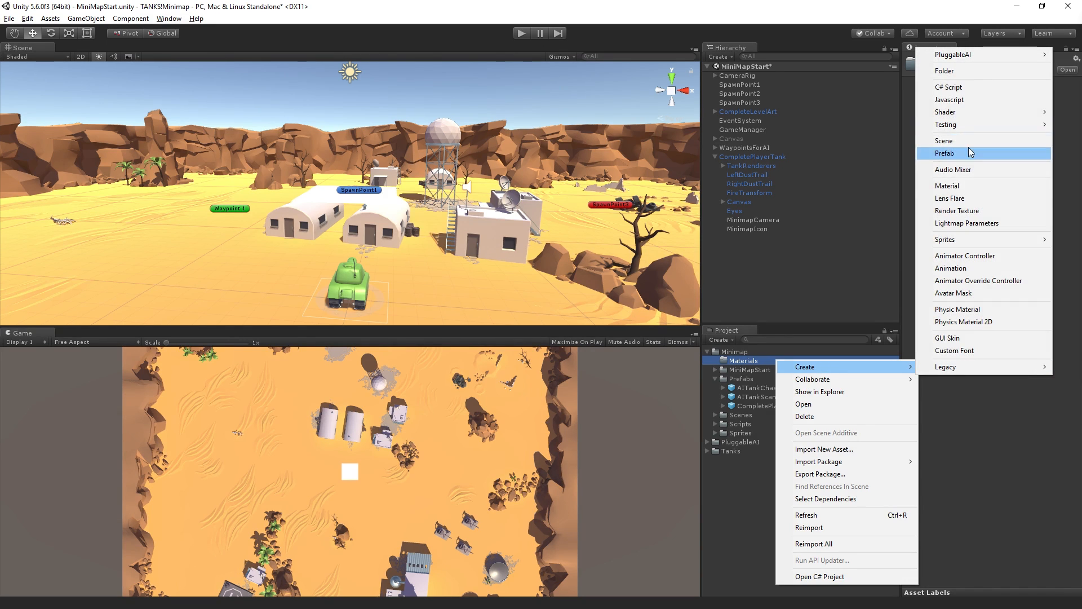
left_click(947, 185)
type("MinimapIconMaterial")
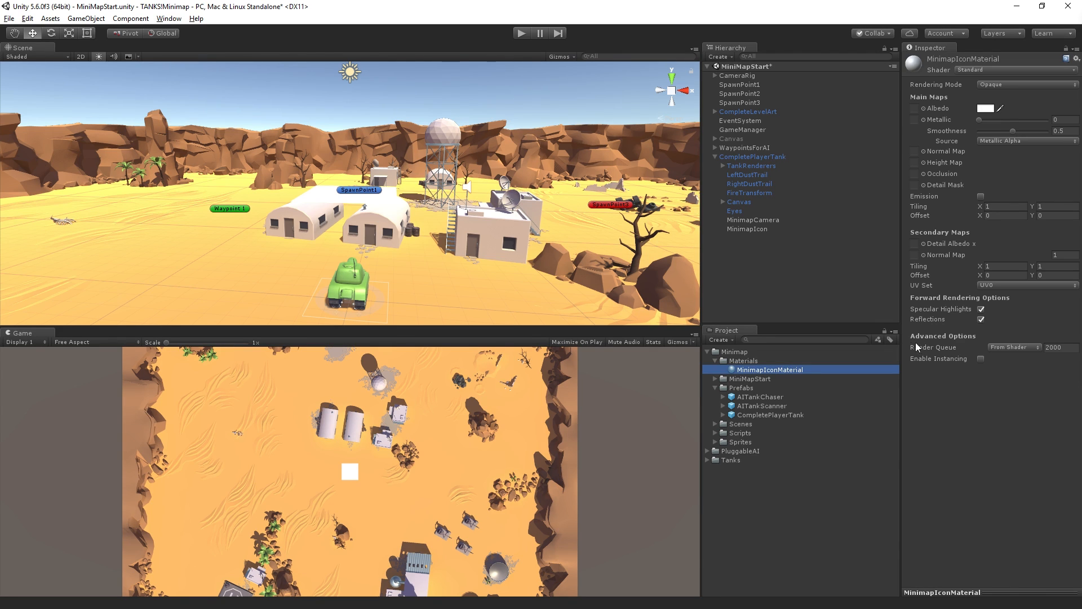
mouse_move(718, 447)
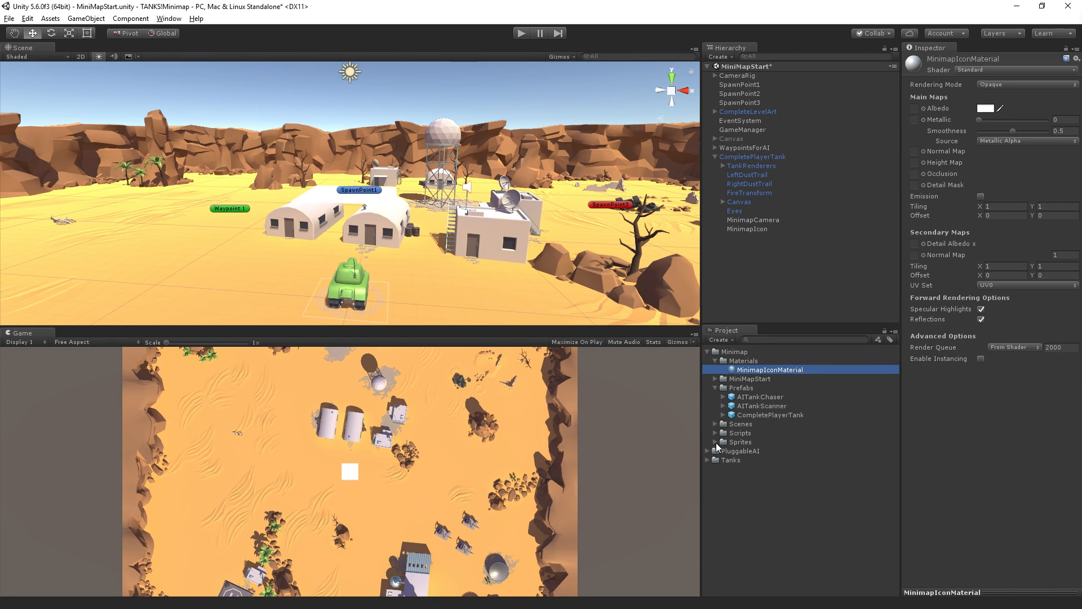
Expand the Sprites folder to reveal the NeutralTank_Icon sprite for the material
left_click(716, 442)
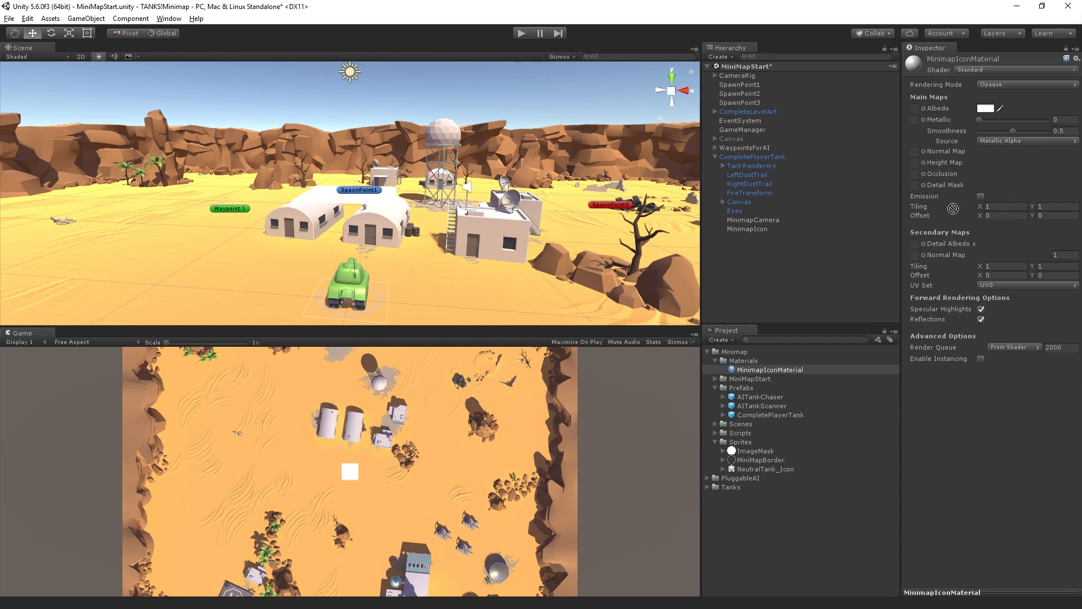
mouse_move(914, 109)
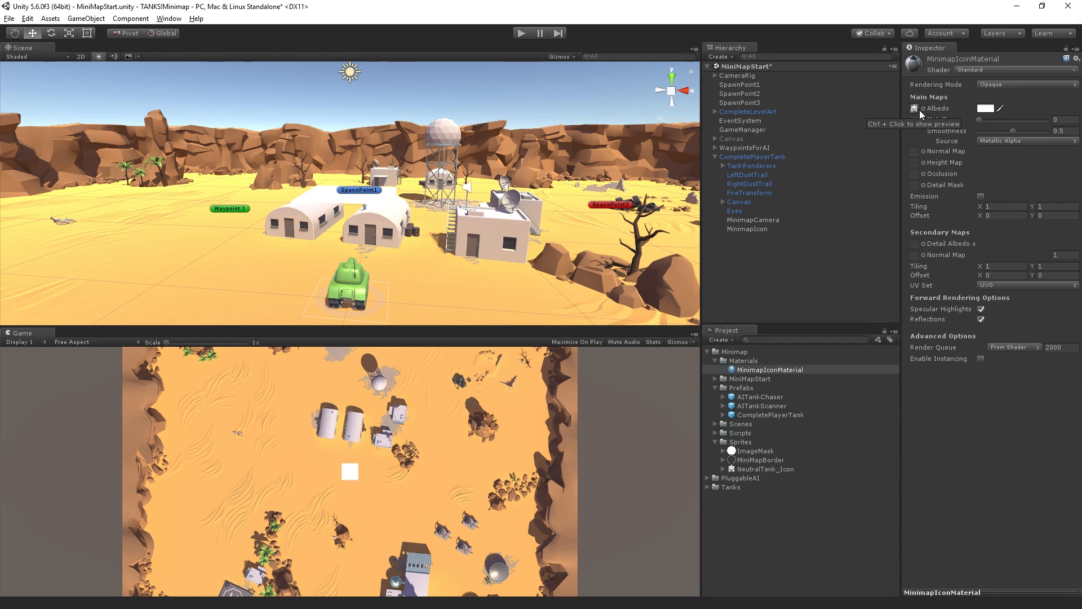
mouse_move(604, 127)
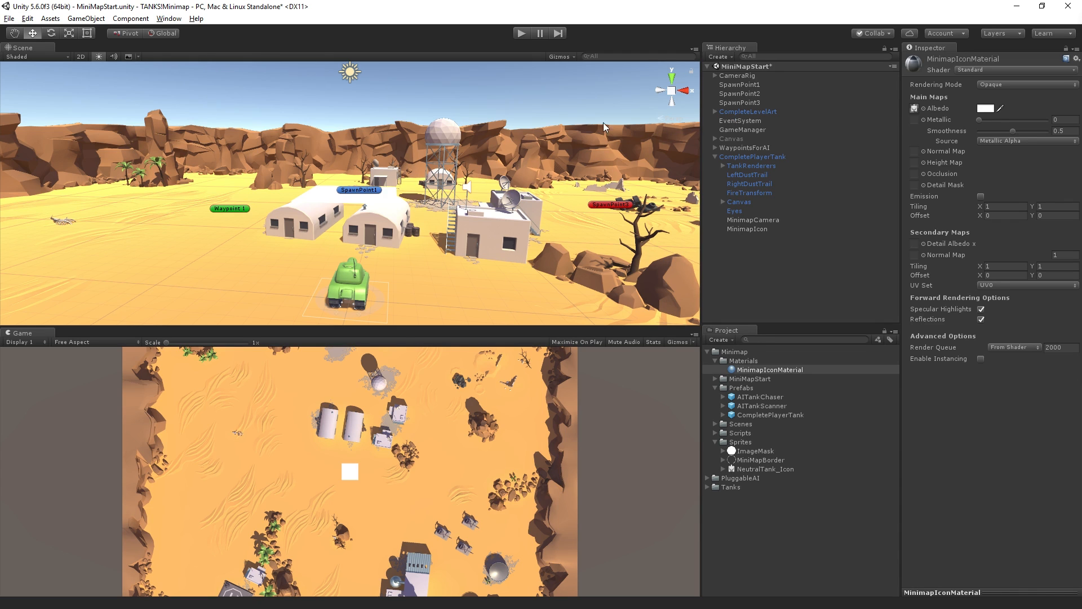
mouse_move(767, 470)
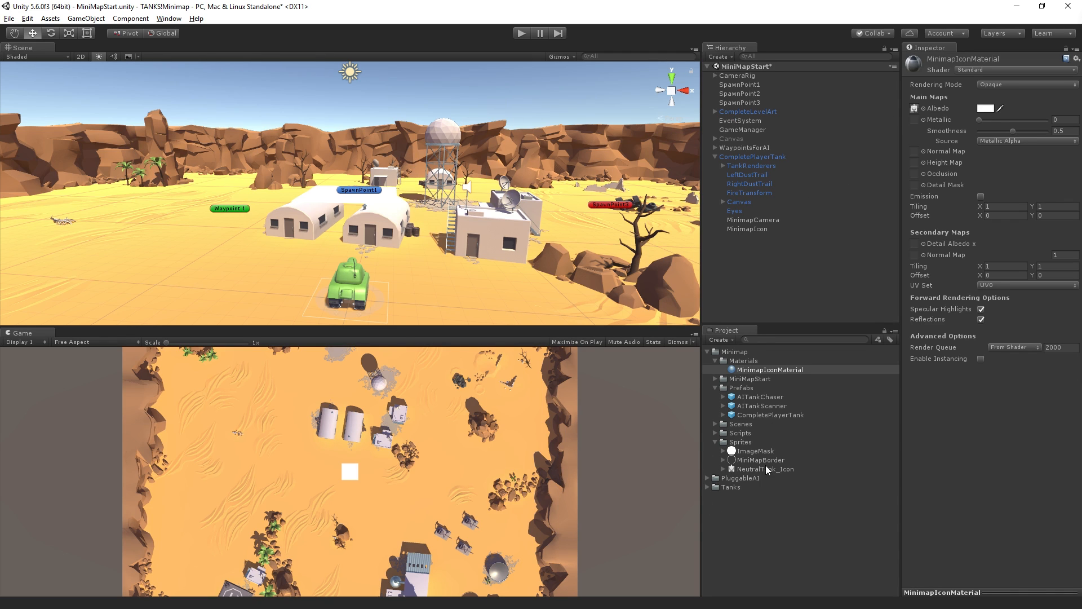
mouse_move(779, 234)
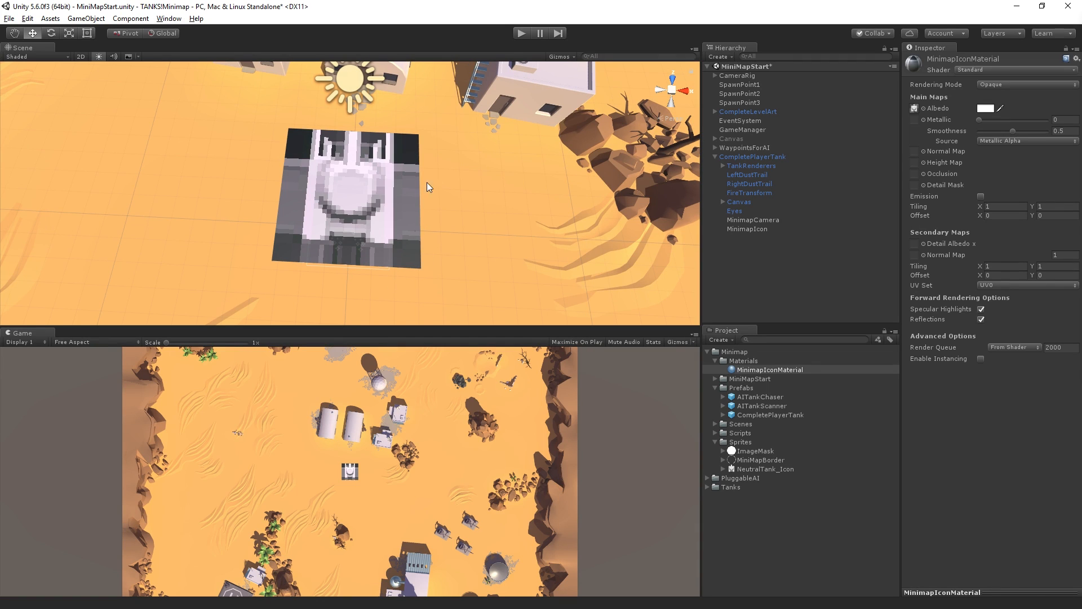
mouse_move(893, 294)
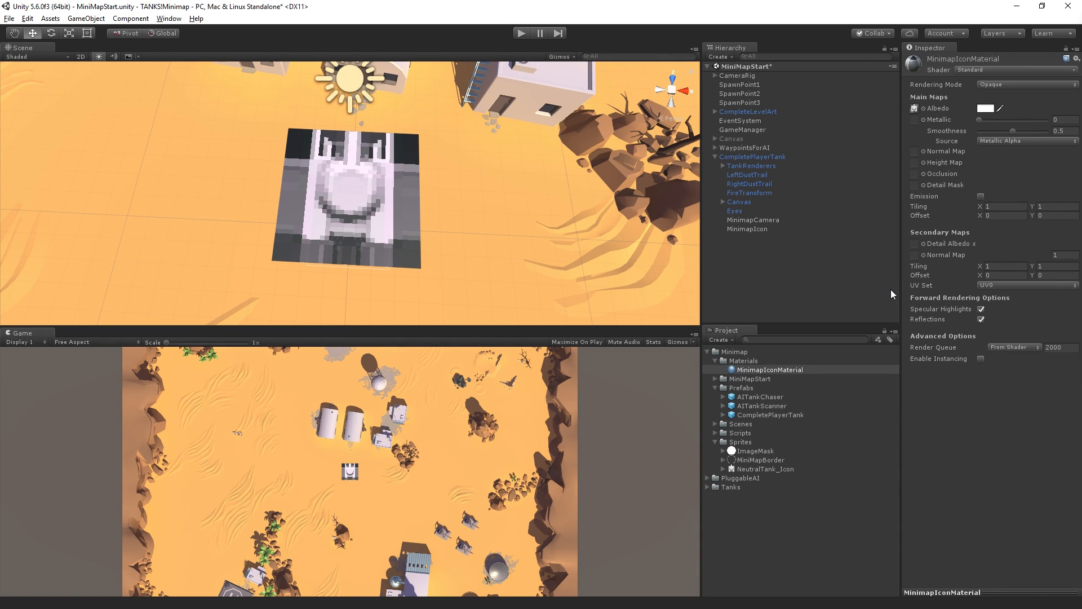
mouse_move(481, 173)
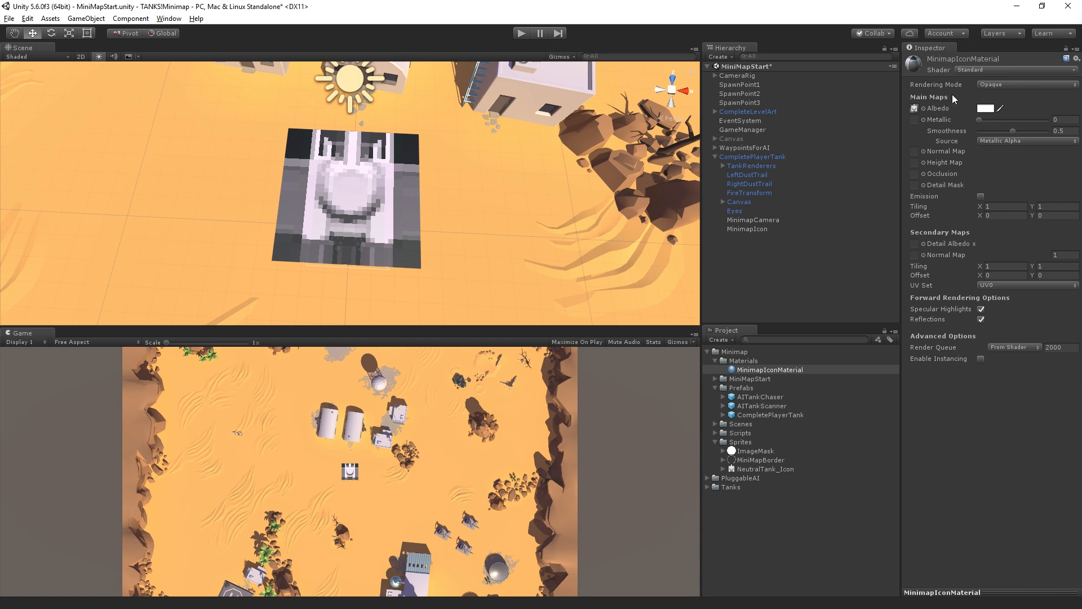
mouse_move(1041, 87)
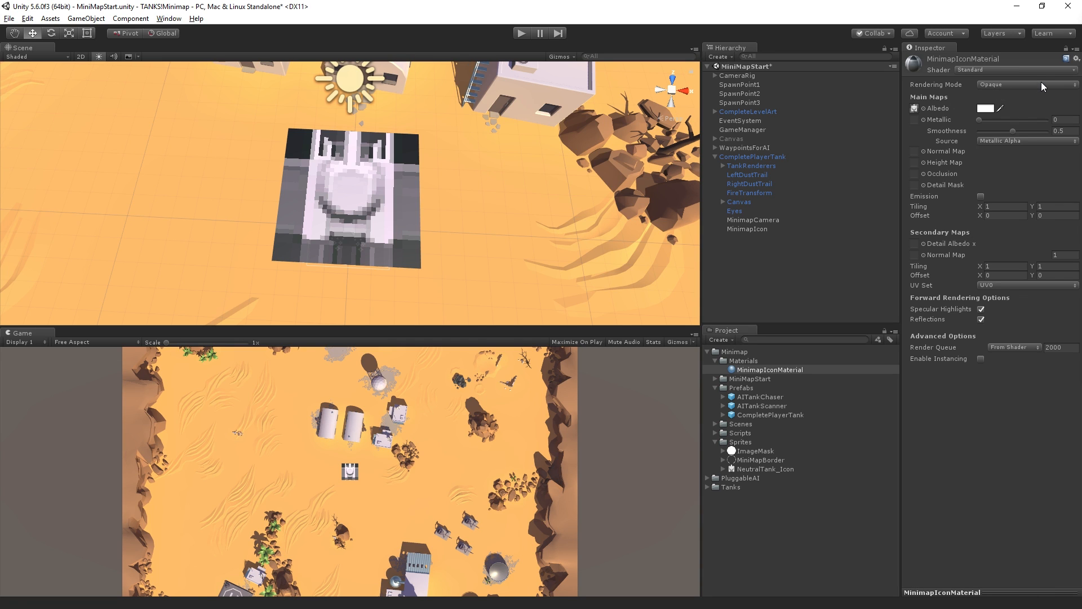
Set MinimapIconMaterial's Rendering Mode from Opaque to Cutout
left_click(1024, 84)
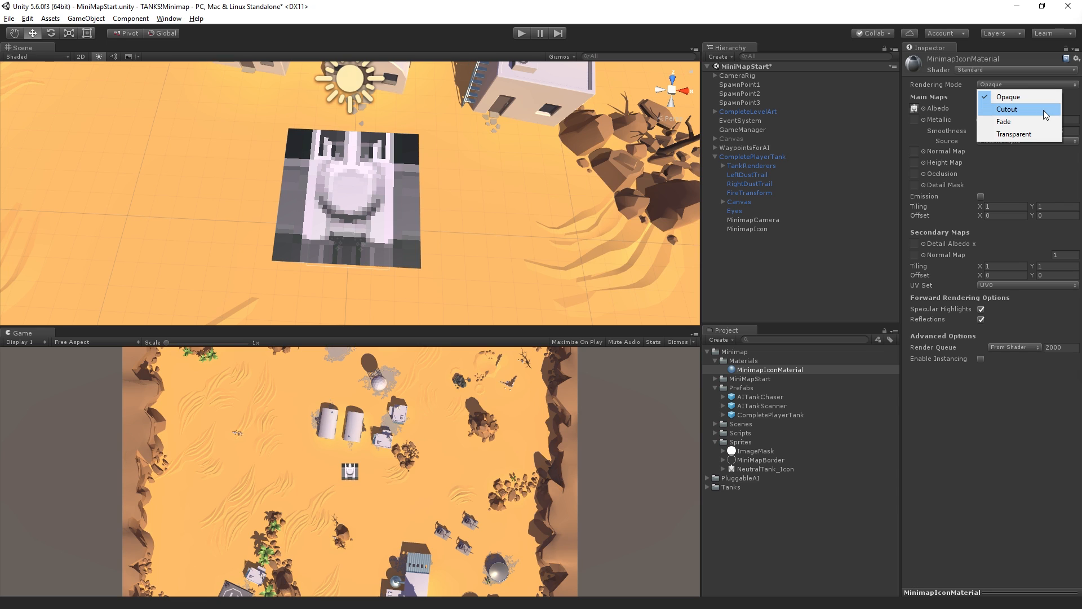
left_click(1007, 109)
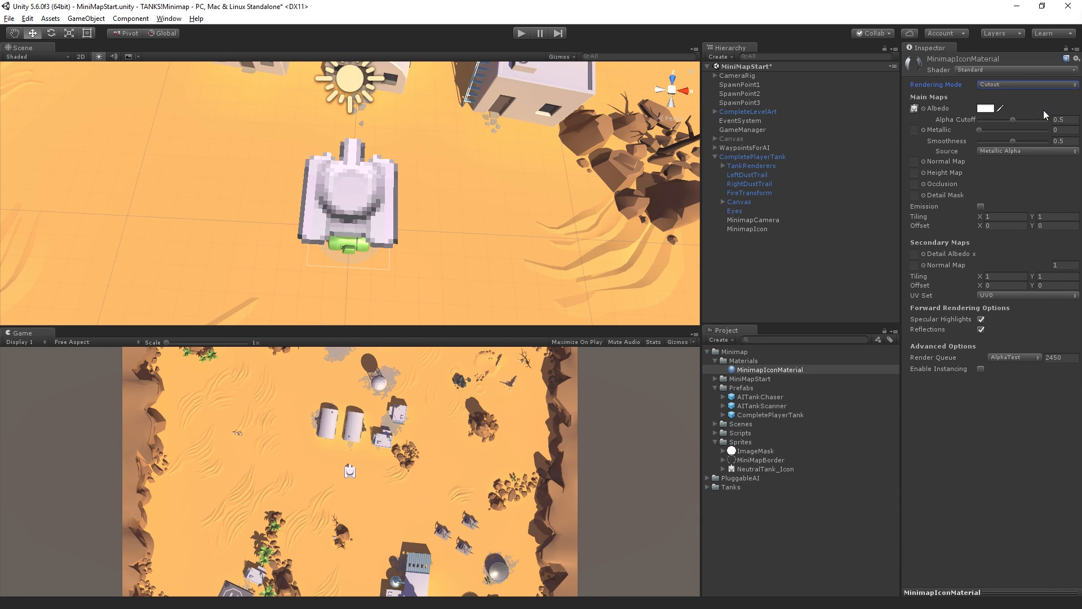
mouse_move(967, 128)
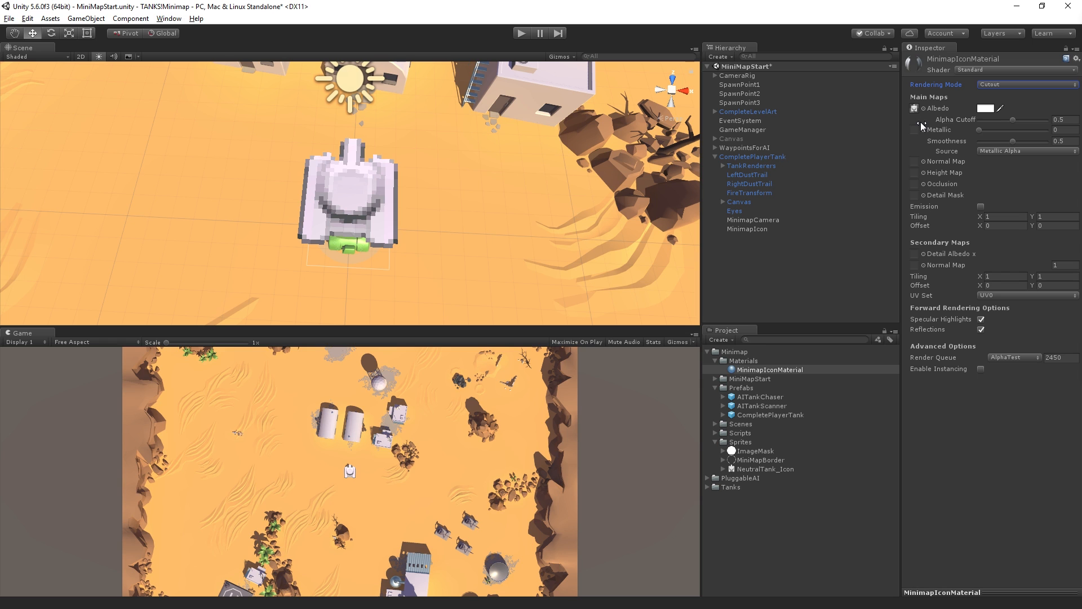
mouse_move(358, 214)
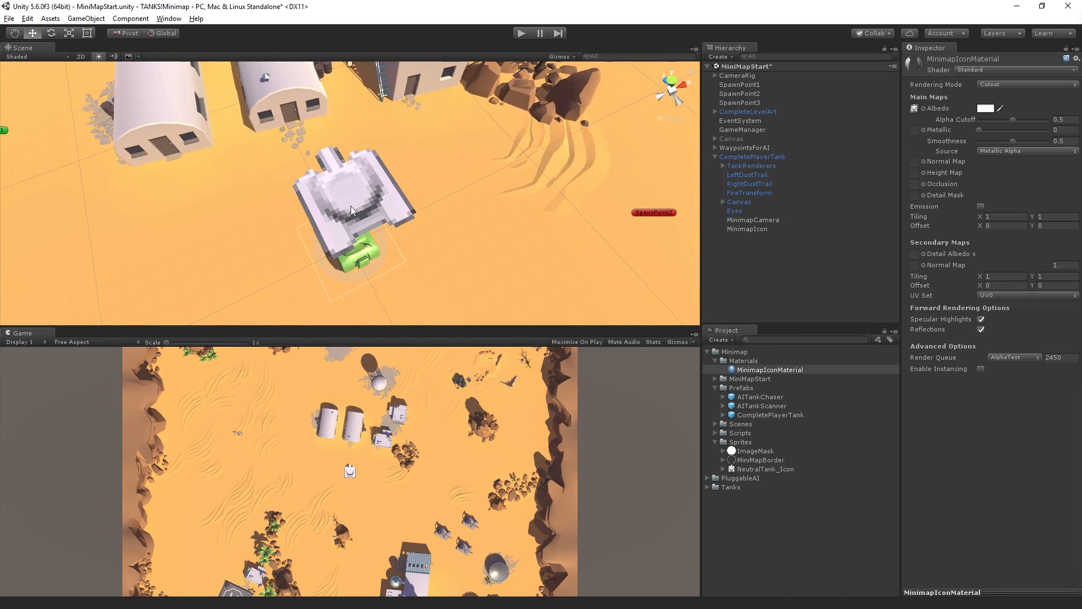
mouse_move(593, 242)
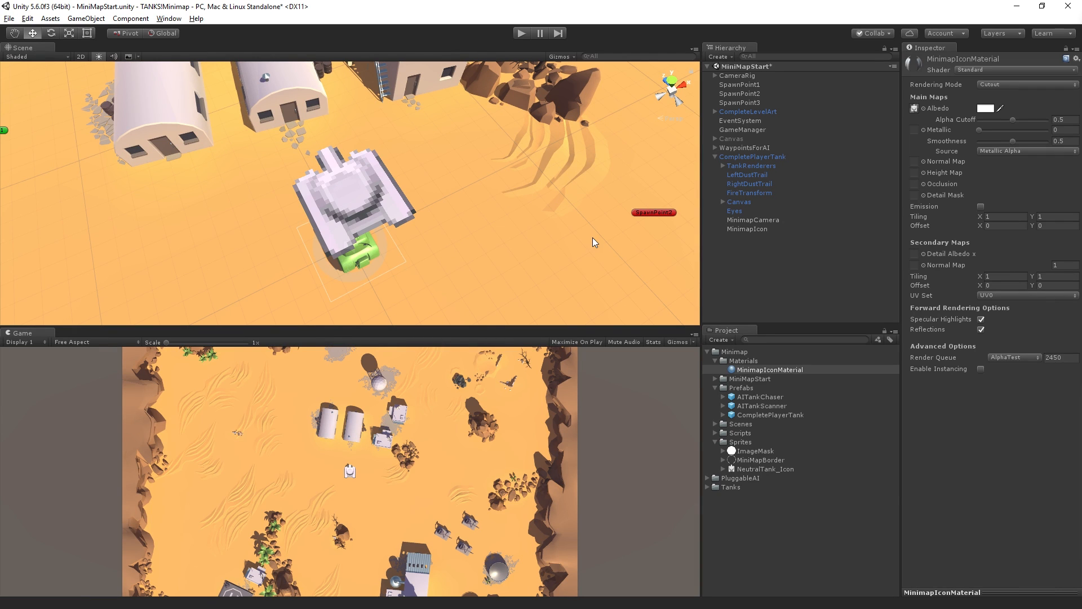
mouse_move(638, 232)
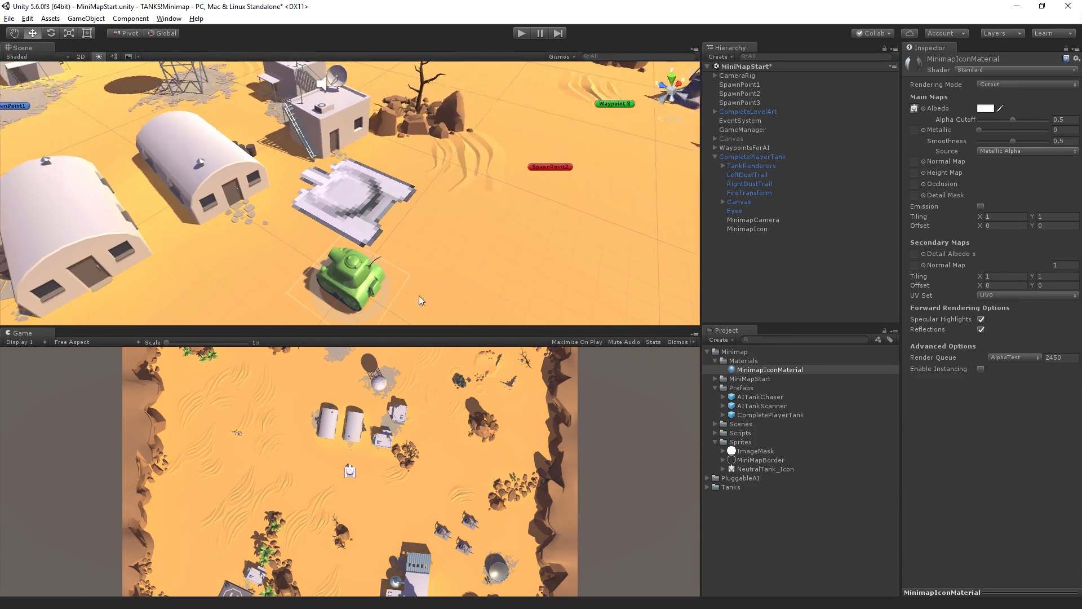
mouse_move(385, 269)
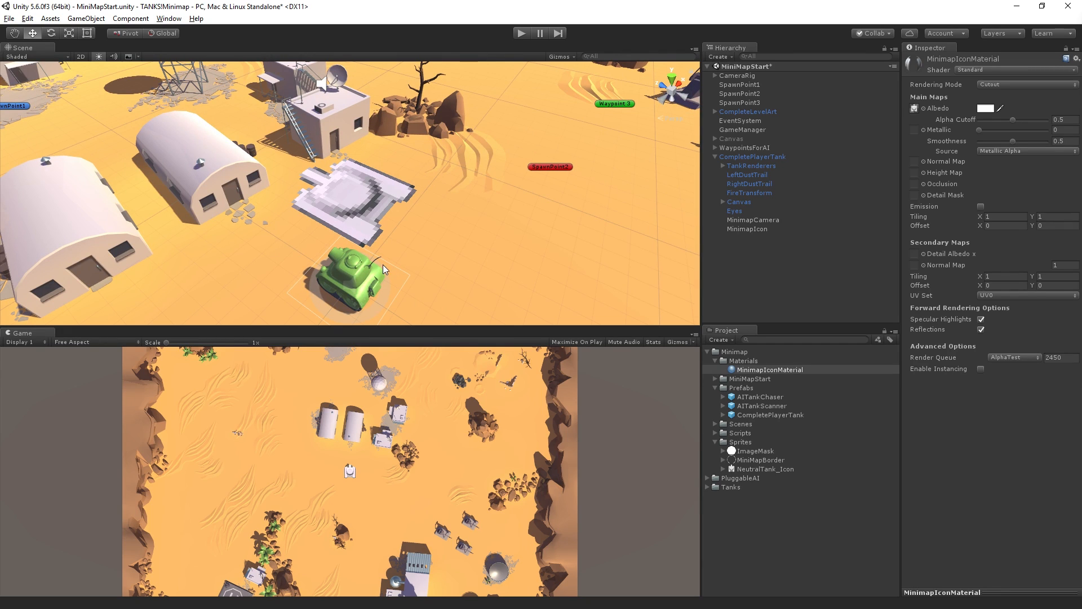
mouse_move(388, 272)
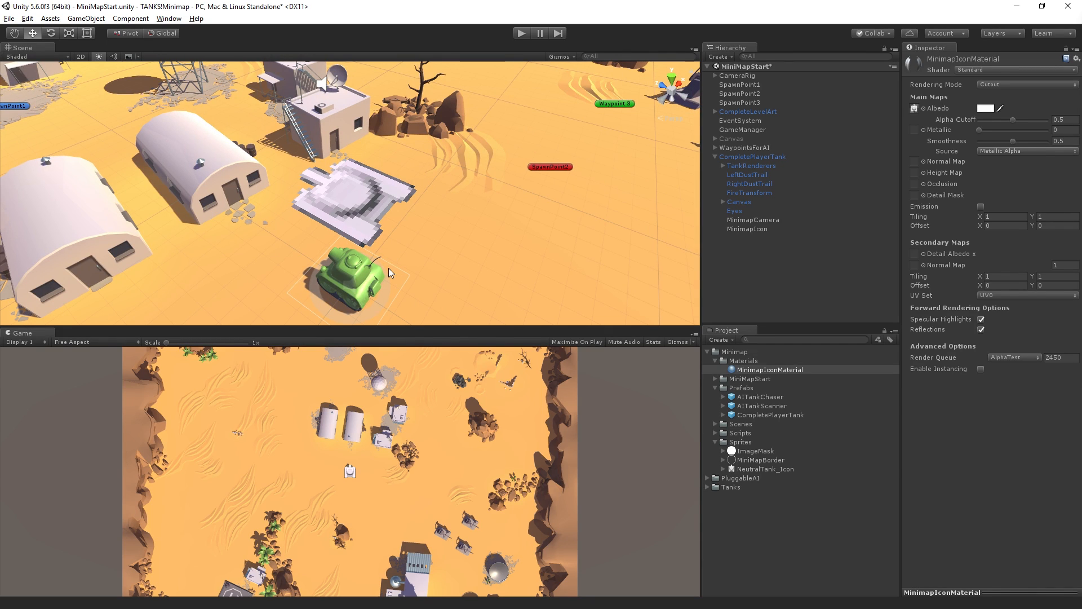
mouse_move(406, 272)
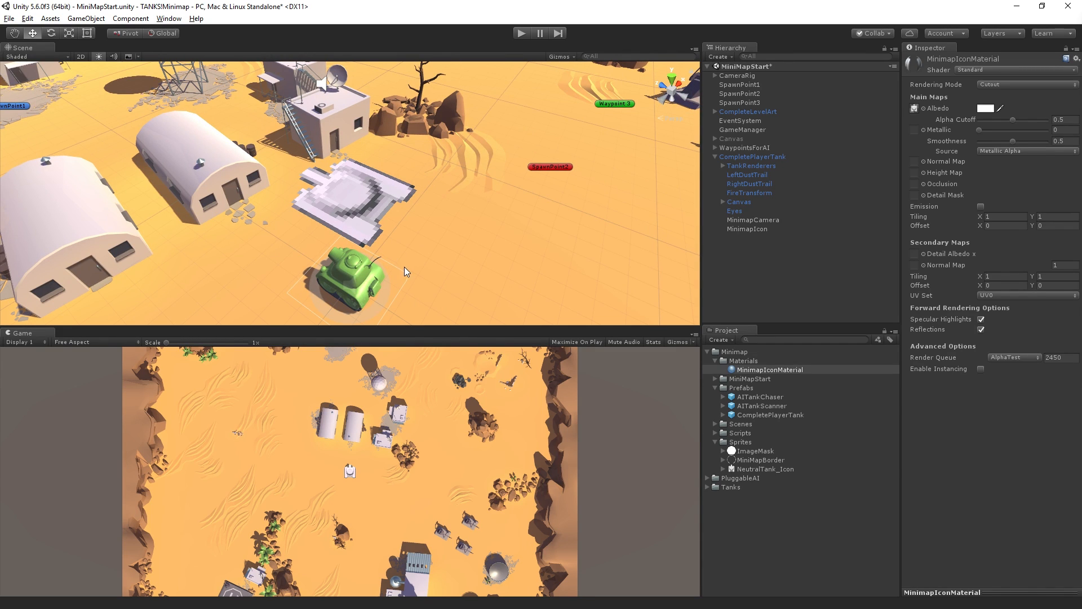
mouse_move(410, 272)
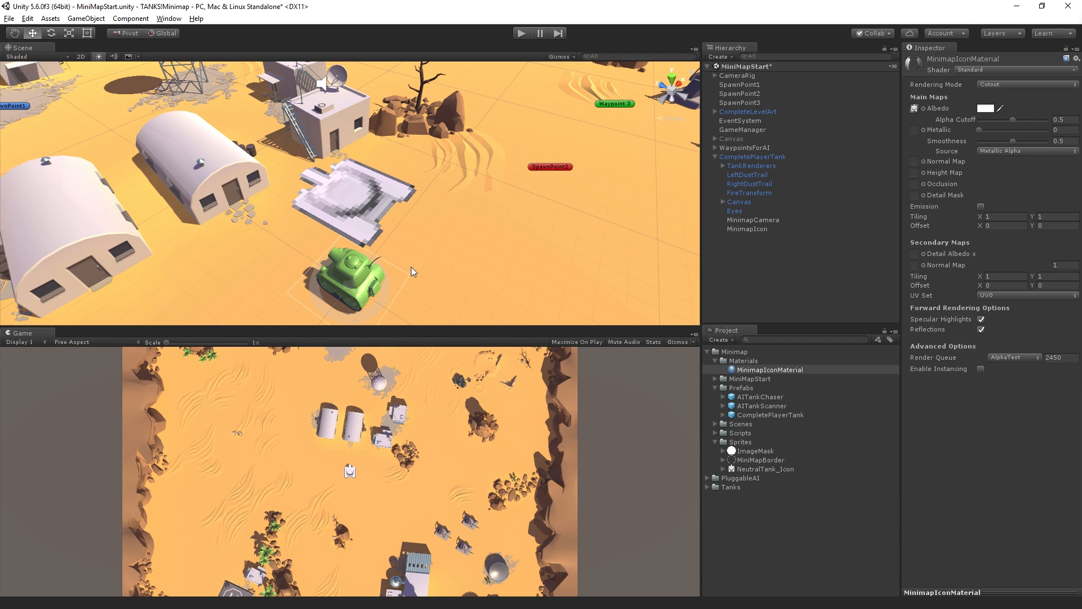
Inspect the GameManager, then the MinimapIcon quad under CompletePlayerTank with its material
left_click(741, 128)
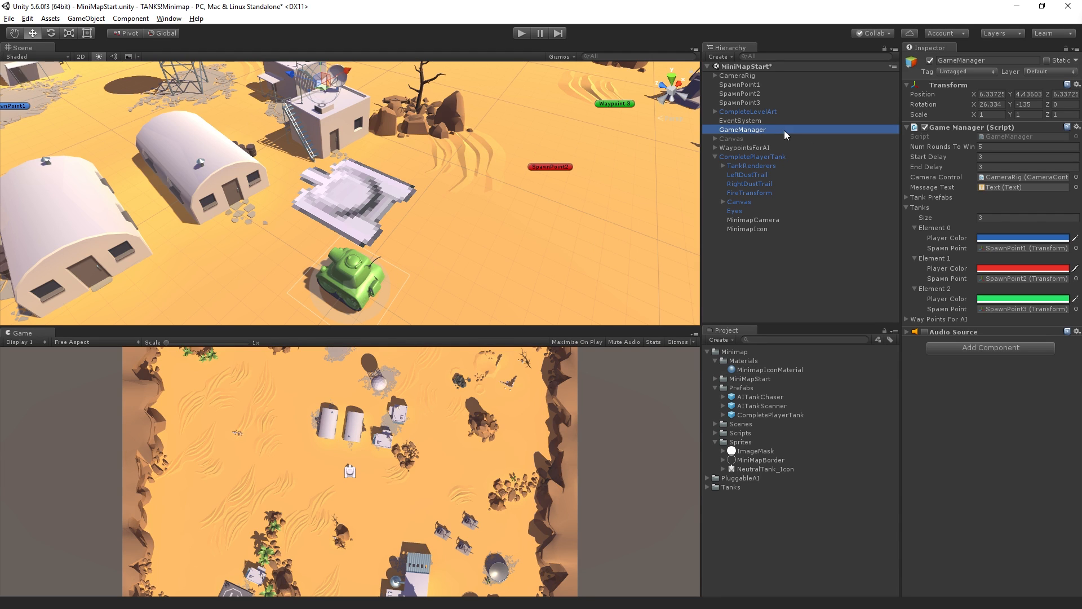
mouse_move(965, 212)
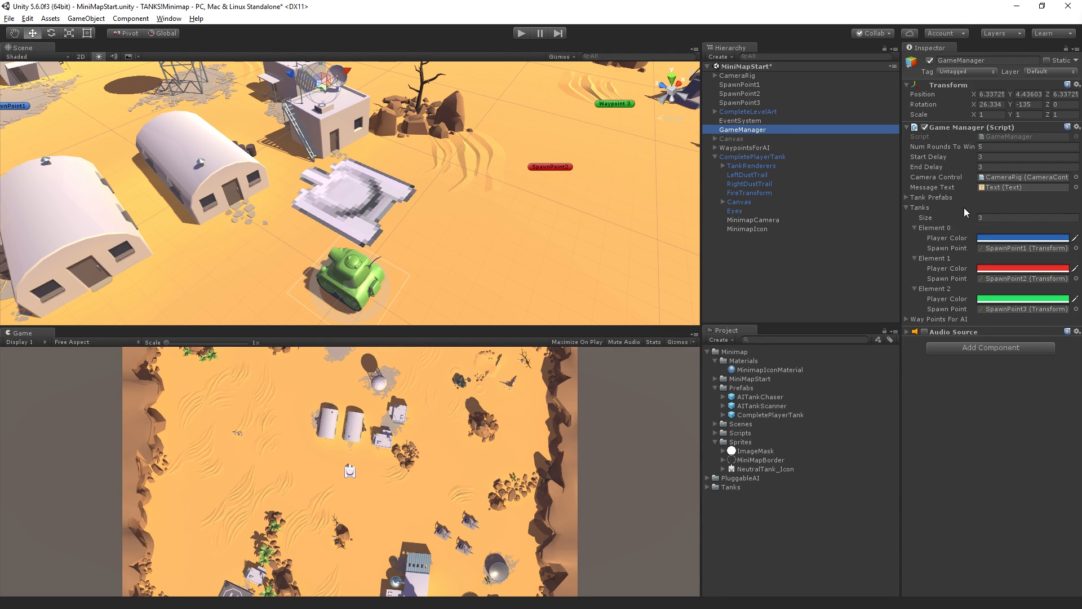
mouse_move(982, 269)
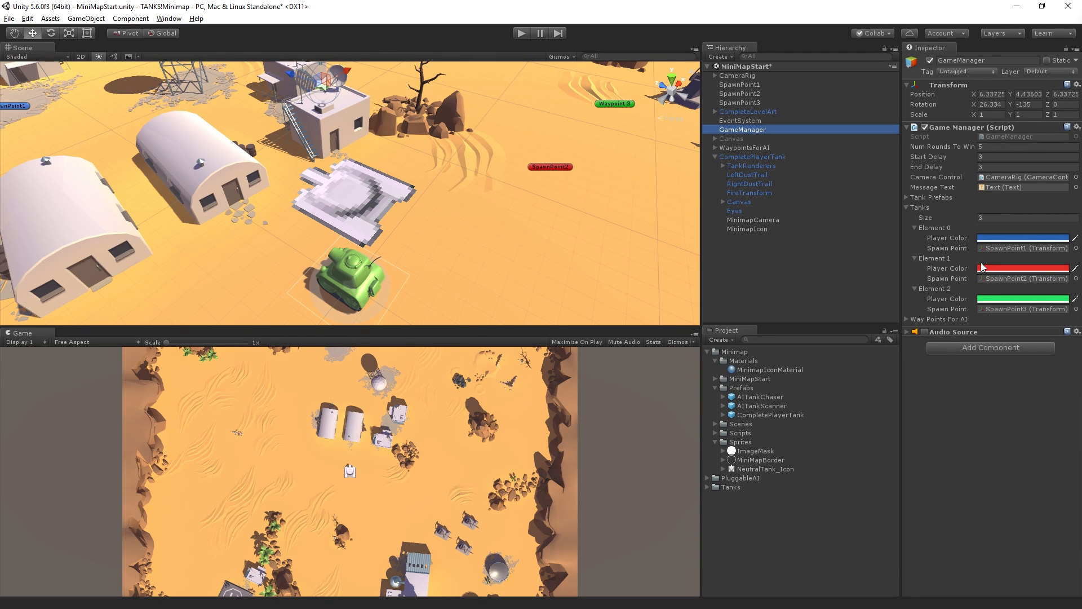
mouse_move(1004, 248)
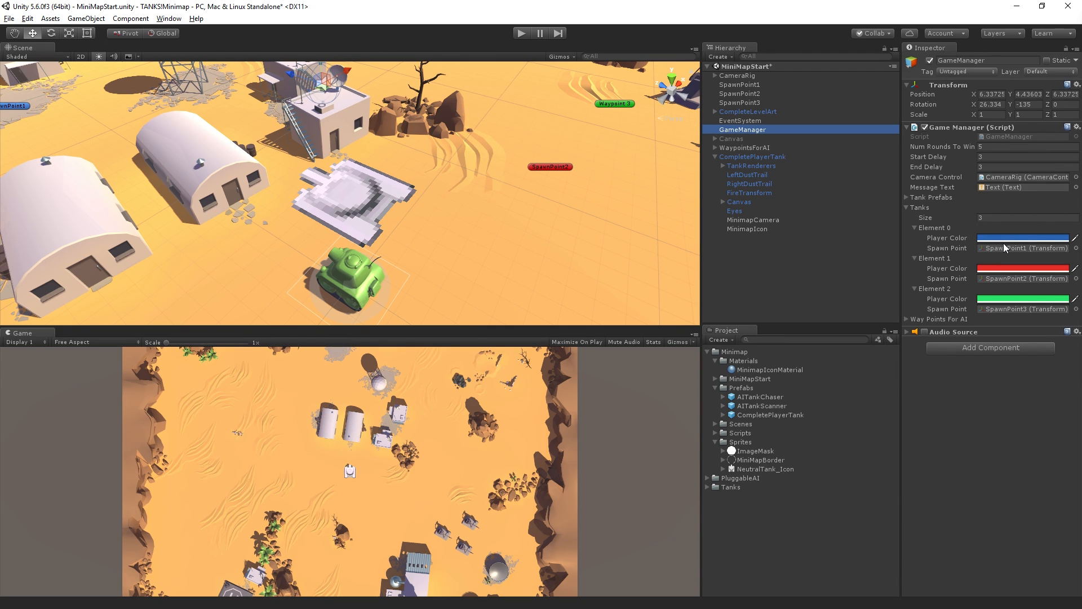
mouse_move(959, 269)
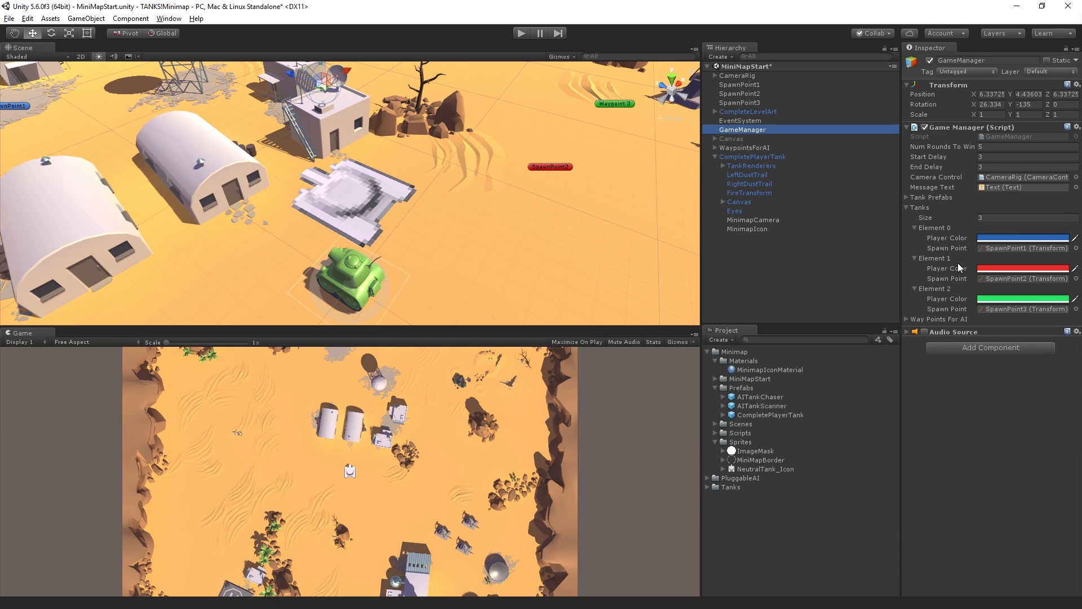
mouse_move(957, 280)
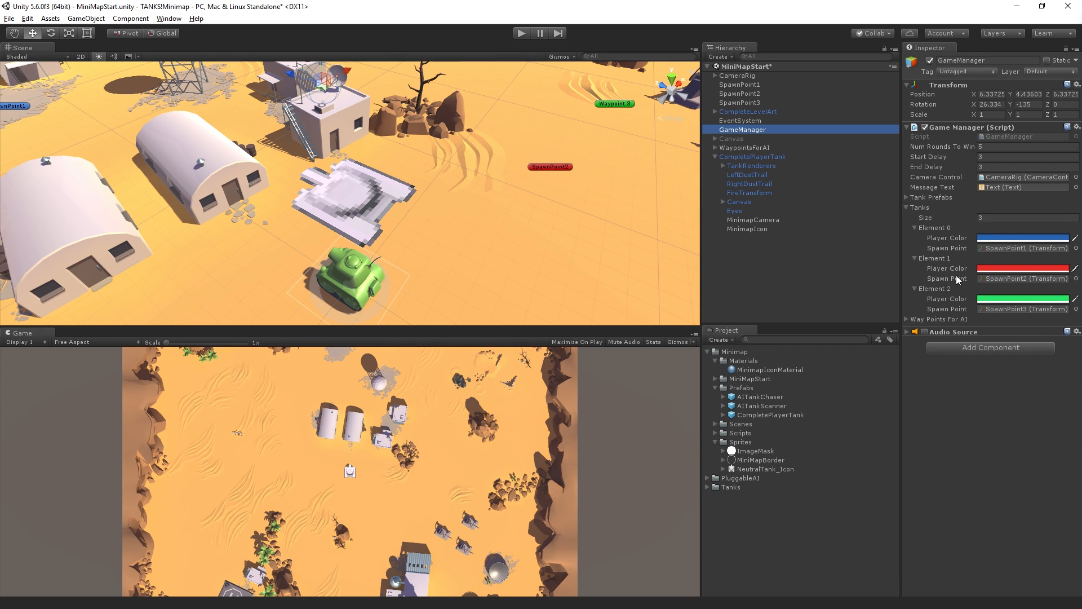
mouse_move(971, 380)
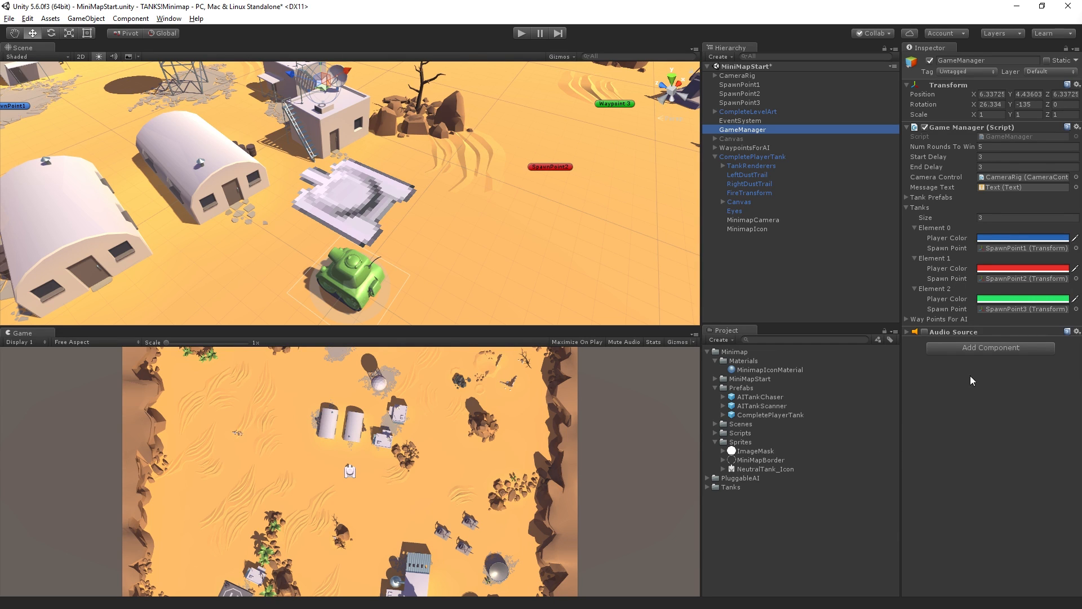
mouse_move(1040, 277)
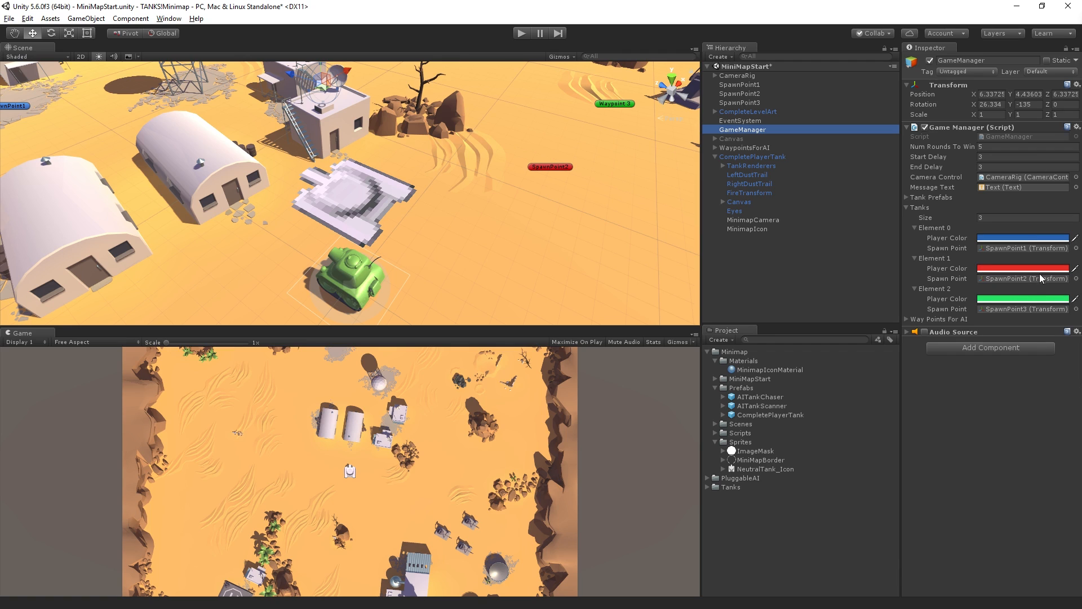
mouse_move(1015, 321)
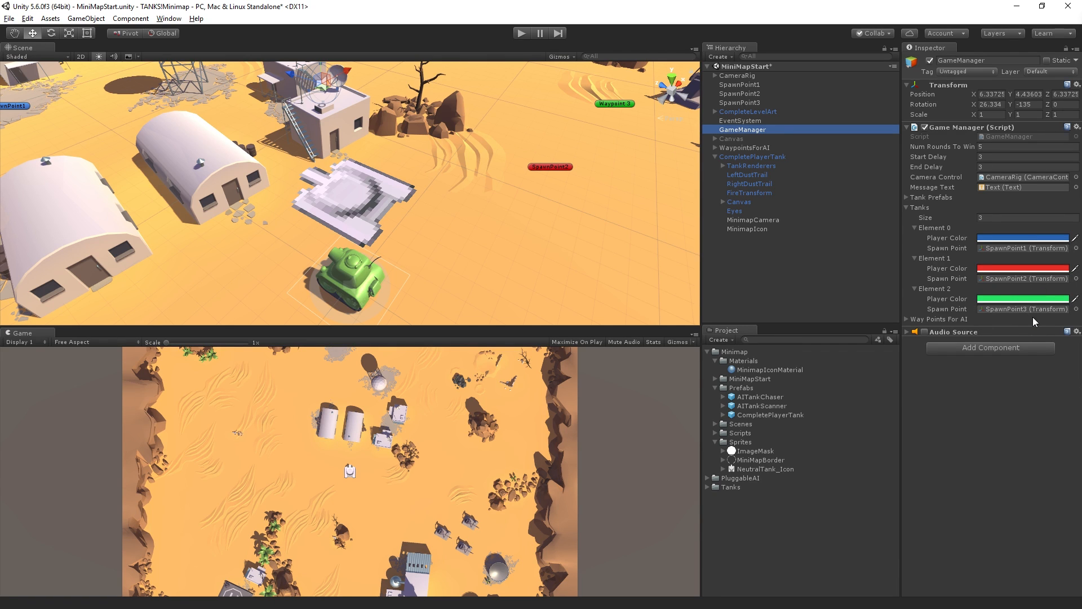
mouse_move(1028, 299)
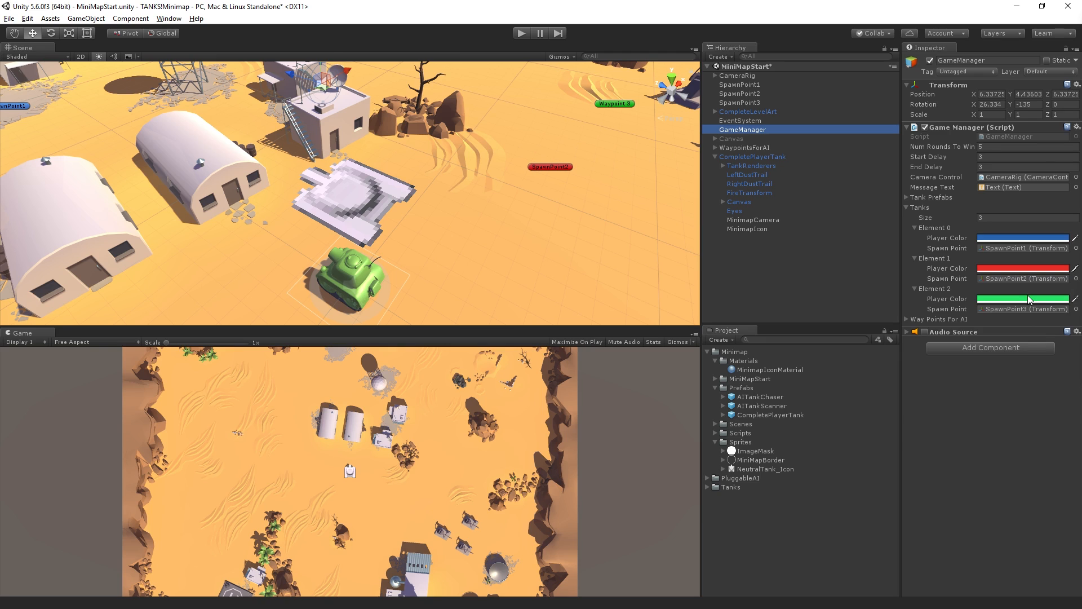
mouse_move(826, 194)
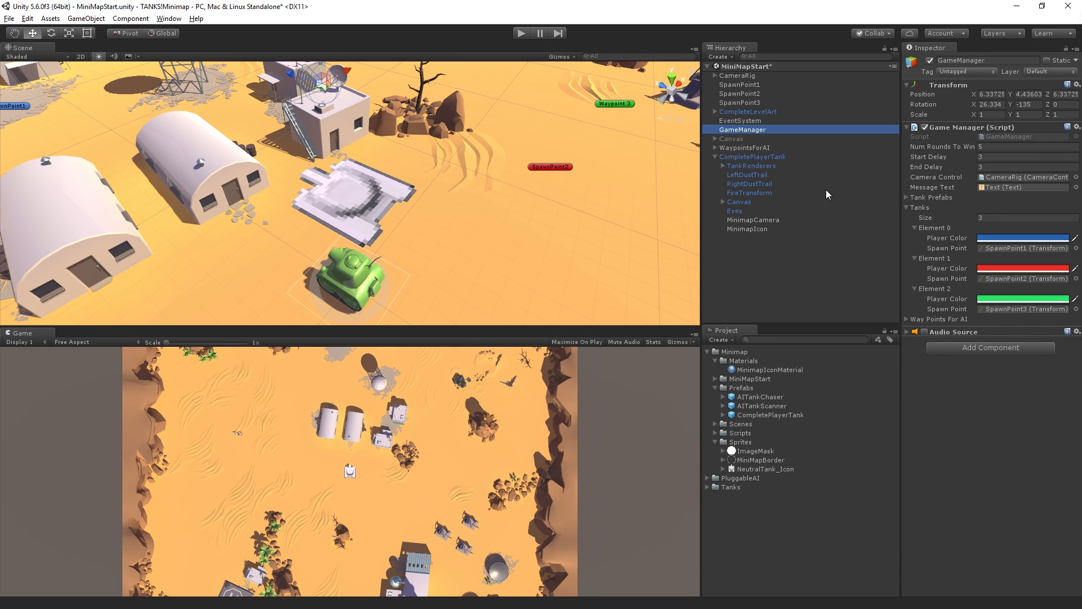
left_click(746, 228)
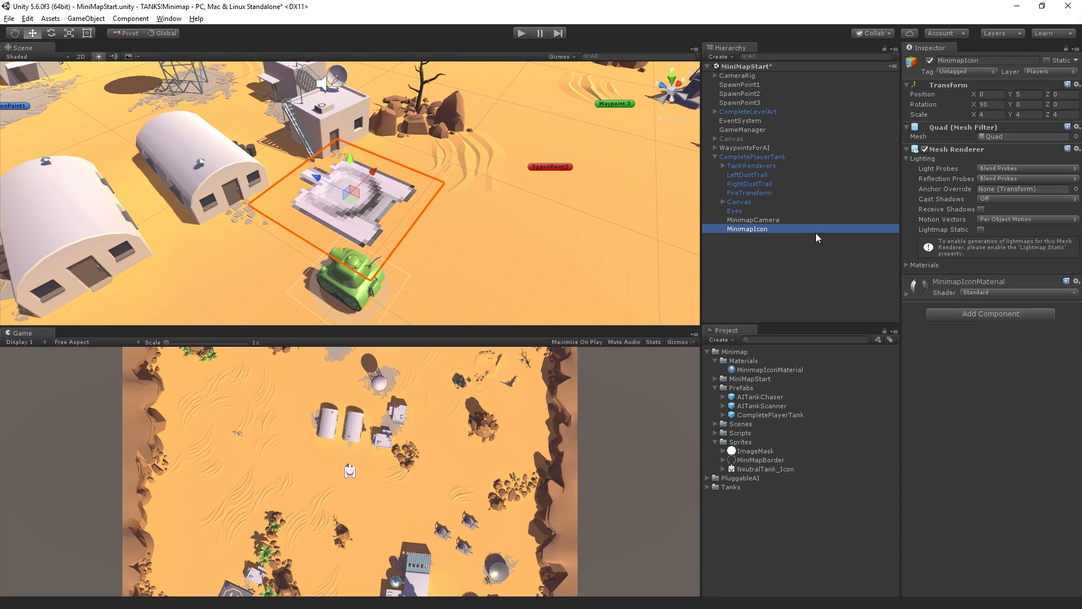
mouse_move(782, 252)
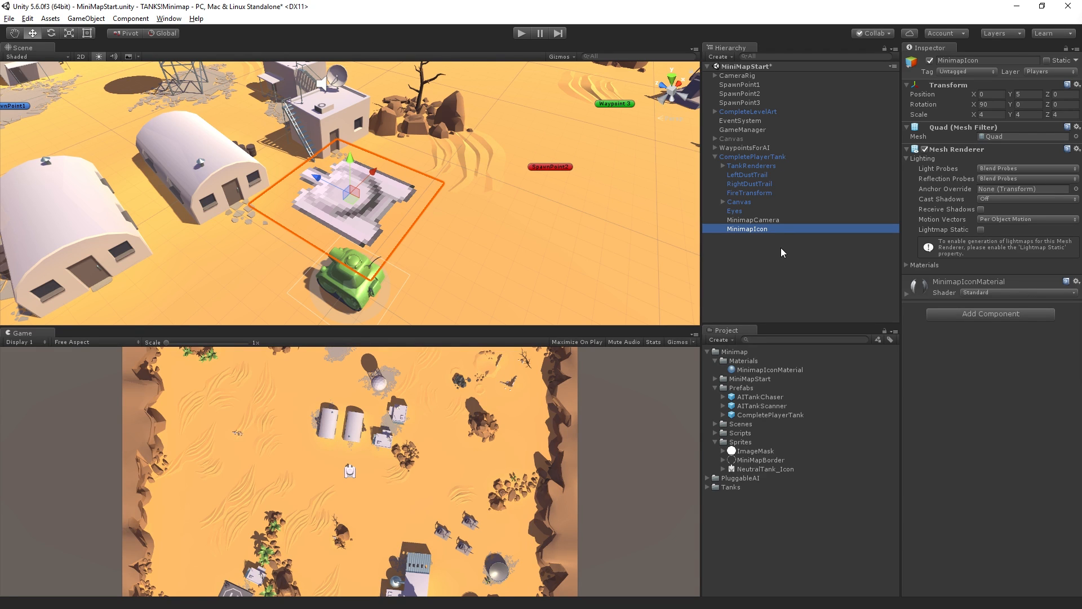
mouse_move(428, 214)
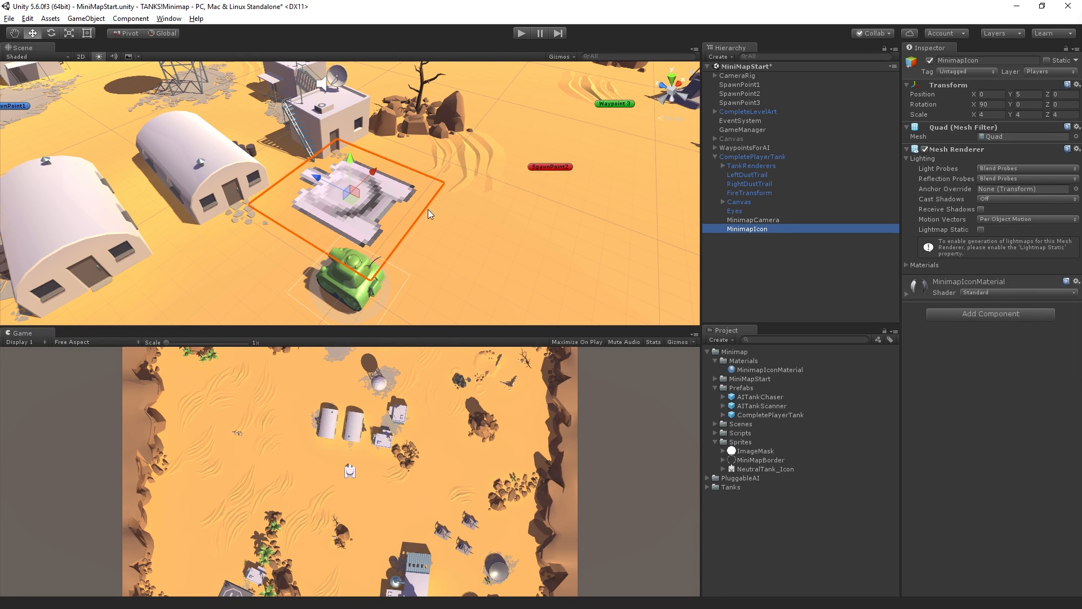
mouse_move(408, 253)
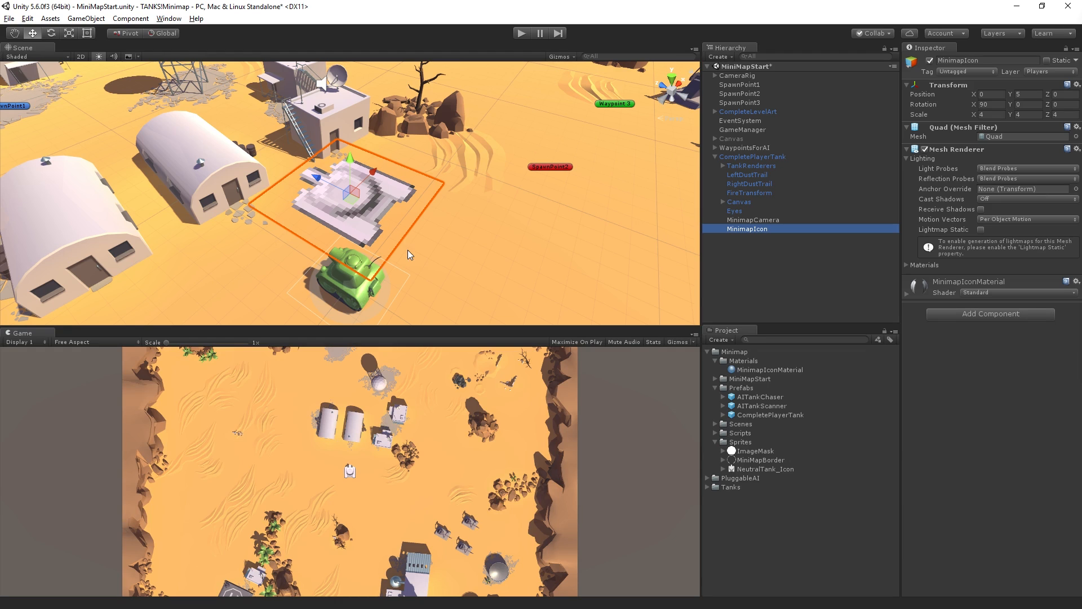
mouse_move(664, 243)
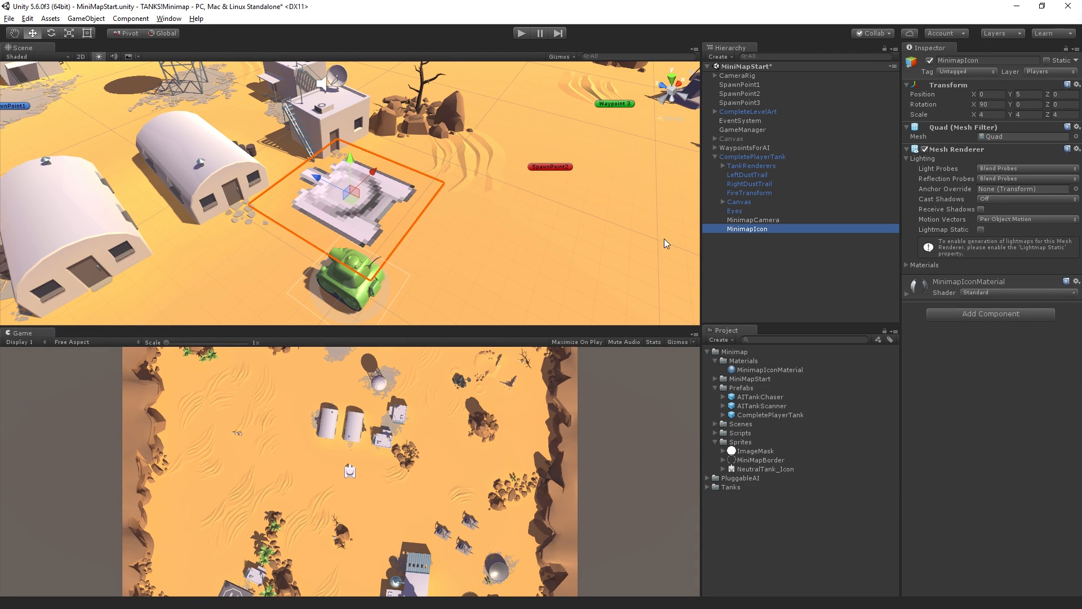
mouse_move(865, 241)
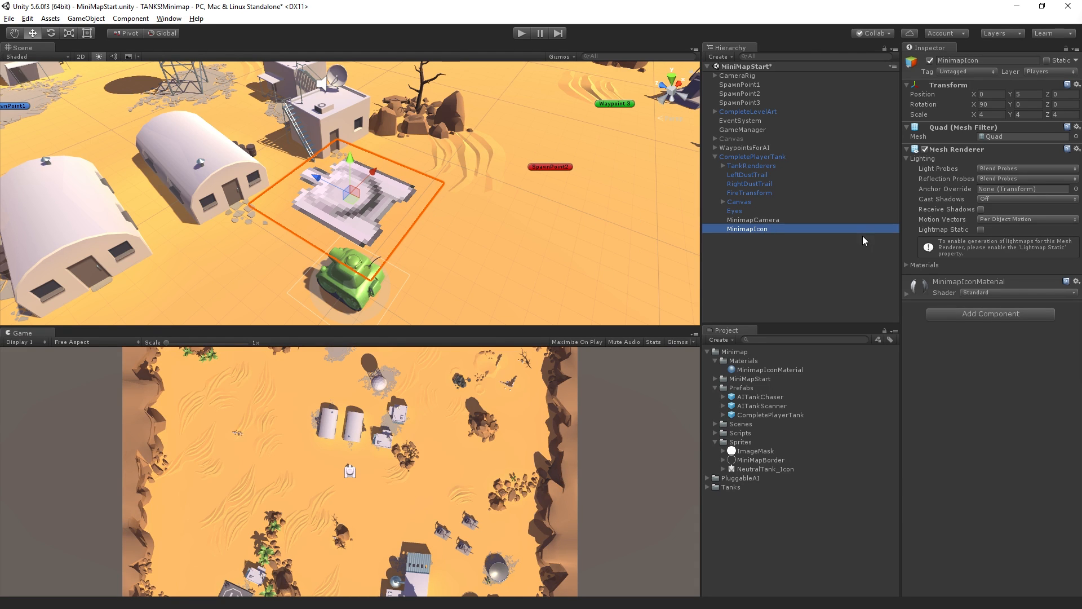
mouse_move(845, 250)
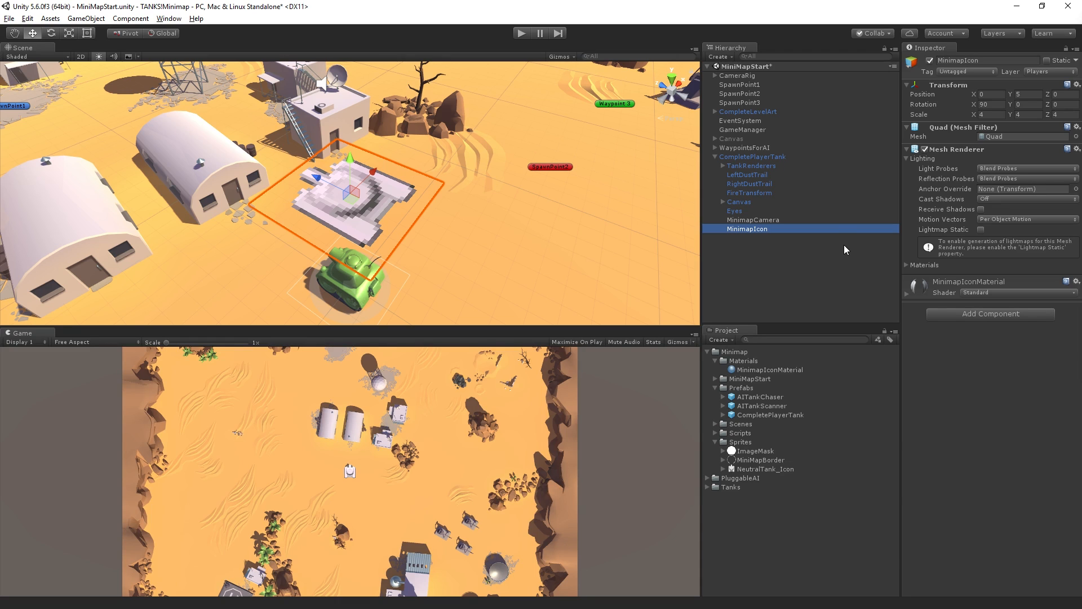
mouse_move(777, 222)
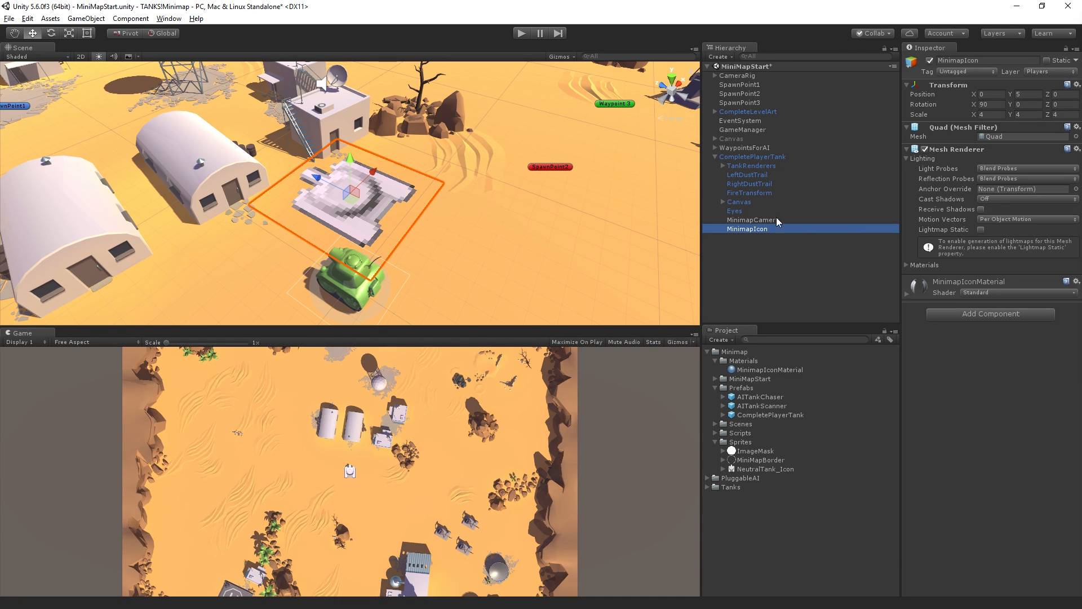
Apply CompletePlayerTank's prefab changes and start Play mode to test the minimap
left_click(752, 155)
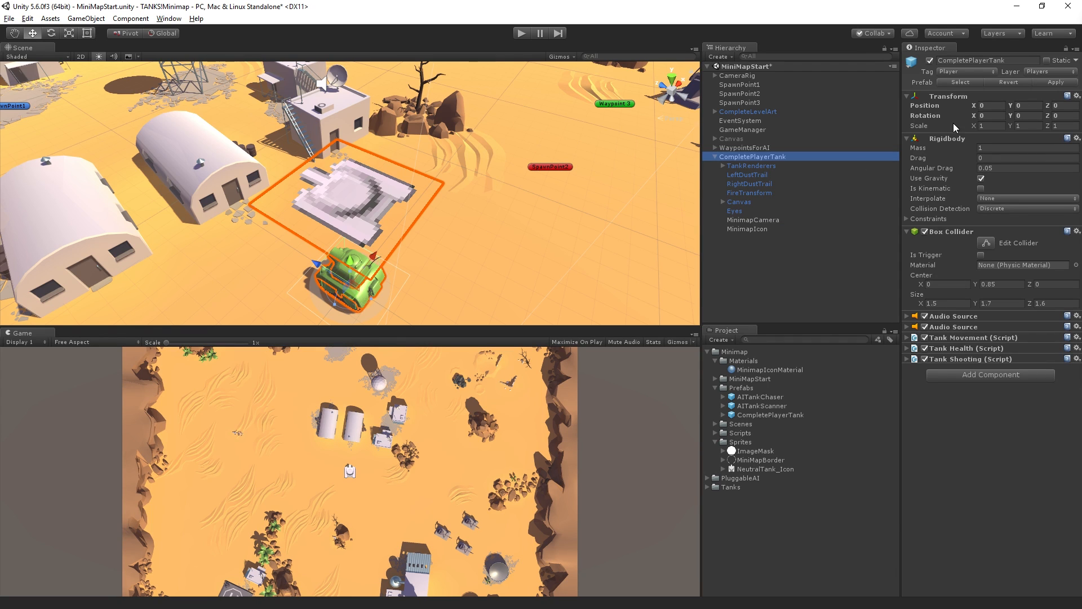
mouse_move(1062, 85)
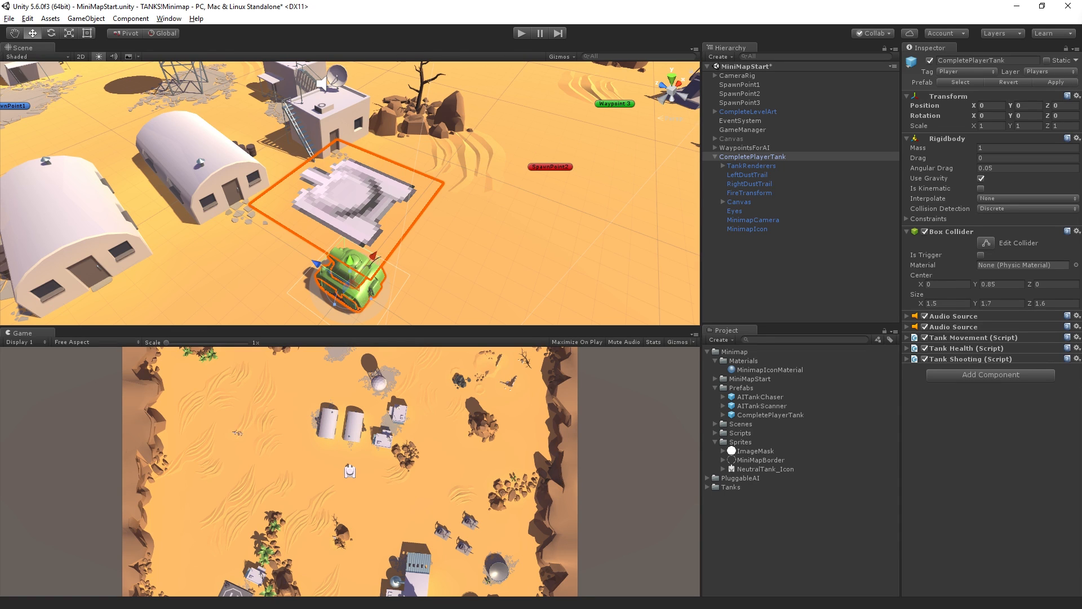
mouse_move(819, 309)
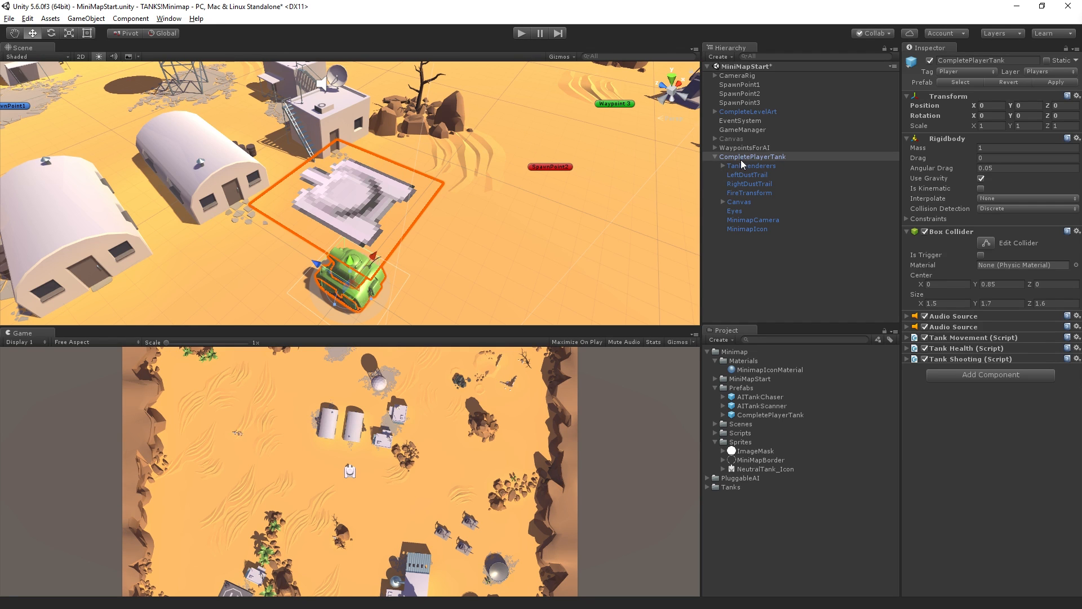
left_click(752, 155)
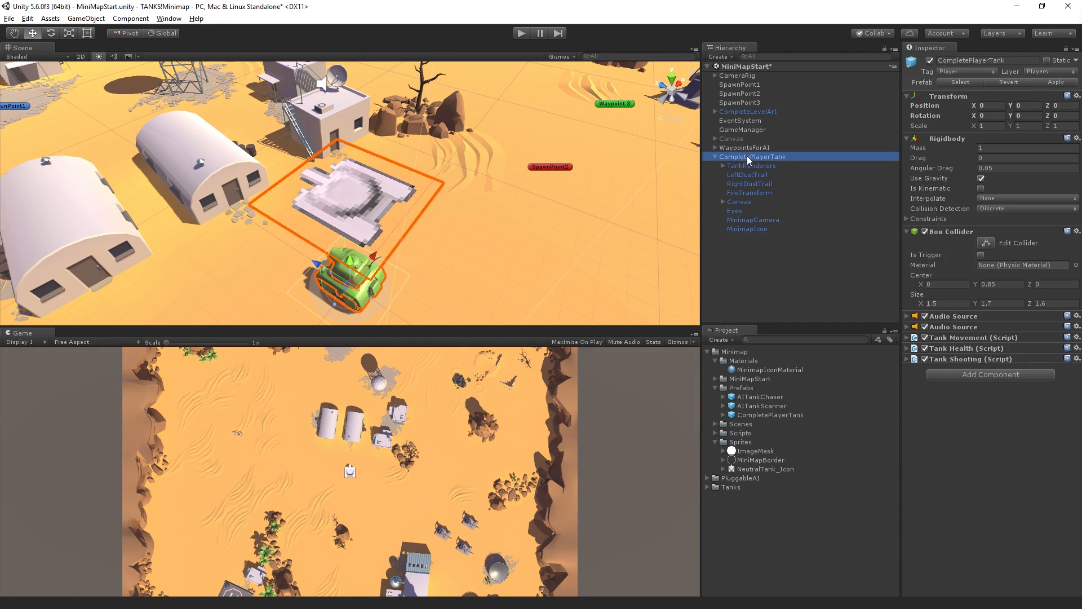
left_click(521, 33)
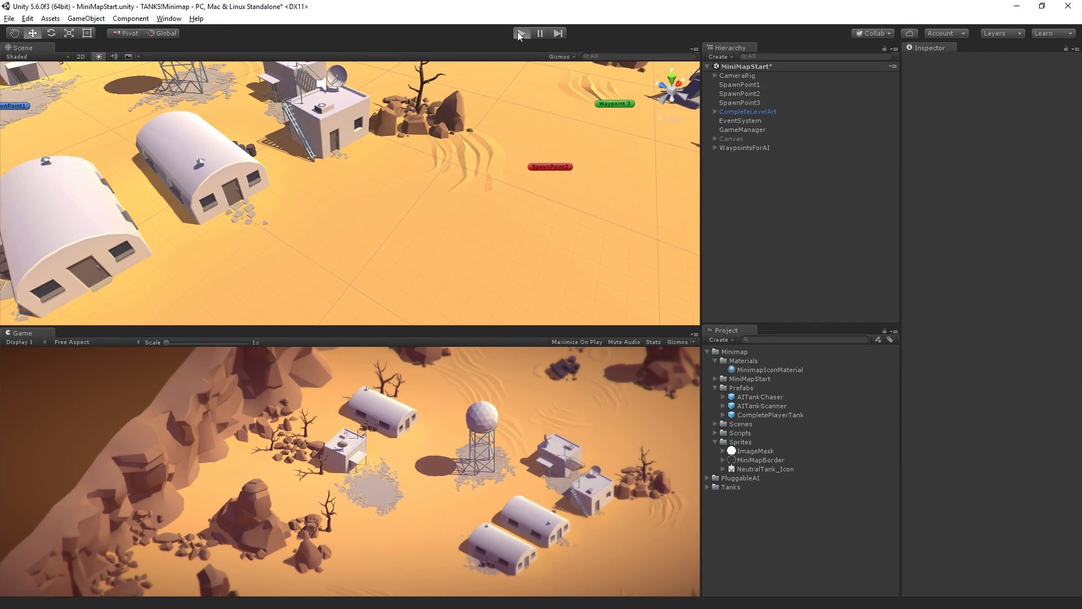
Watch the tanks drive around in the running game, then stop Play mode
left_click(522, 33)
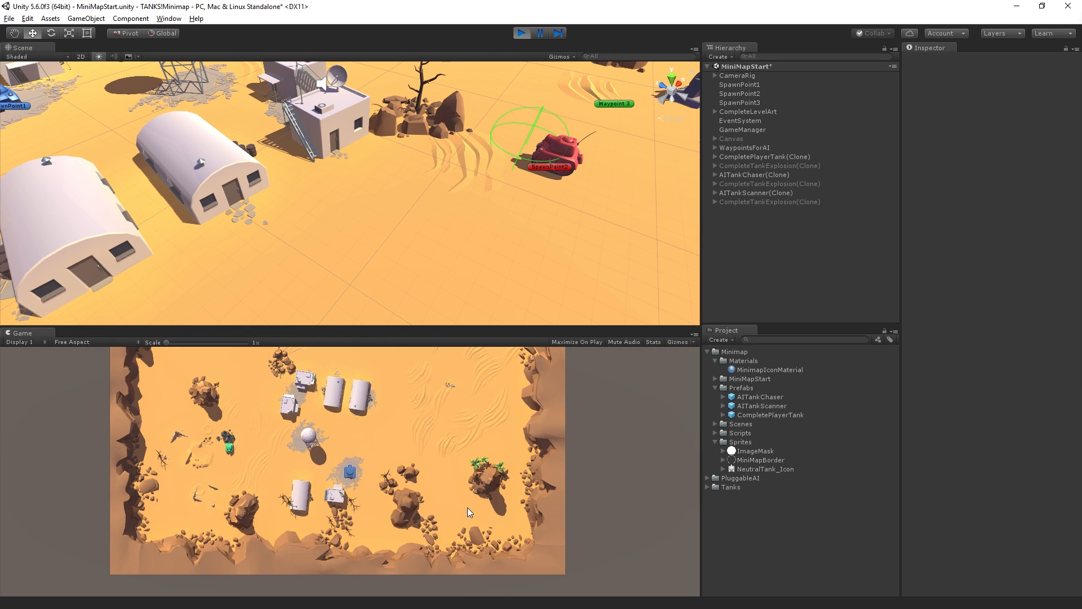
mouse_move(451, 470)
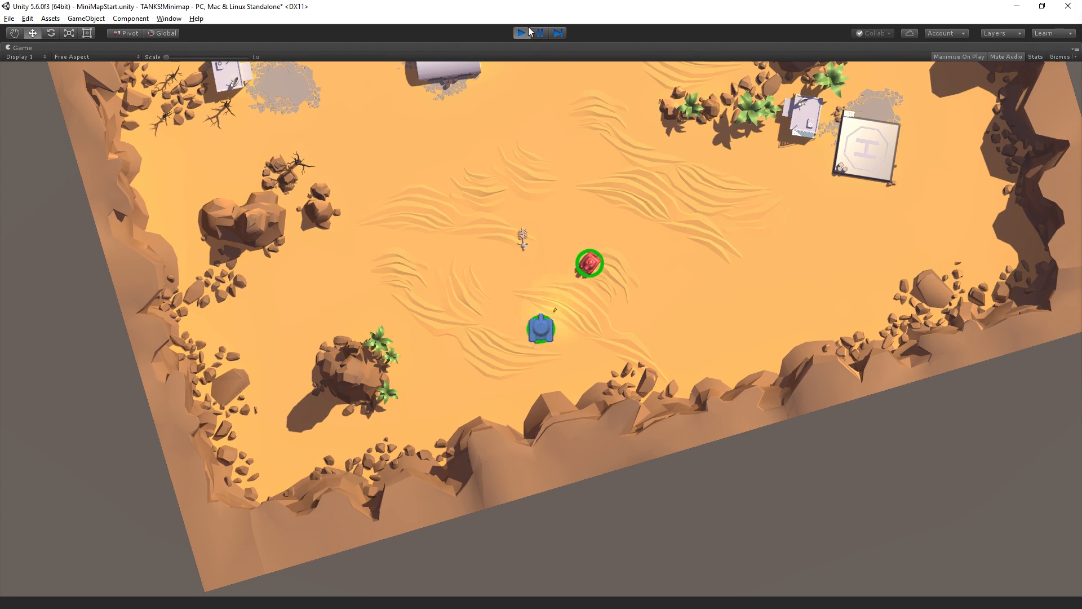
left_click(521, 32)
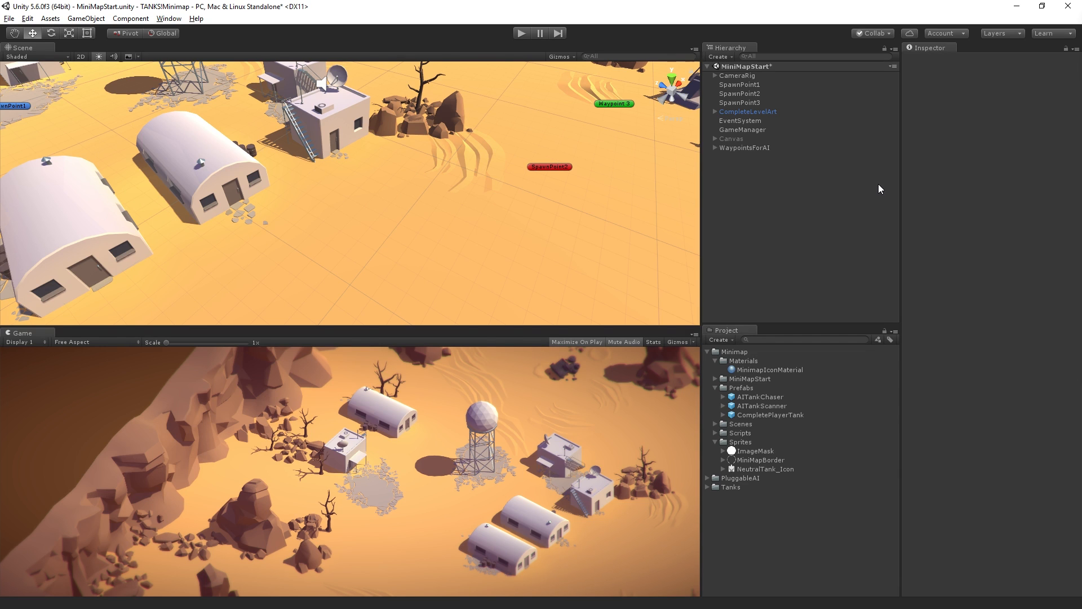
mouse_move(878, 210)
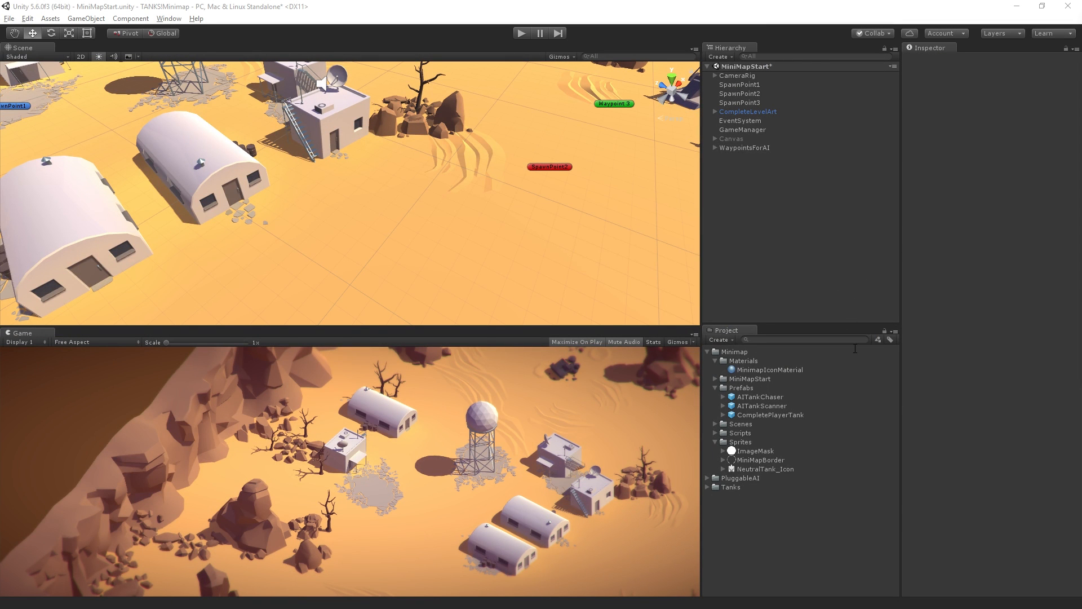
mouse_move(803, 397)
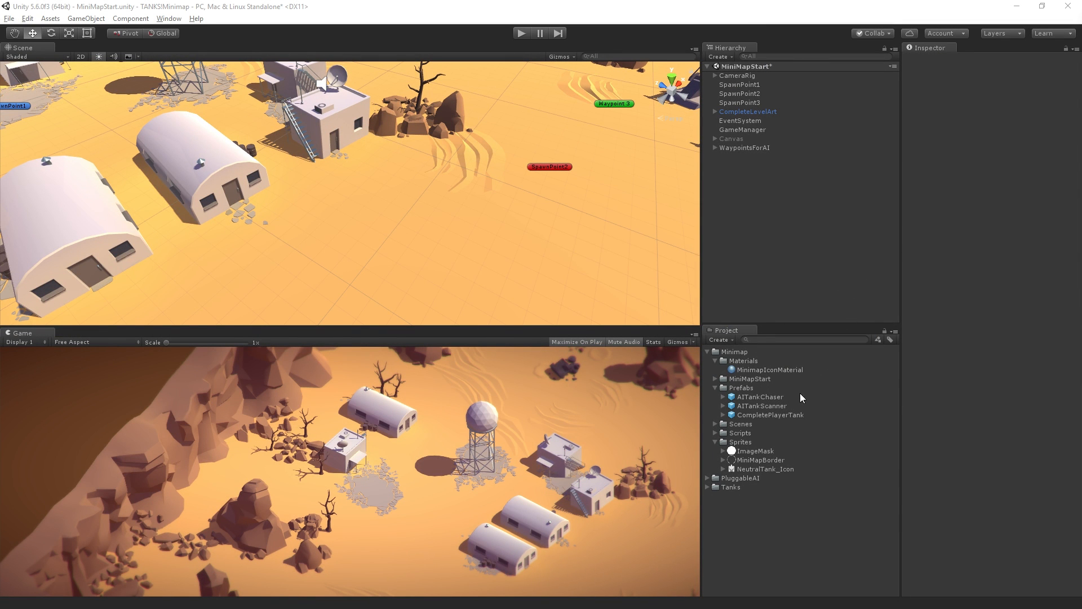
Back in edit mode, expand CompletePlayerTank to show its MinimapCamera and MinimapIcon children
left_click(770, 414)
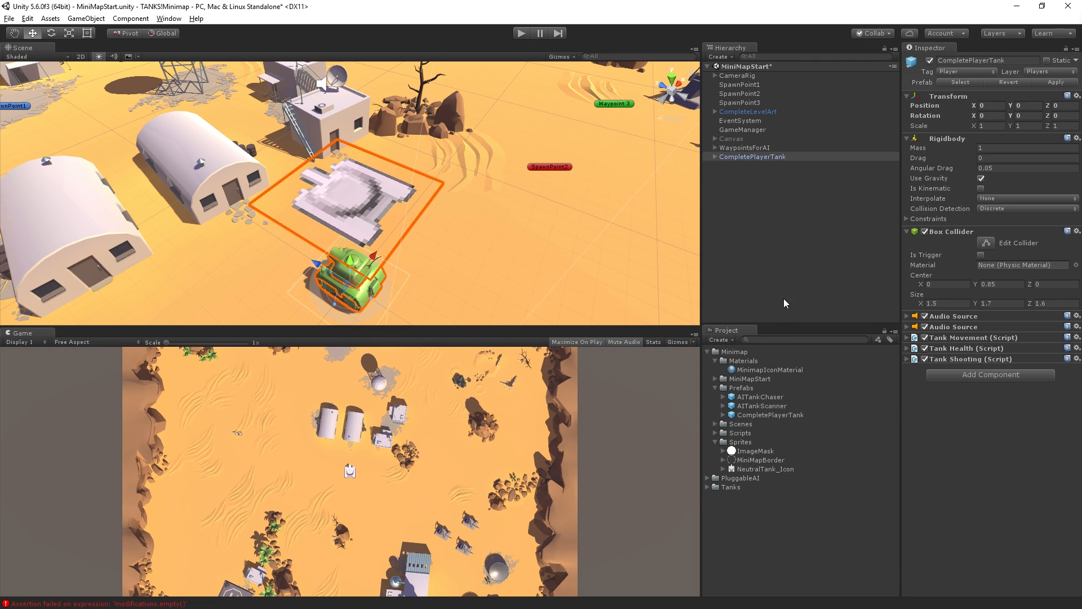
left_click(706, 156)
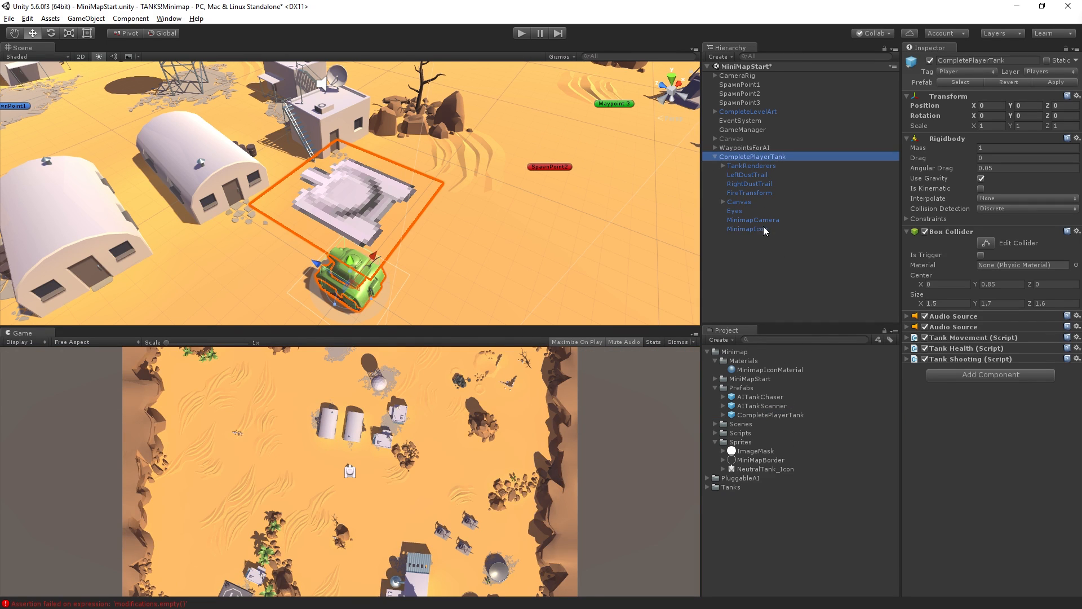
Select the MinimapIcon child of CompletePlayerTank to review its quad settings in the Inspector
left_click(746, 229)
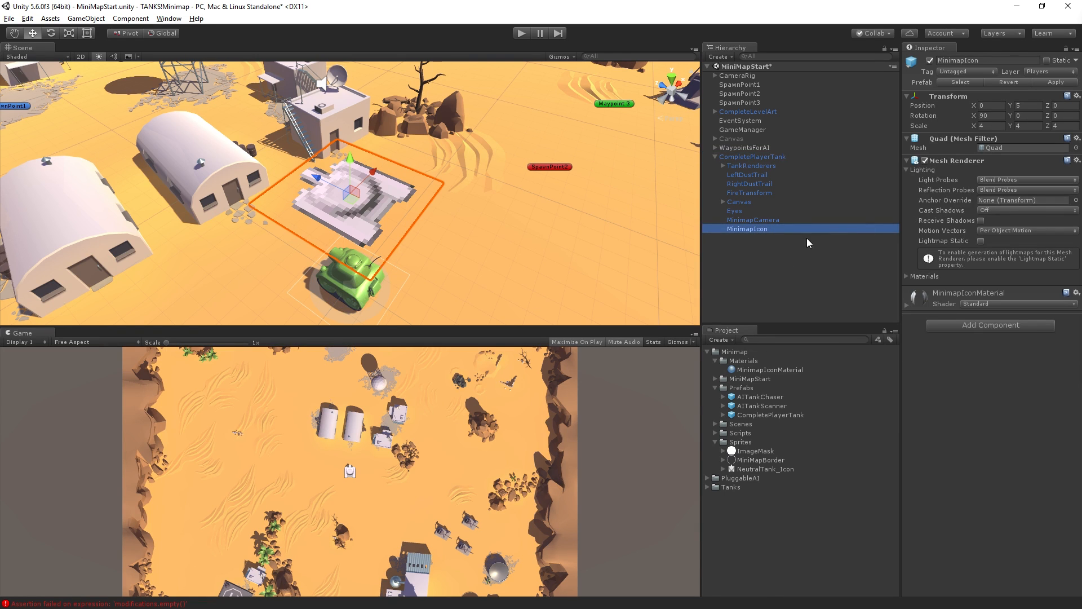
left_click(1038, 71)
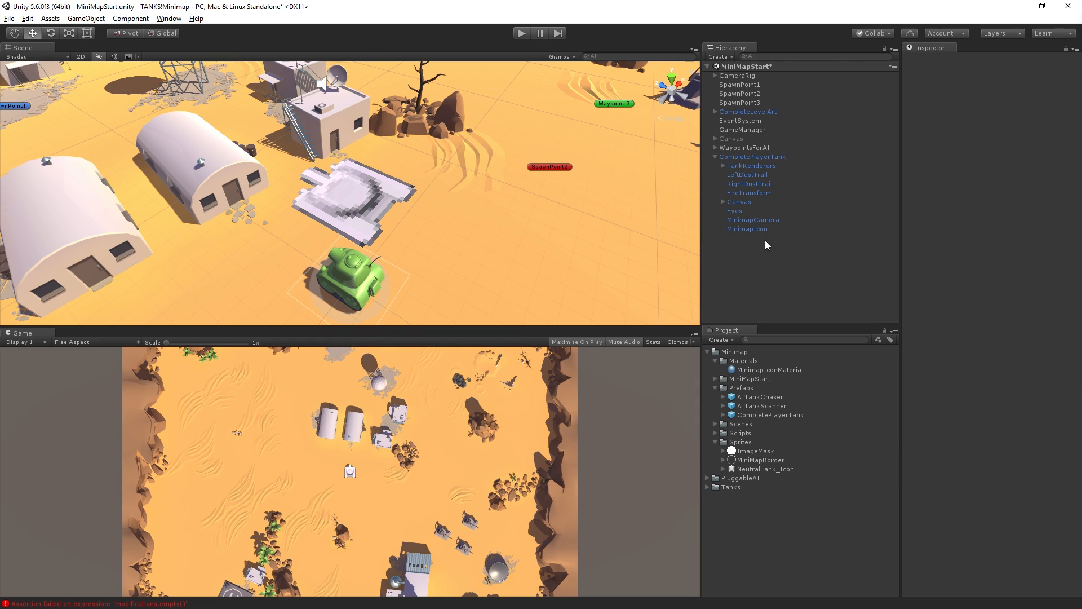
left_click(746, 228)
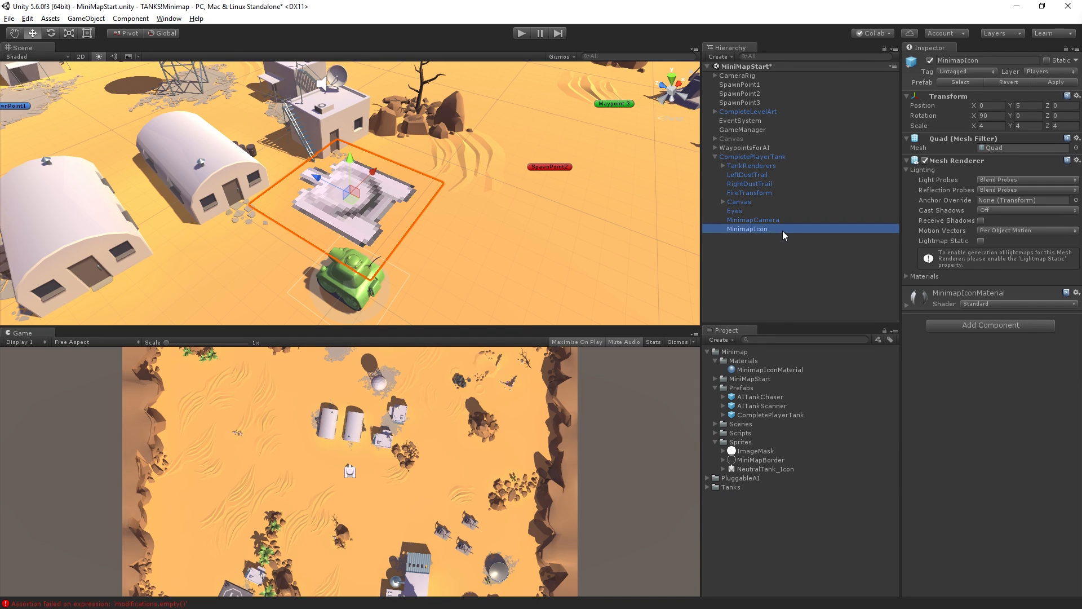
mouse_move(769, 274)
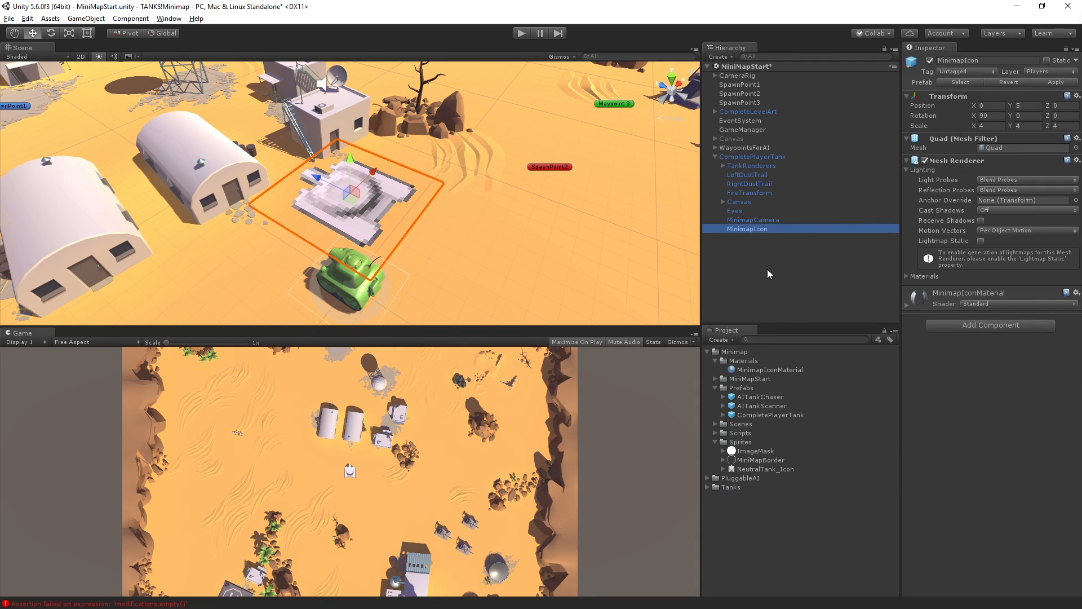
mouse_move(768, 279)
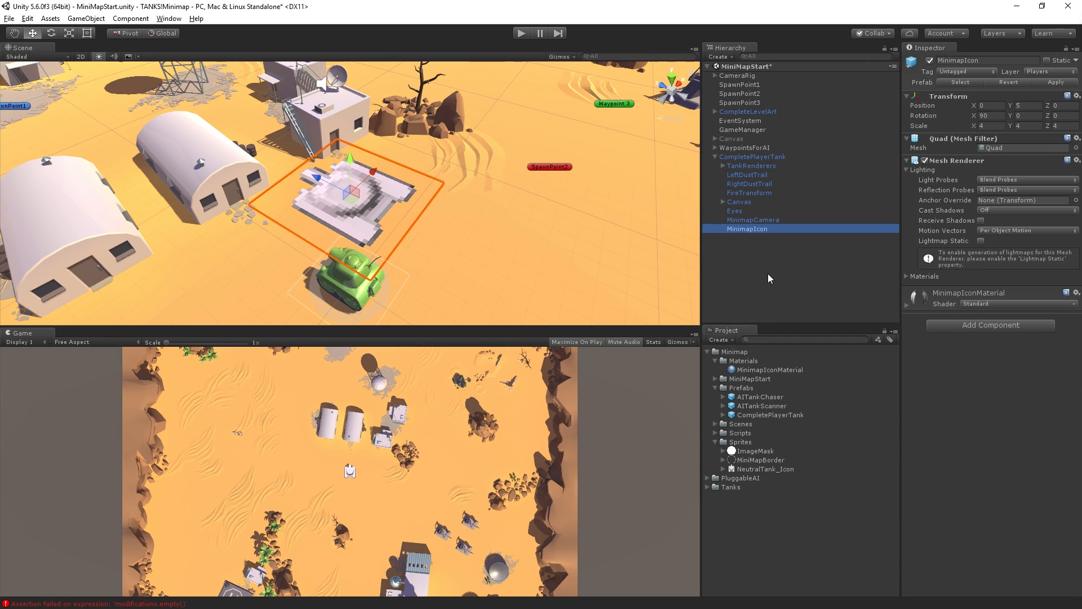
mouse_move(787, 266)
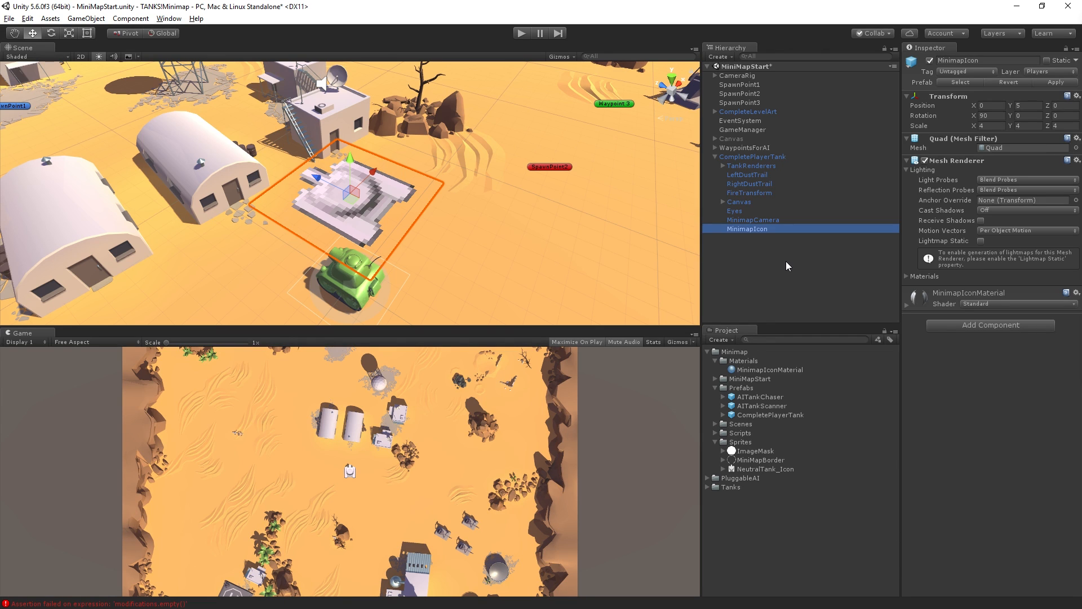
mouse_move(792, 270)
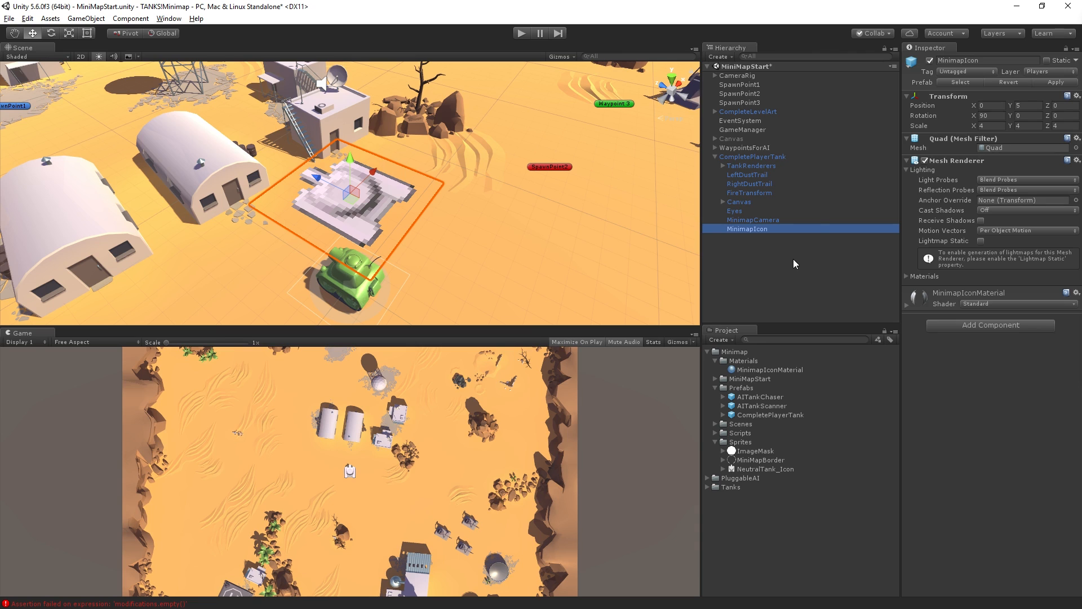
mouse_move(826, 235)
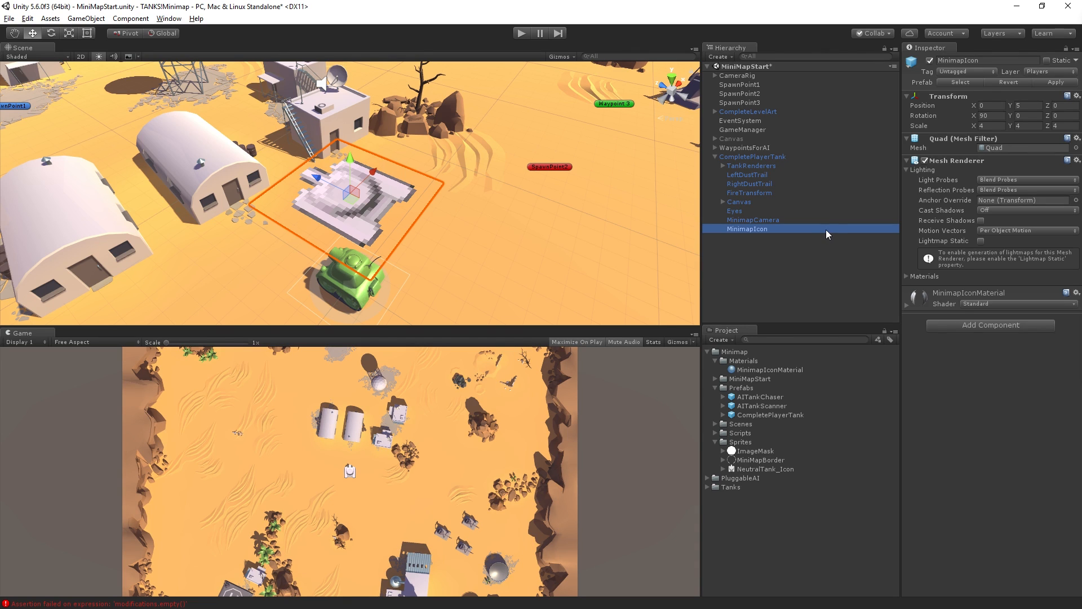
In Tags & Layers, name User Layer 9 'Minimap' and User Layer 10 'Level'
left_click(1041, 71)
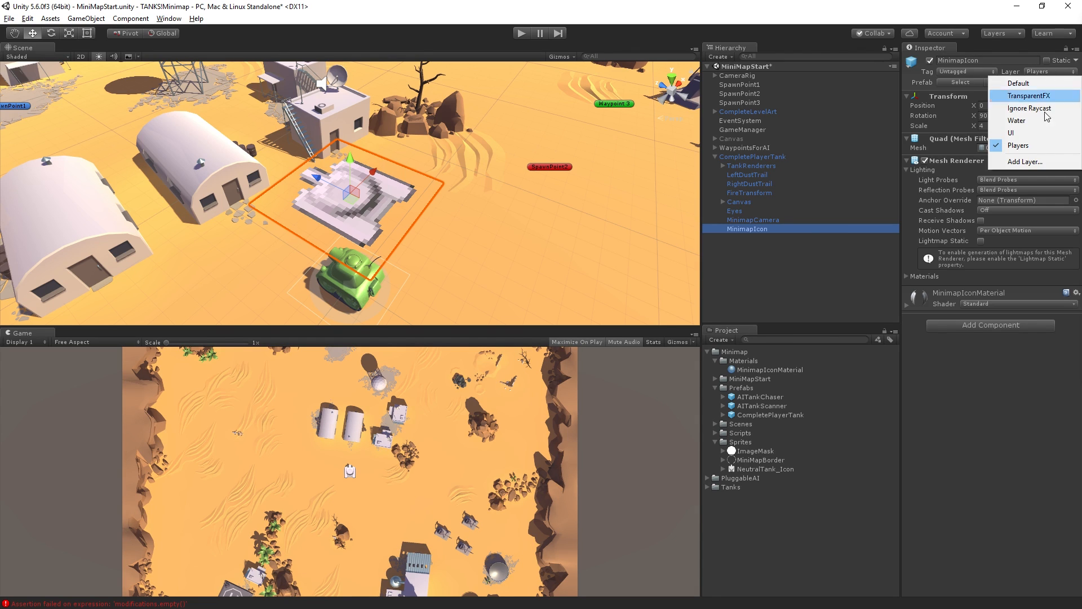
left_click(1025, 161)
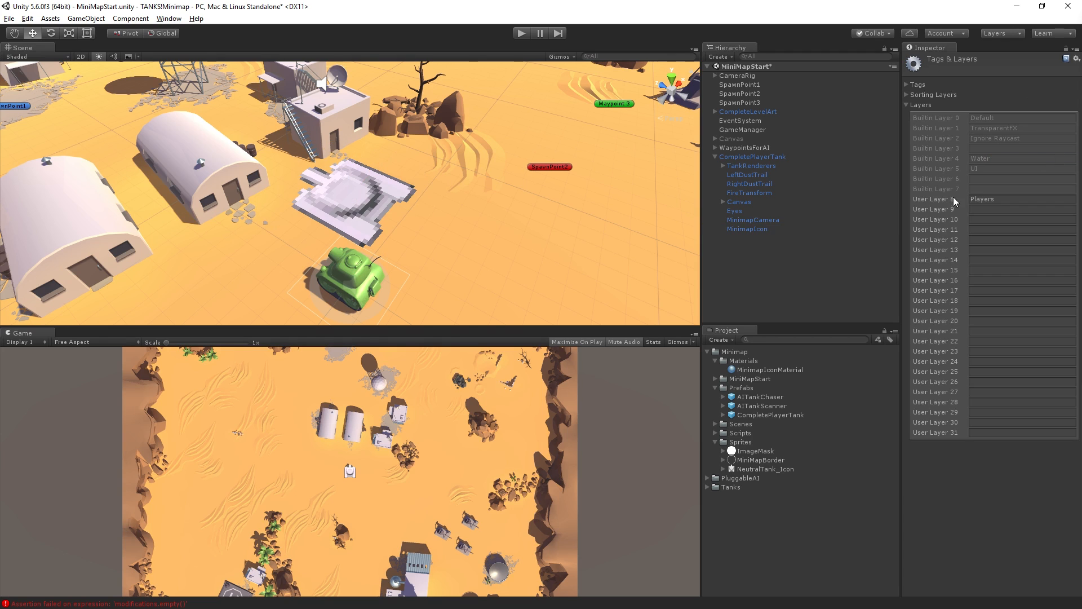
left_click(1022, 209)
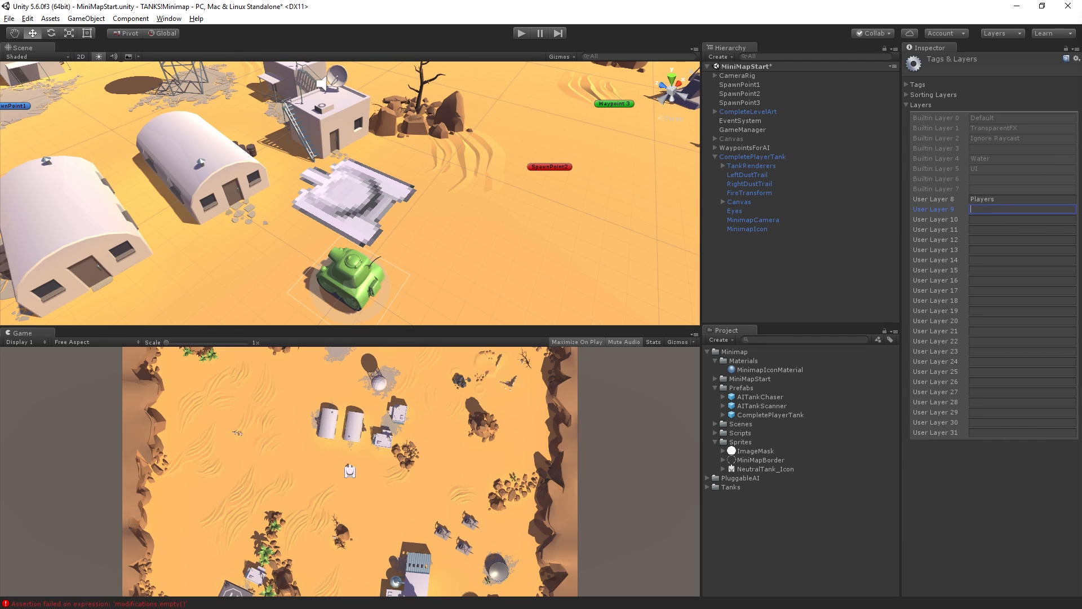
type("Minimap")
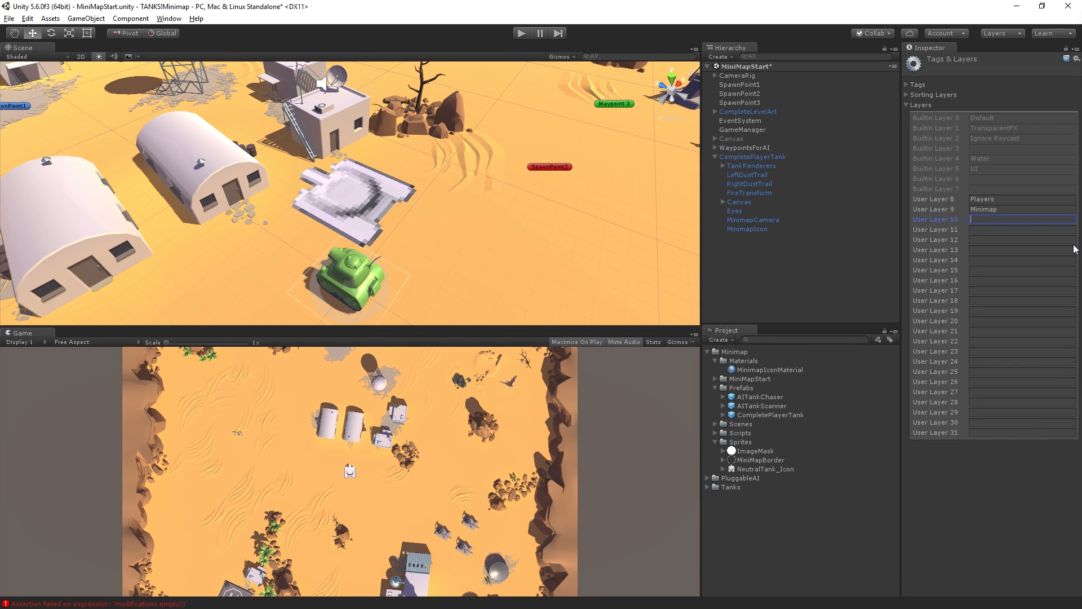
type("Level")
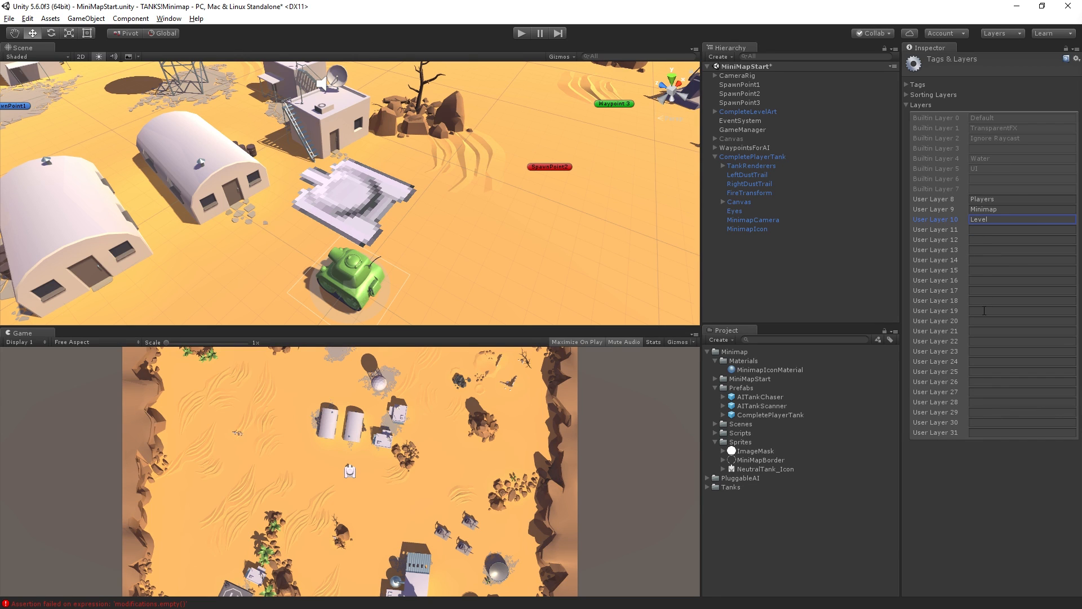
mouse_move(964, 200)
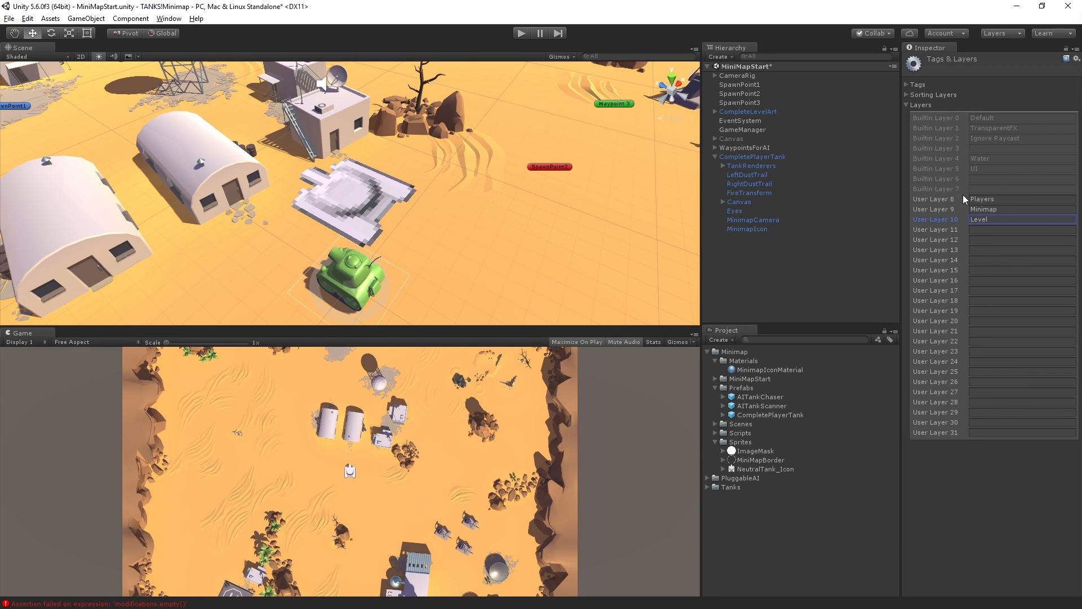
mouse_move(978, 120)
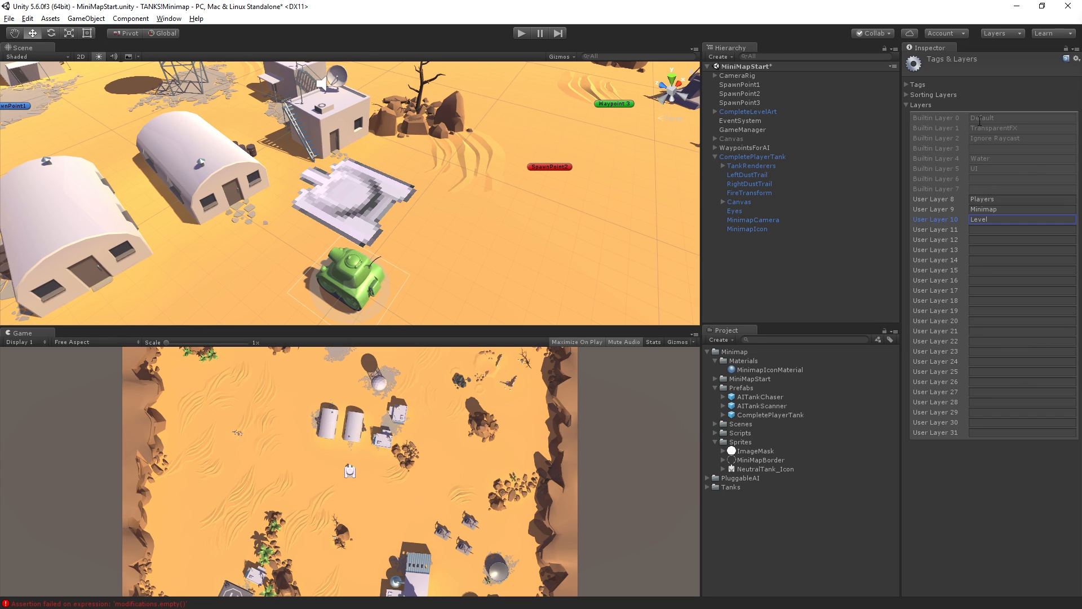
mouse_move(960, 210)
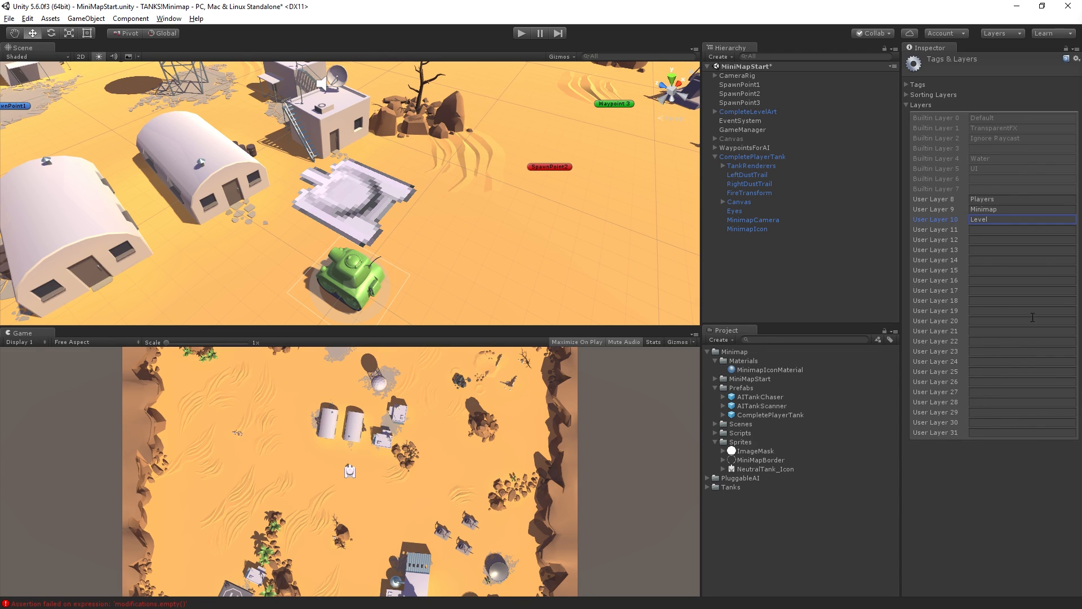
mouse_move(1008, 381)
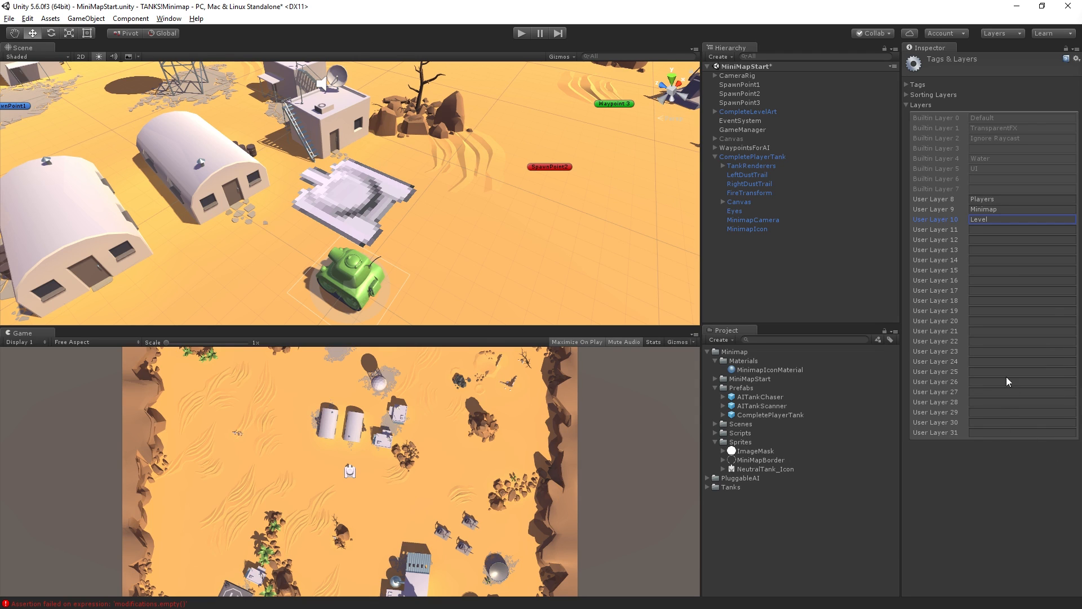
mouse_move(1006, 217)
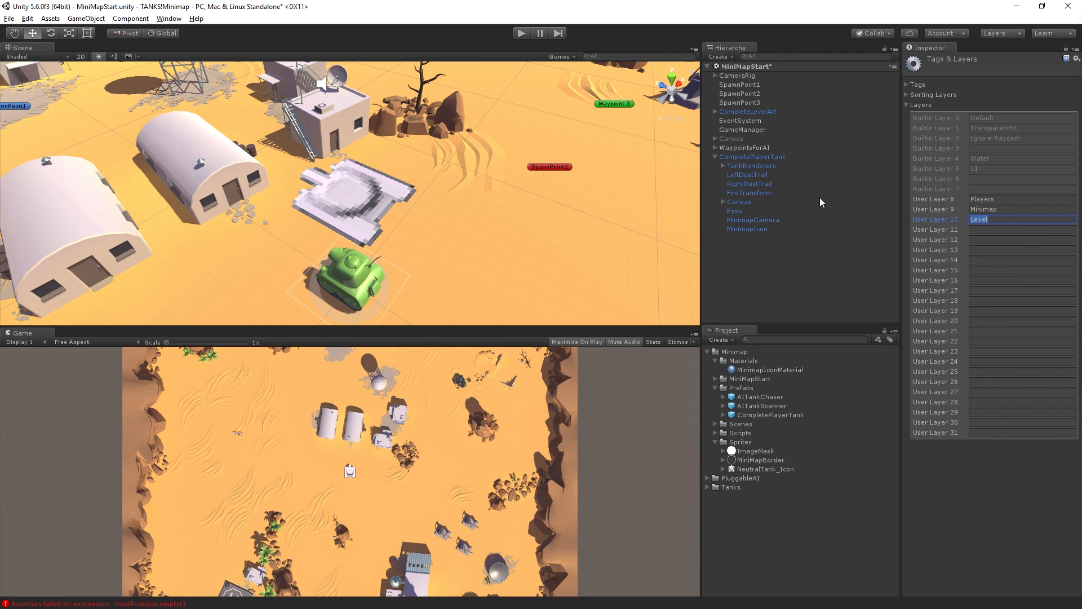
Assign the player tank's MinimapIcon quad to the Minimap layer
left_click(747, 229)
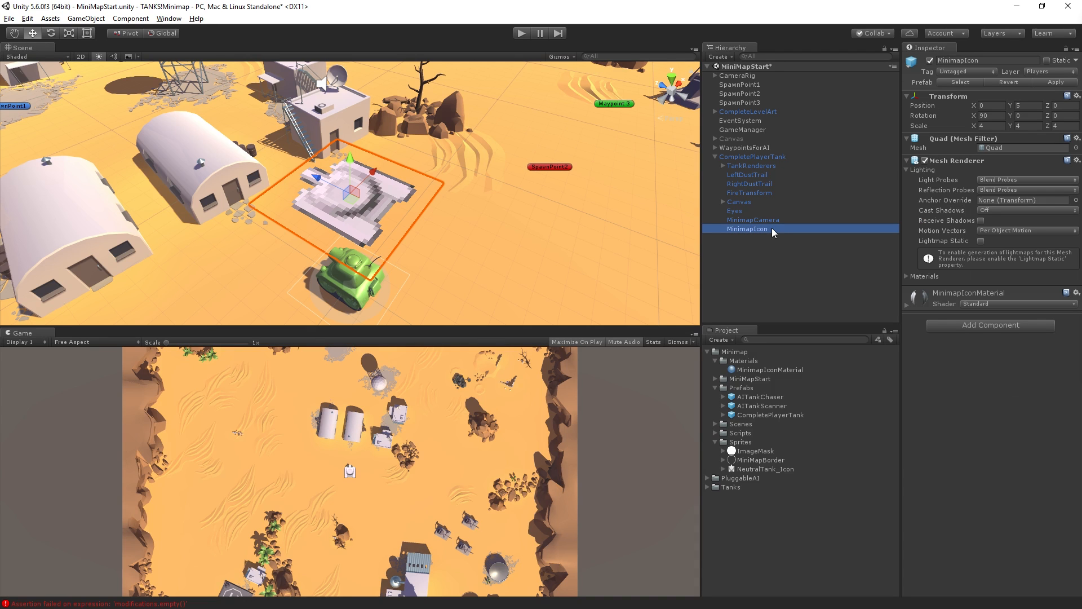
mouse_move(1049, 75)
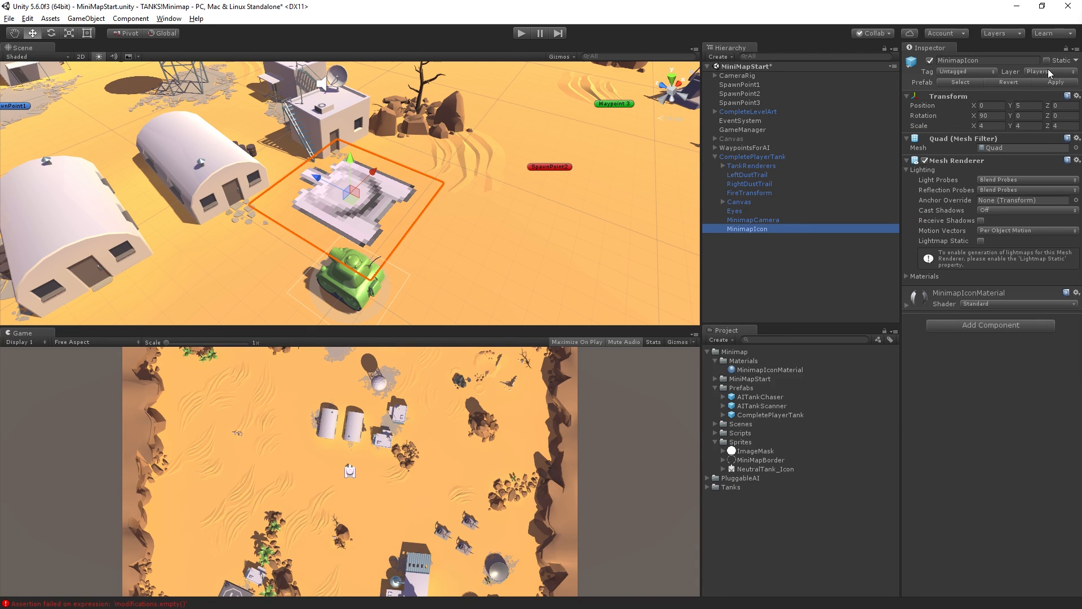
left_click(1049, 71)
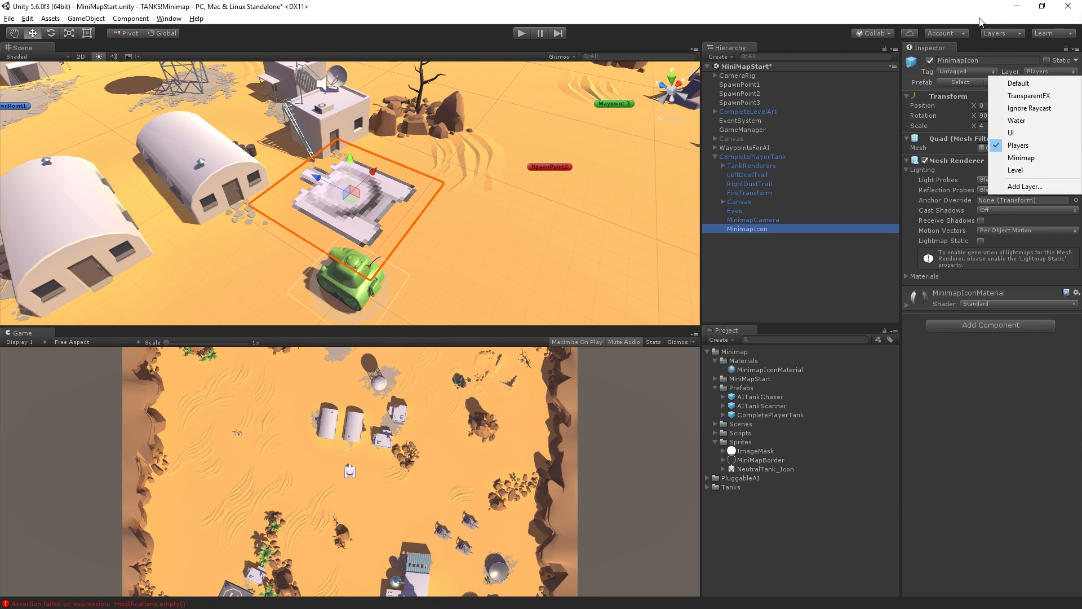
left_click(1017, 145)
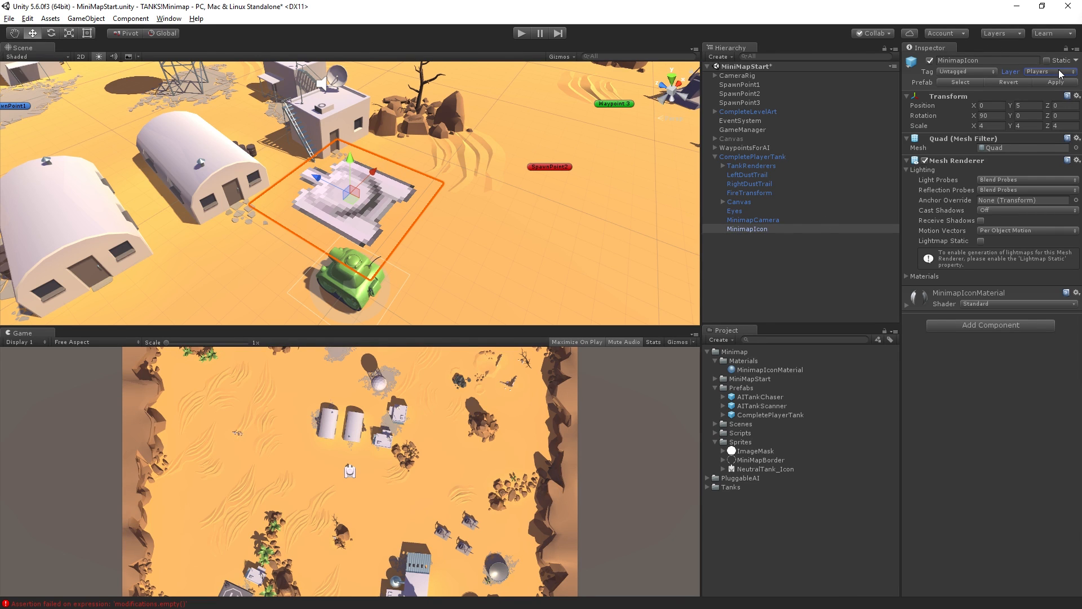
left_click(1038, 71)
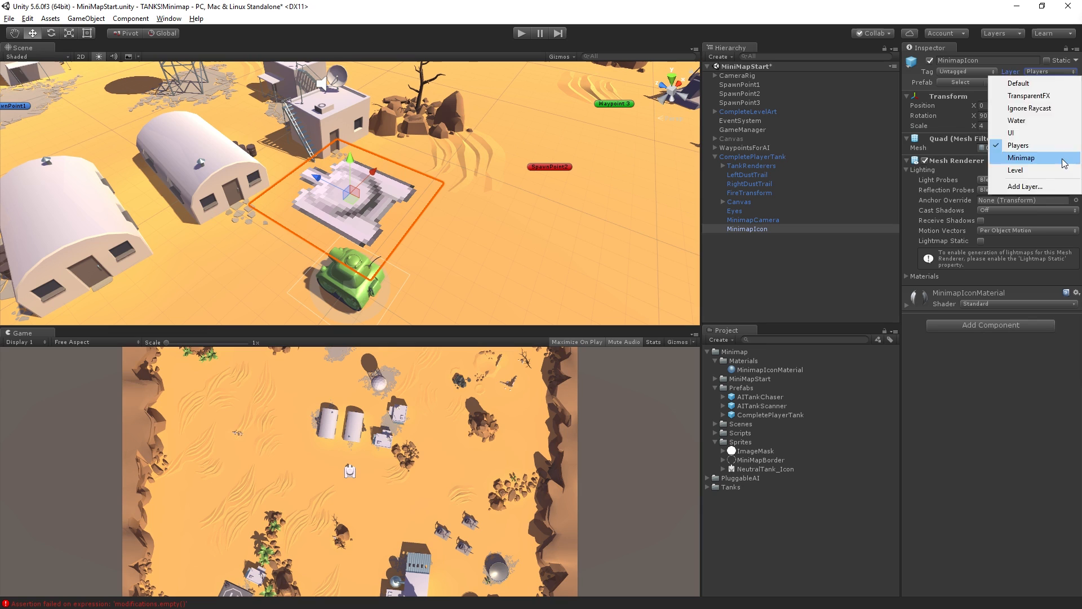
left_click(1020, 157)
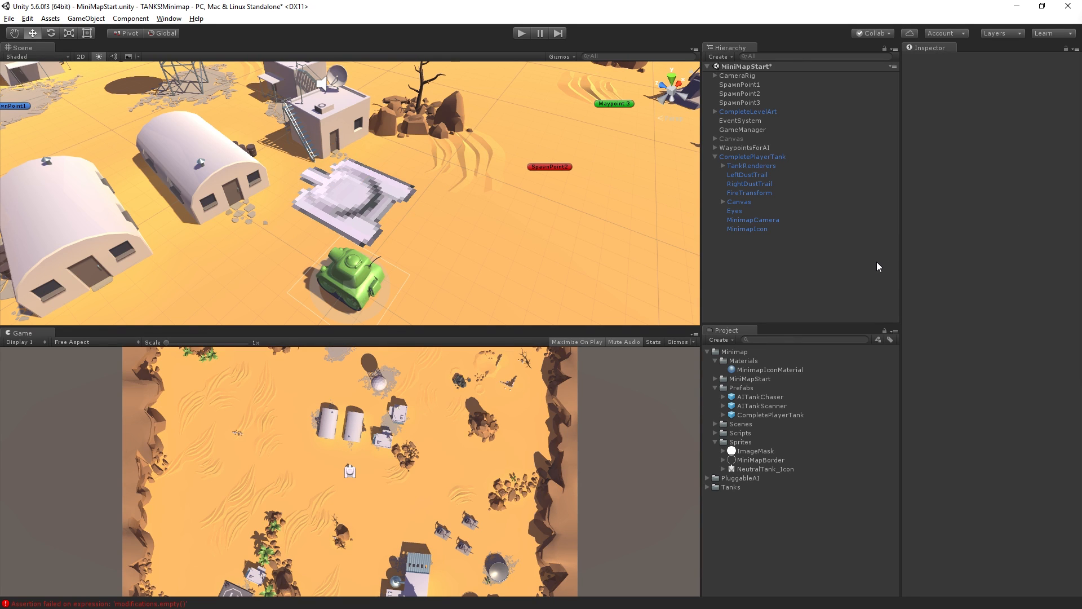
mouse_move(868, 269)
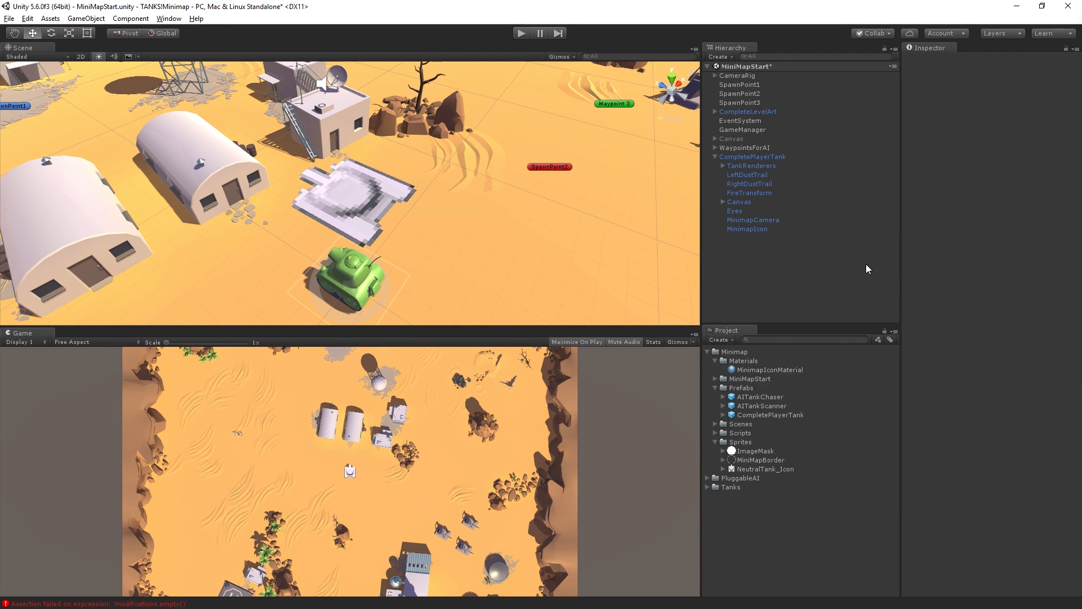
mouse_move(763, 116)
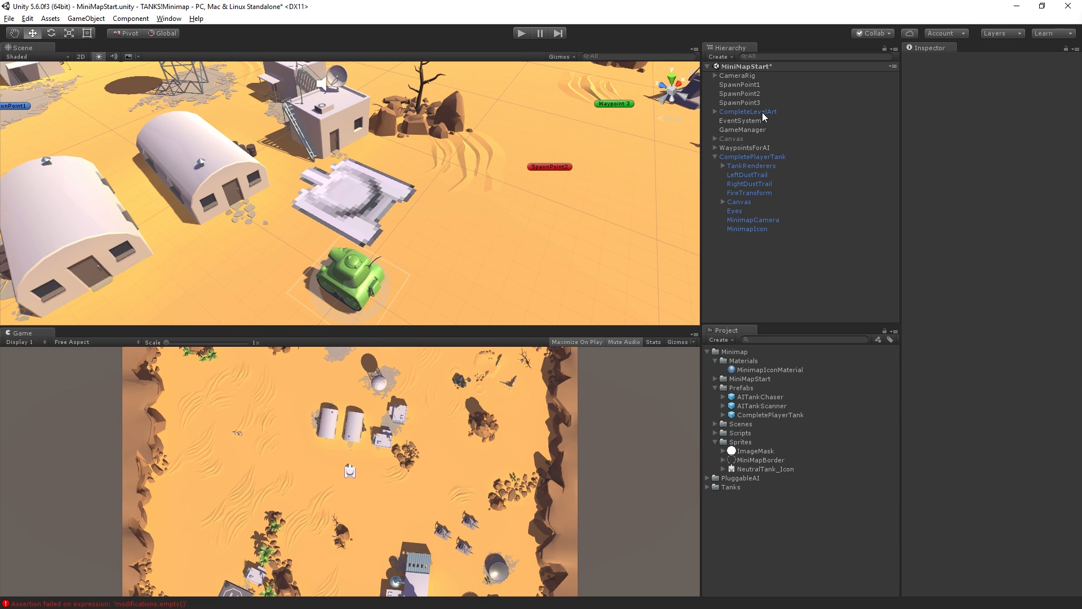
Assign CompleteLevelArt to the Level layer
left_click(747, 112)
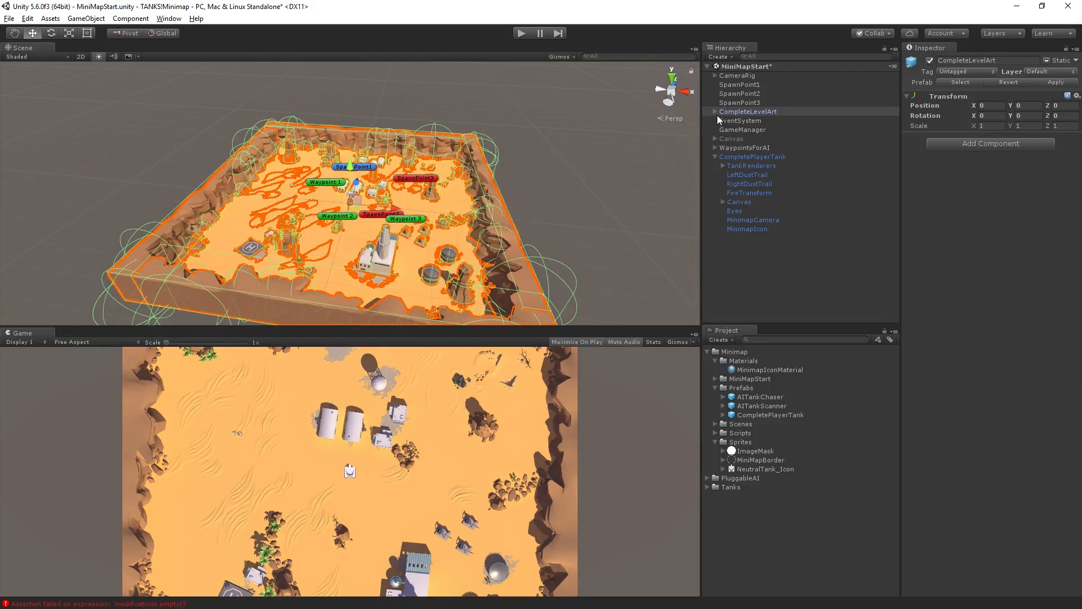
left_click(716, 112)
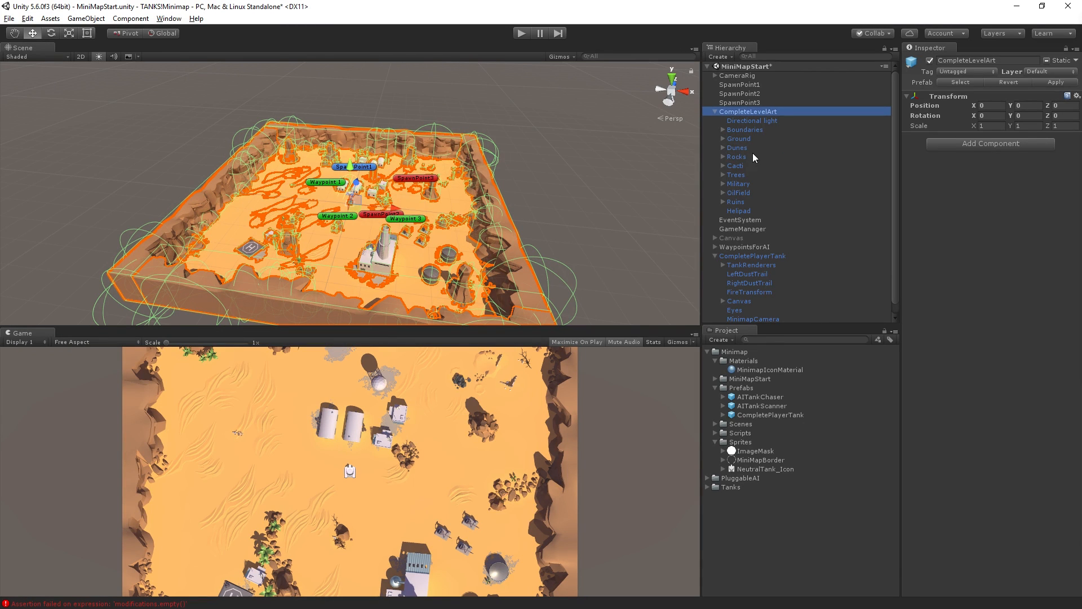
left_click(714, 111)
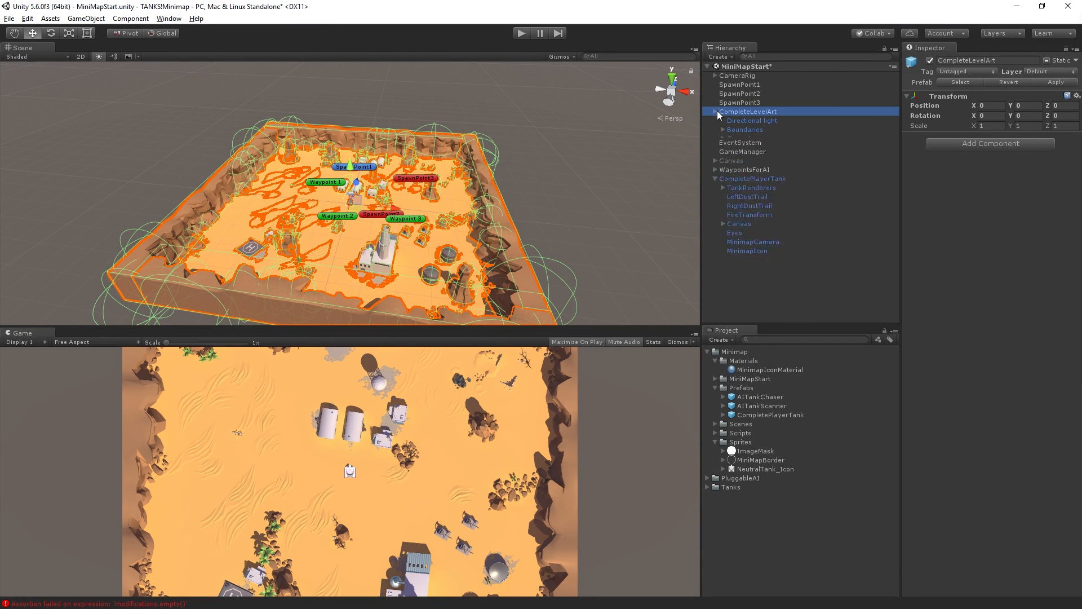
left_click(715, 111)
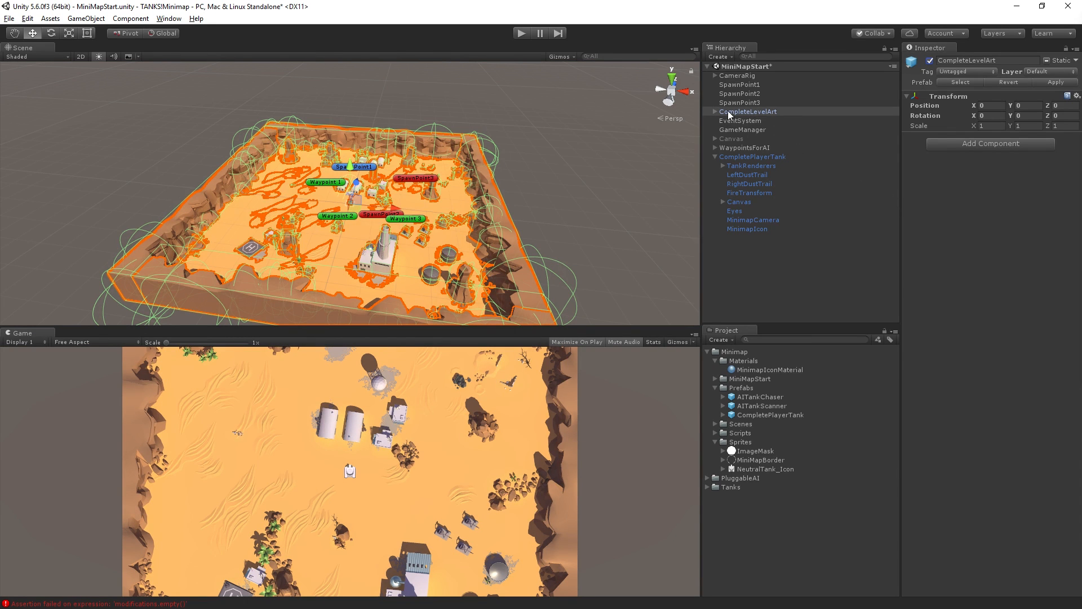
left_click(1038, 72)
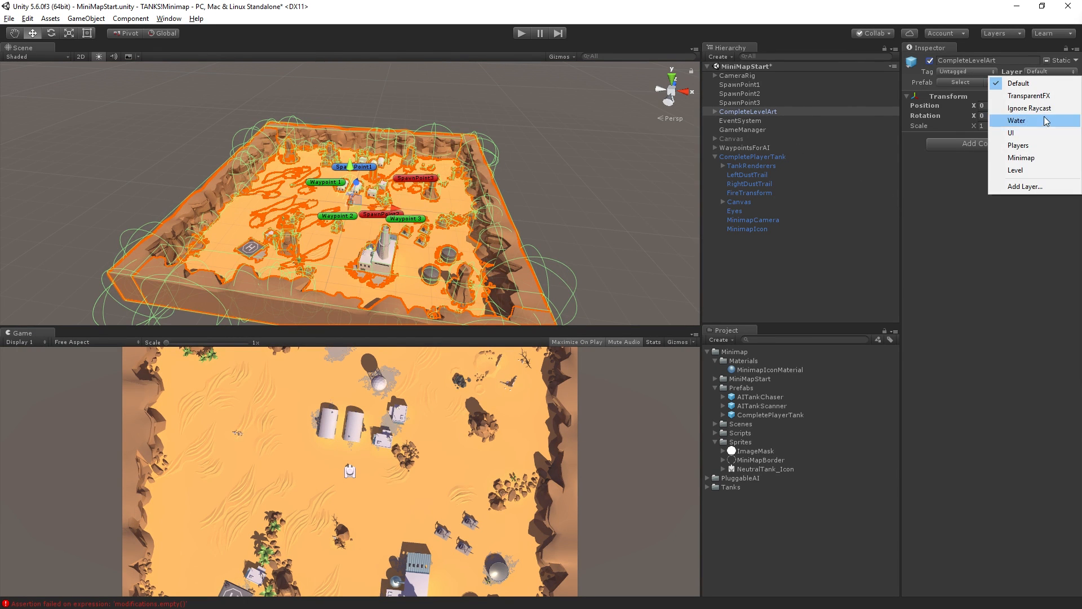
left_click(1014, 170)
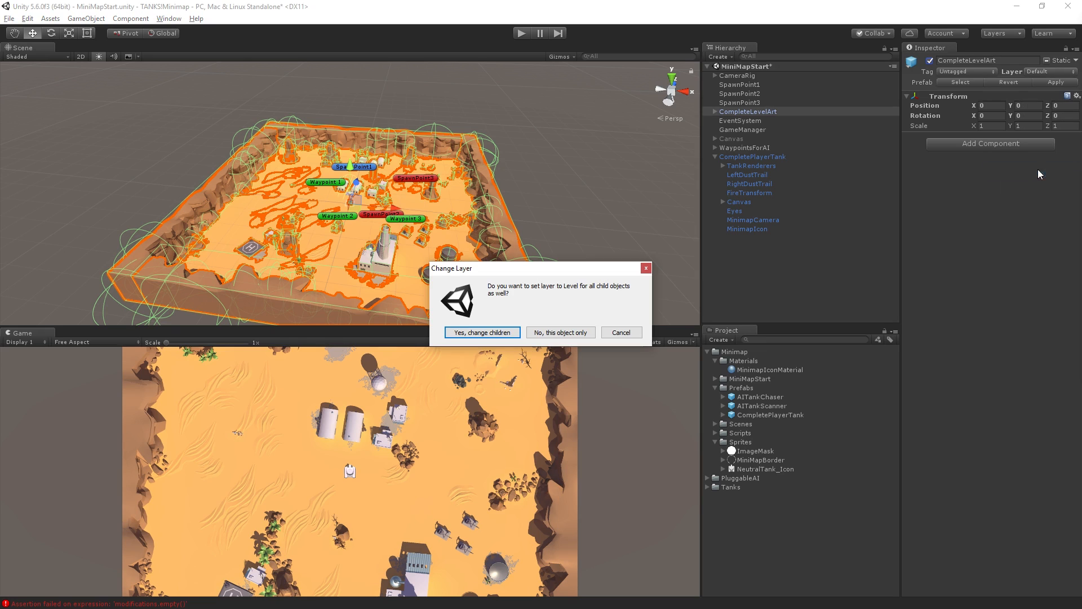
mouse_move(880, 273)
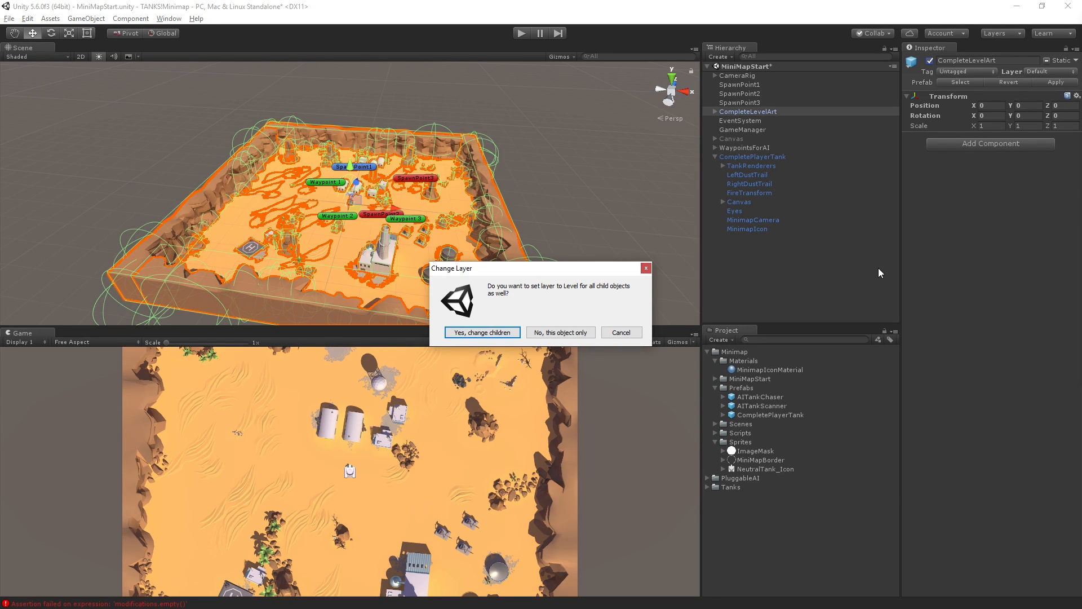
mouse_move(852, 266)
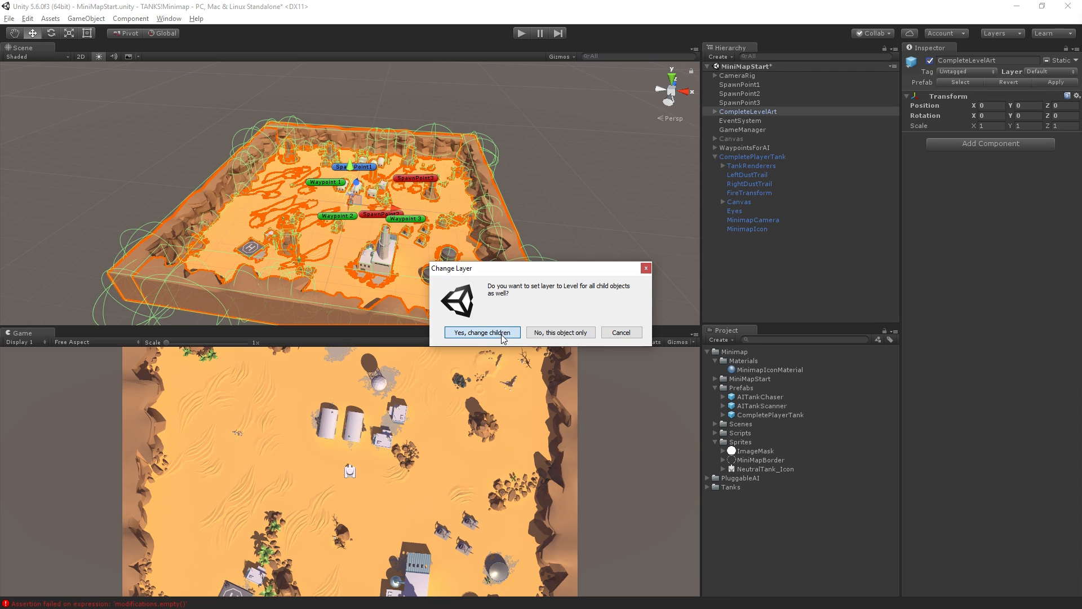
Confirm 'Yes, change children' and verify a child object now sits on Level
left_click(481, 331)
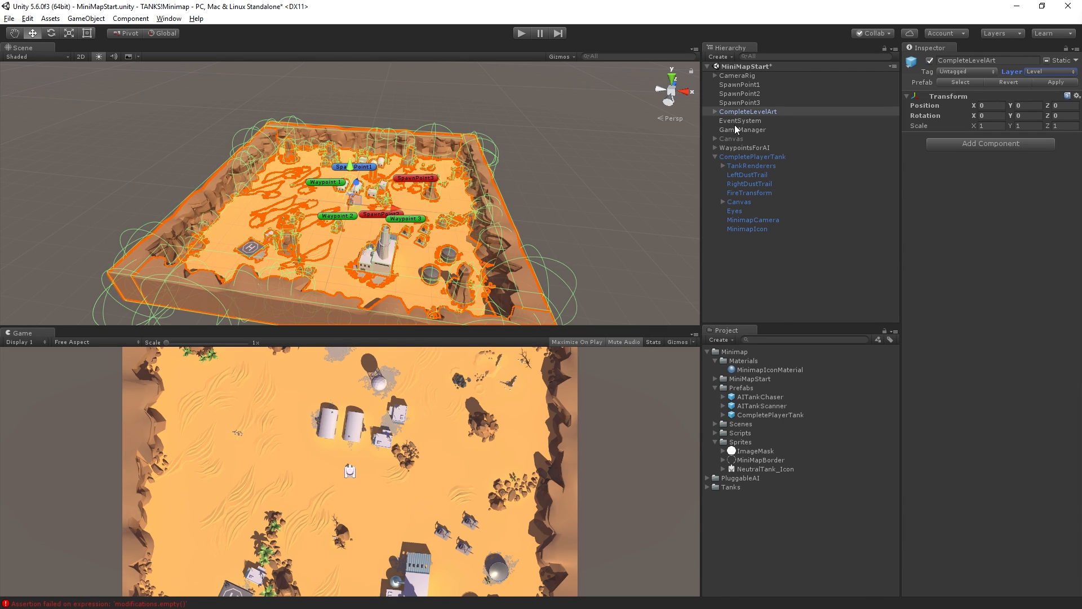
left_click(715, 112)
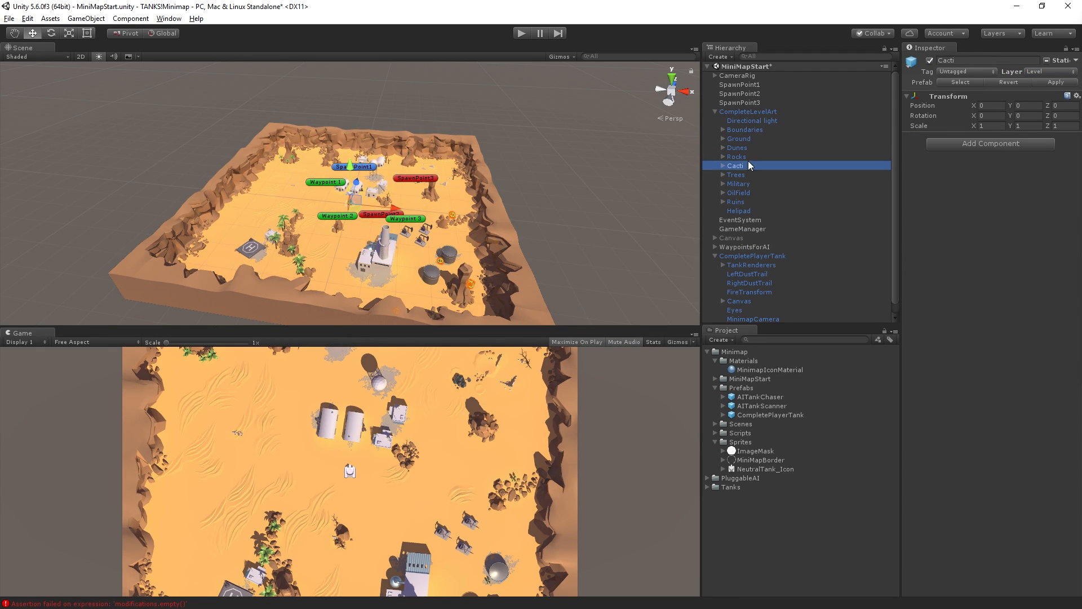
left_click(747, 112)
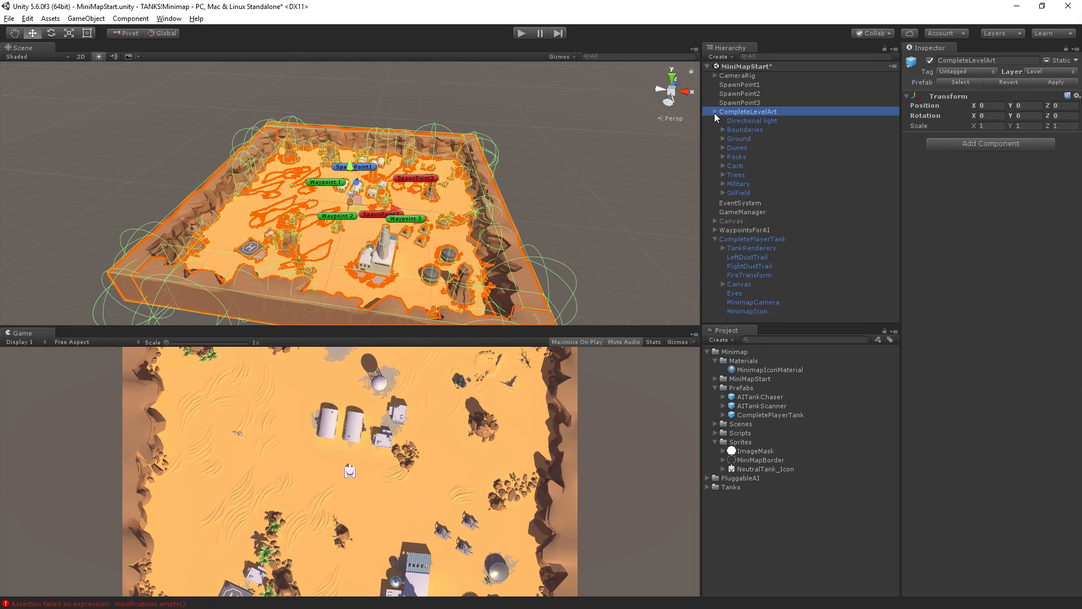
left_click(708, 111)
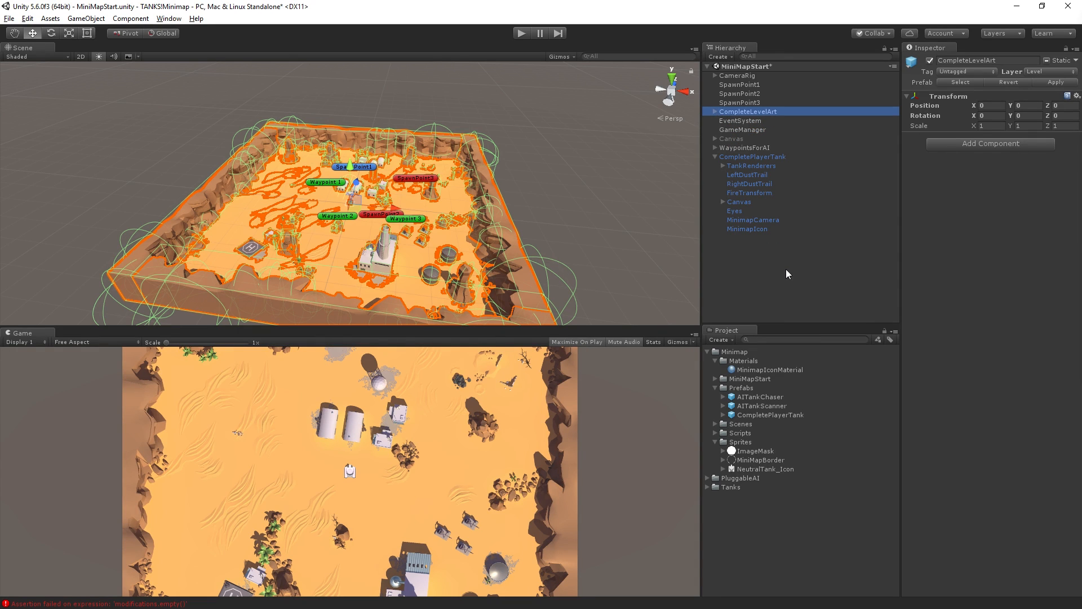
mouse_move(782, 274)
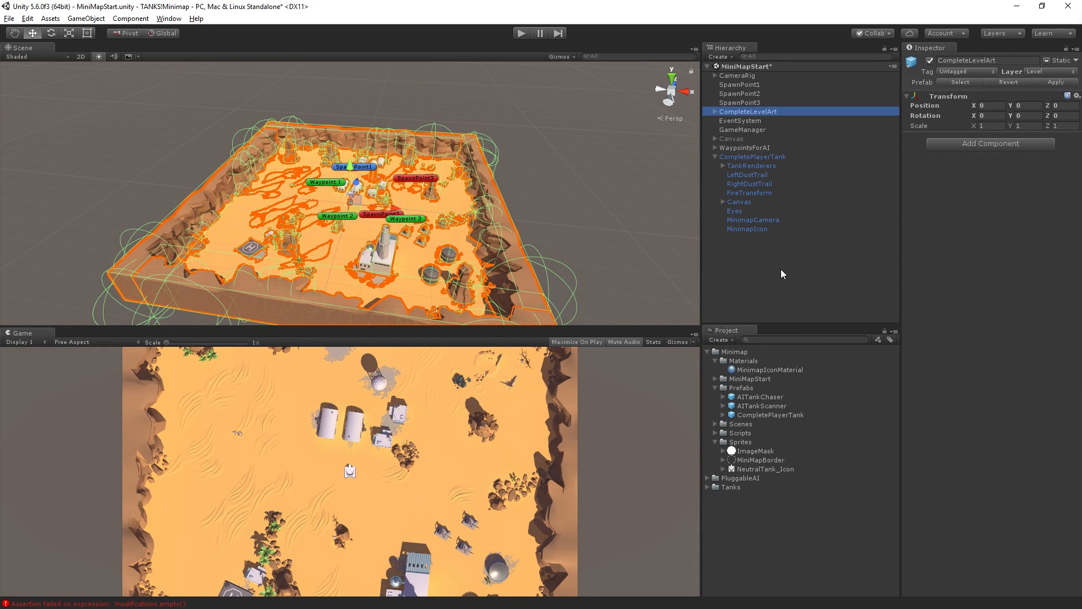
mouse_move(951, 183)
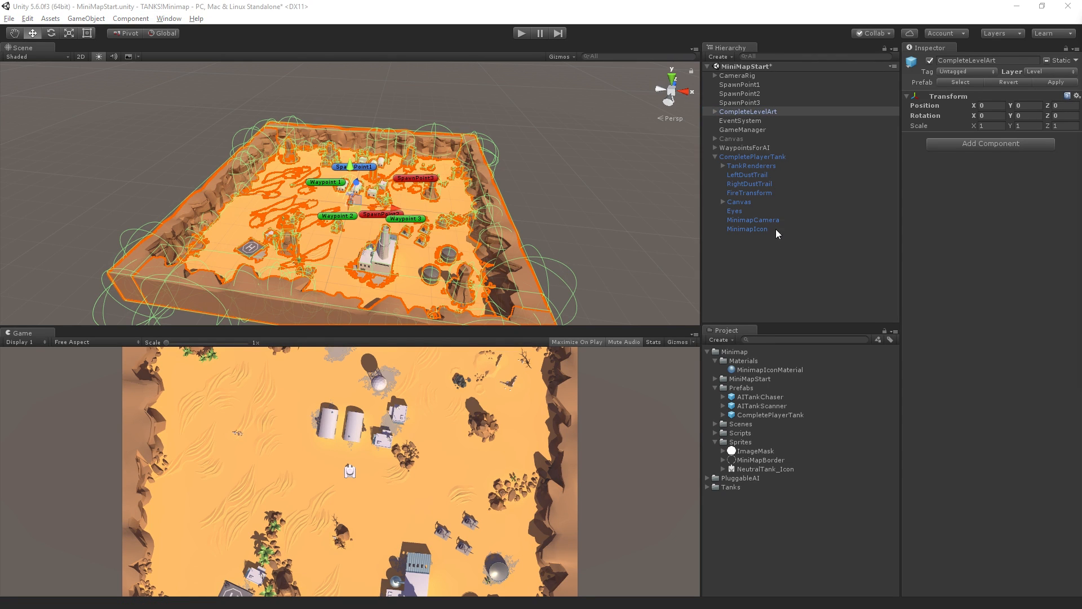
Set the MinimapCamera's Culling Mask to Nothing
left_click(746, 229)
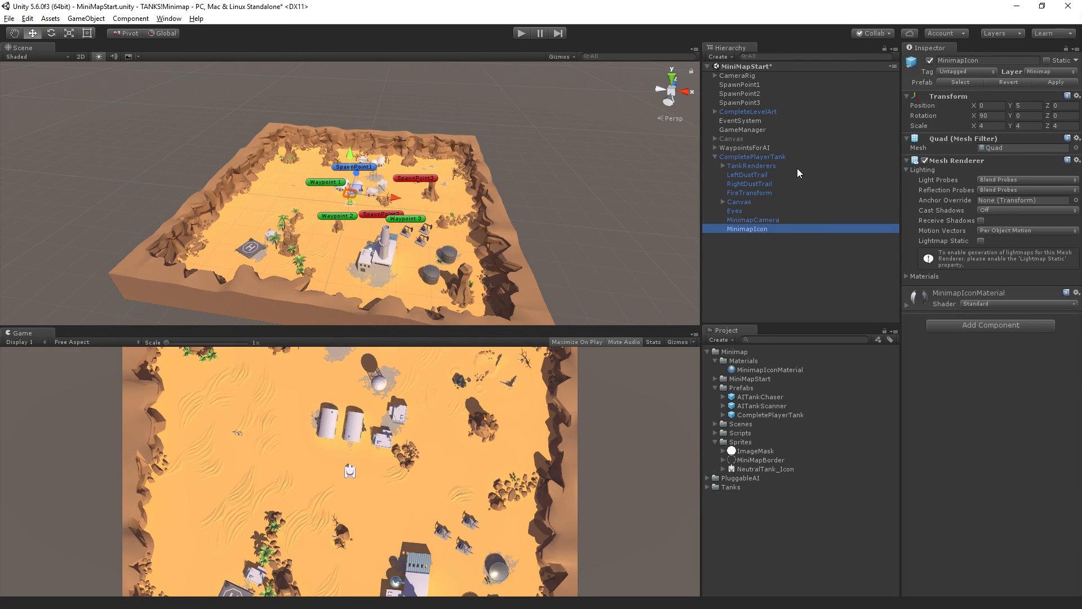
left_click(752, 220)
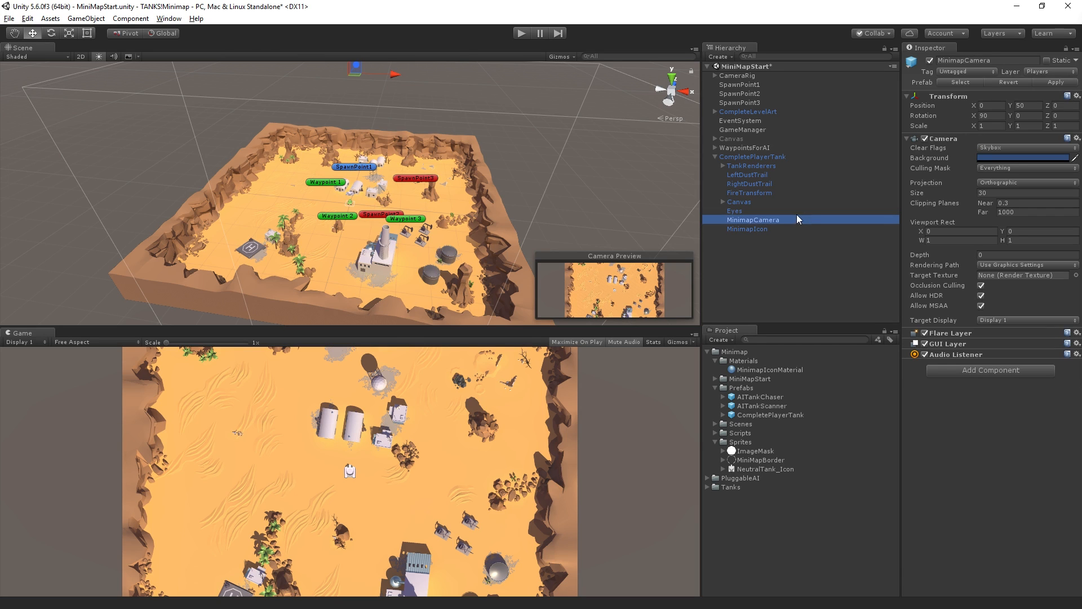
mouse_move(967, 177)
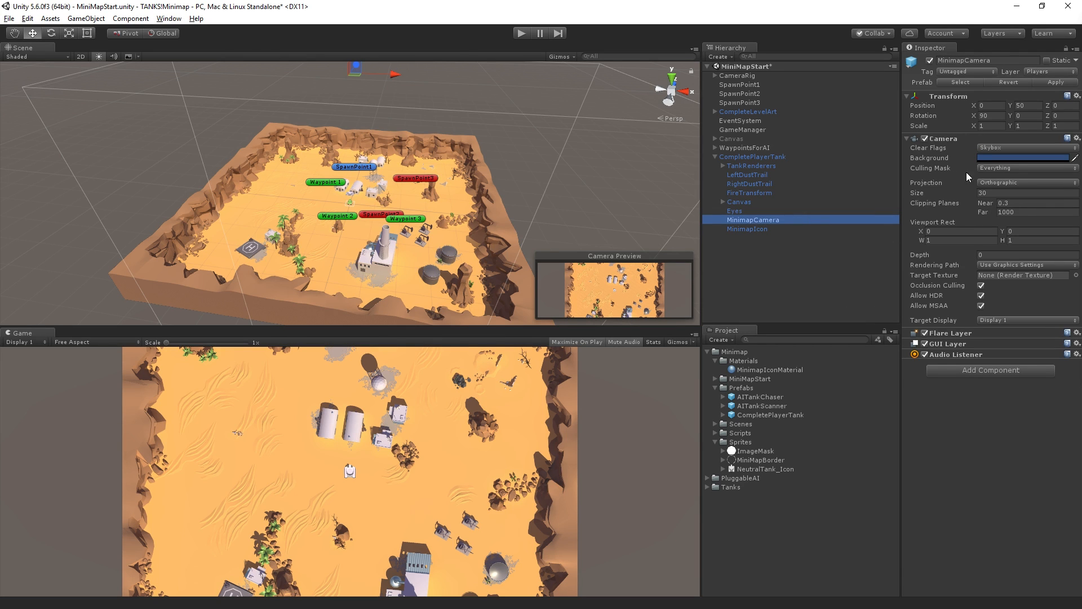
mouse_move(992, 171)
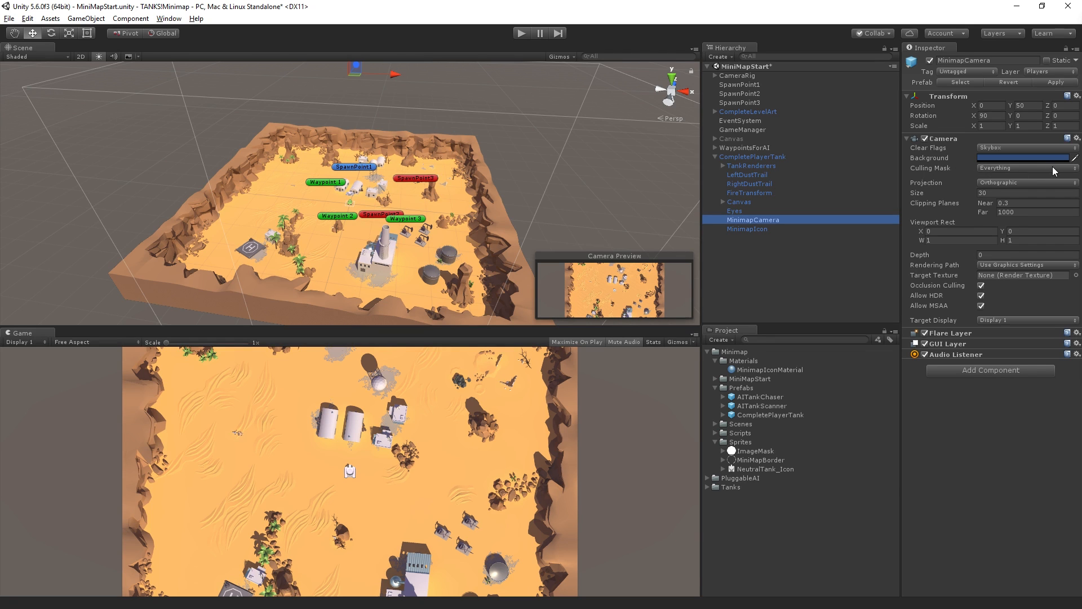
left_click(1024, 168)
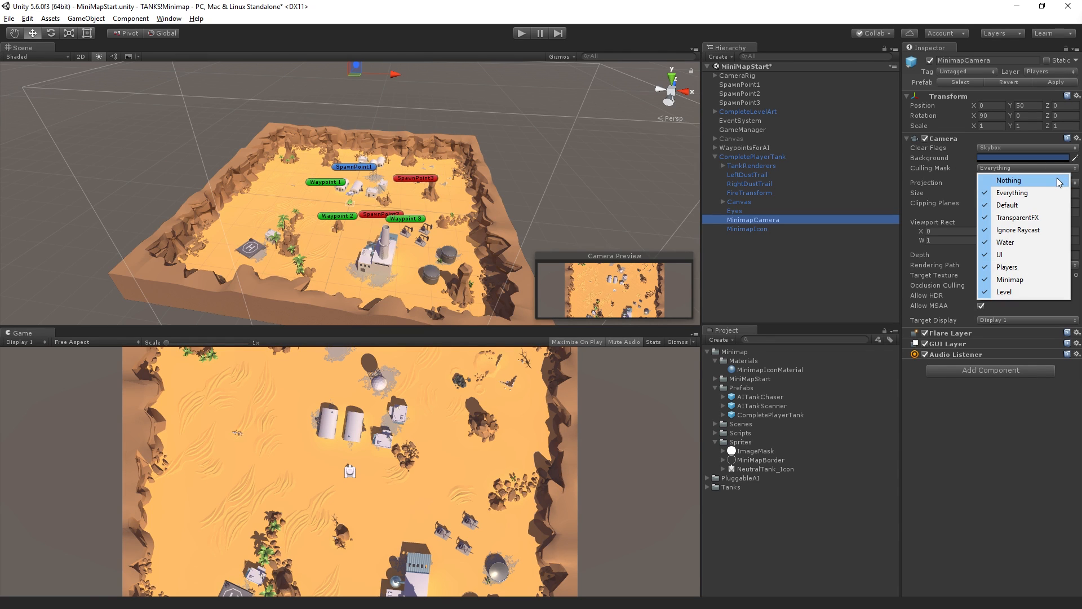
left_click(1007, 180)
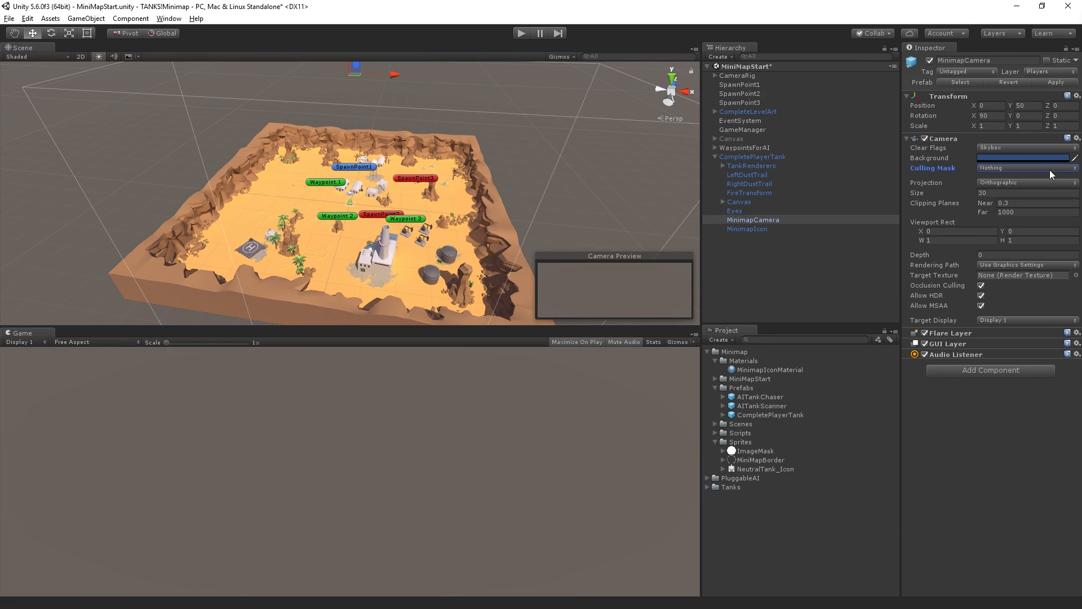
Tick Level and Minimap so the MinimapCamera renders only those two layers
left_click(1025, 168)
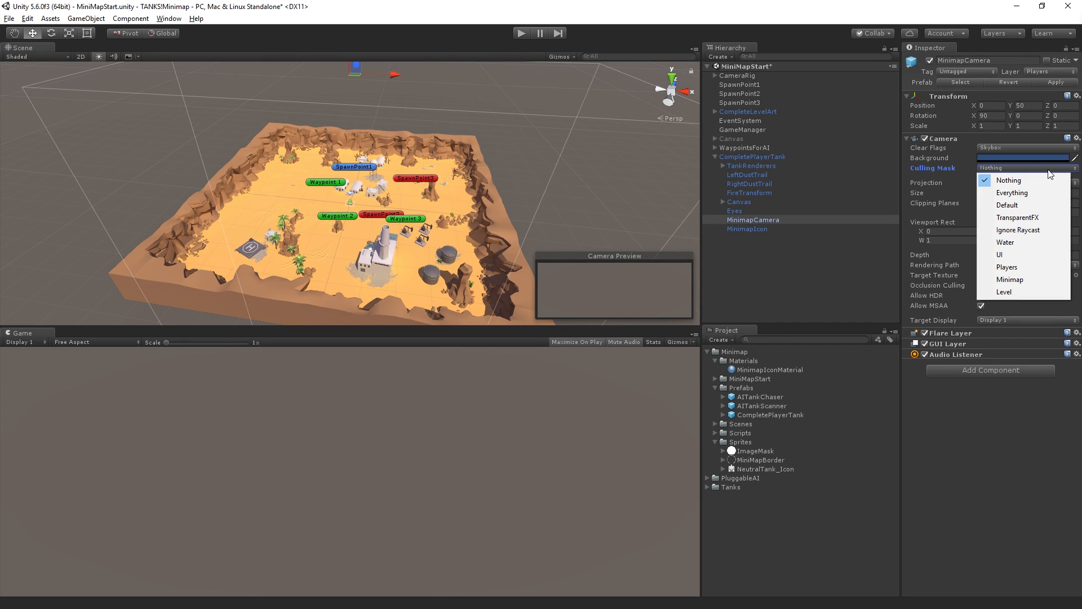
mouse_move(546, 396)
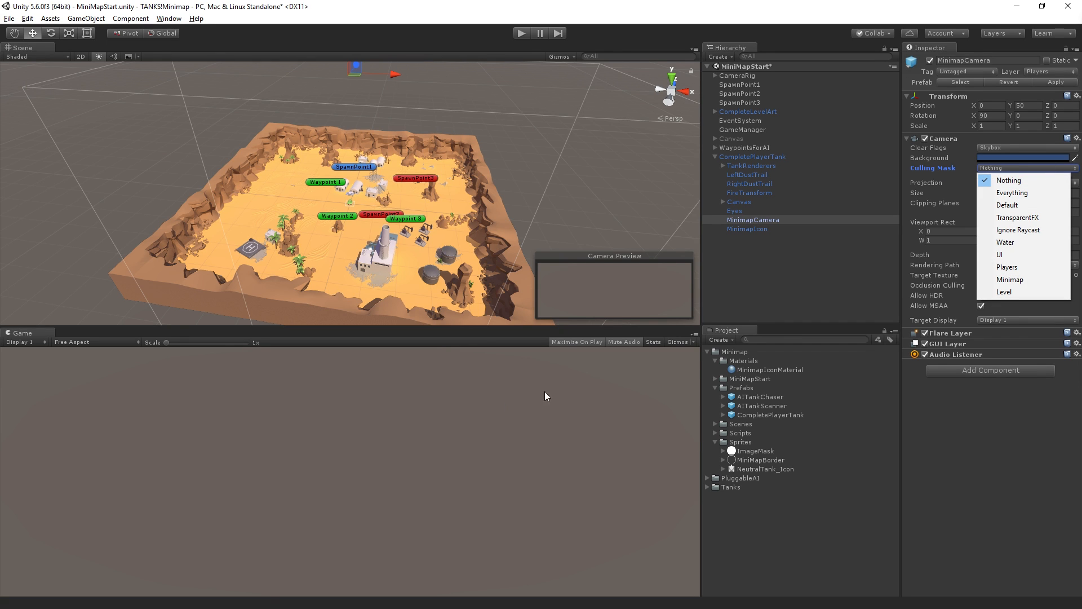
mouse_move(998, 254)
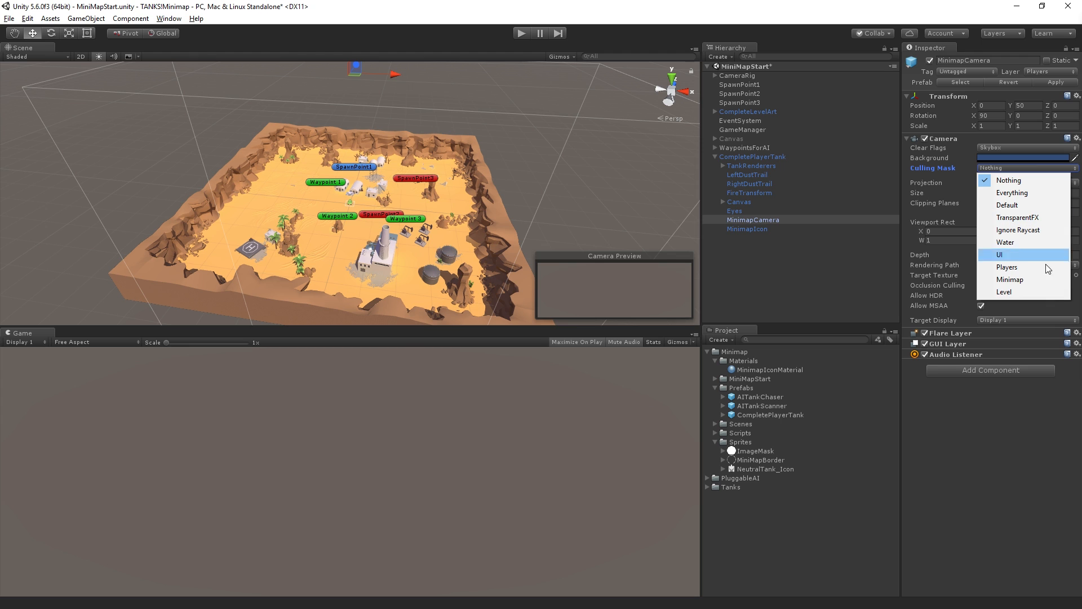
left_click(1004, 291)
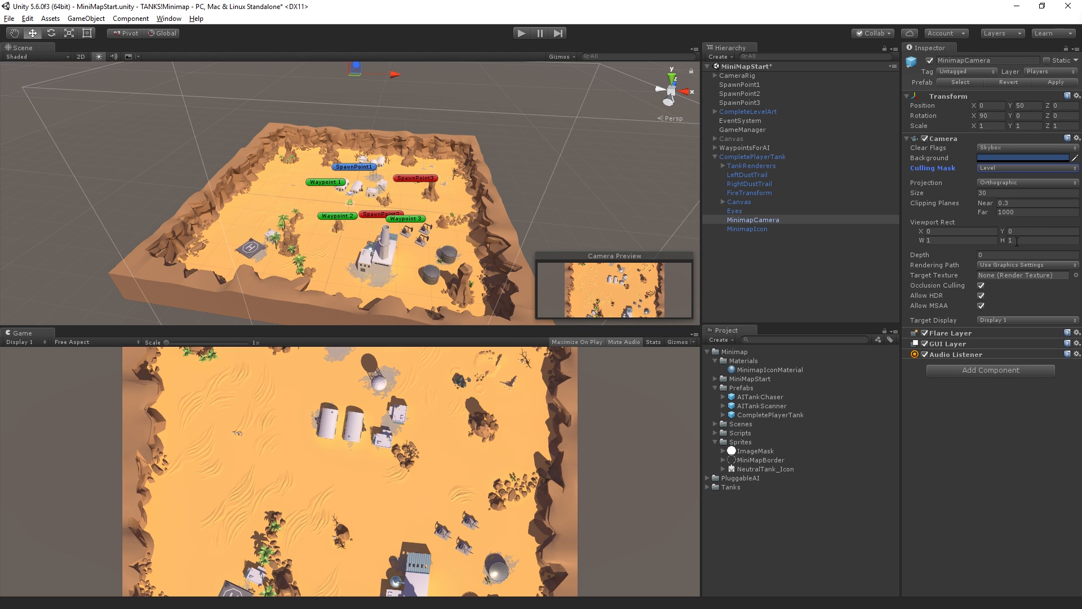
left_click(1024, 168)
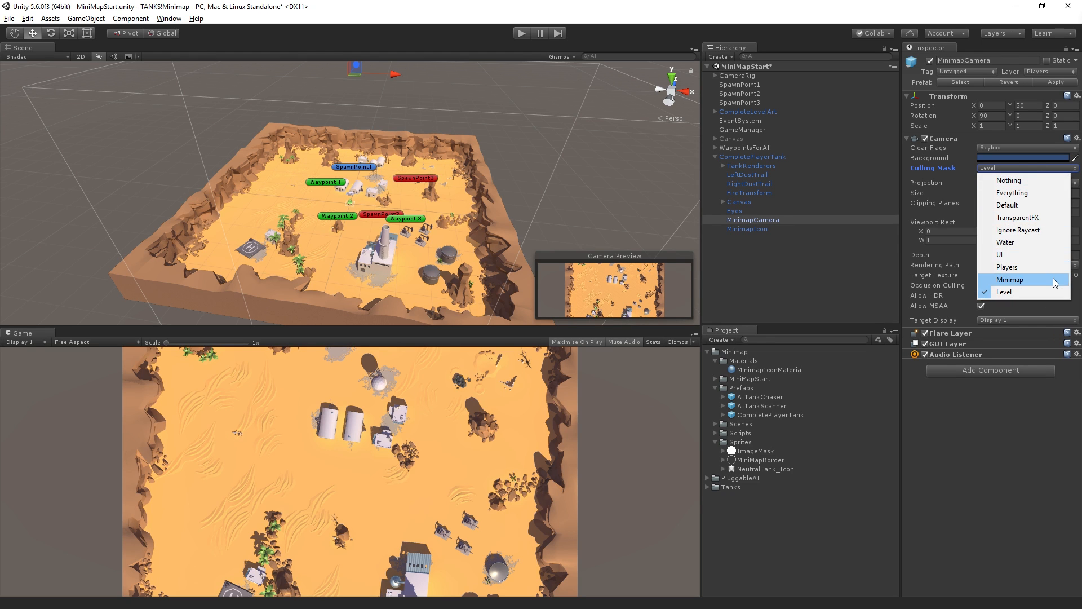
left_click(1008, 279)
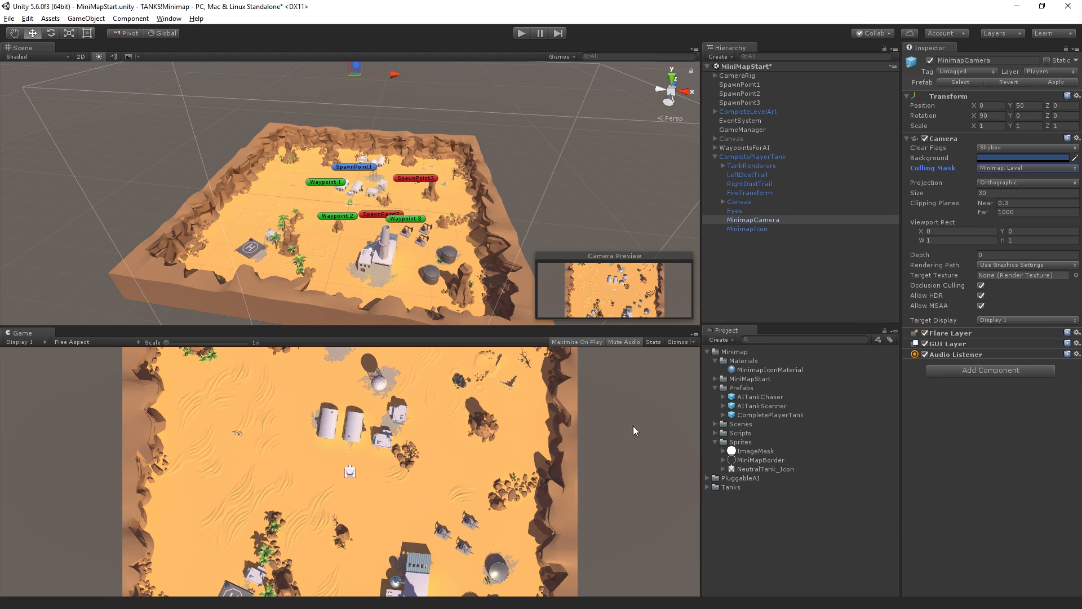
mouse_move(392, 238)
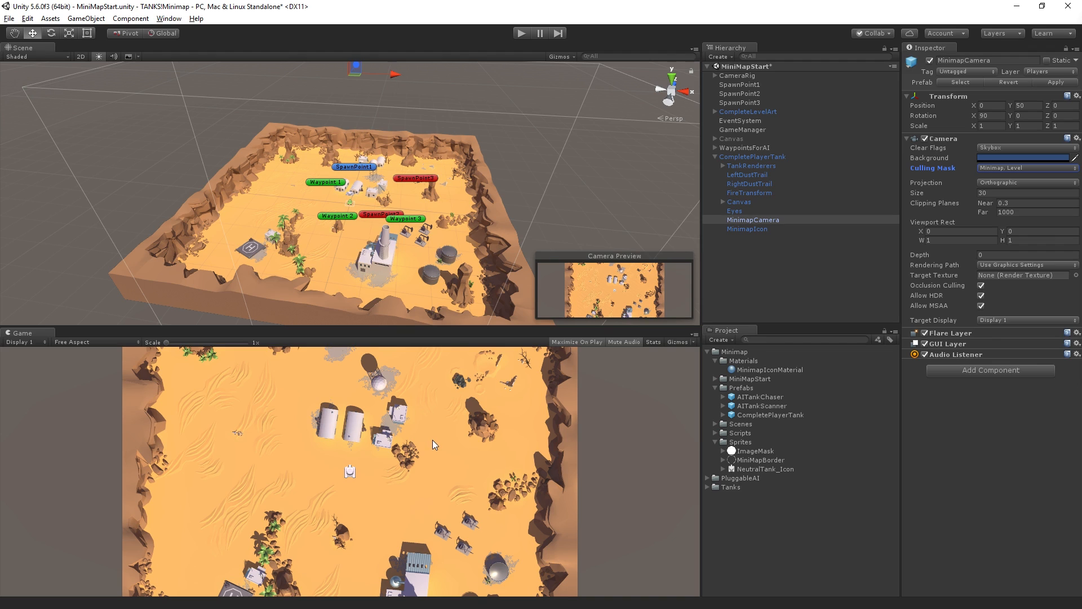
mouse_move(875, 309)
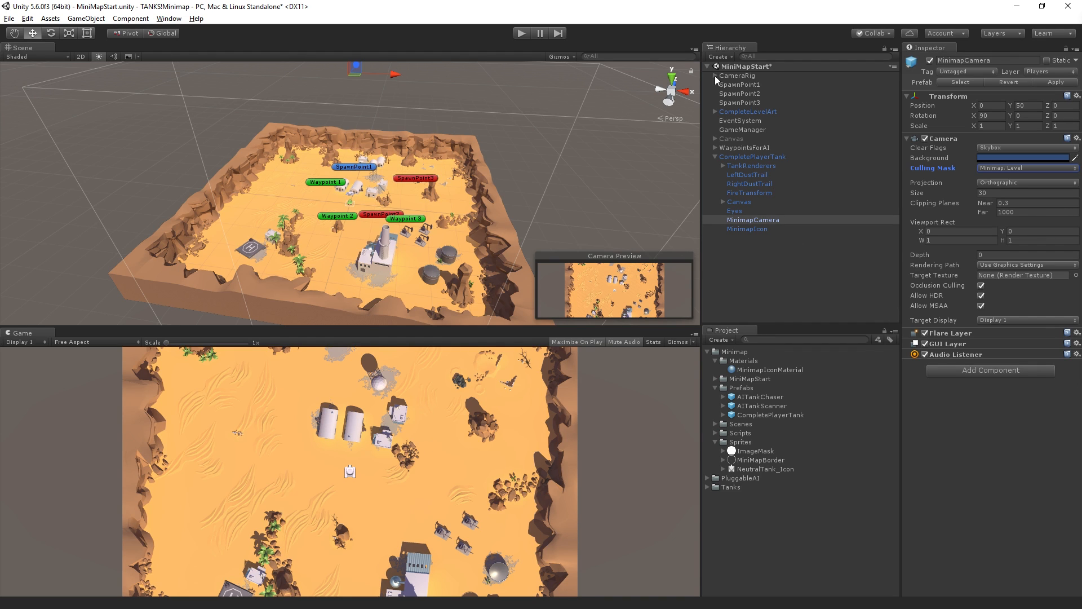
Untick Minimap in the Main Camera's Culling Mask, then return to the MinimapCamera
left_click(716, 76)
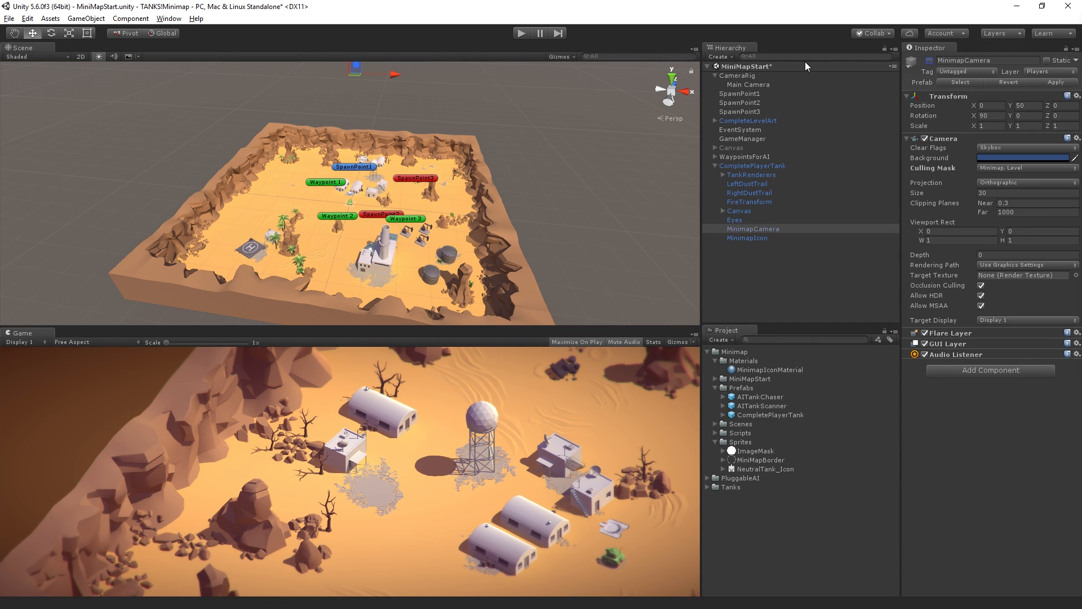
mouse_move(628, 511)
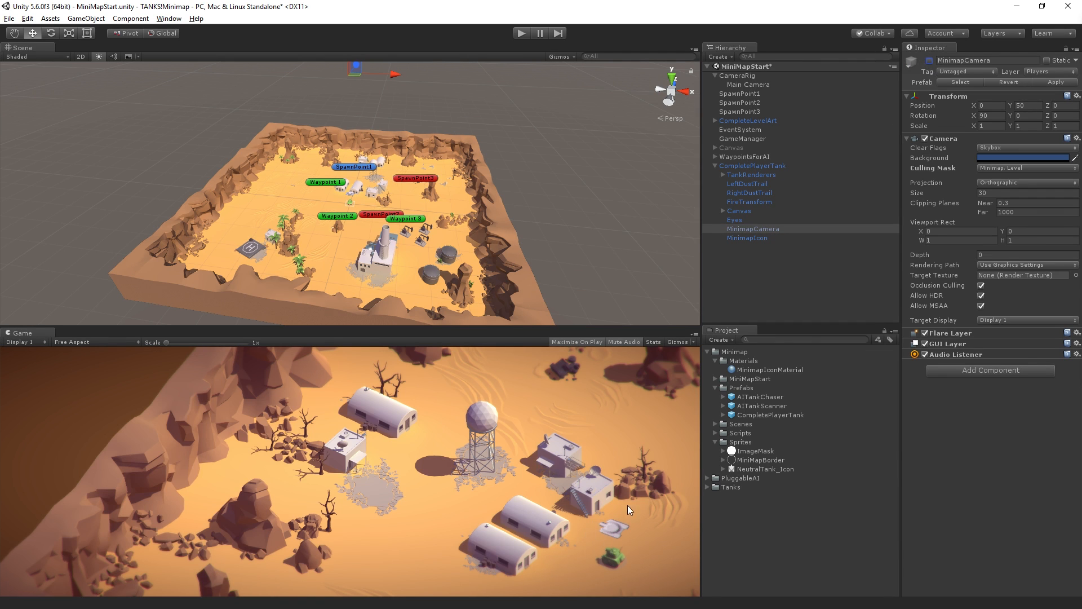
mouse_move(610, 524)
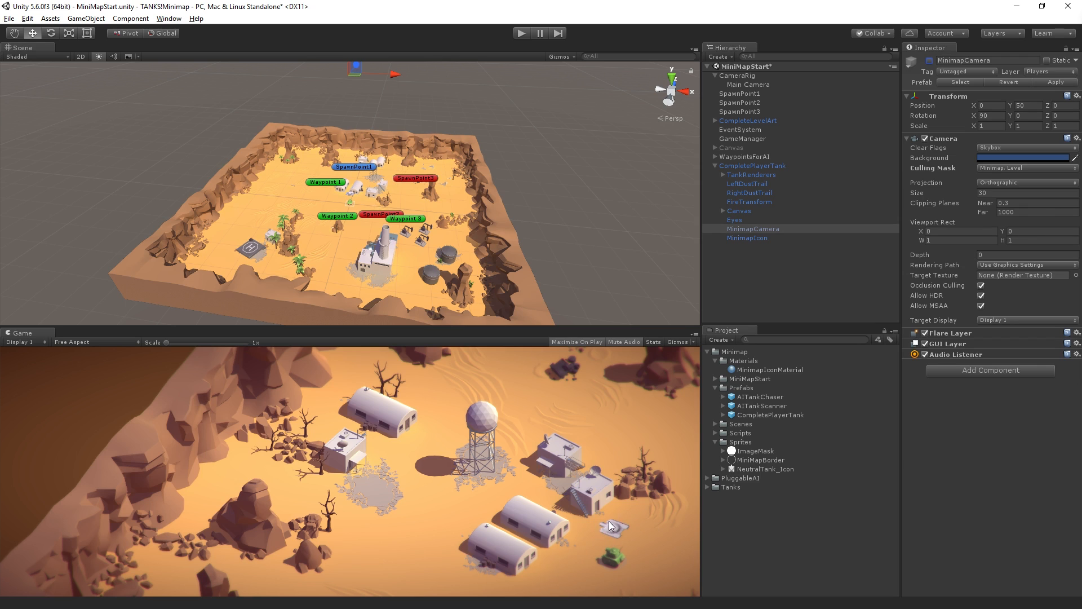
mouse_move(685, 233)
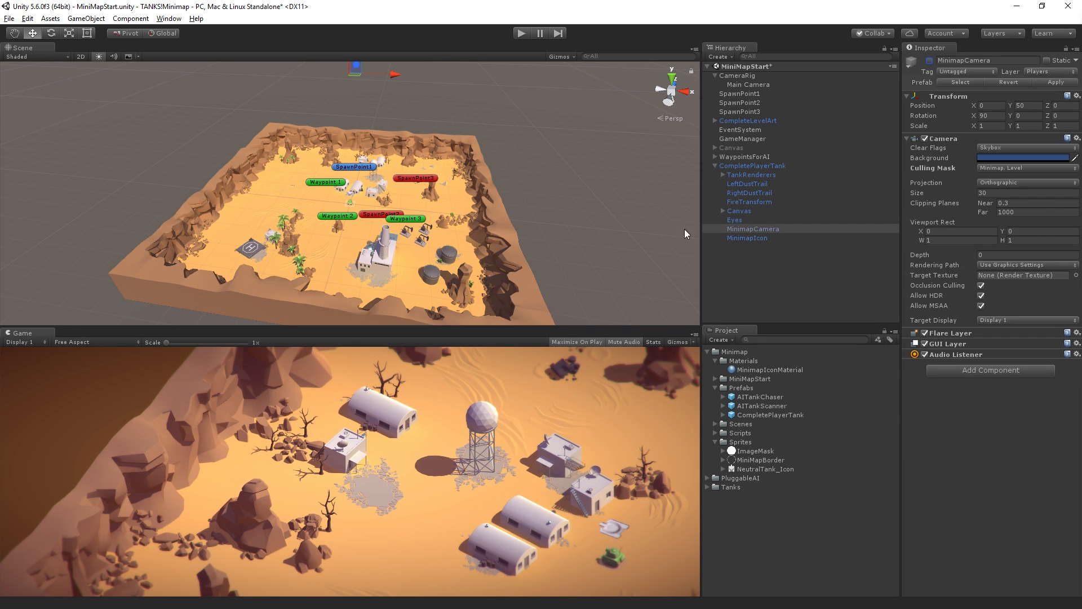
left_click(748, 85)
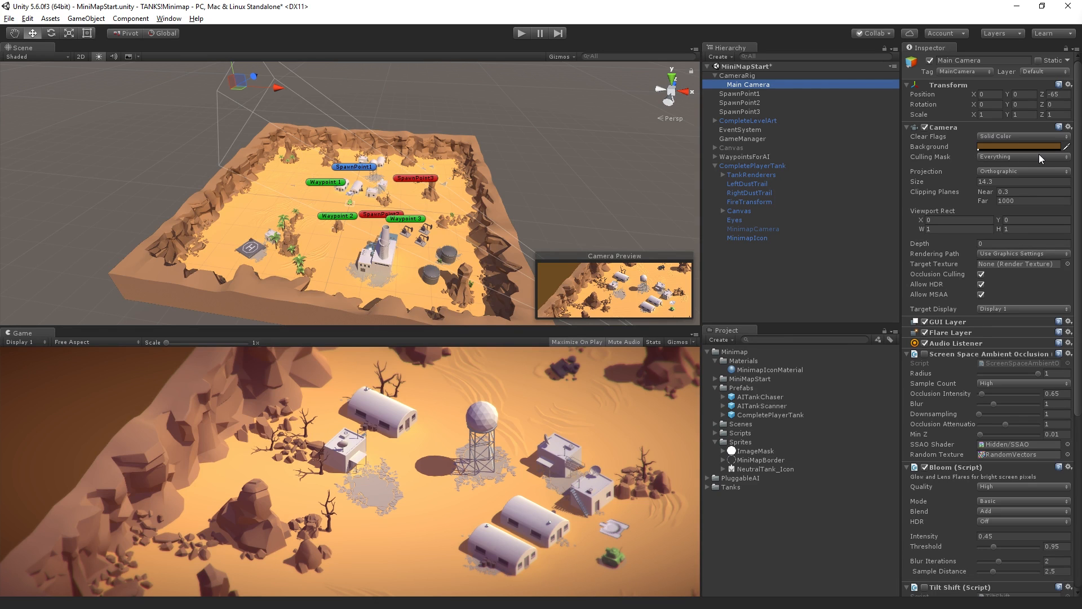
left_click(1022, 157)
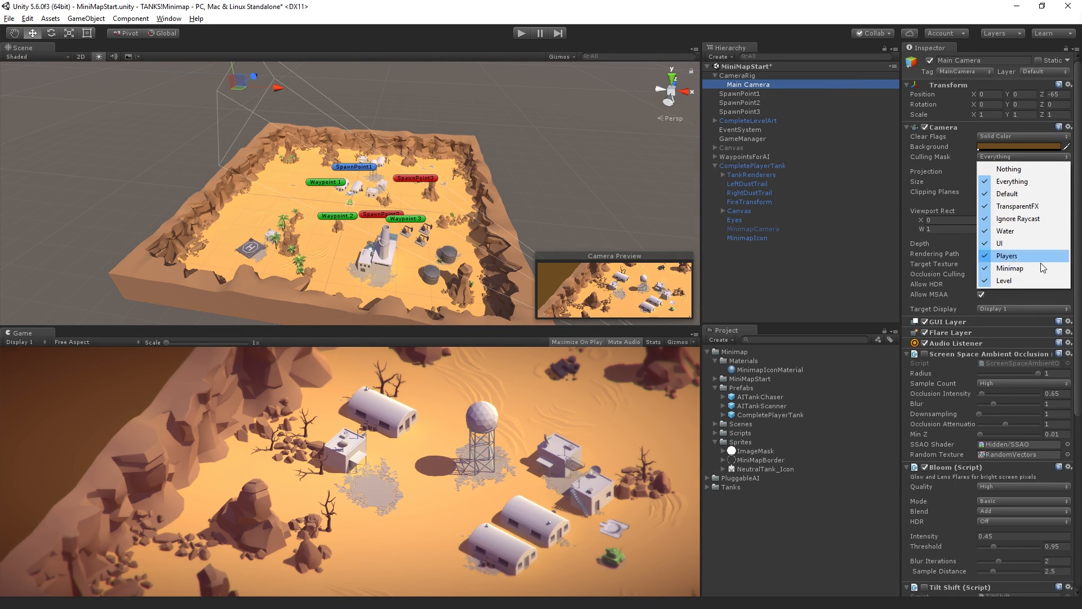
mouse_move(1010, 268)
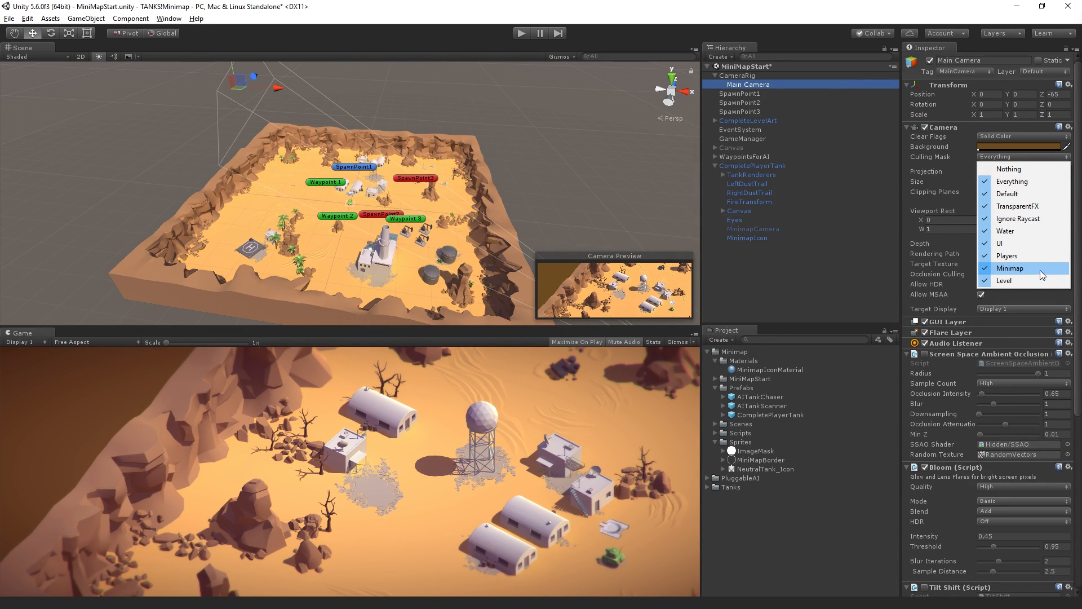
left_click(1005, 268)
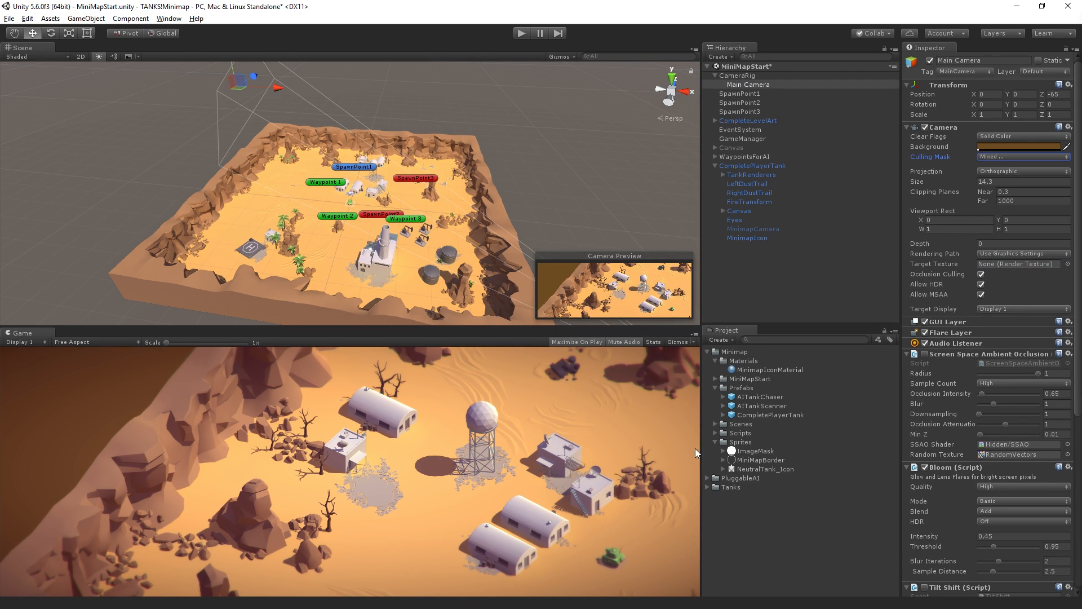
mouse_move(764, 77)
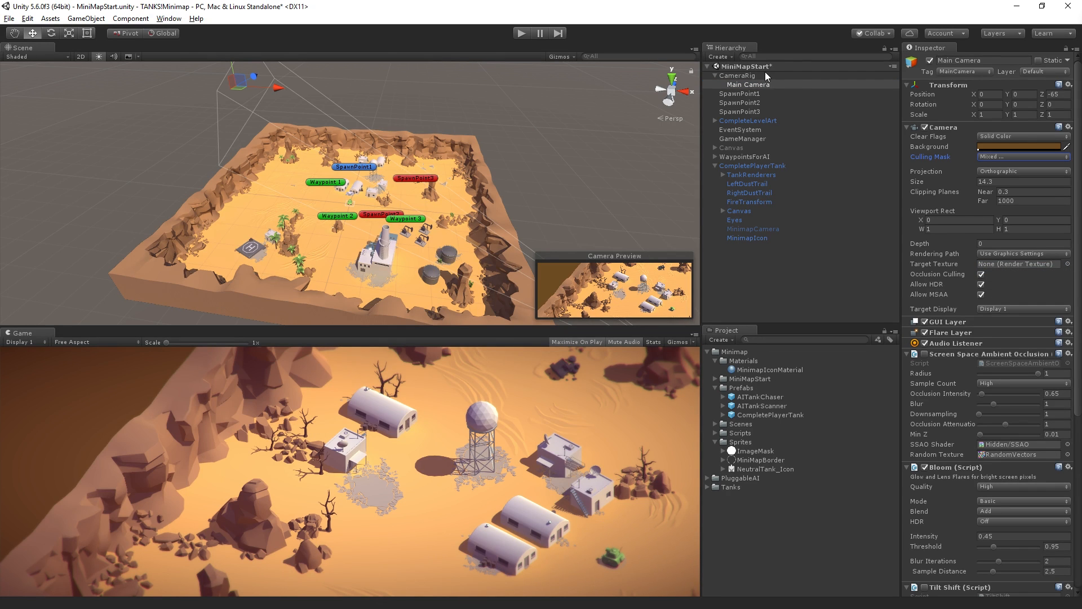
mouse_move(797, 233)
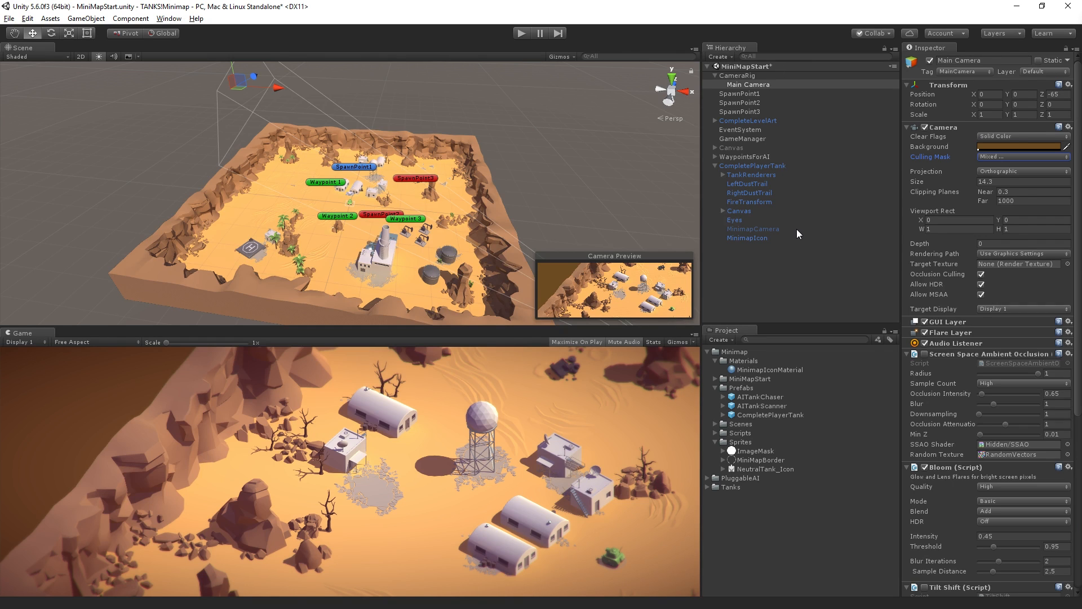
left_click(753, 228)
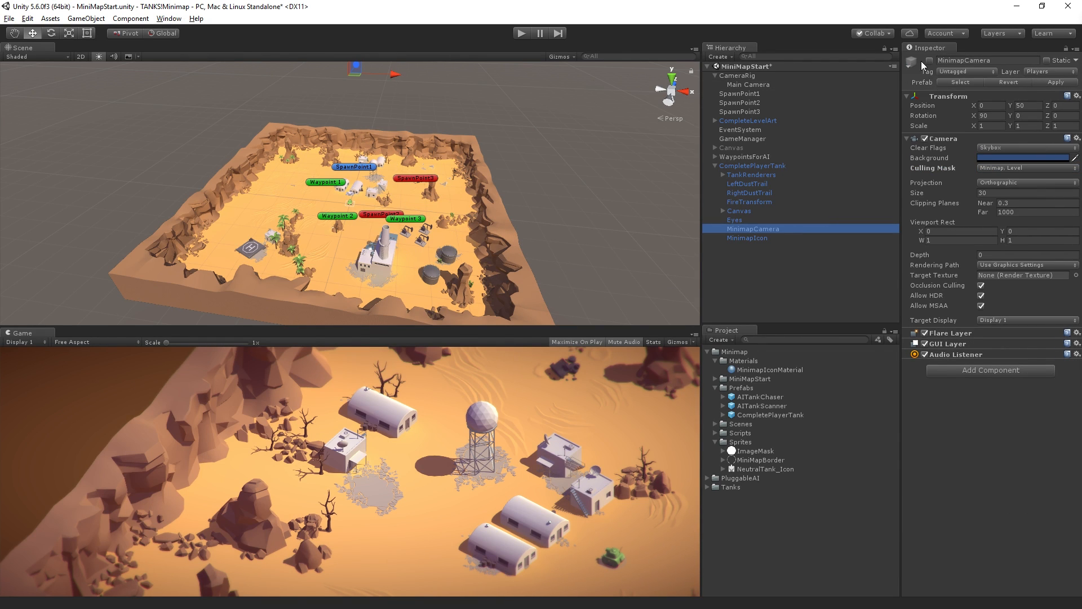
Re-enable the MinimapCamera so the Game view shows the level from above again
left_click(753, 229)
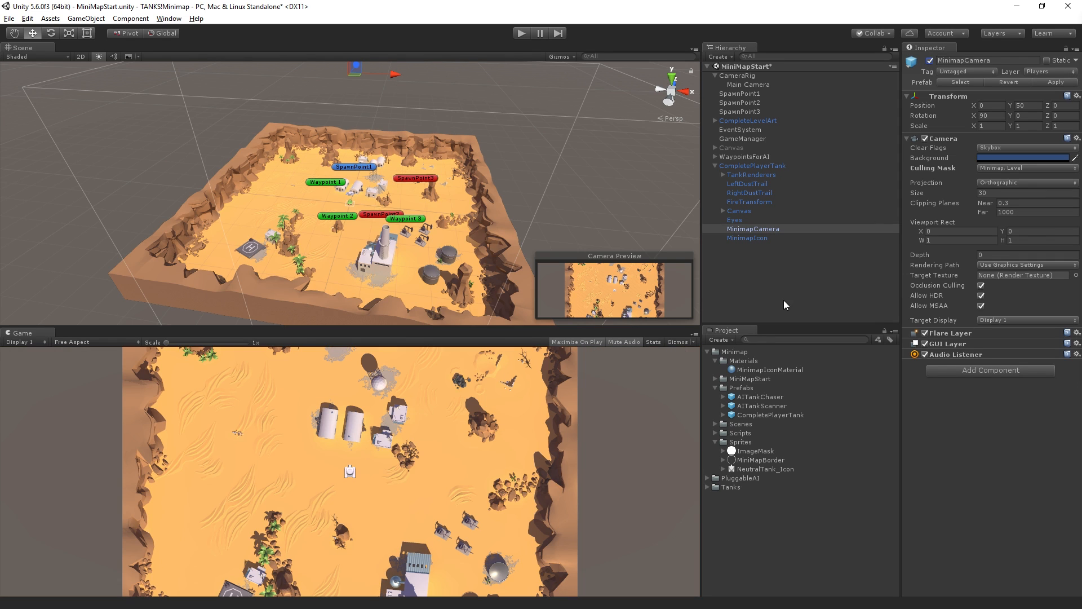
mouse_move(788, 282)
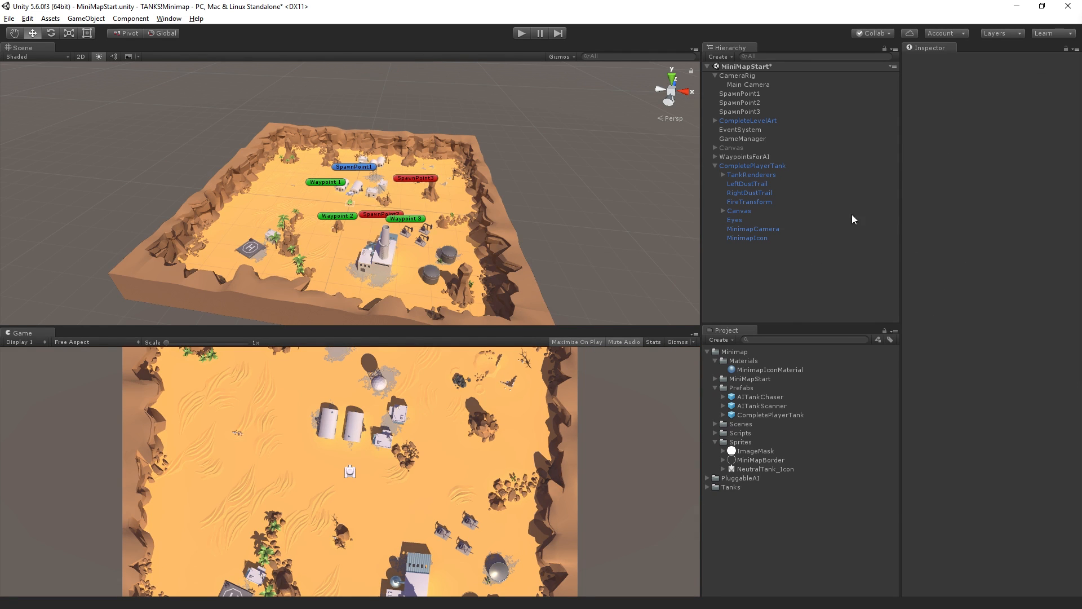
mouse_move(797, 238)
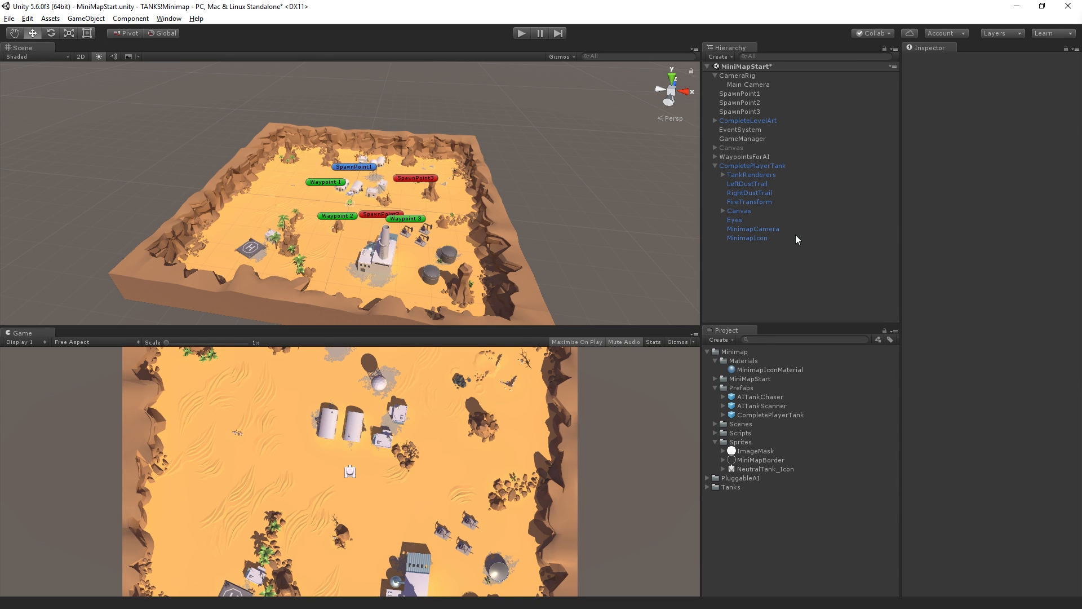
left_click(752, 228)
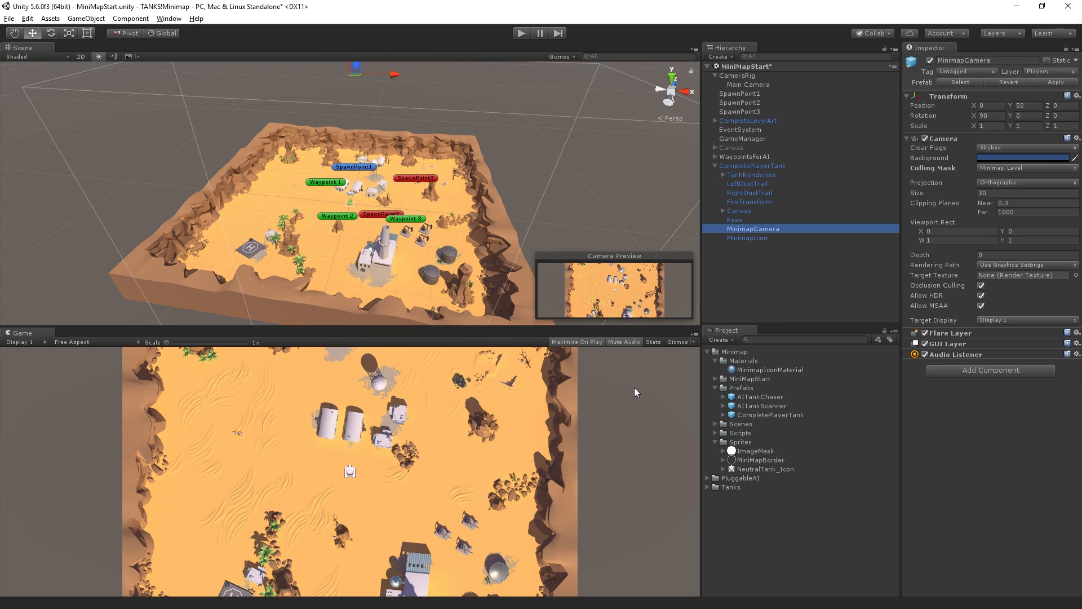
mouse_move(654, 579)
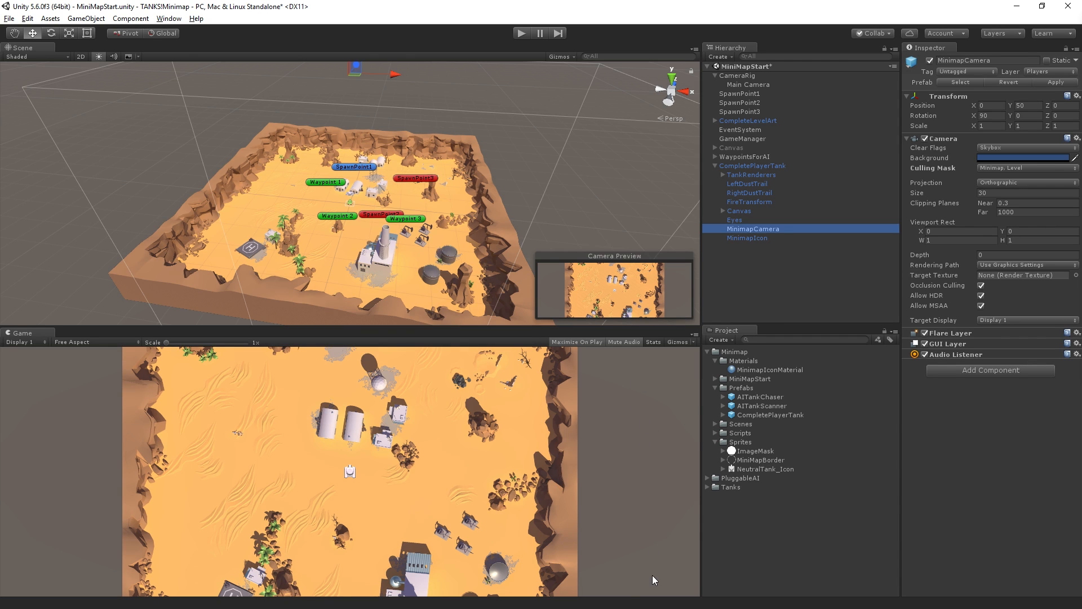
mouse_move(426, 280)
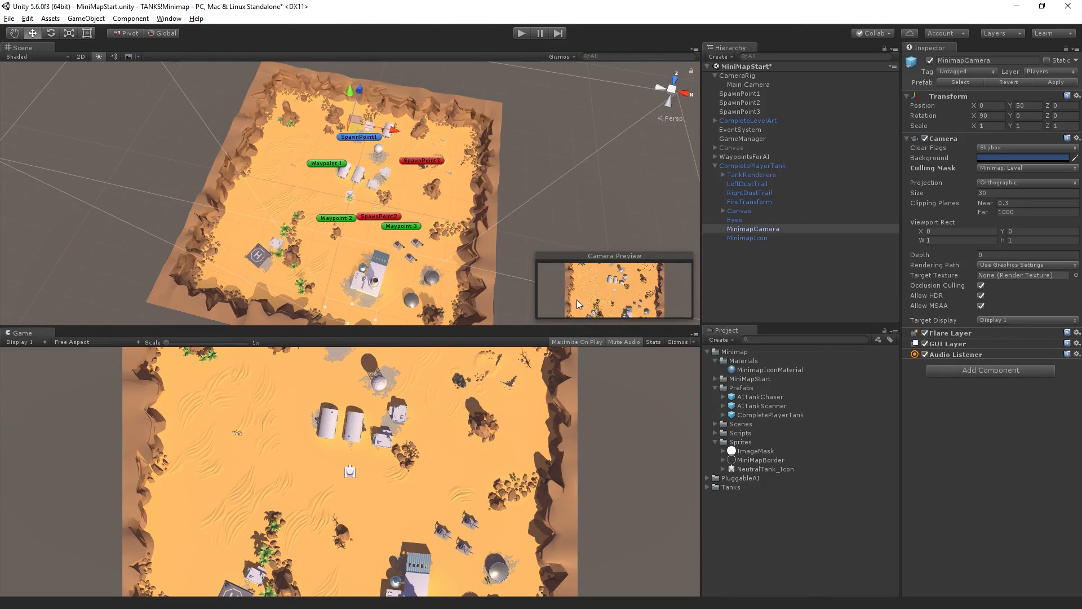
mouse_move(755, 338)
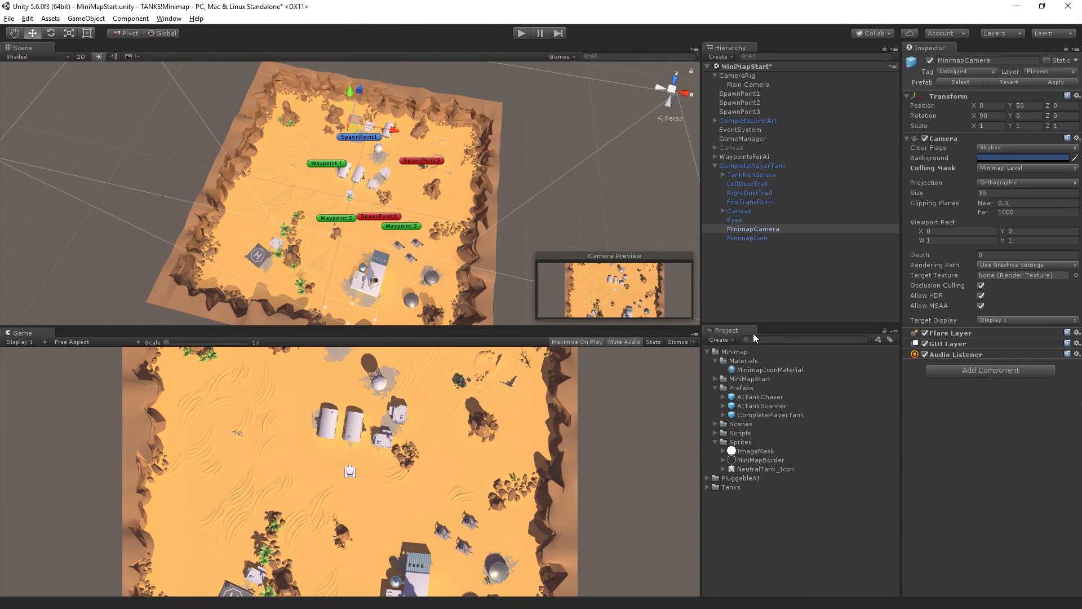
Copy the Main Camera's brown background (6B4B21) onto the MinimapCamera via the saved colour preset
left_click(746, 84)
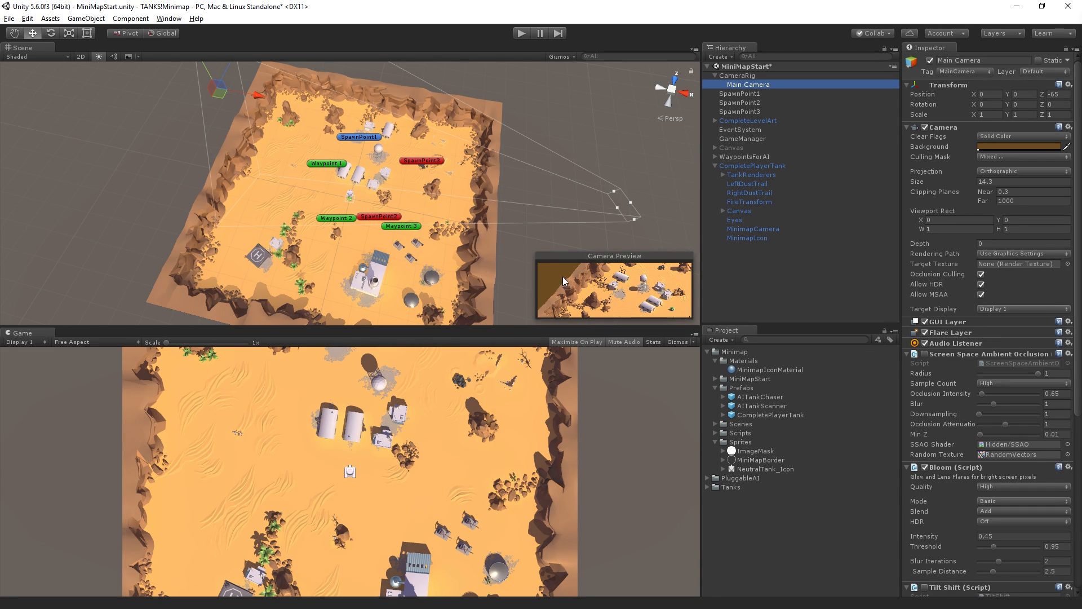
mouse_move(556, 297)
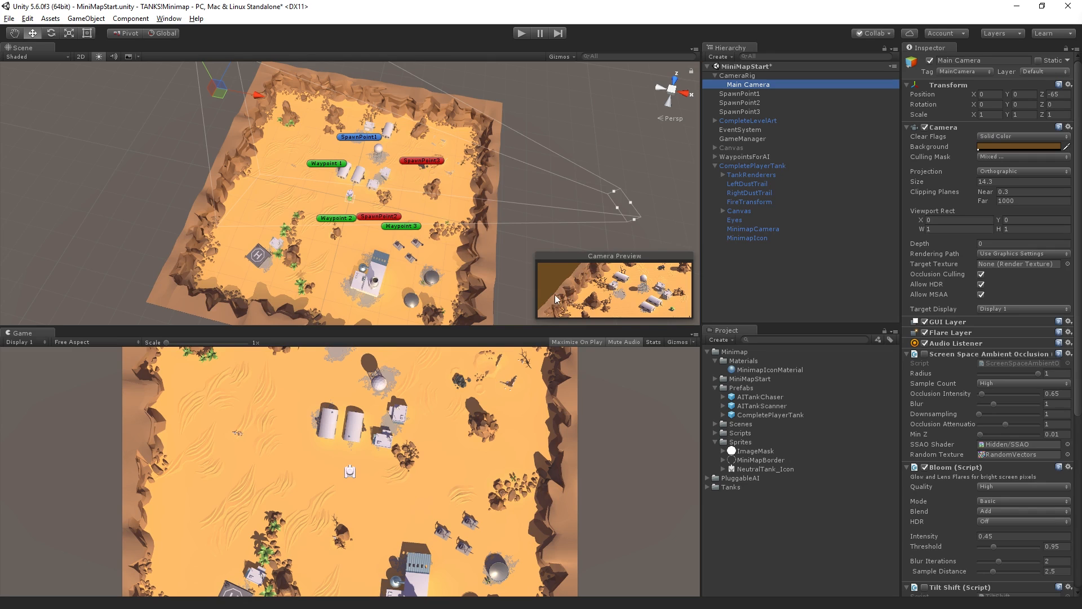
mouse_move(1006, 152)
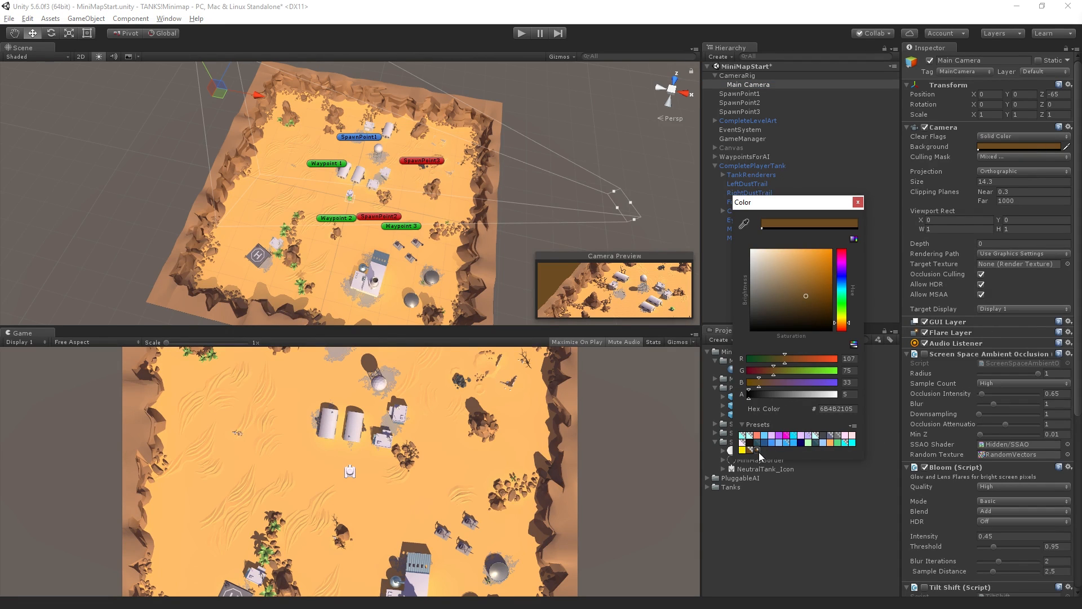
mouse_move(758, 451)
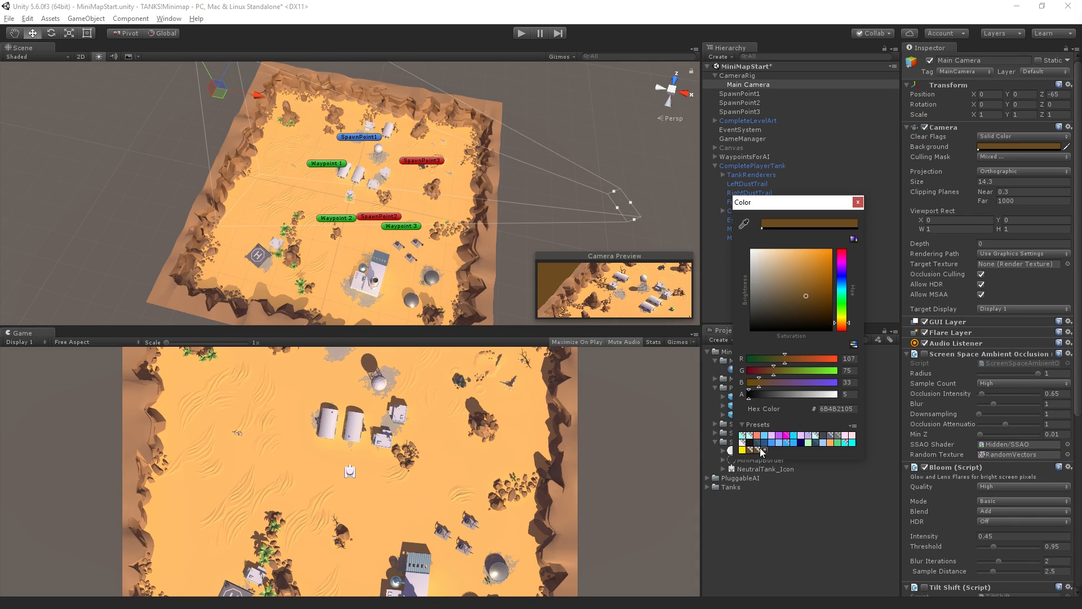
left_click(857, 202)
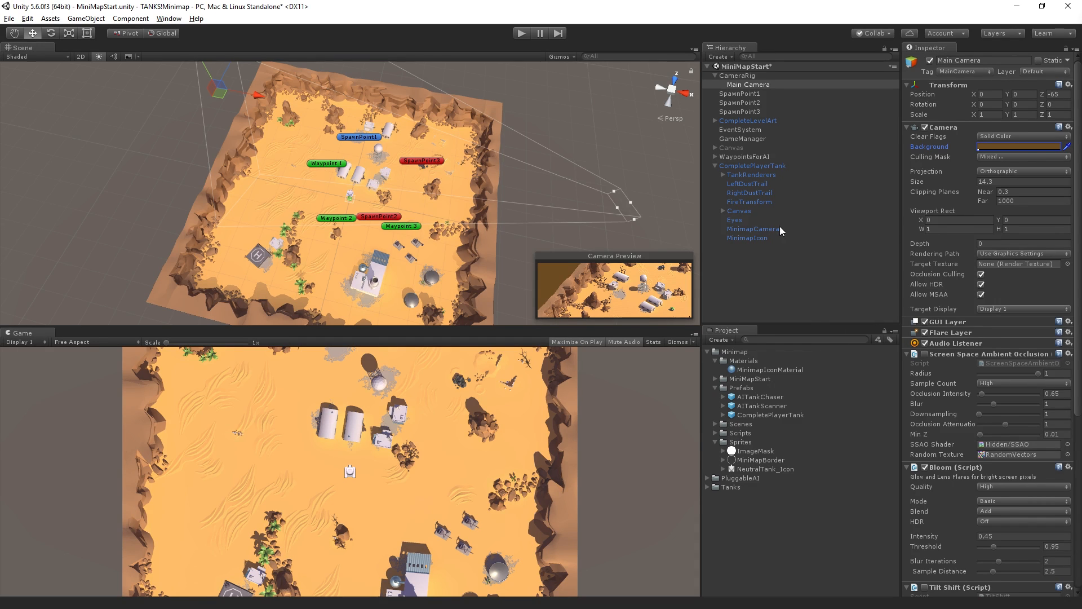
left_click(753, 229)
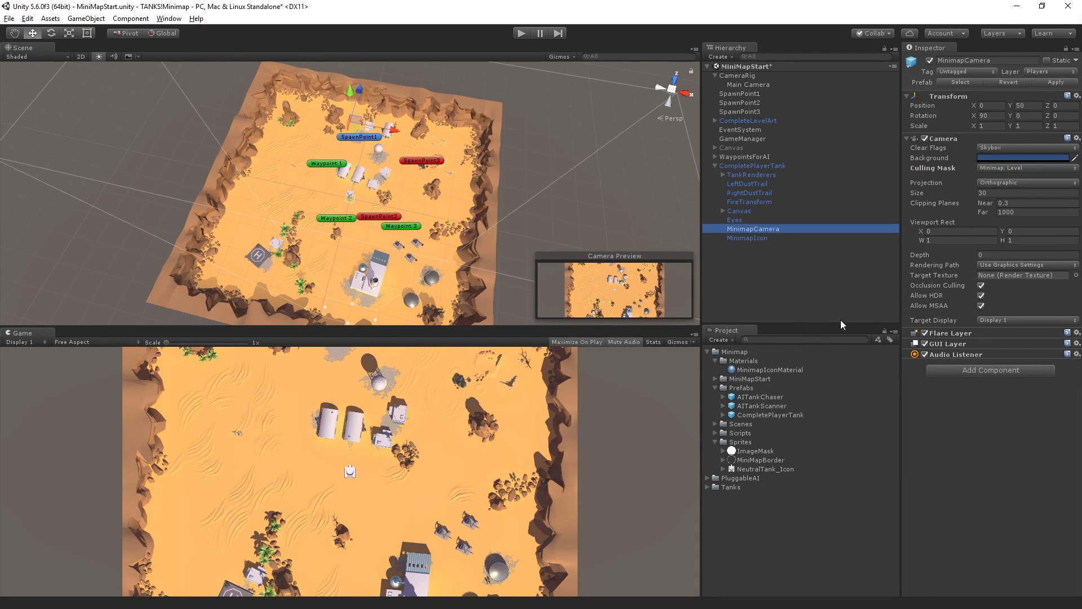
left_click(1024, 158)
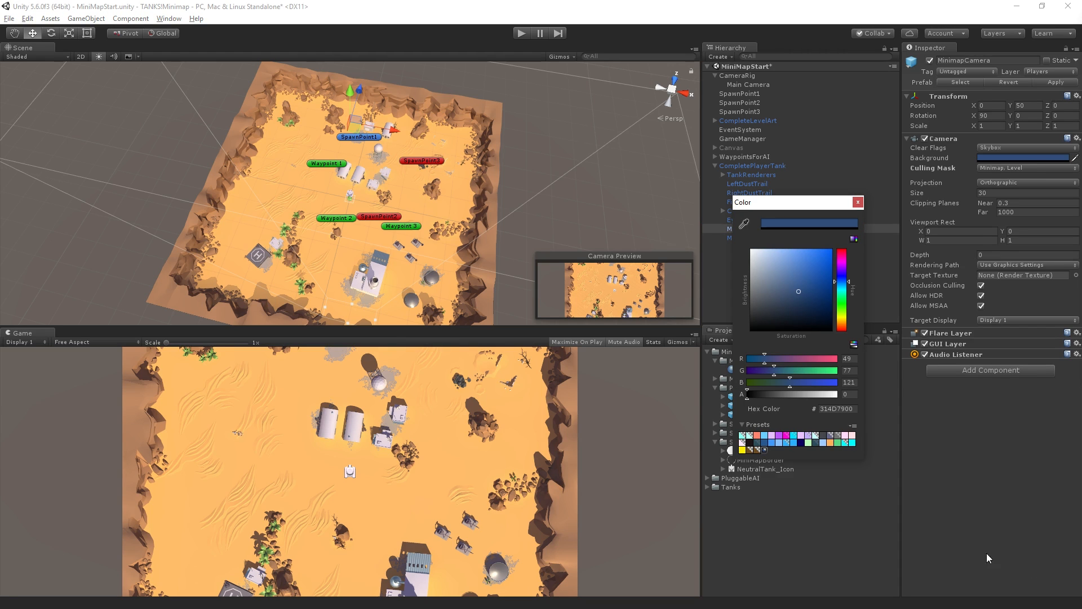
left_click(805, 296)
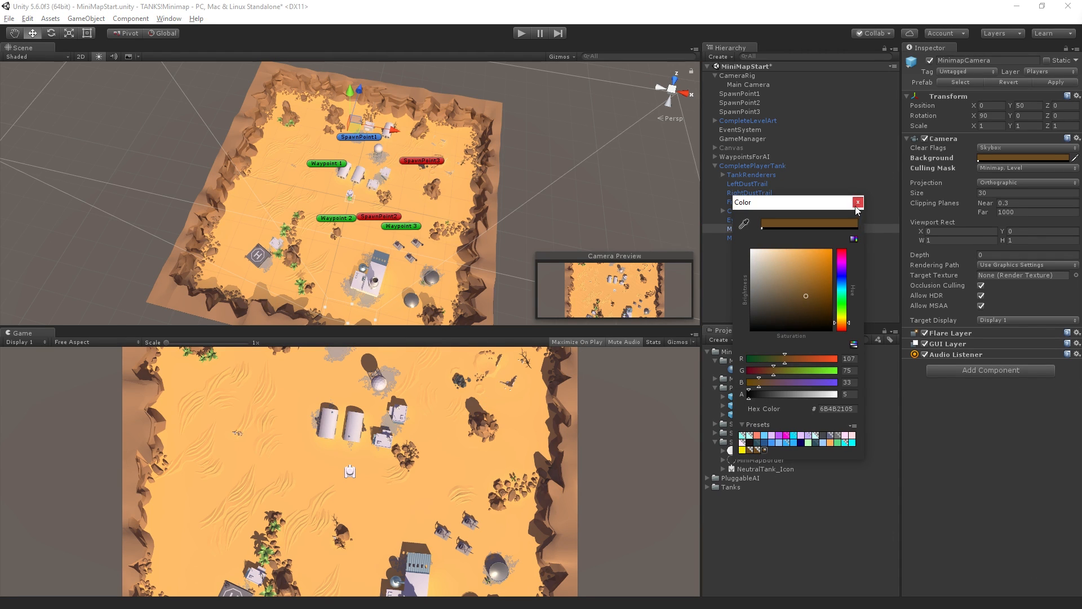
Set the MinimapCamera's Clear Flags to Solid Color
left_click(858, 201)
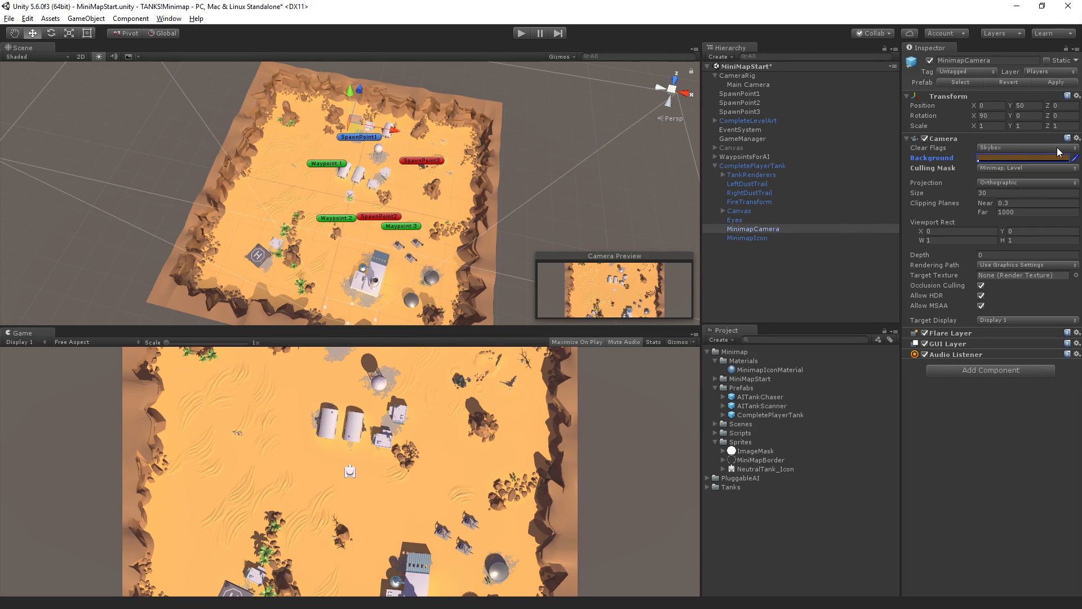
mouse_move(1044, 155)
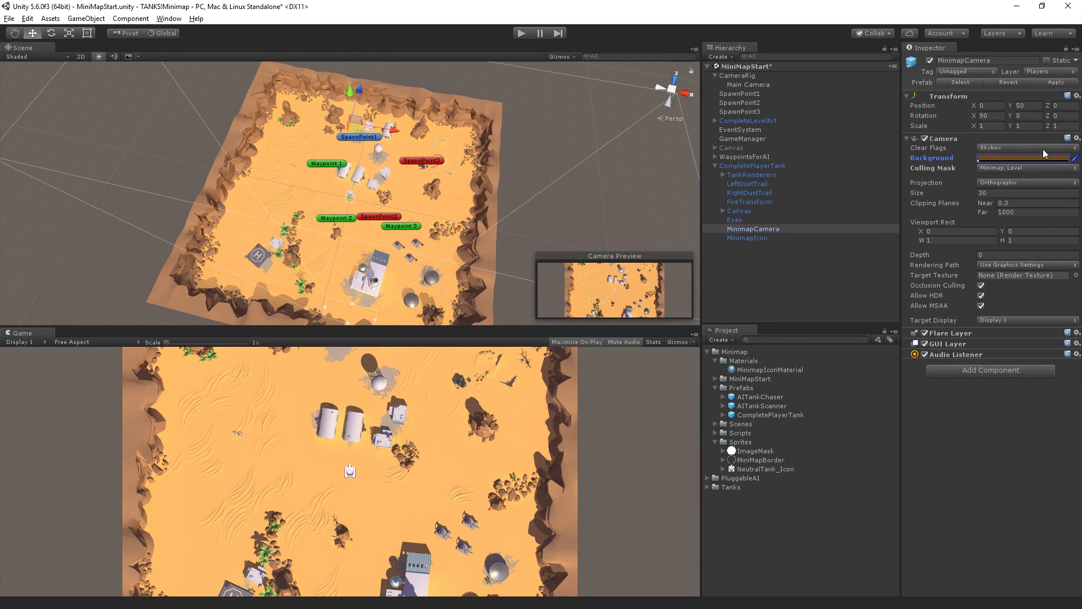
left_click(1024, 148)
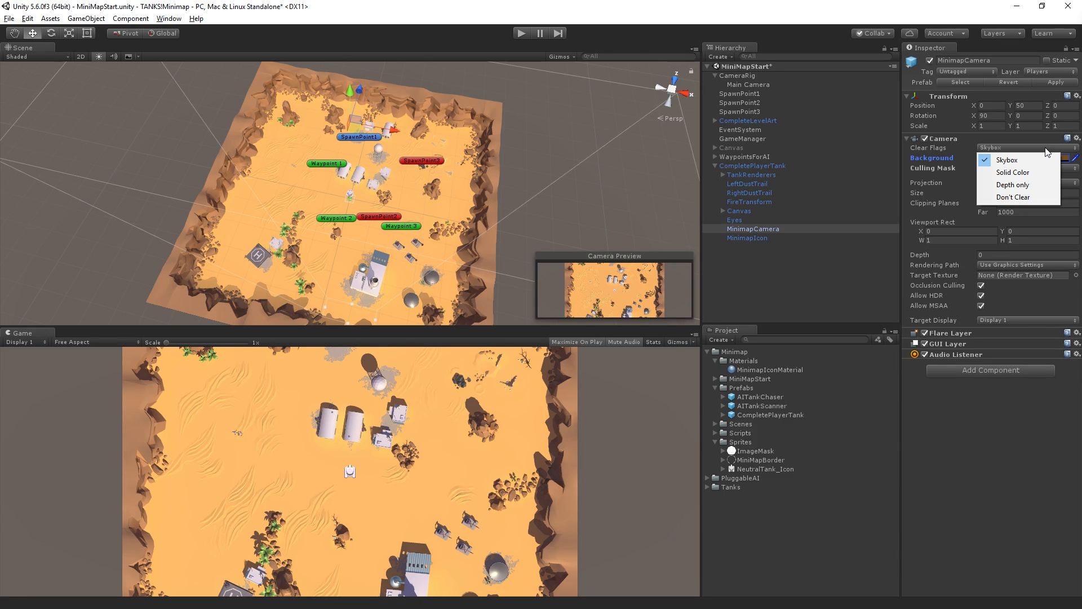
mouse_move(1059, 159)
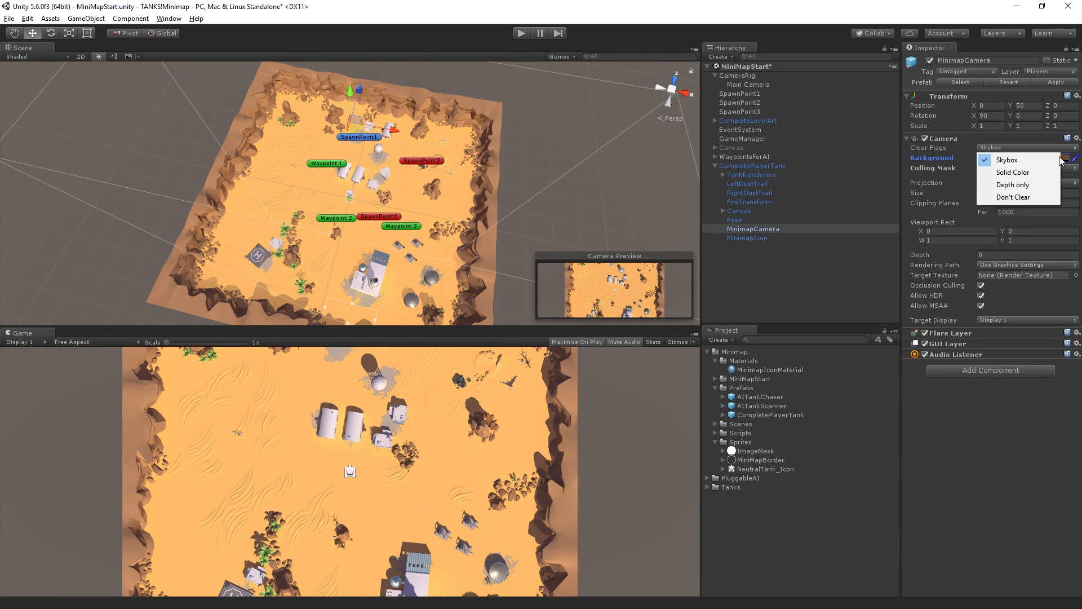
mouse_move(1012, 184)
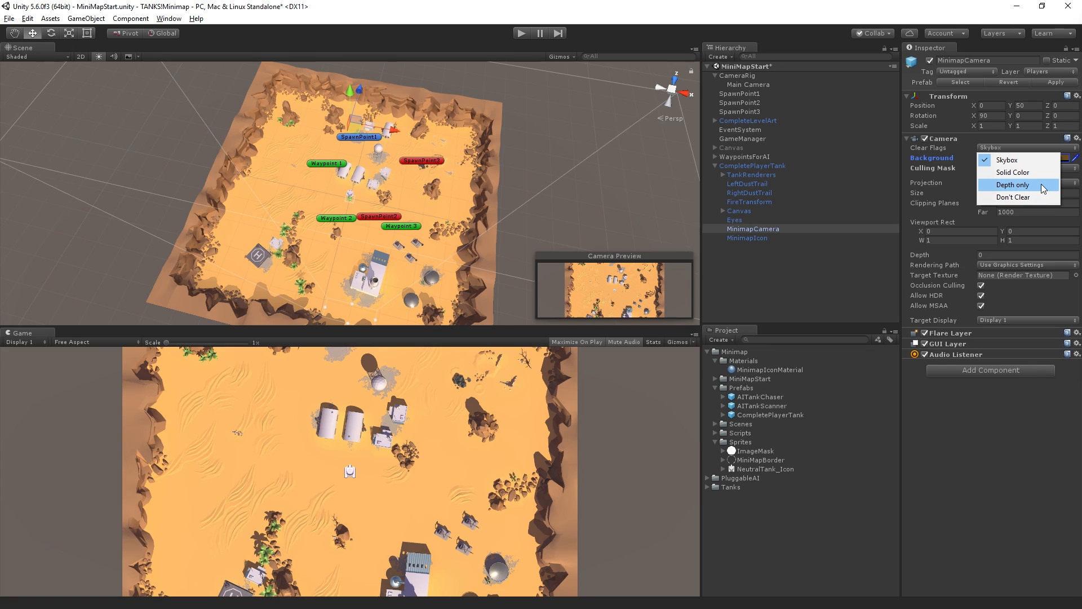
mouse_move(1044, 189)
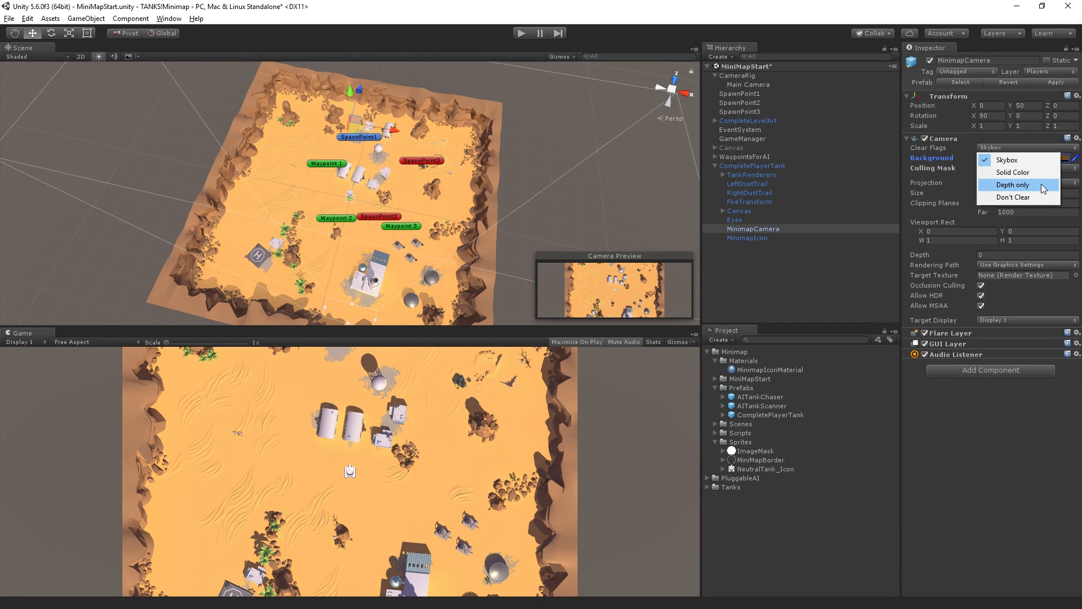
mouse_move(1042, 188)
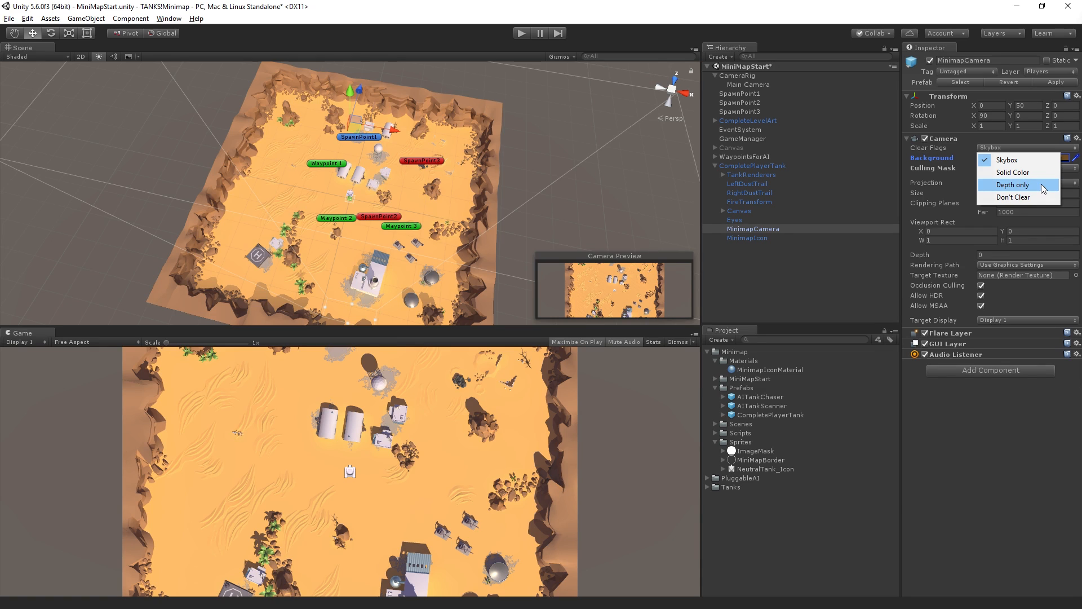
mouse_move(1013, 171)
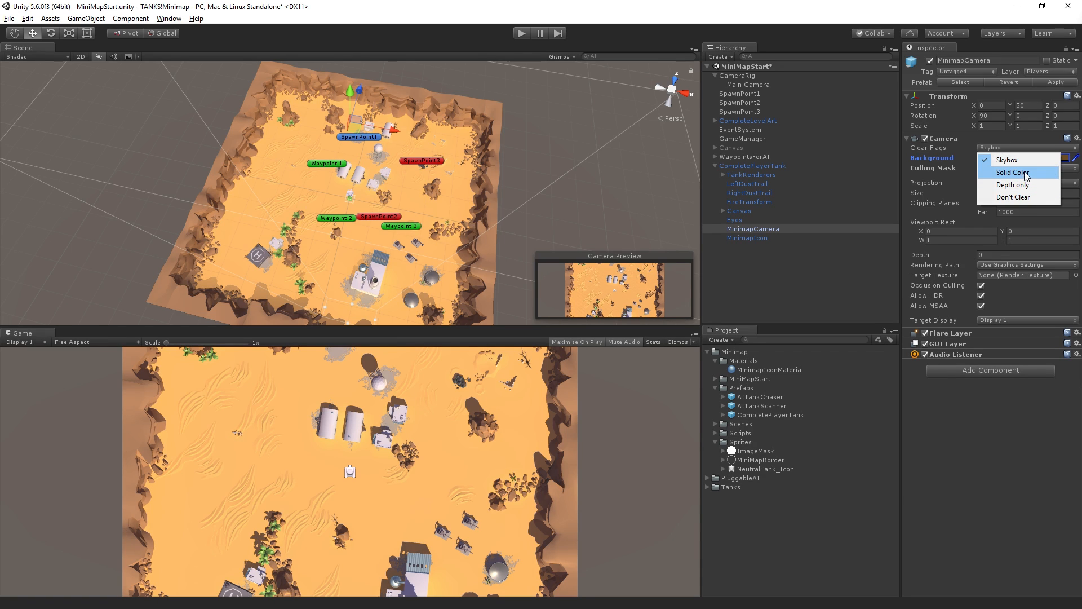
mouse_move(1046, 178)
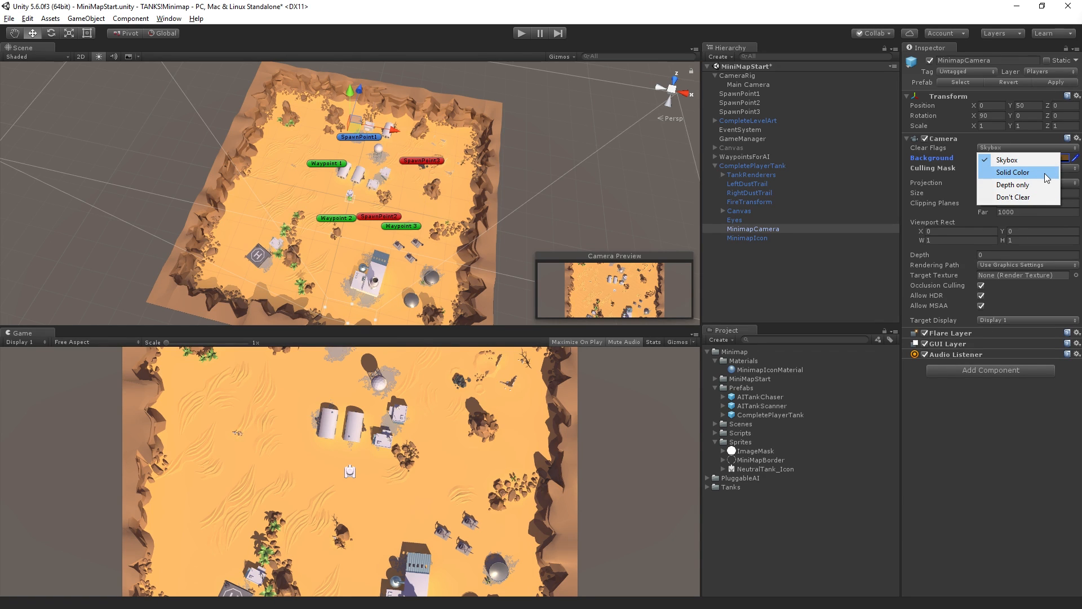
left_click(1013, 172)
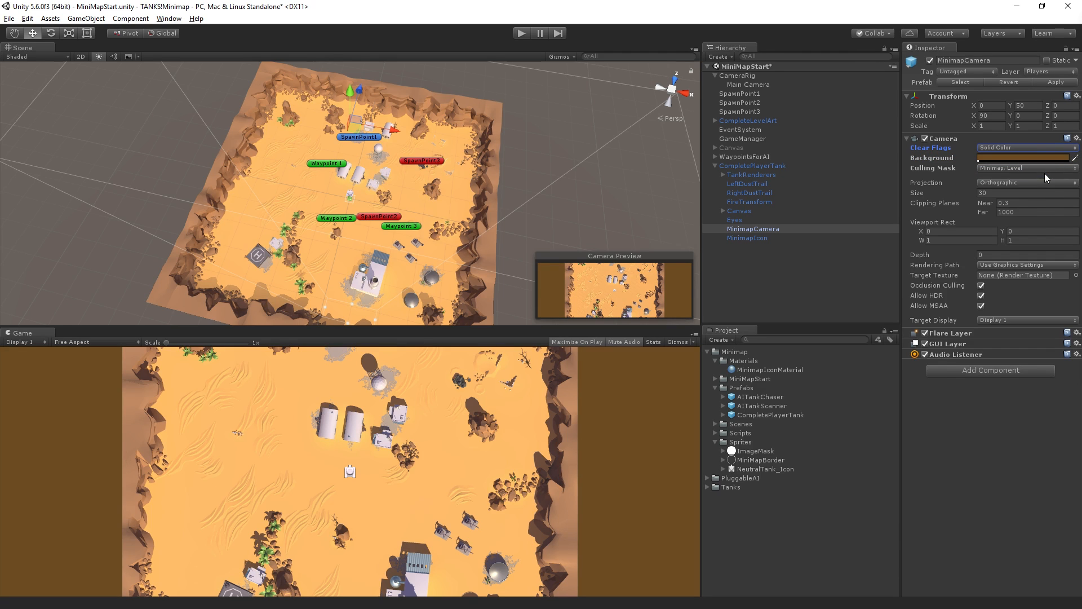
mouse_move(783, 484)
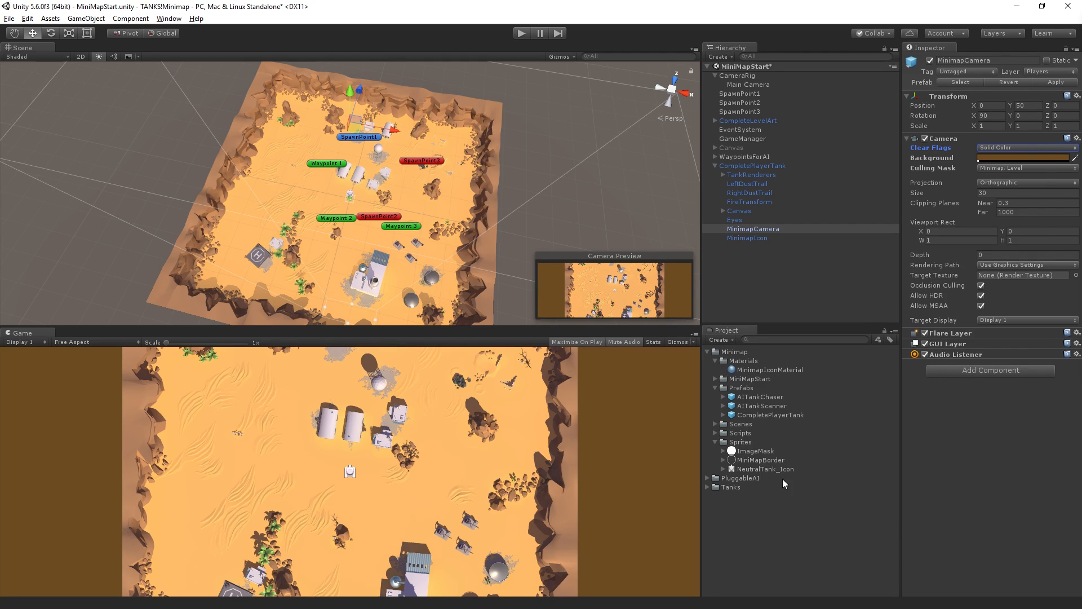
mouse_move(663, 509)
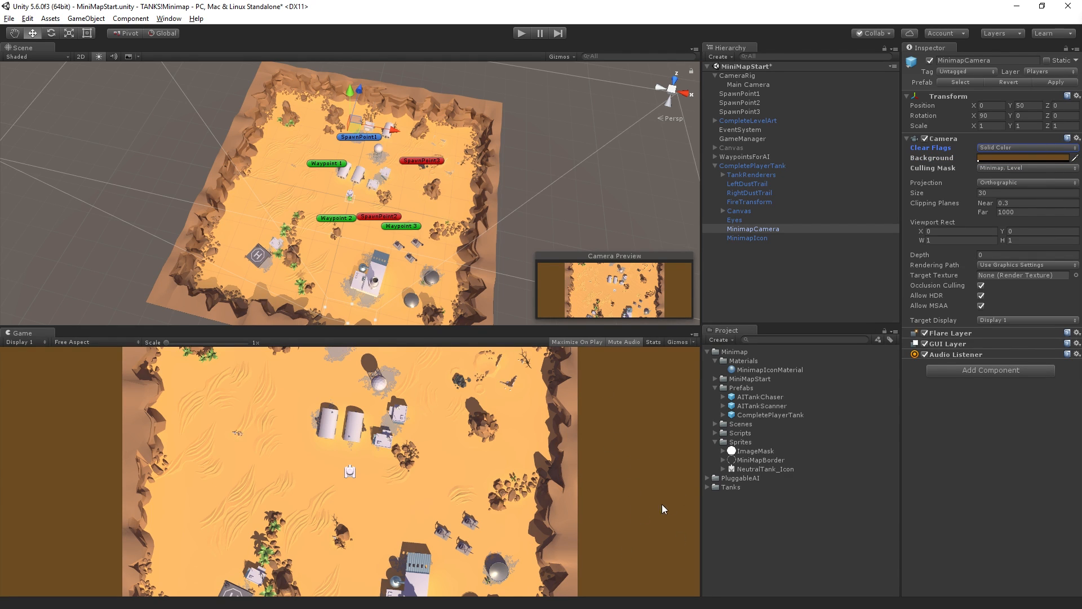
Adjust the alpha of the MinimapCamera's brown background colour in the colour picker
left_click(1024, 158)
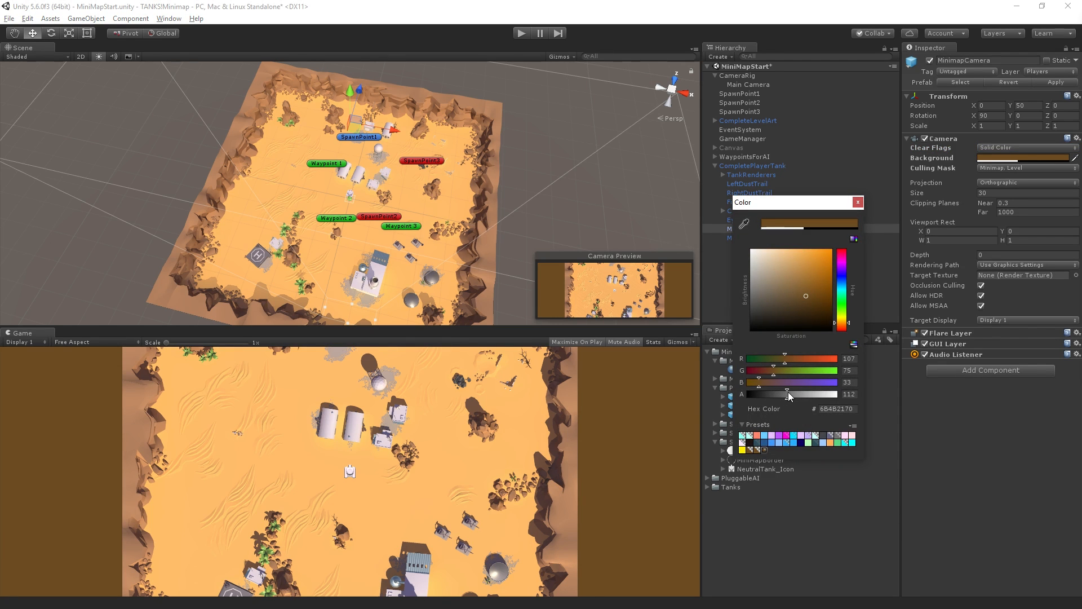
left_click(857, 202)
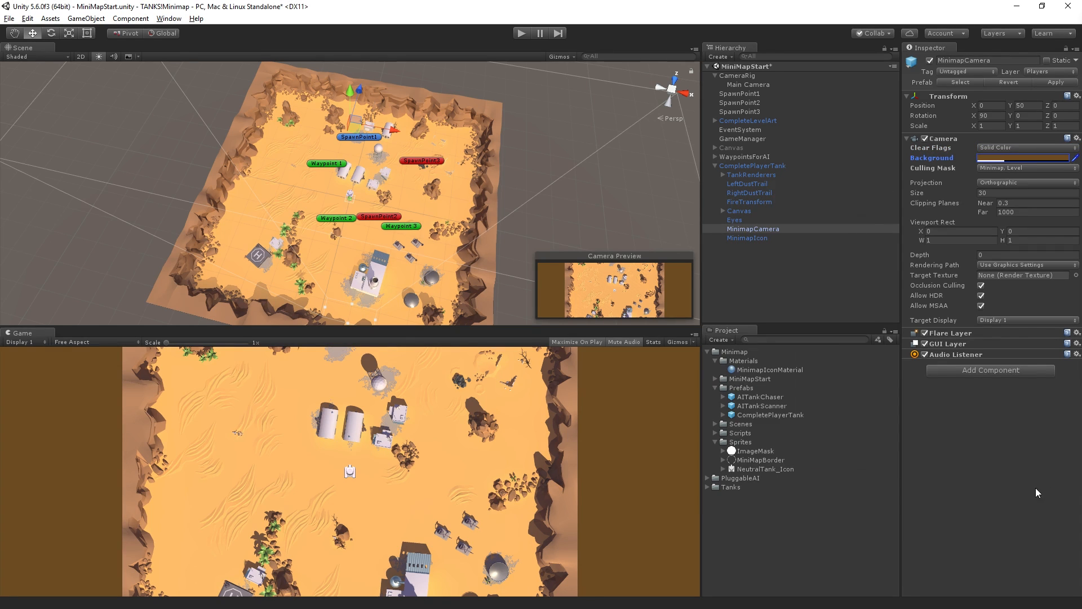
left_click(1024, 158)
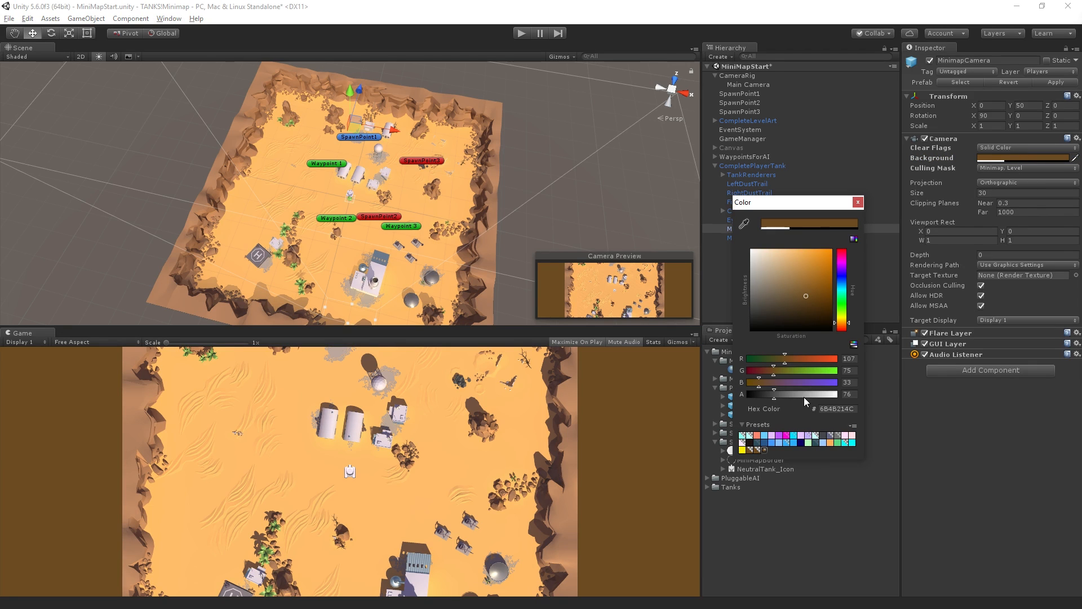
left_click(856, 201)
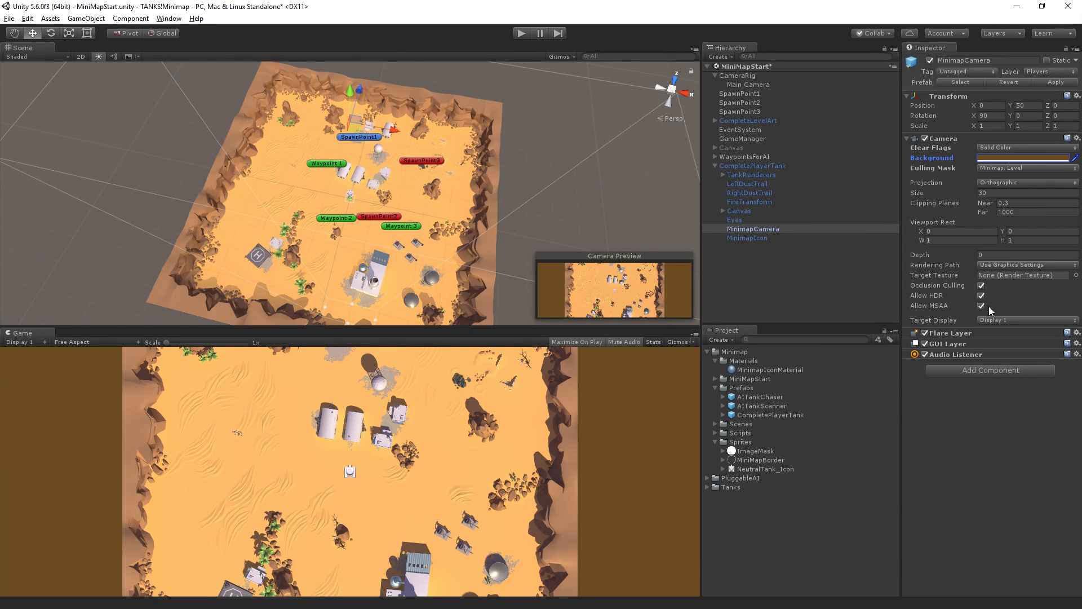
mouse_move(977, 467)
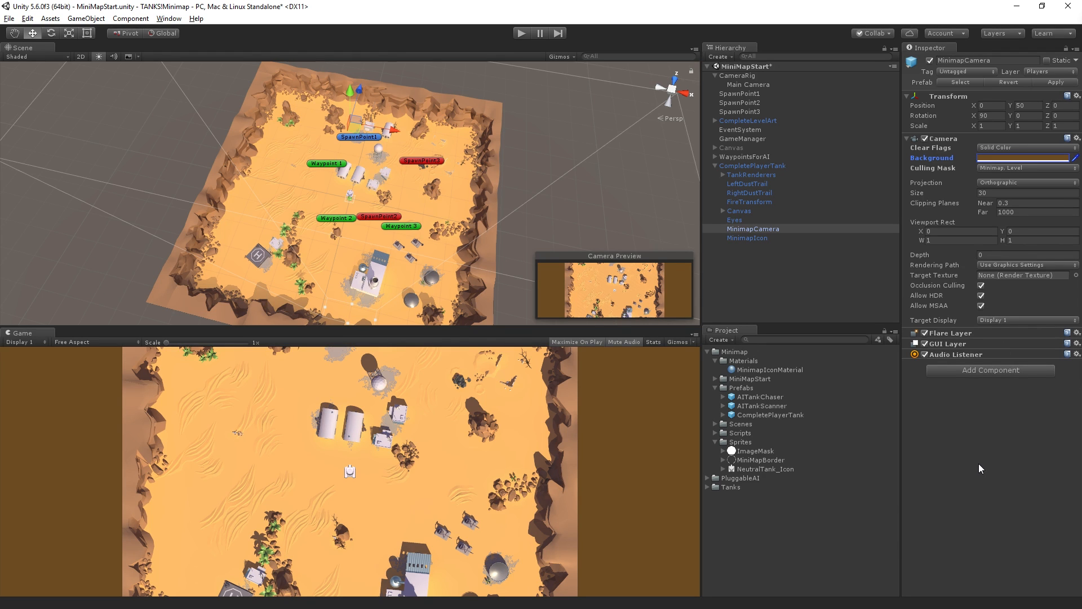
mouse_move(1003, 437)
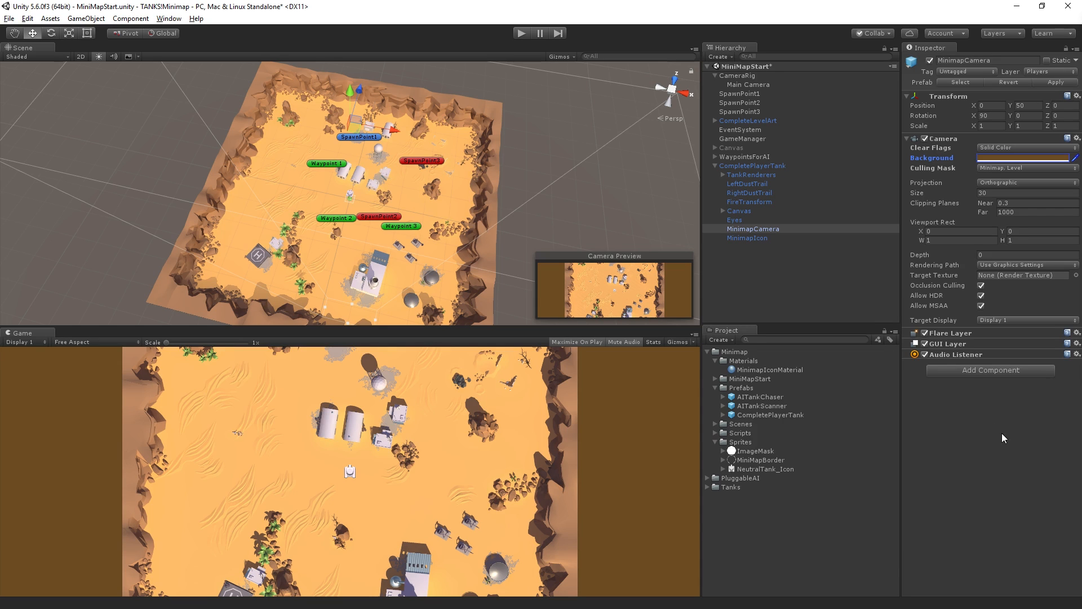
mouse_move(800, 323)
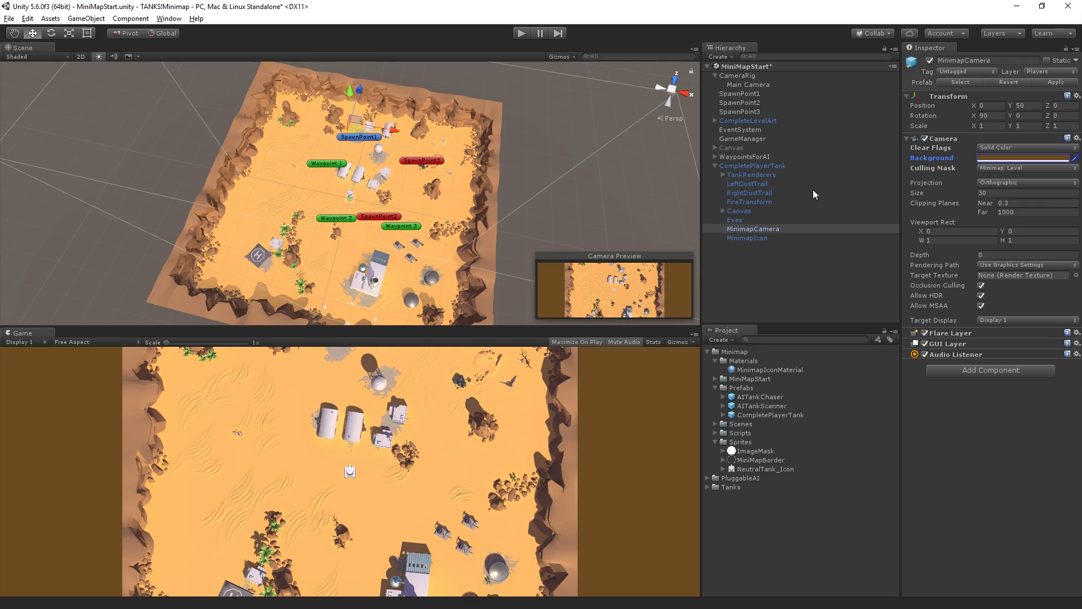
mouse_move(798, 204)
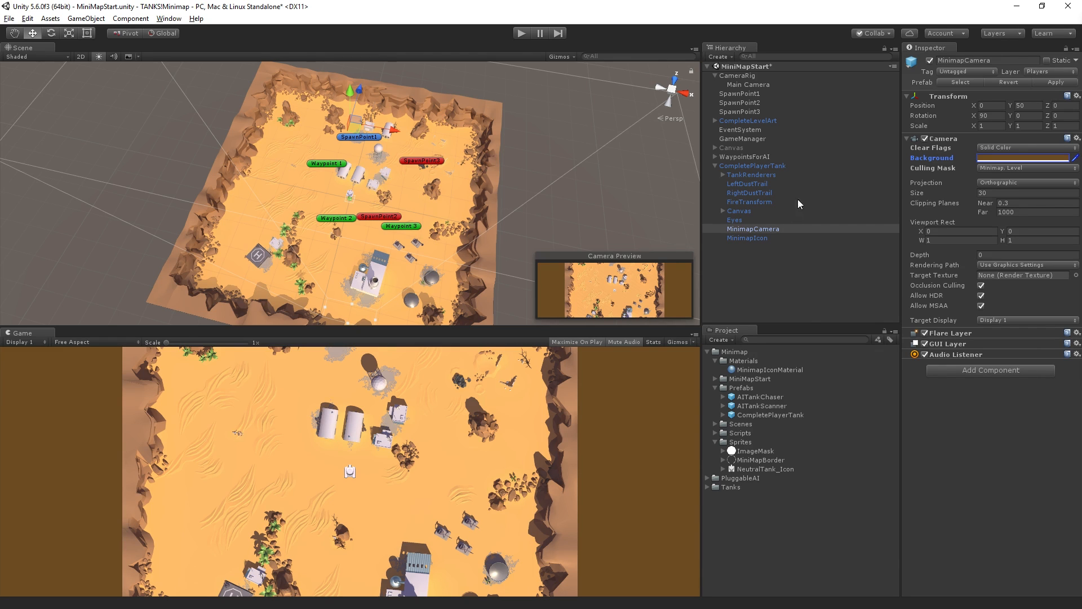
mouse_move(774, 407)
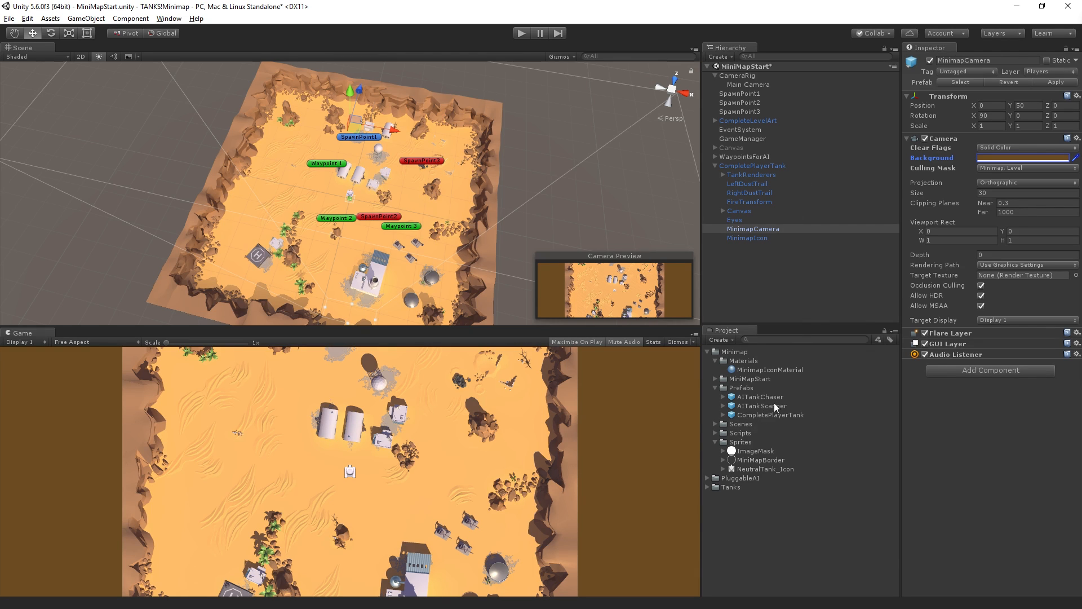
Place the AITankChaser and AITankScanner prefabs into the scene
left_click(742, 247)
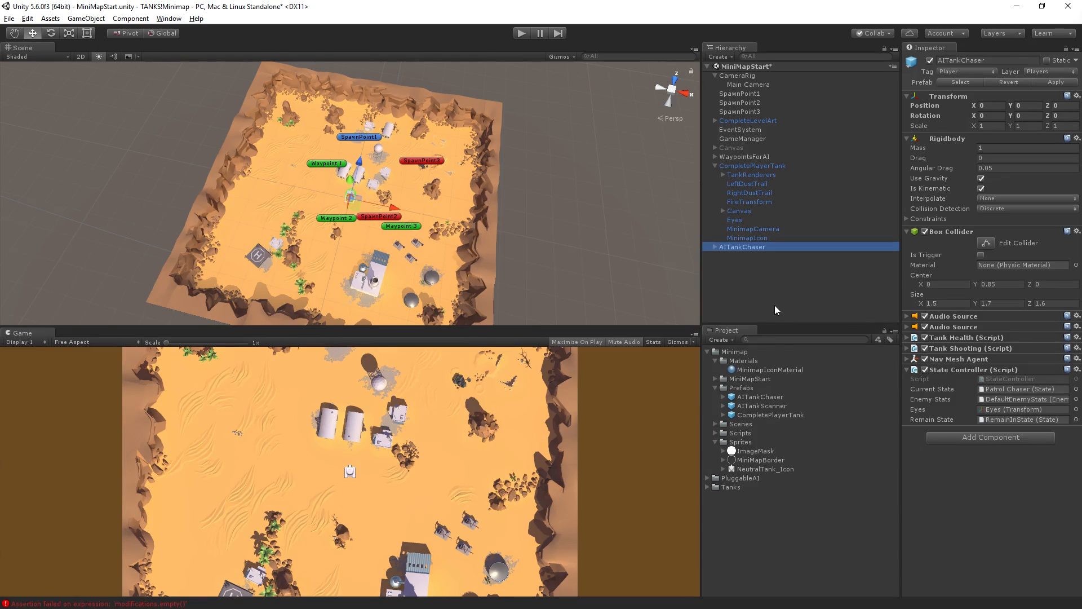
left_click(743, 256)
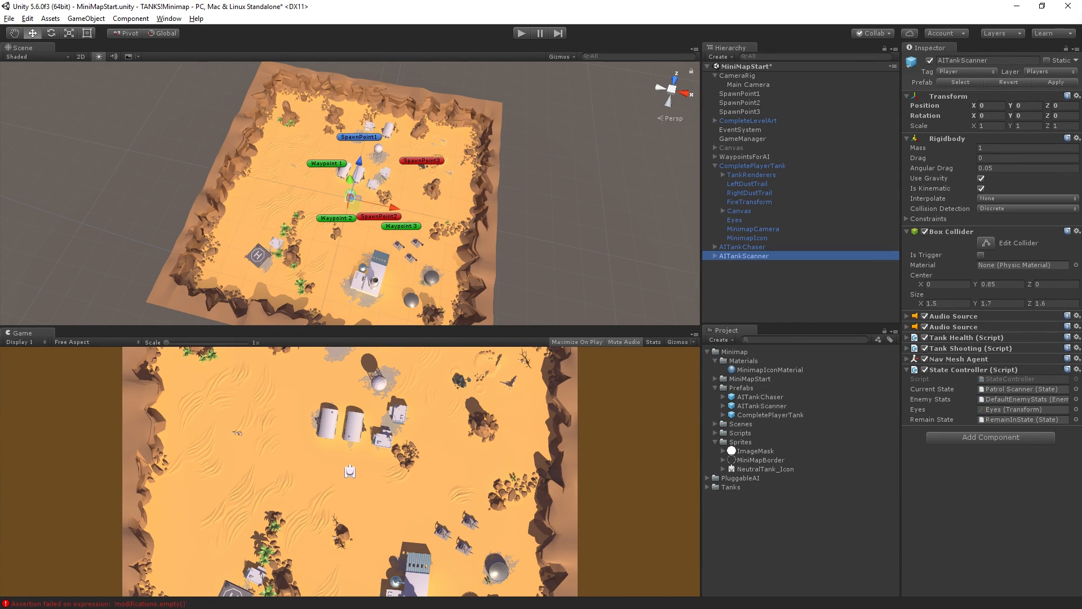
left_click(741, 247)
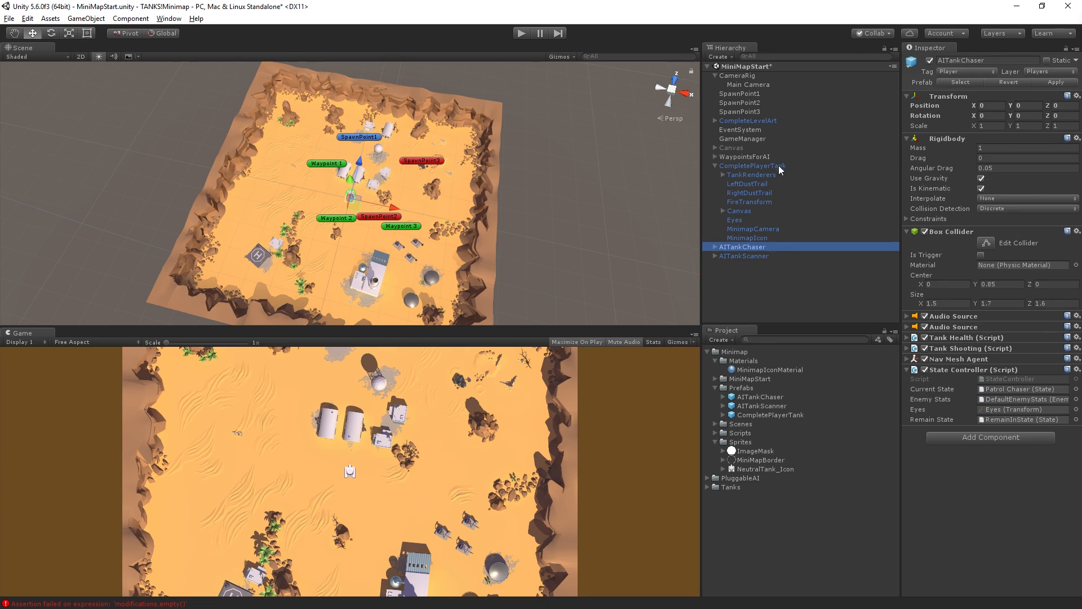
Copy the player tank's MinimapIcon onto AITankChaser and expand it to show the pasted child
left_click(752, 165)
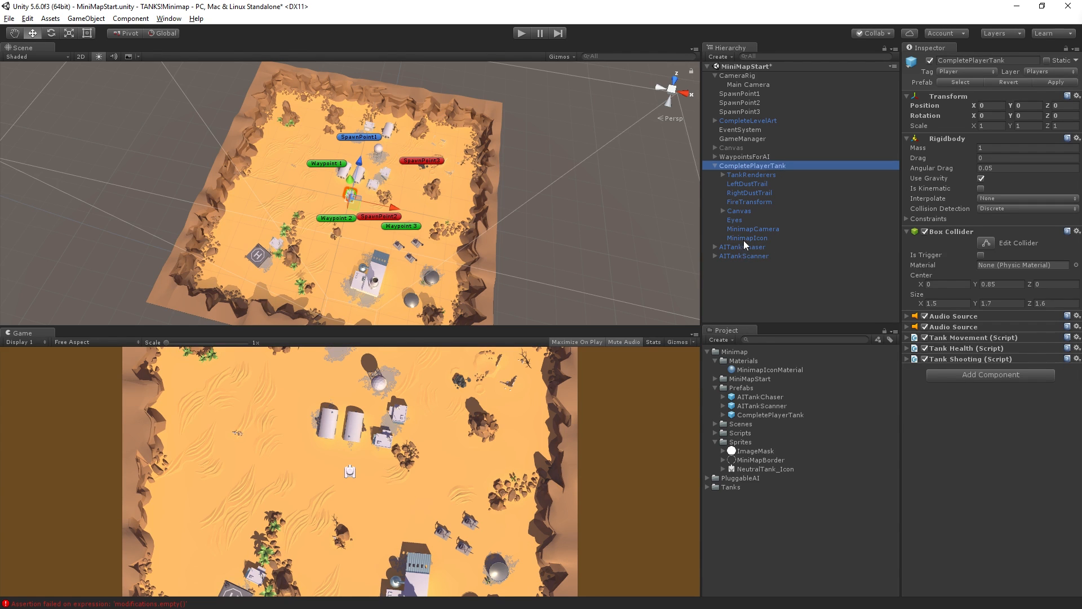
left_click(742, 246)
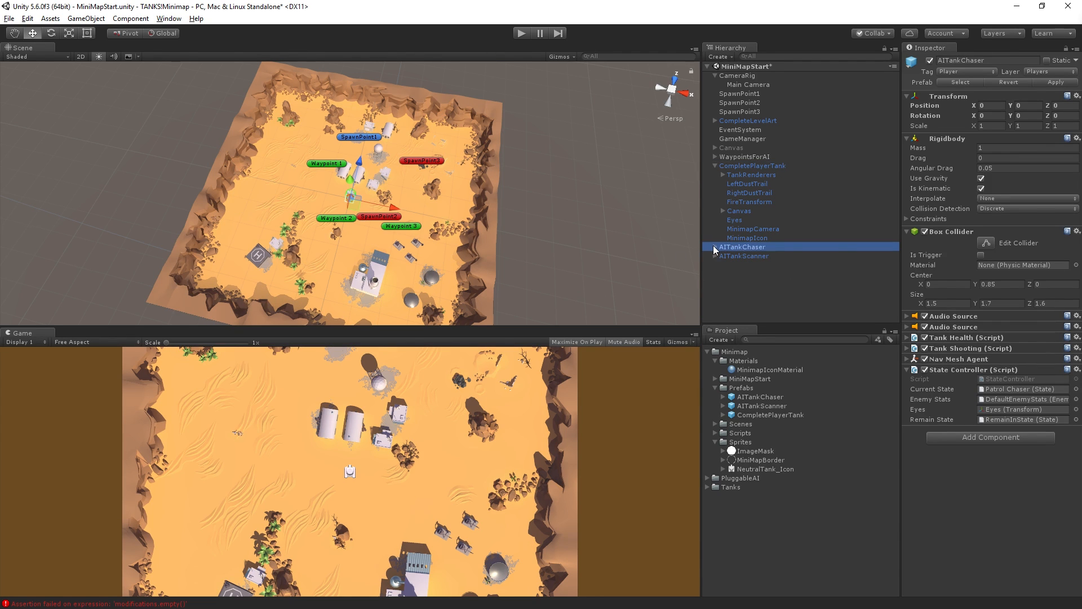
left_click(746, 238)
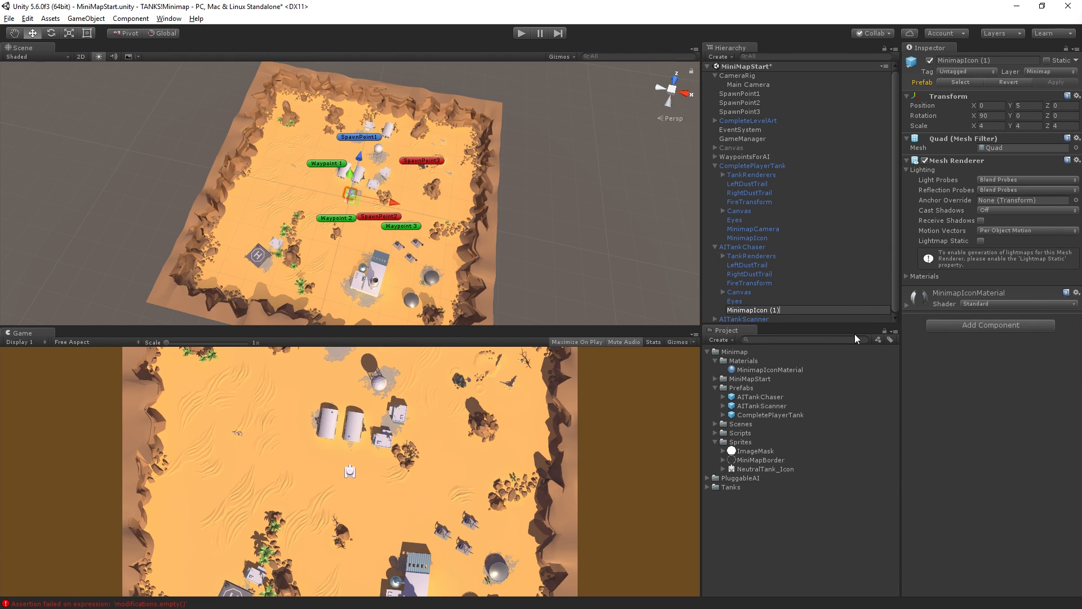
Rename AITankScanner's copied 'MinimapIcon (1)' child to MinimapIcon
left_click(746, 309)
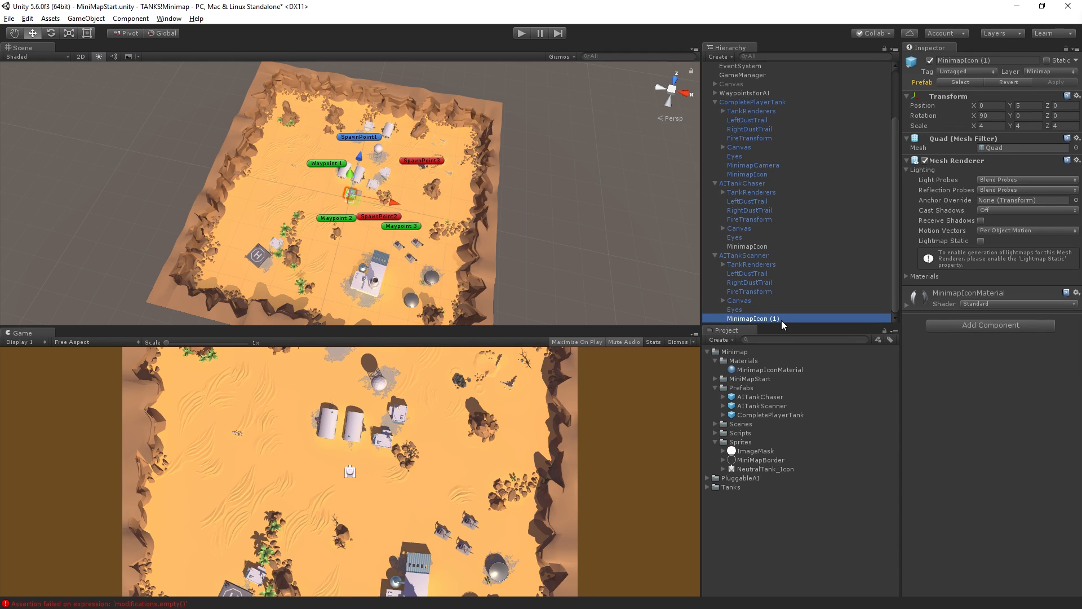
double_click(752, 318)
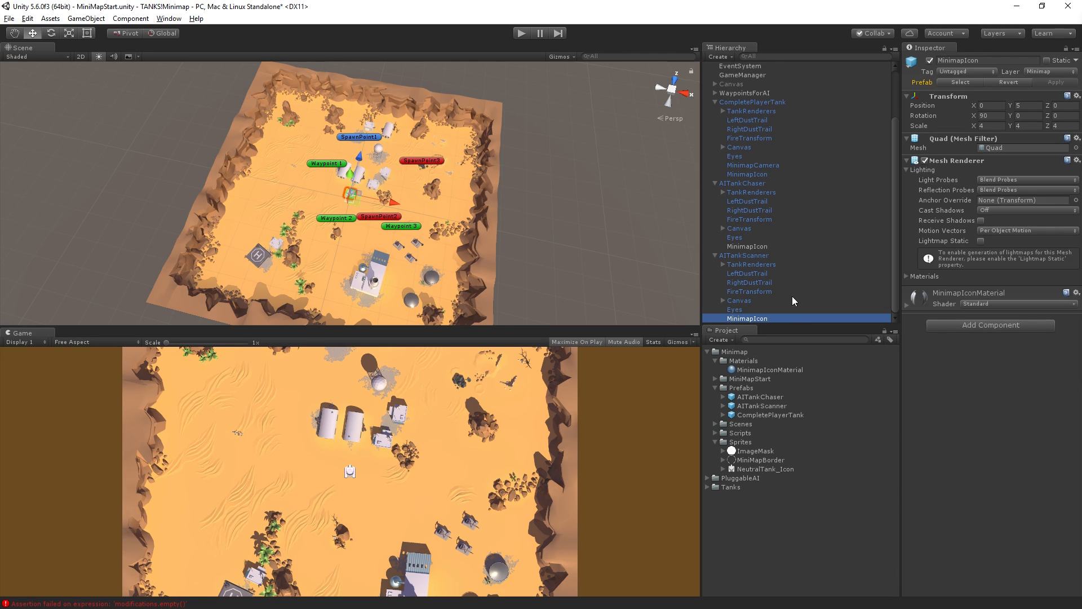
mouse_move(741, 210)
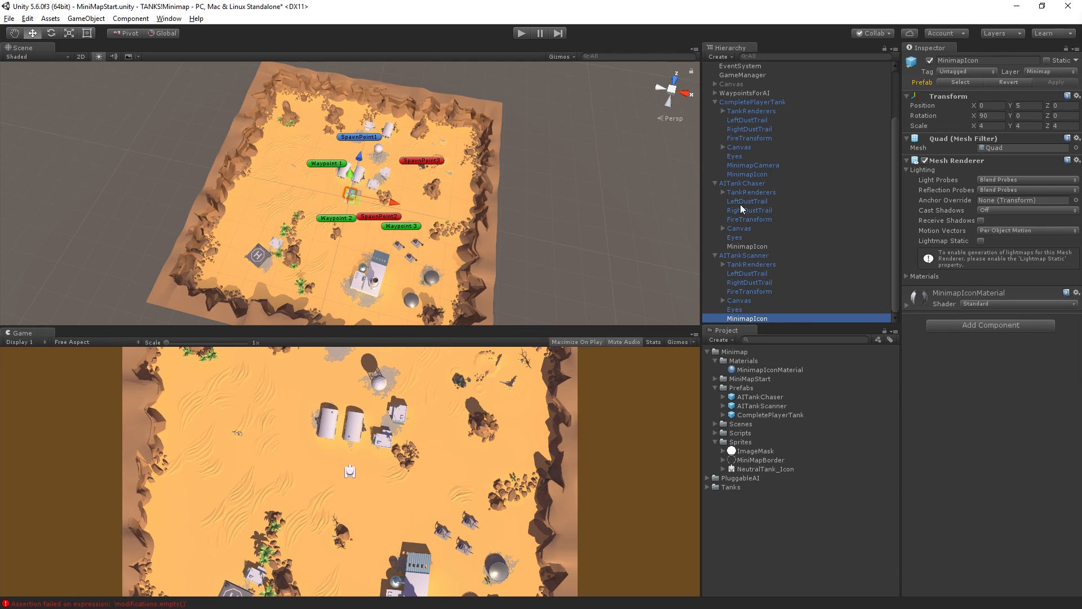
mouse_move(778, 95)
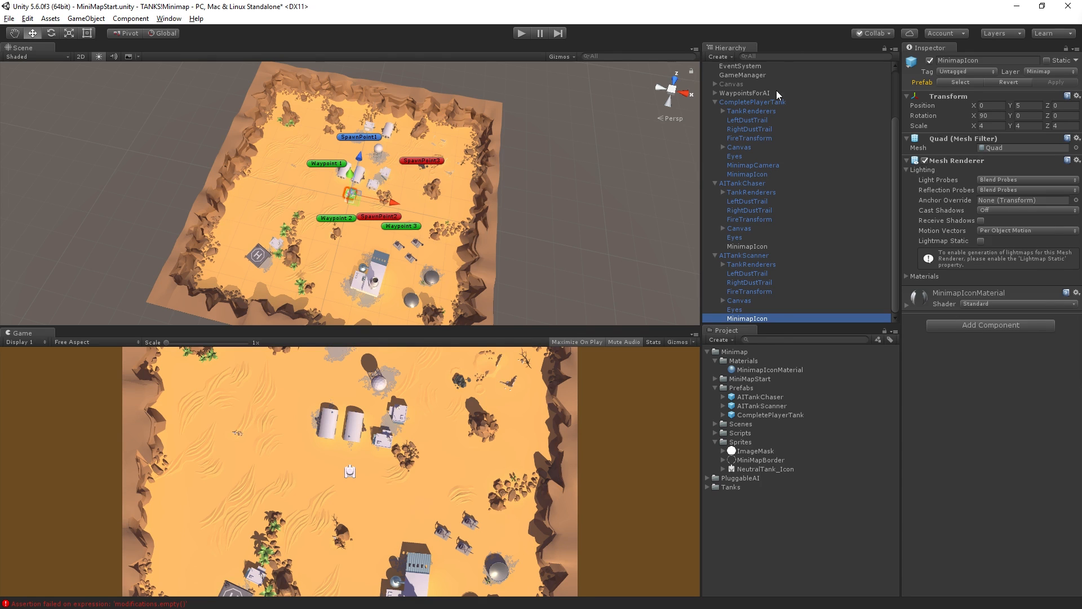
Apply prefab changes for CompletePlayerTank and AITankScanner so their minimap icons are saved
left_click(751, 102)
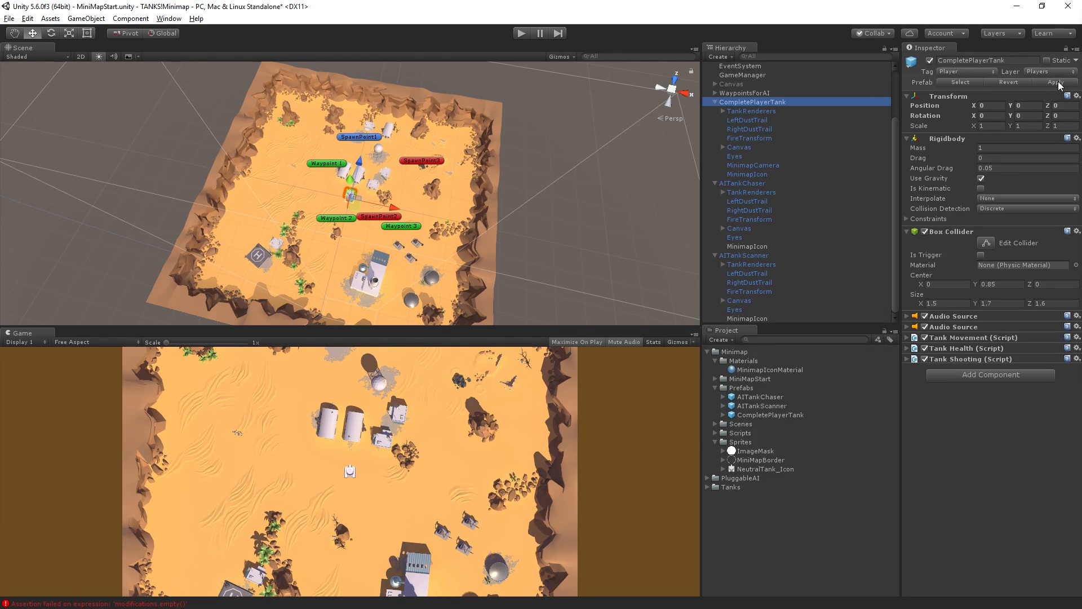
left_click(747, 183)
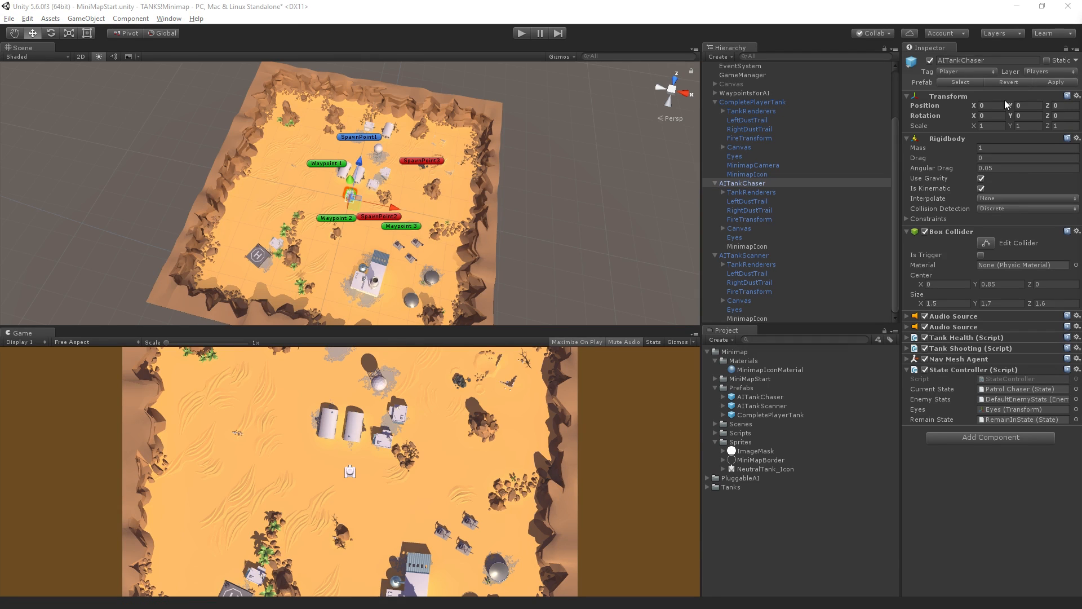
left_click(743, 255)
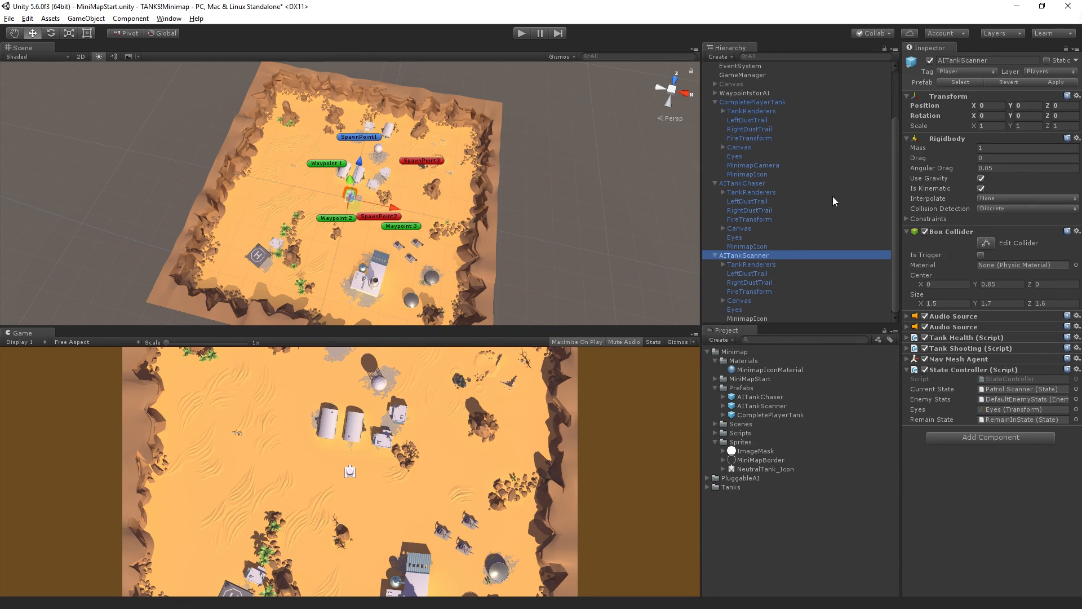
mouse_move(959, 181)
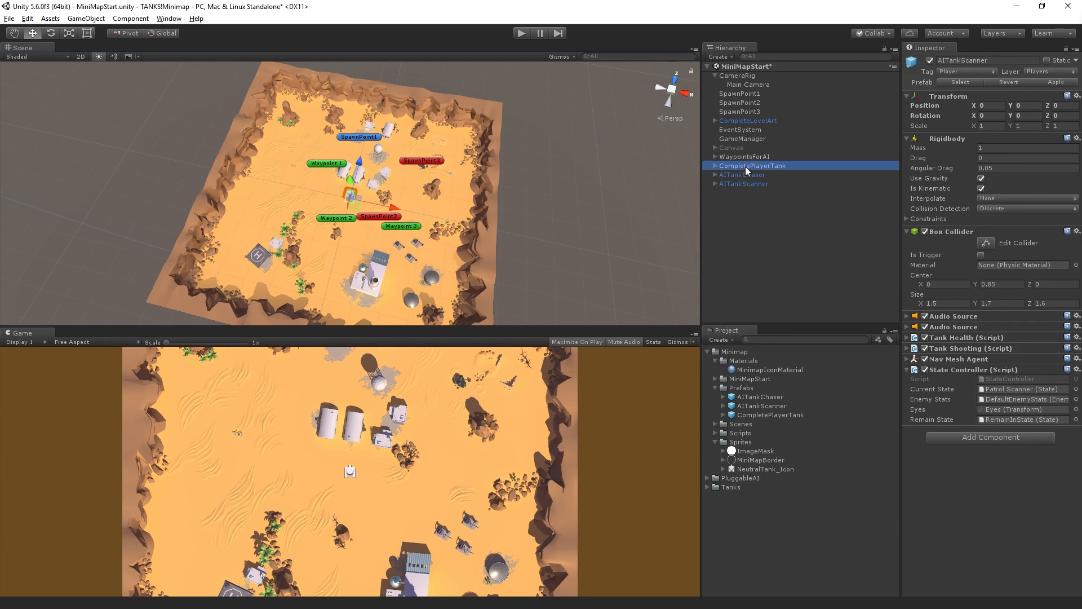
left_click(743, 183)
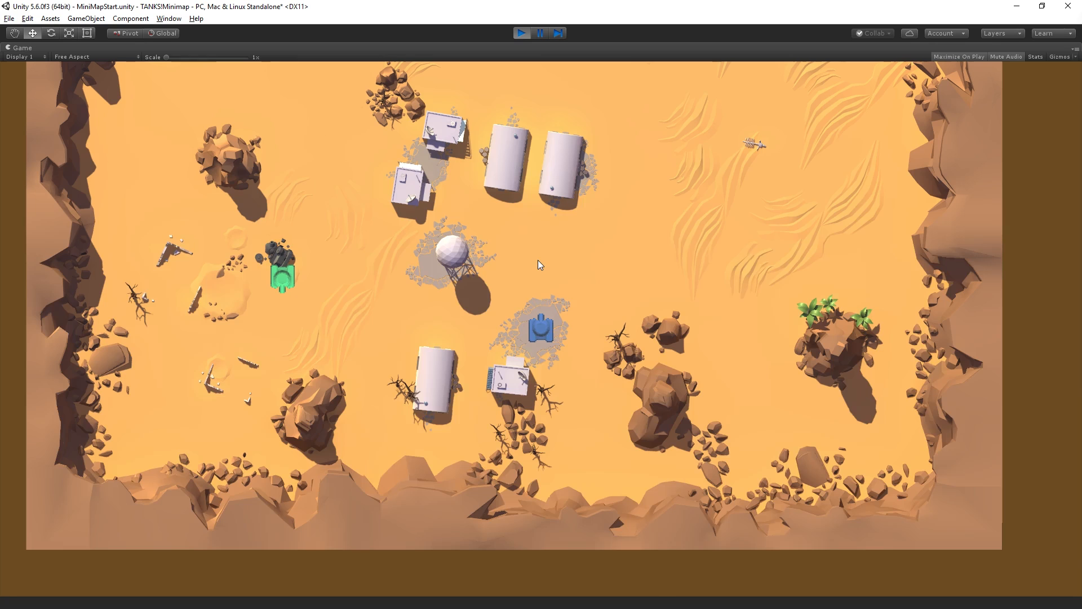
mouse_move(629, 282)
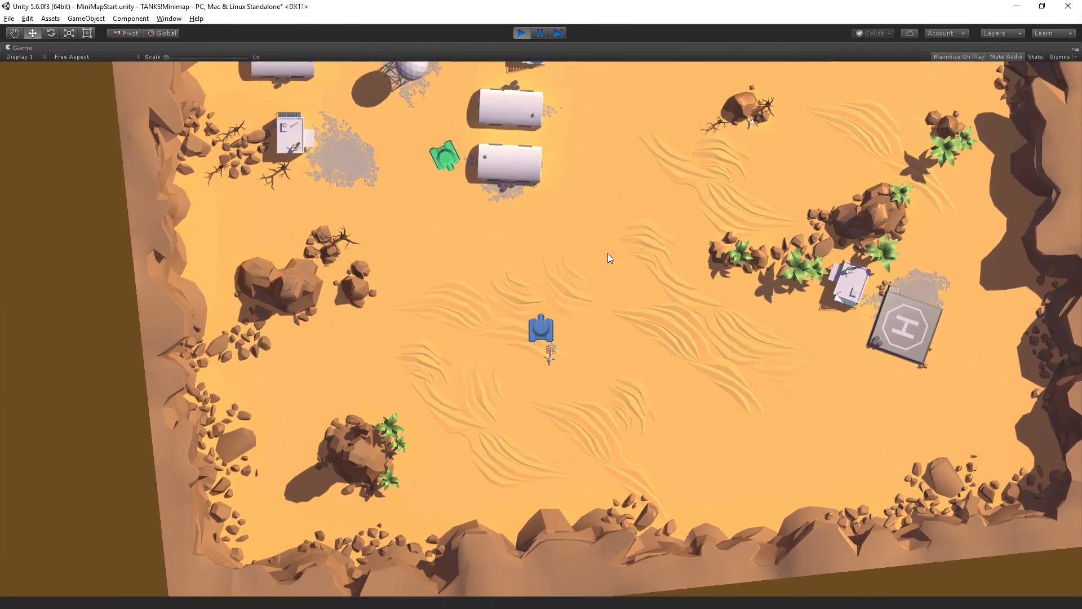
Run the game to watch the tanks drive the arena, then stop Play mode
left_click(521, 33)
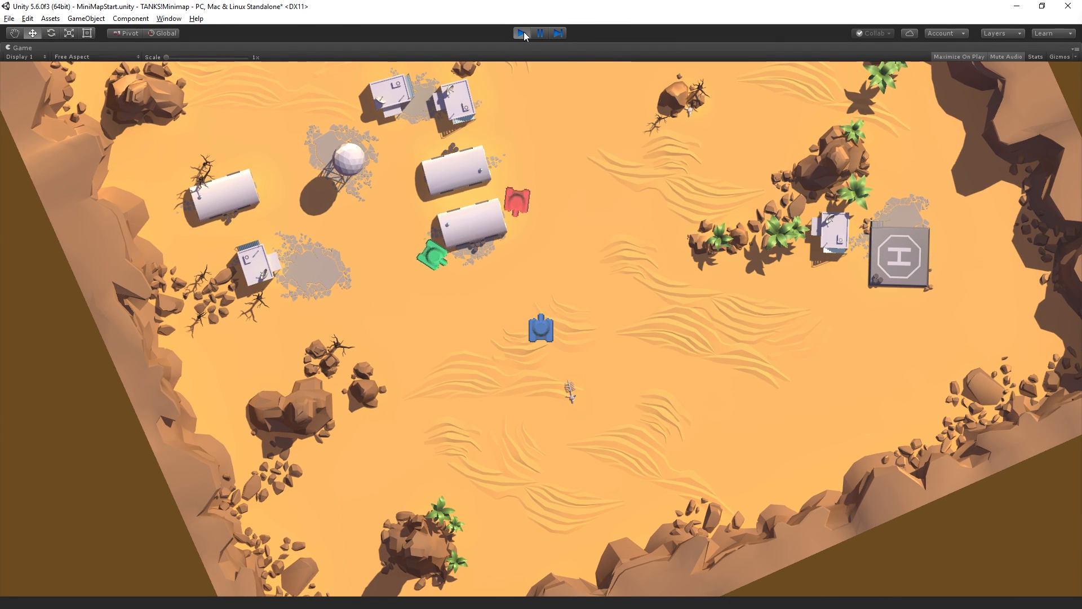
left_click(522, 33)
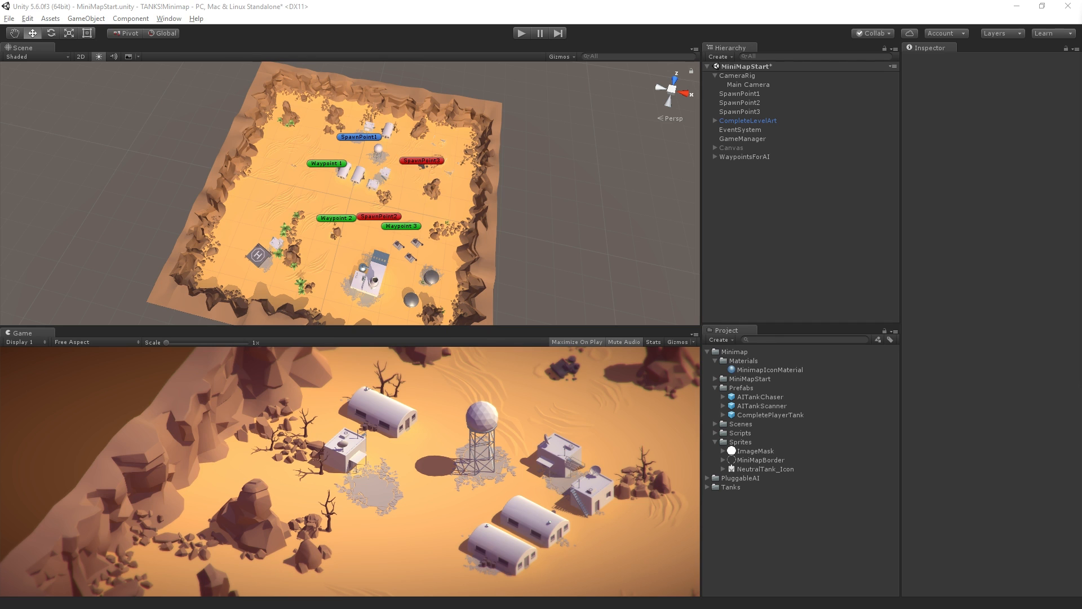
mouse_move(755, 157)
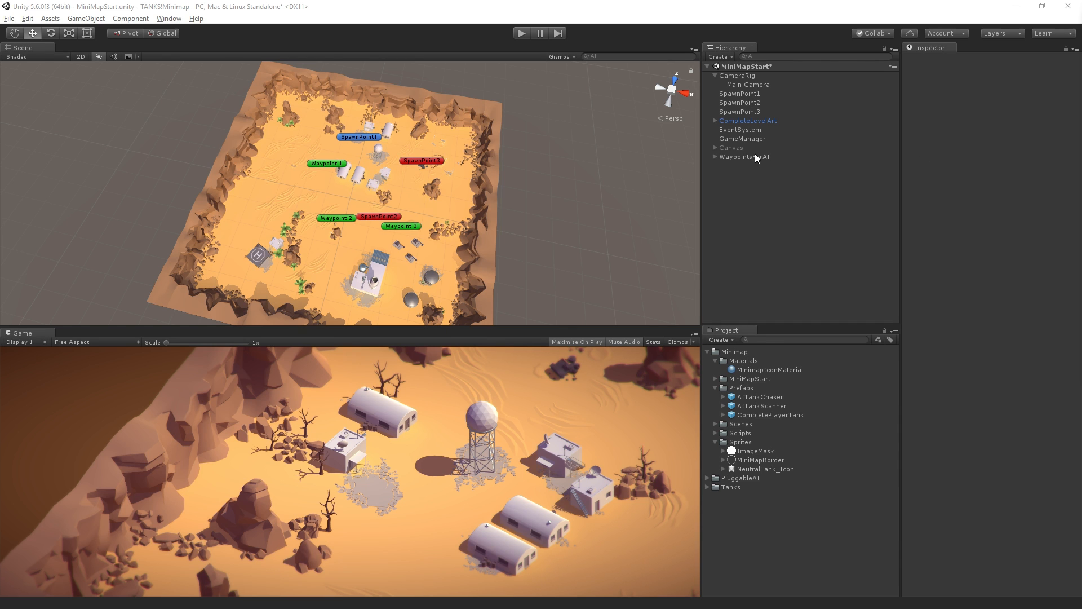
left_click(748, 85)
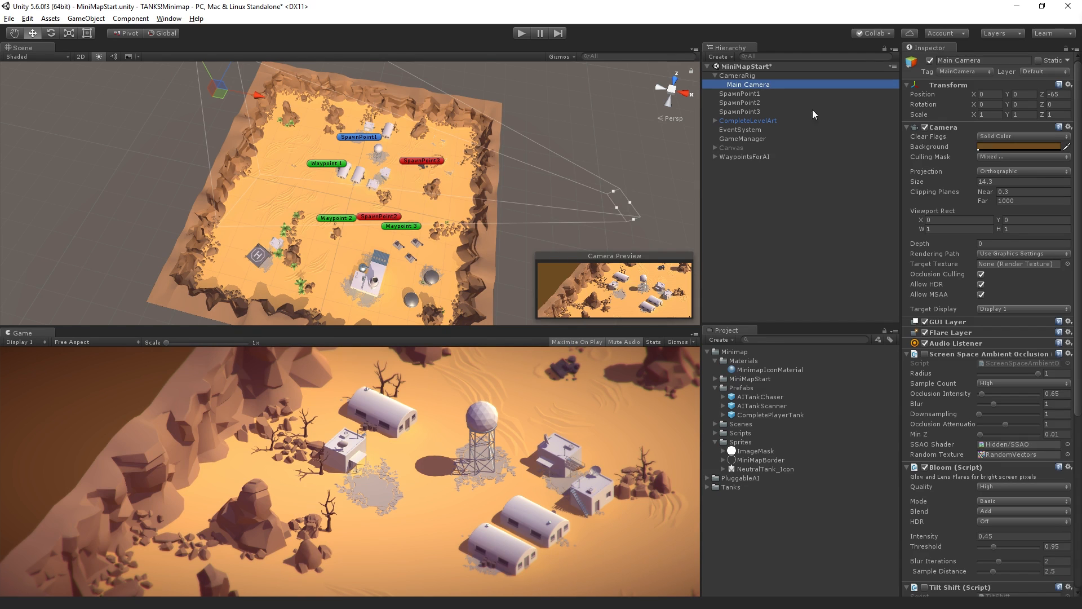
left_click(1020, 137)
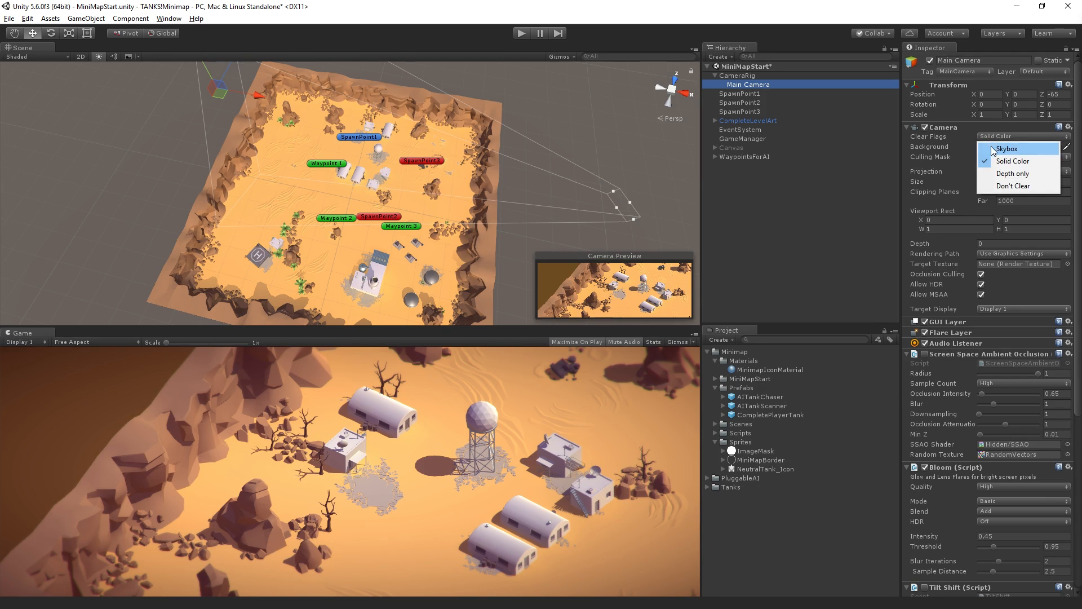
left_click(1018, 161)
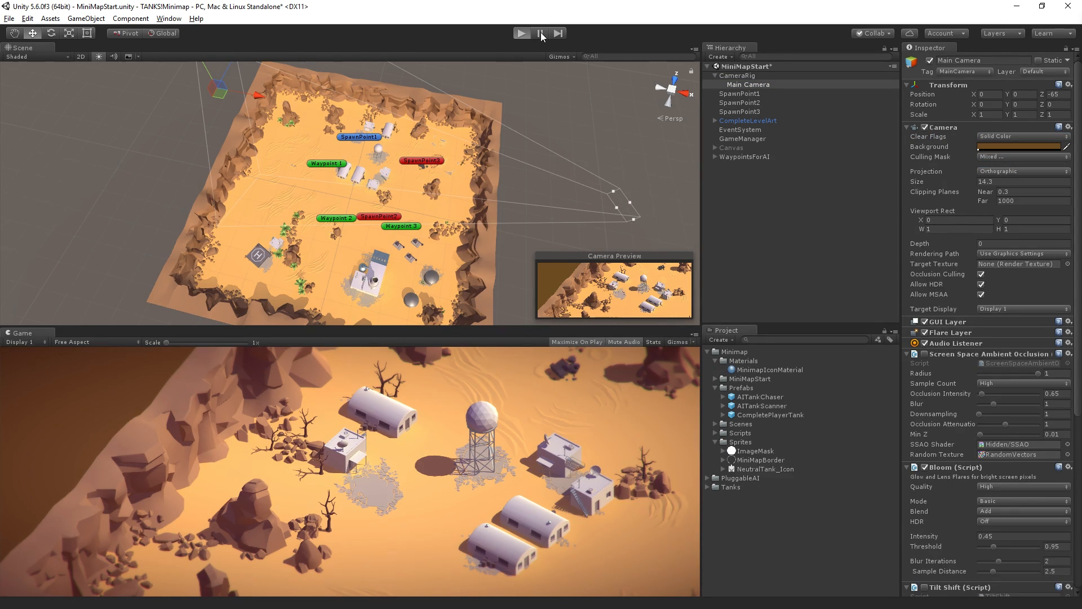
left_click(521, 33)
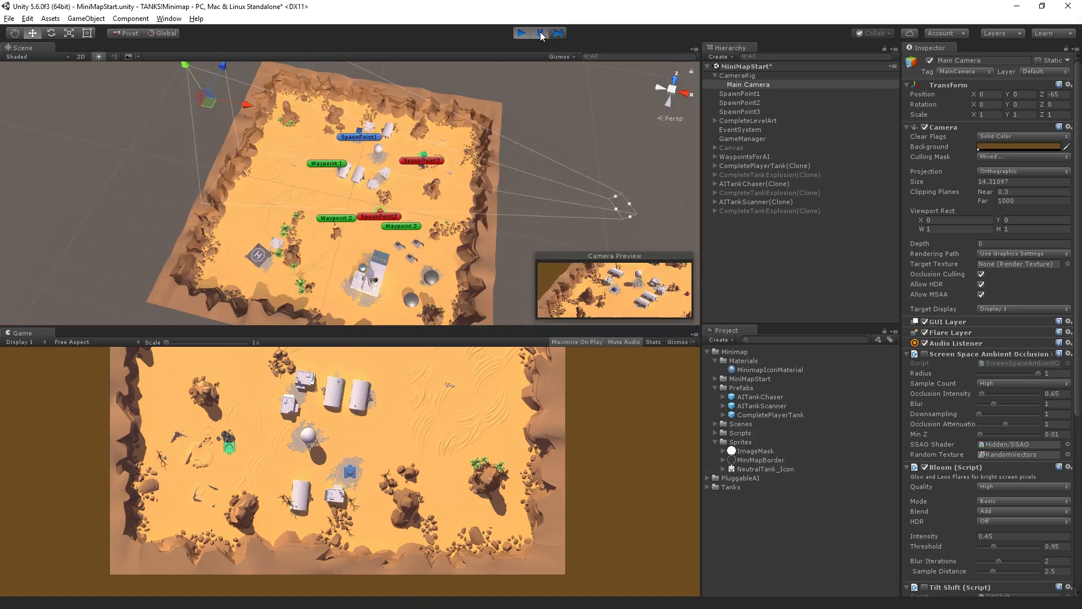
left_click(1019, 145)
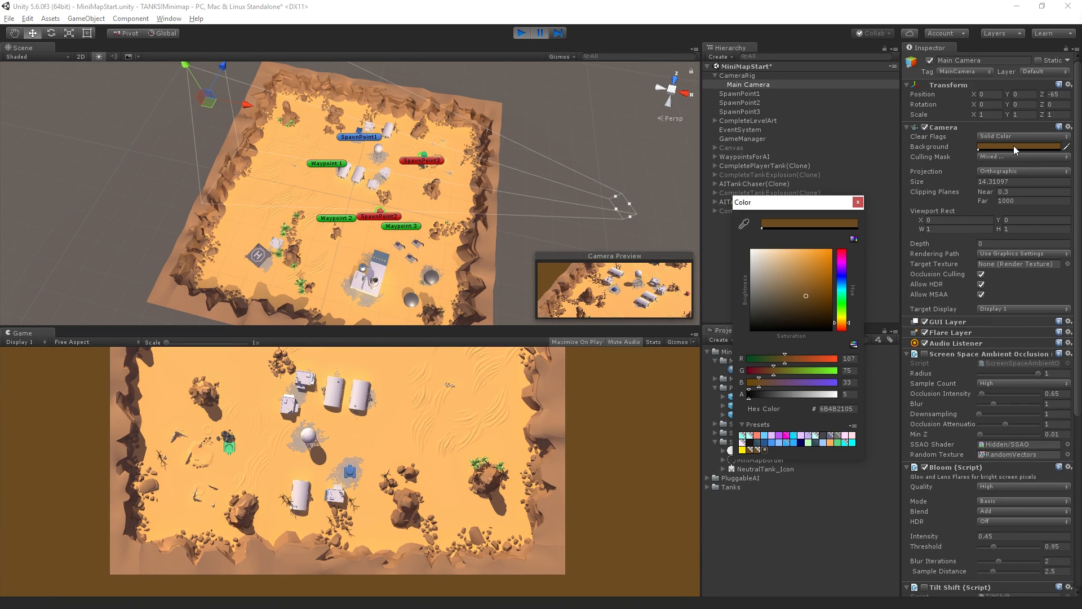
left_click(857, 202)
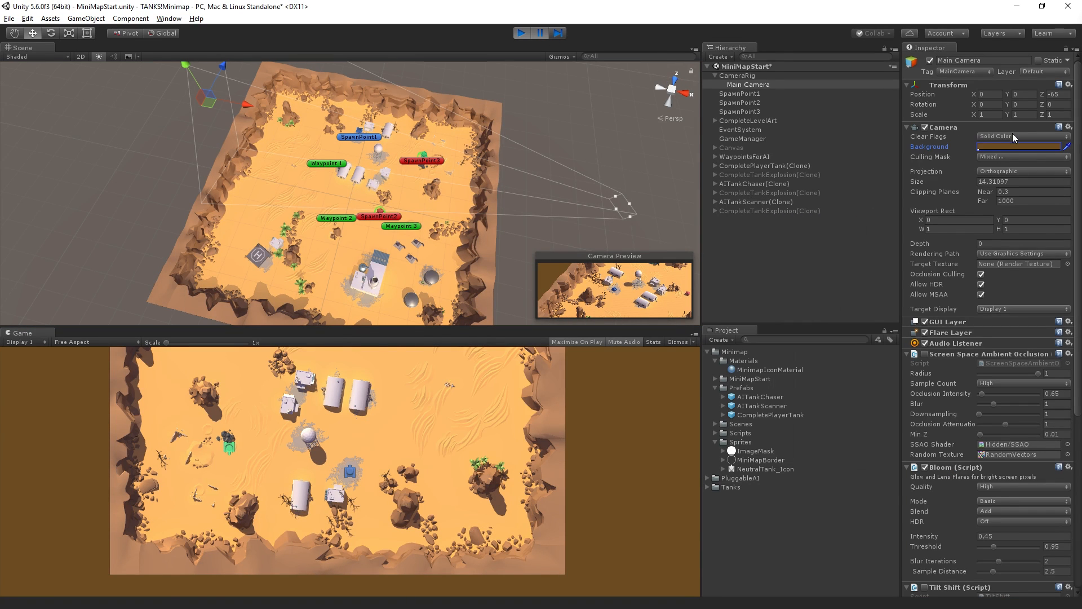
left_click(1021, 137)
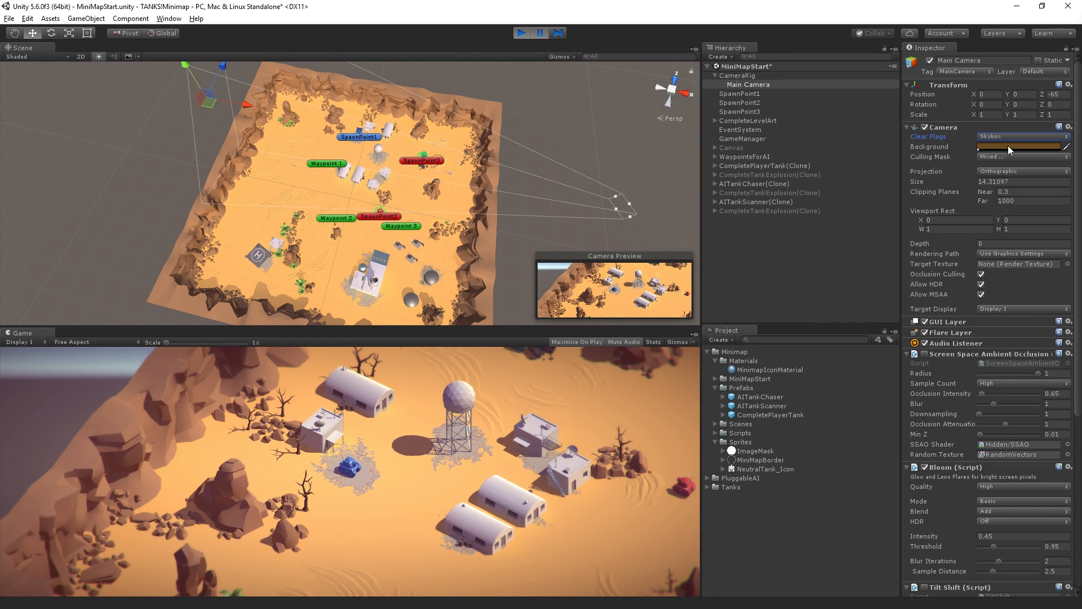
left_click(1023, 136)
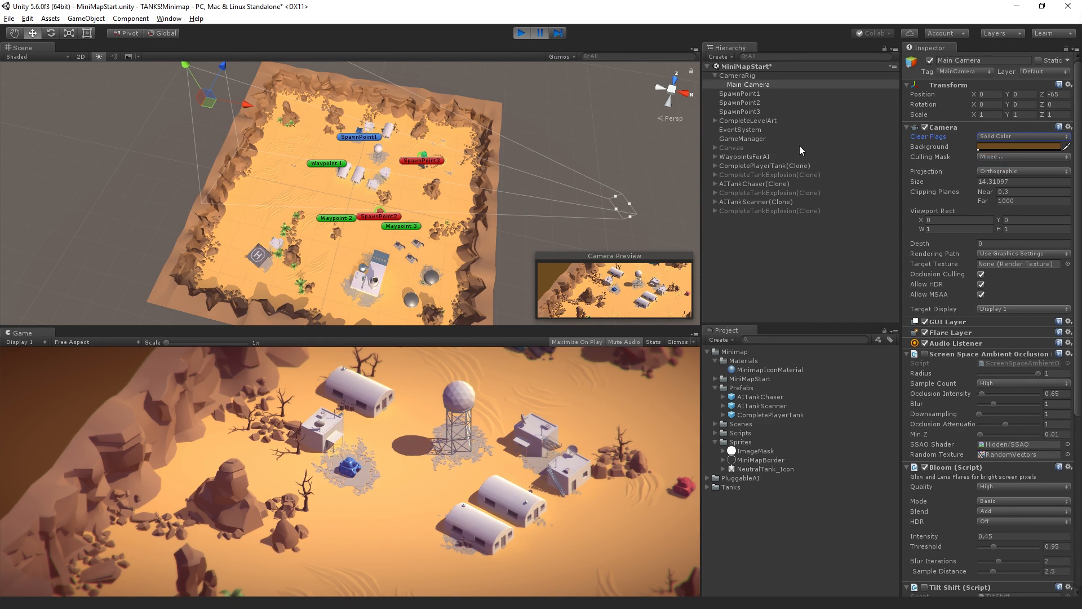
mouse_move(744, 167)
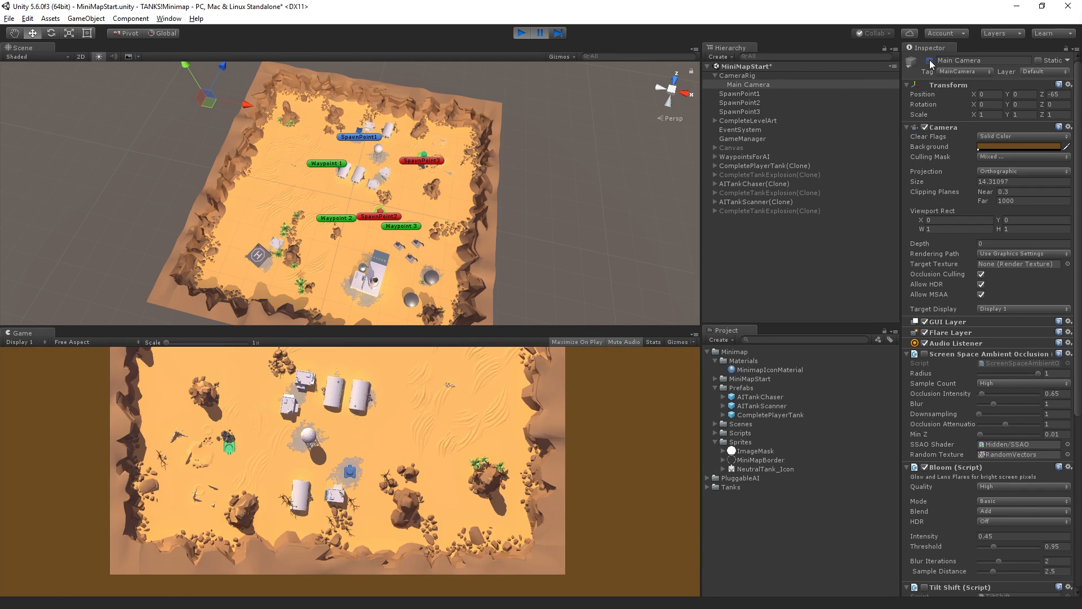
left_click(749, 85)
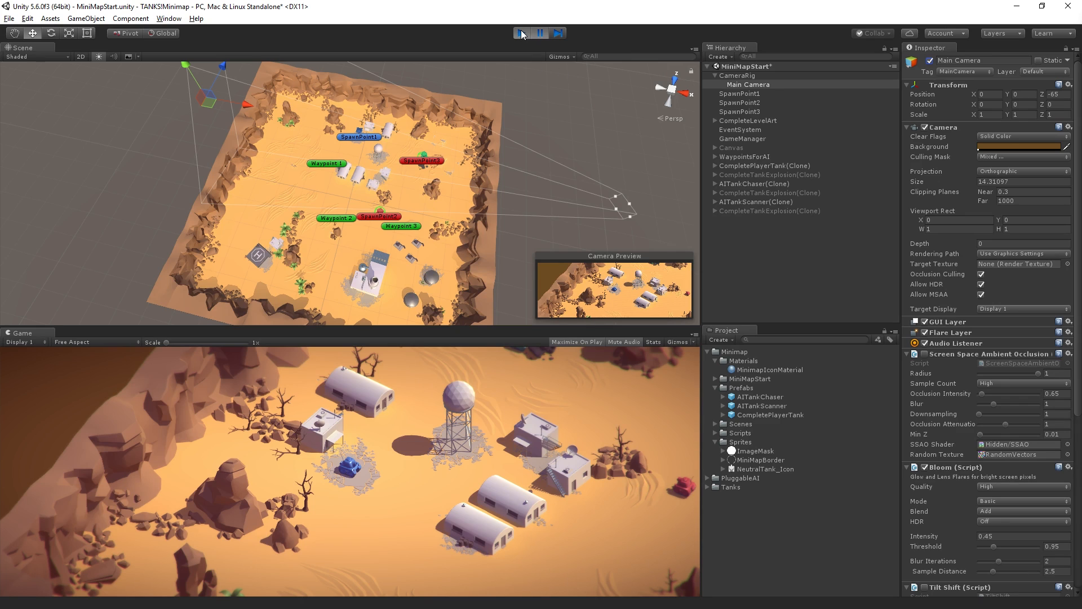
left_click(520, 33)
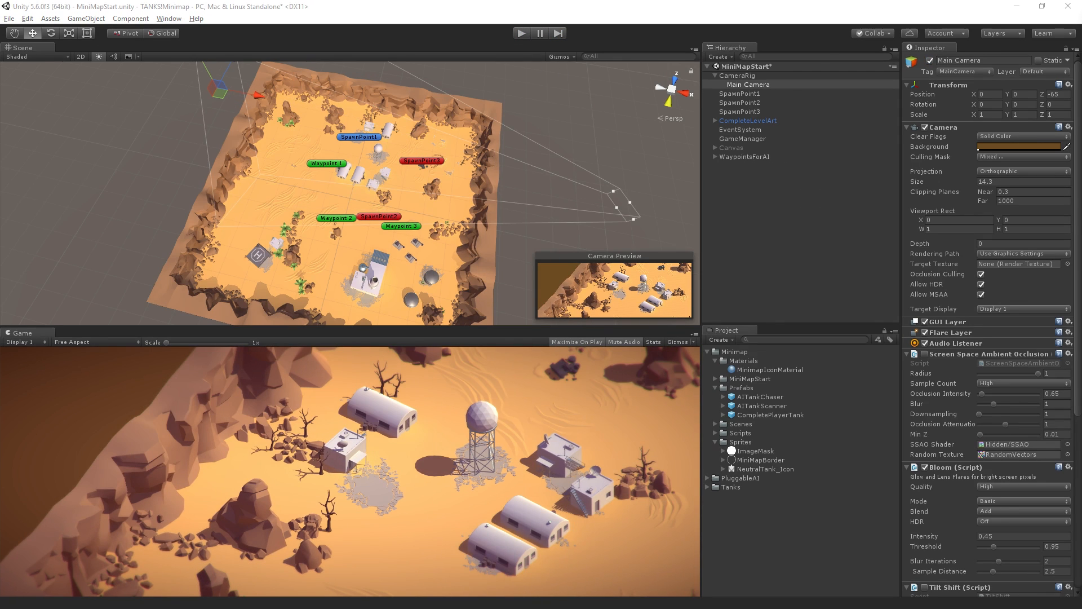